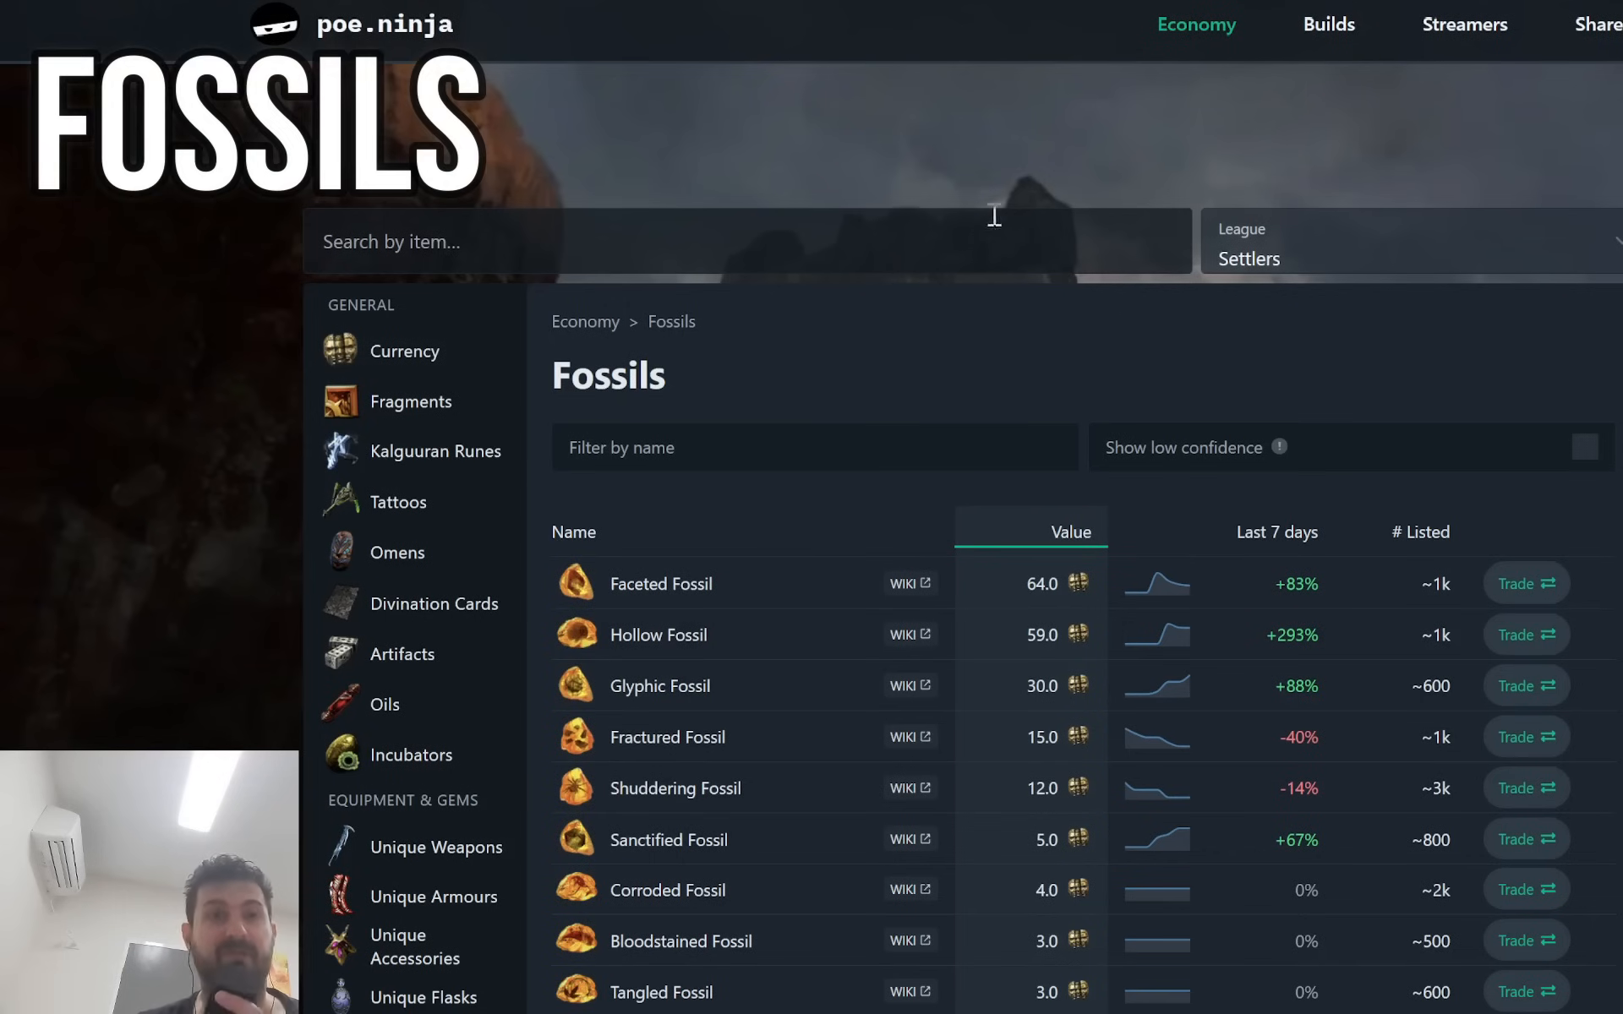
# Scroll the Settlers Resonators table to read the Chaotic Resonator values.
pyautogui.scroll(-3)
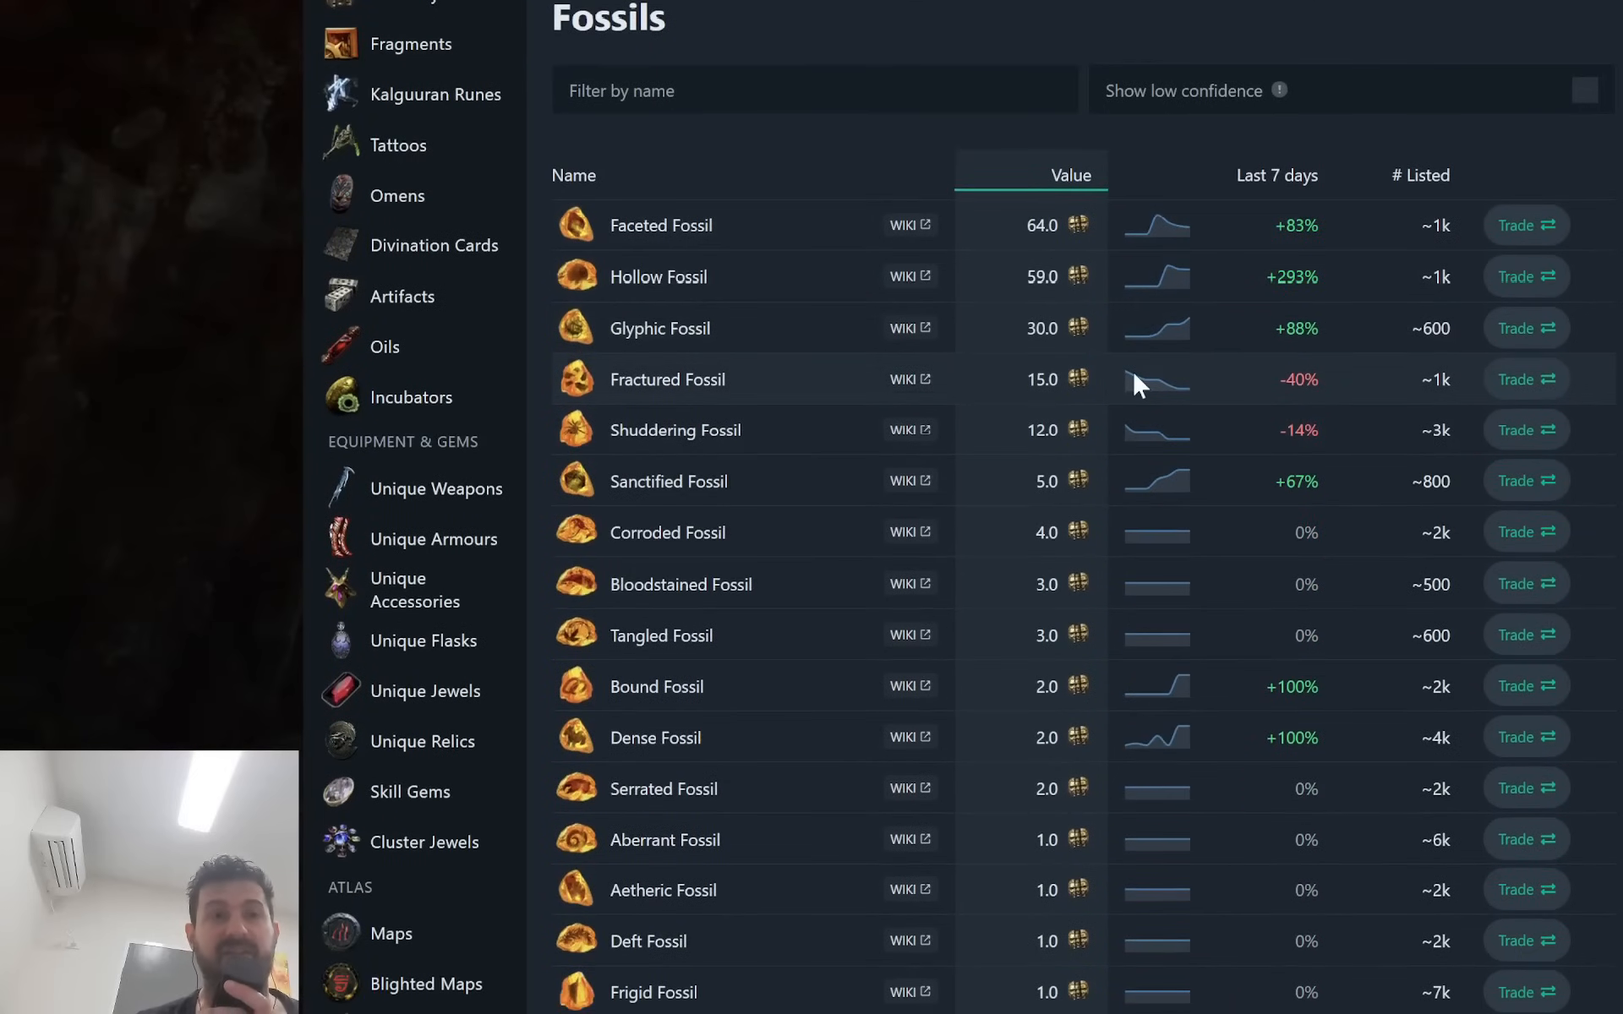
pyautogui.moveTo(660, 226)
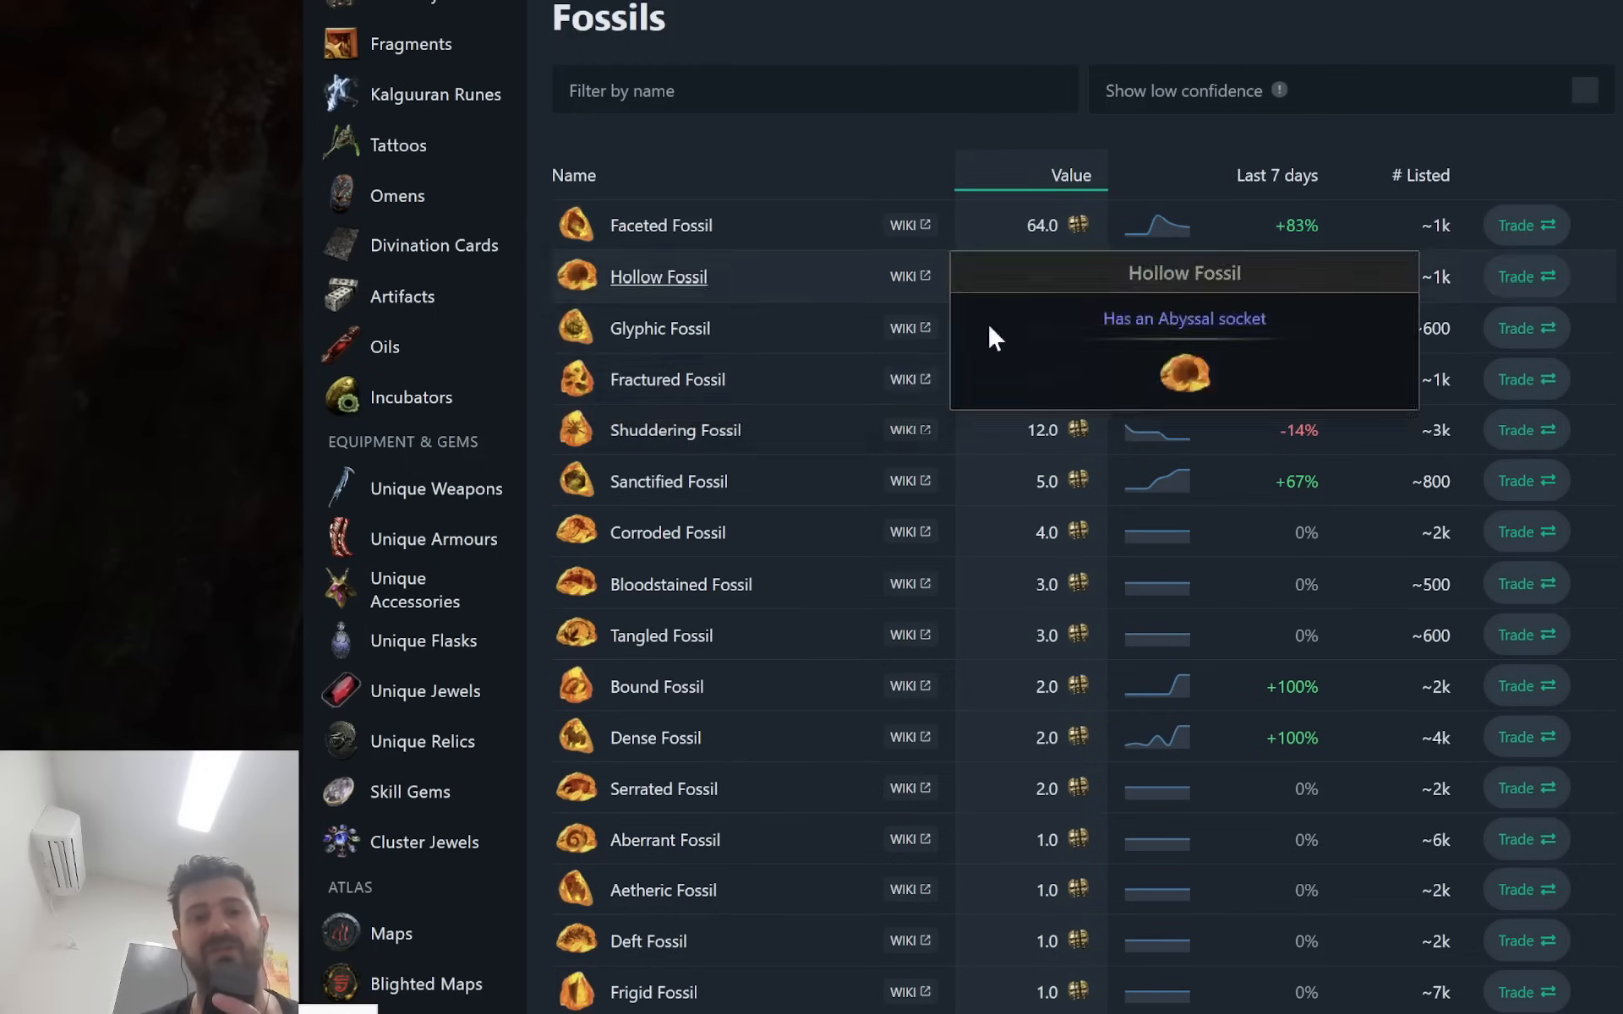
pyautogui.moveTo(849, 290)
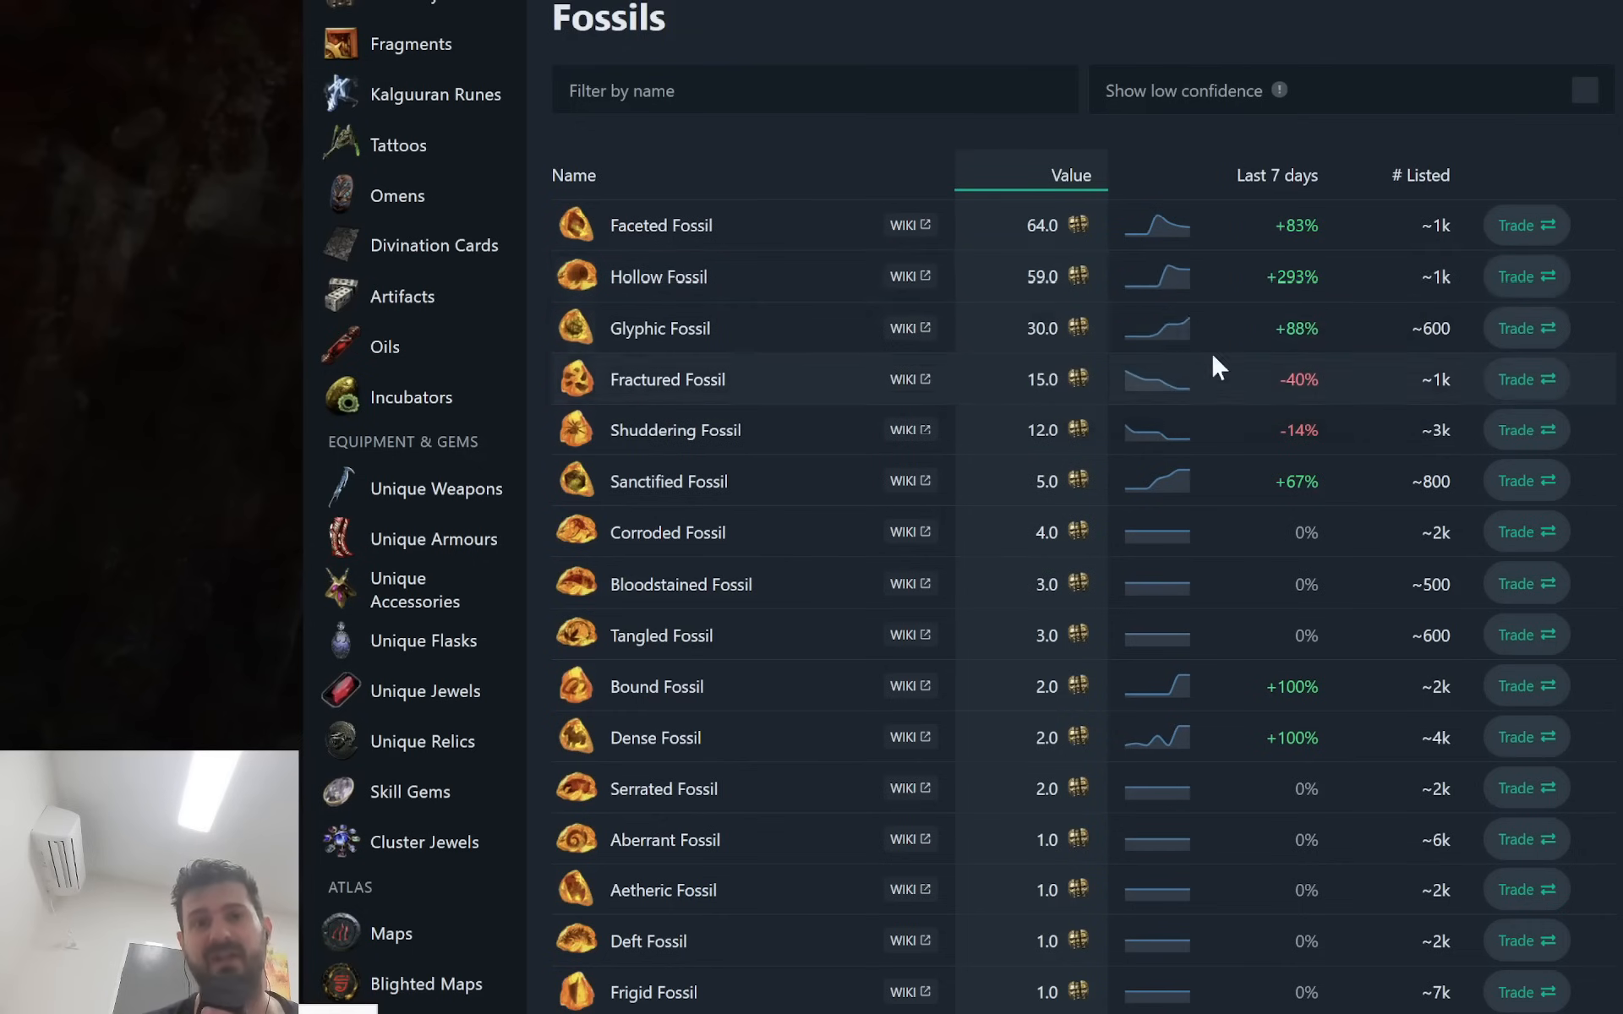
pyautogui.moveTo(1212, 310)
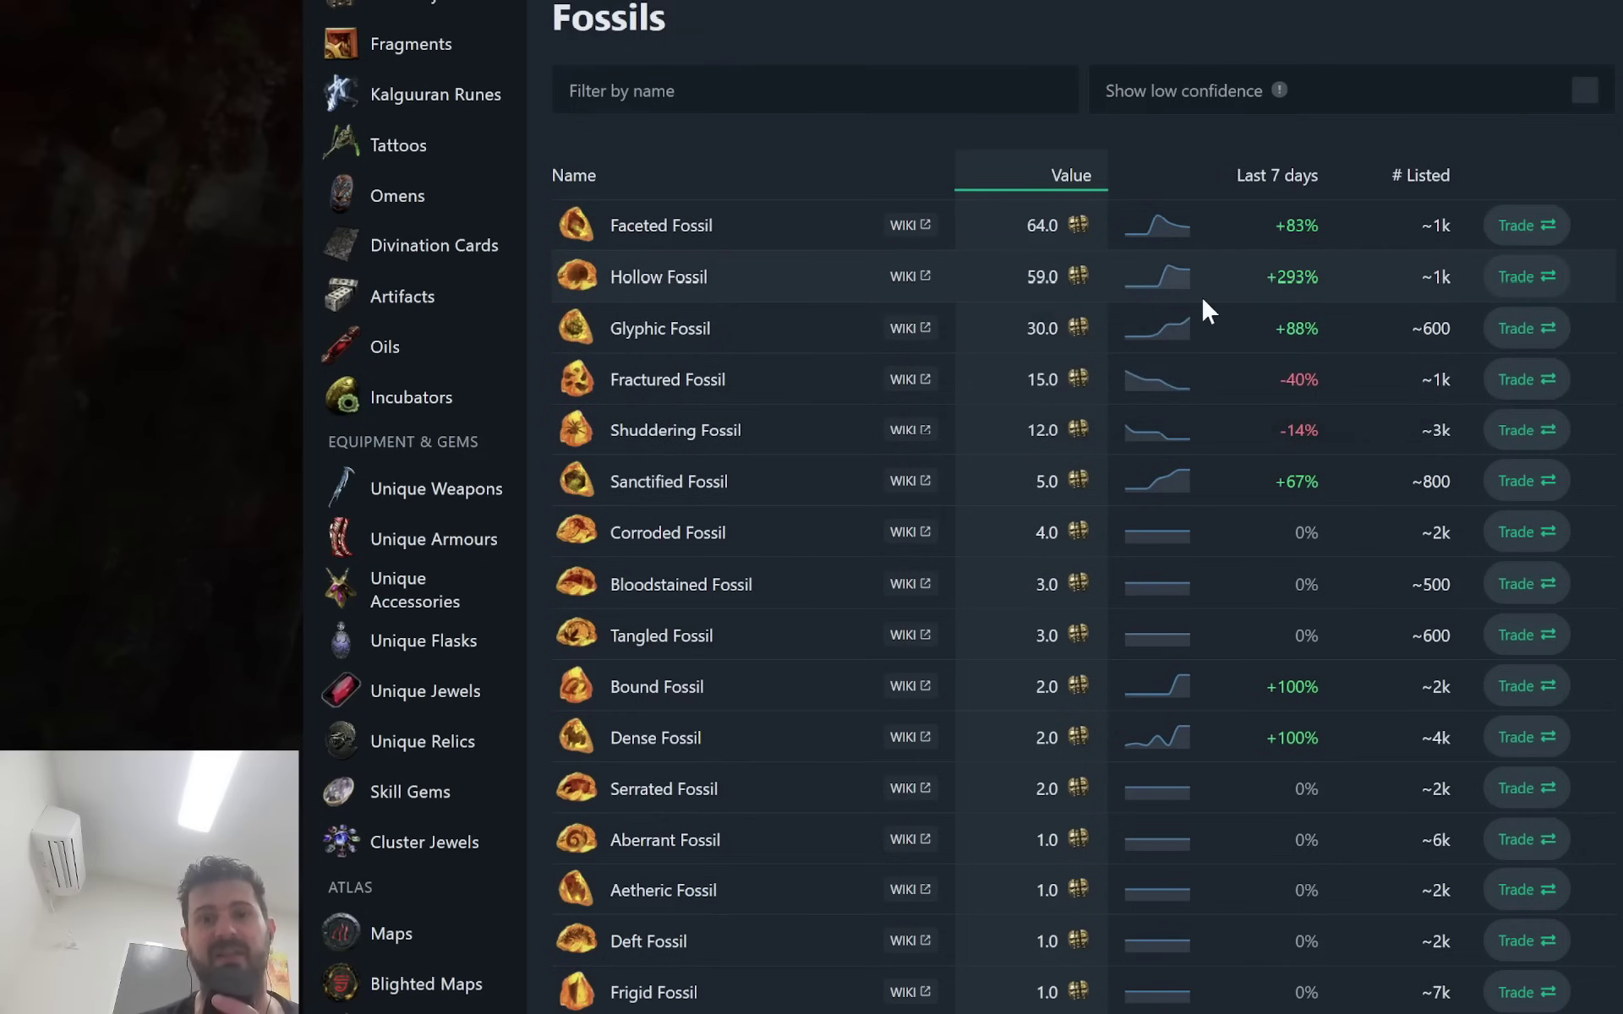
pyautogui.moveTo(1207, 298)
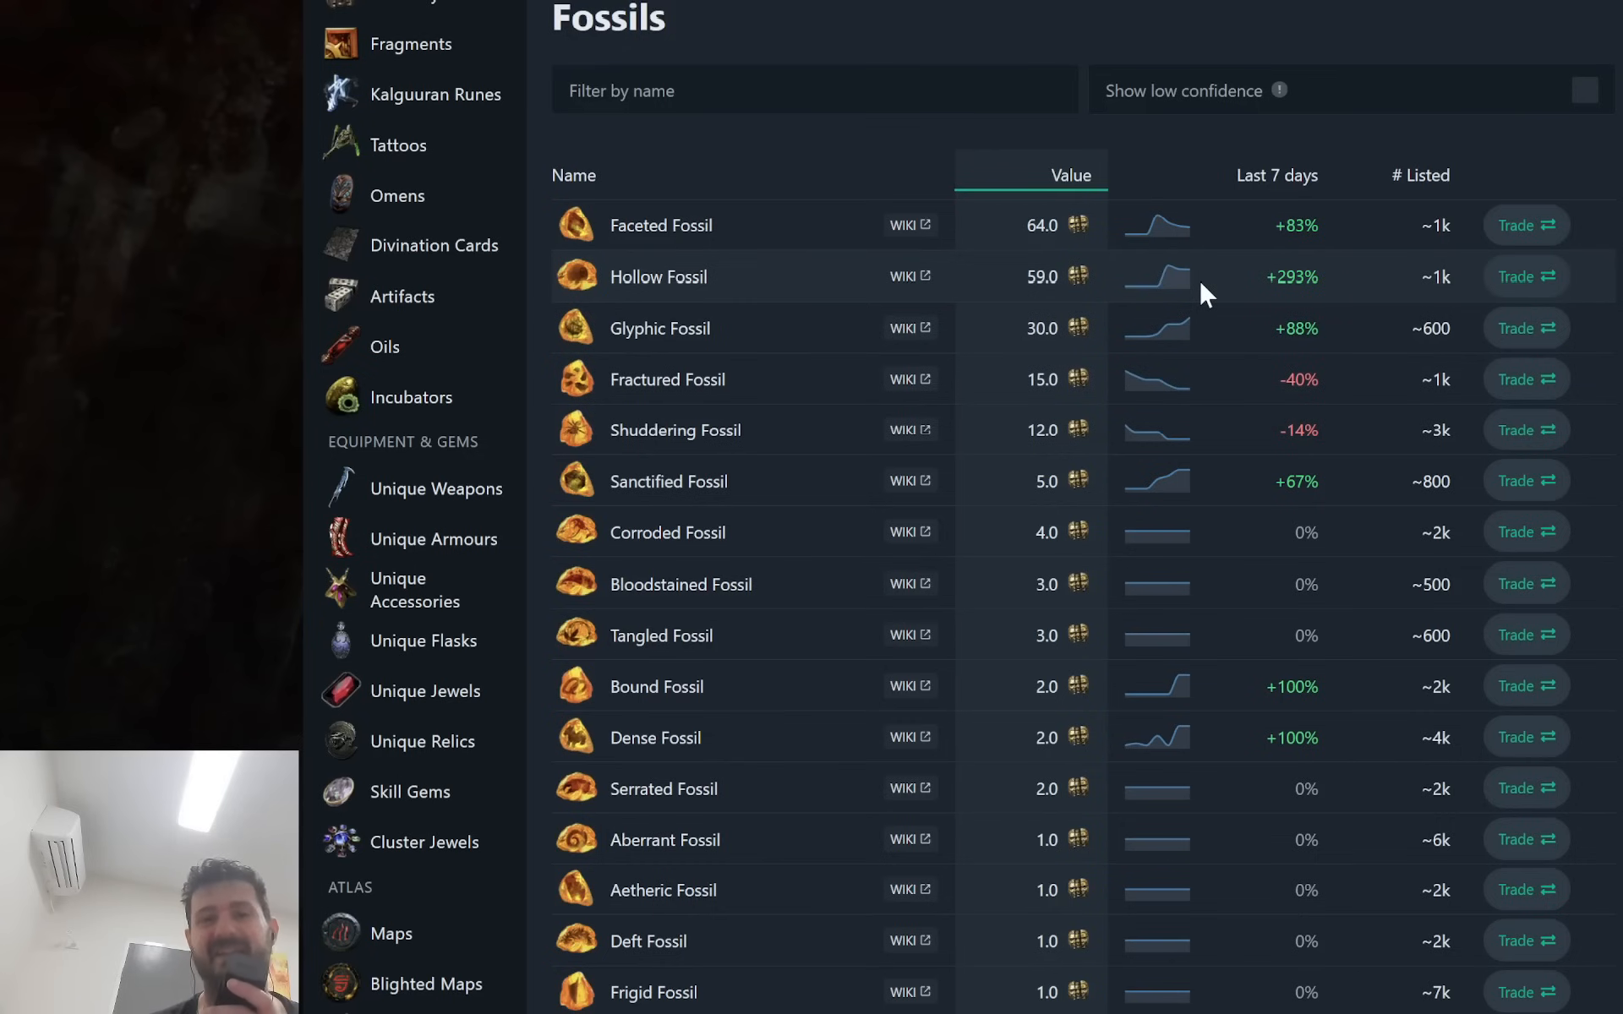
pyautogui.moveTo(1175, 285)
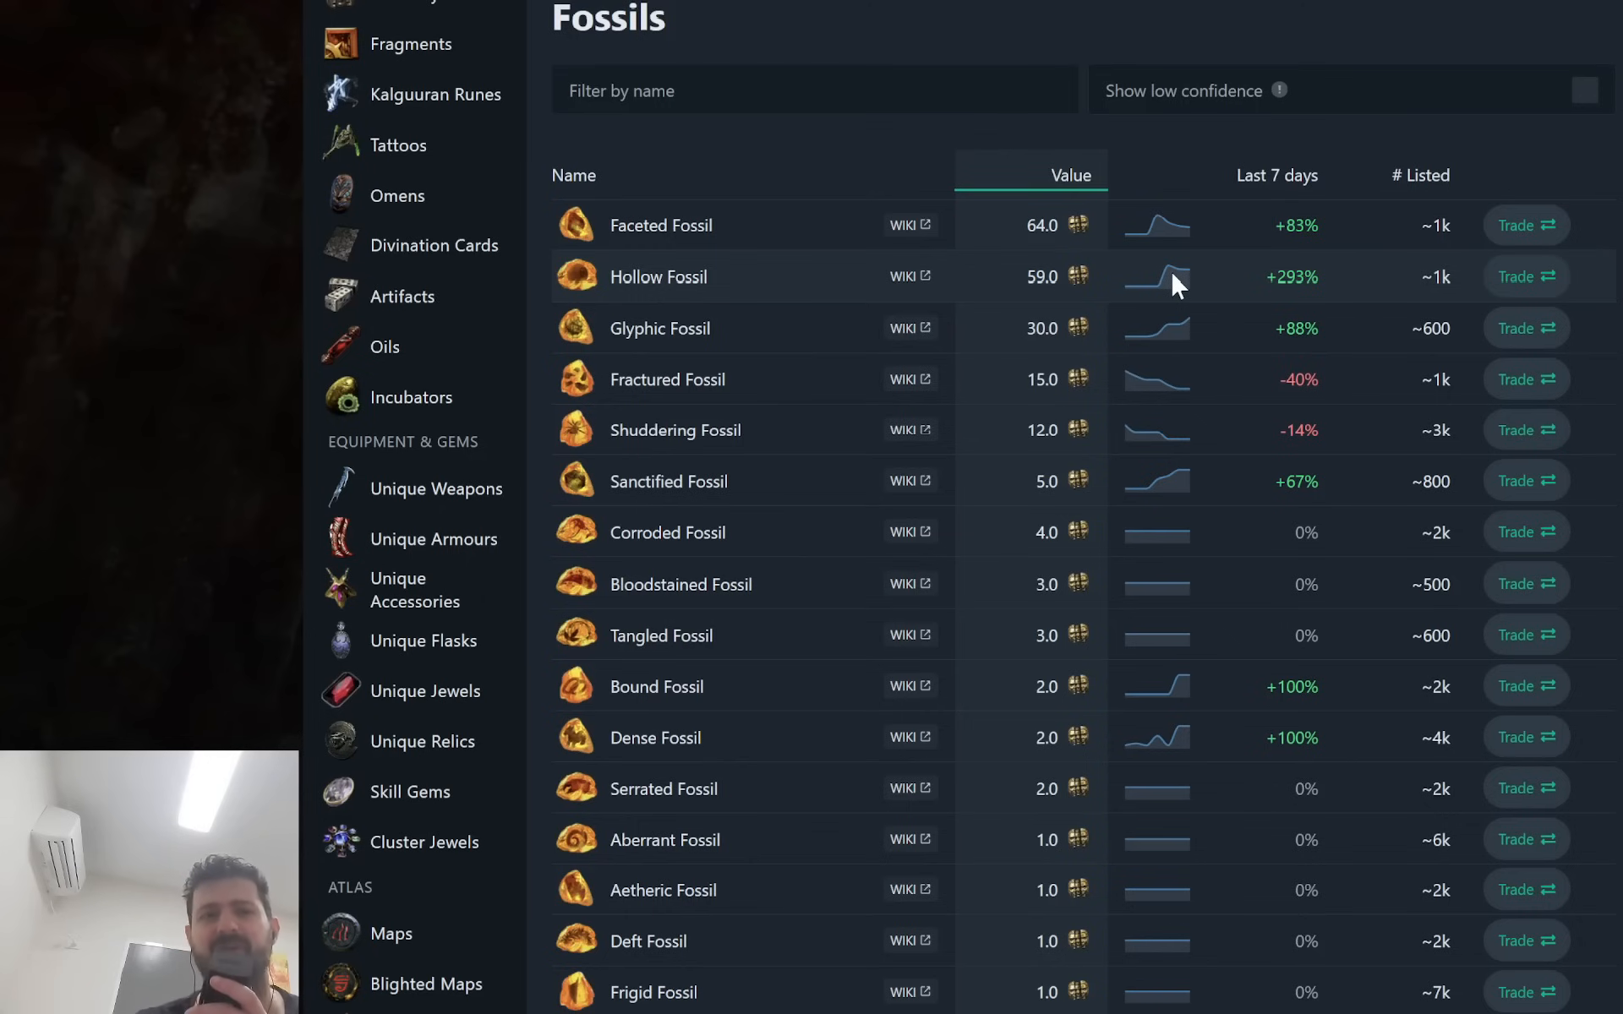
pyautogui.moveTo(711, 174)
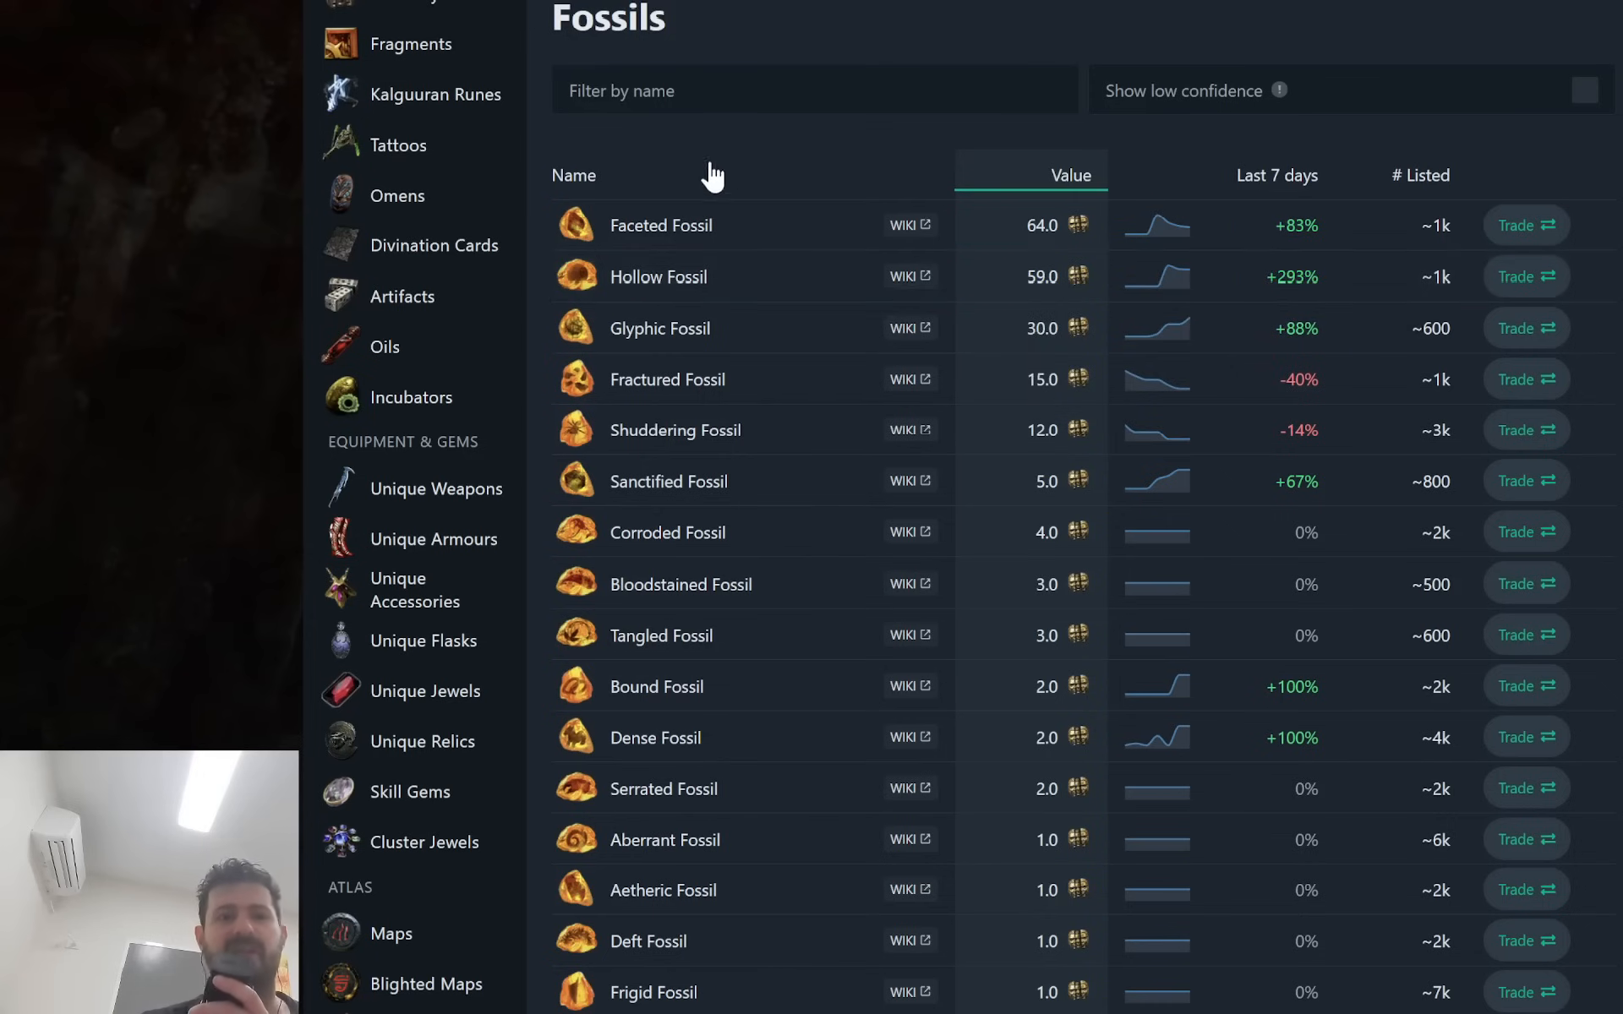
pyautogui.moveTo(738, 415)
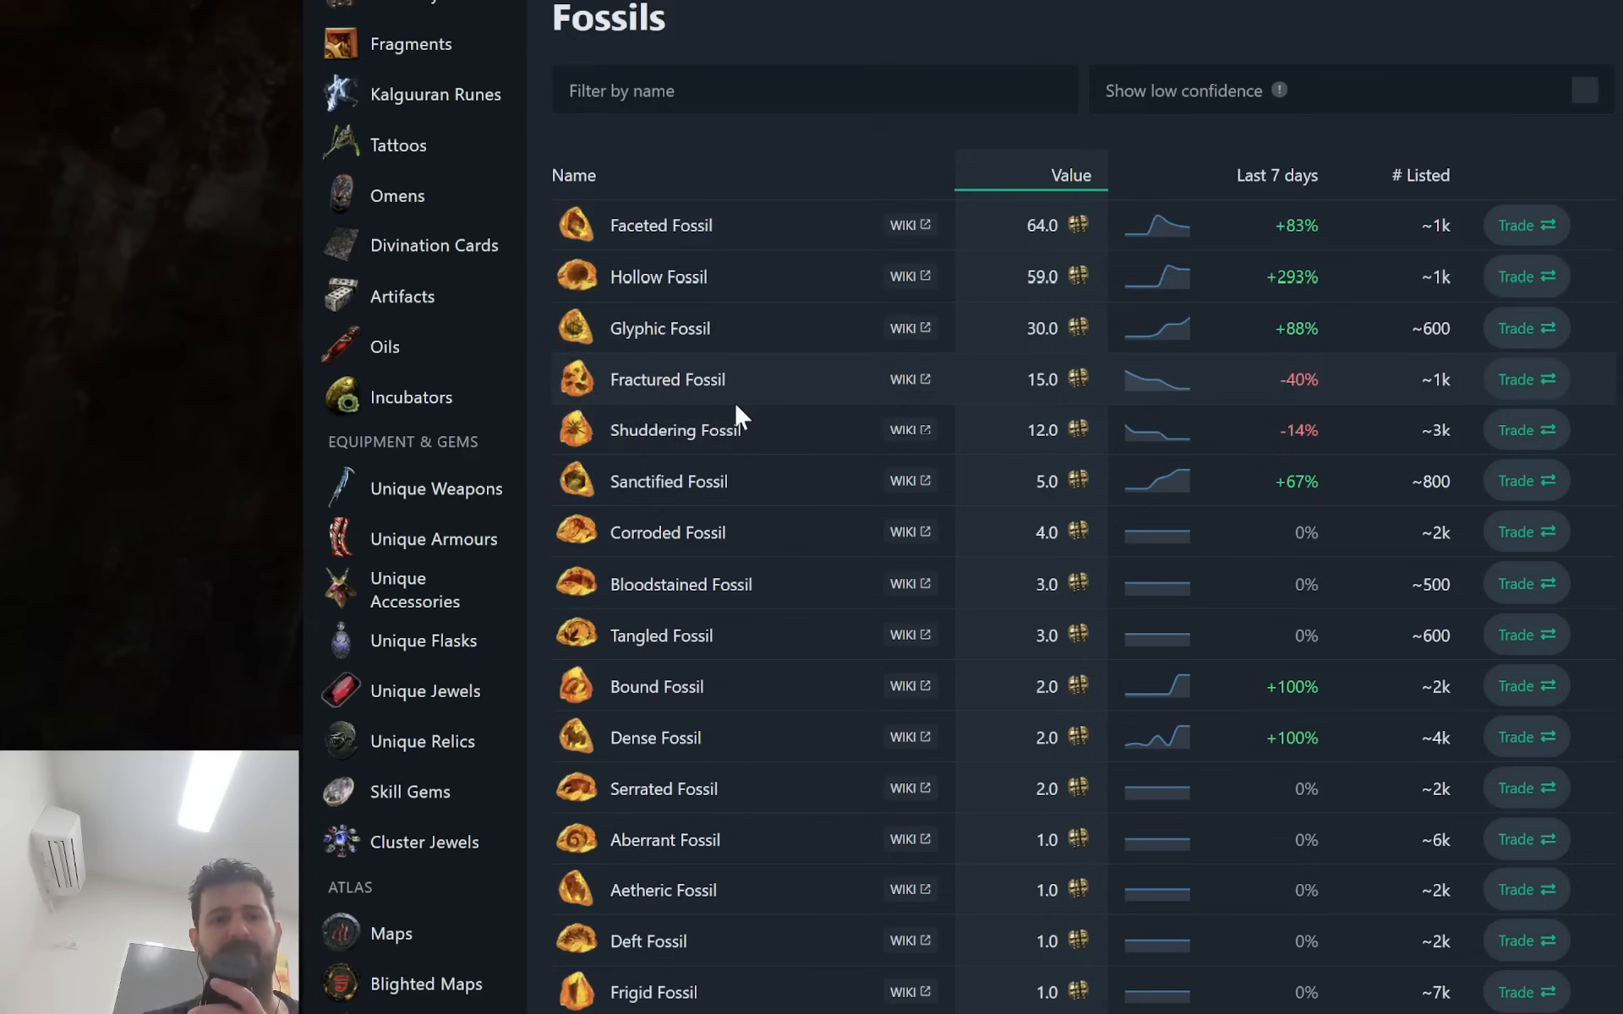
pyautogui.moveTo(1142, 680)
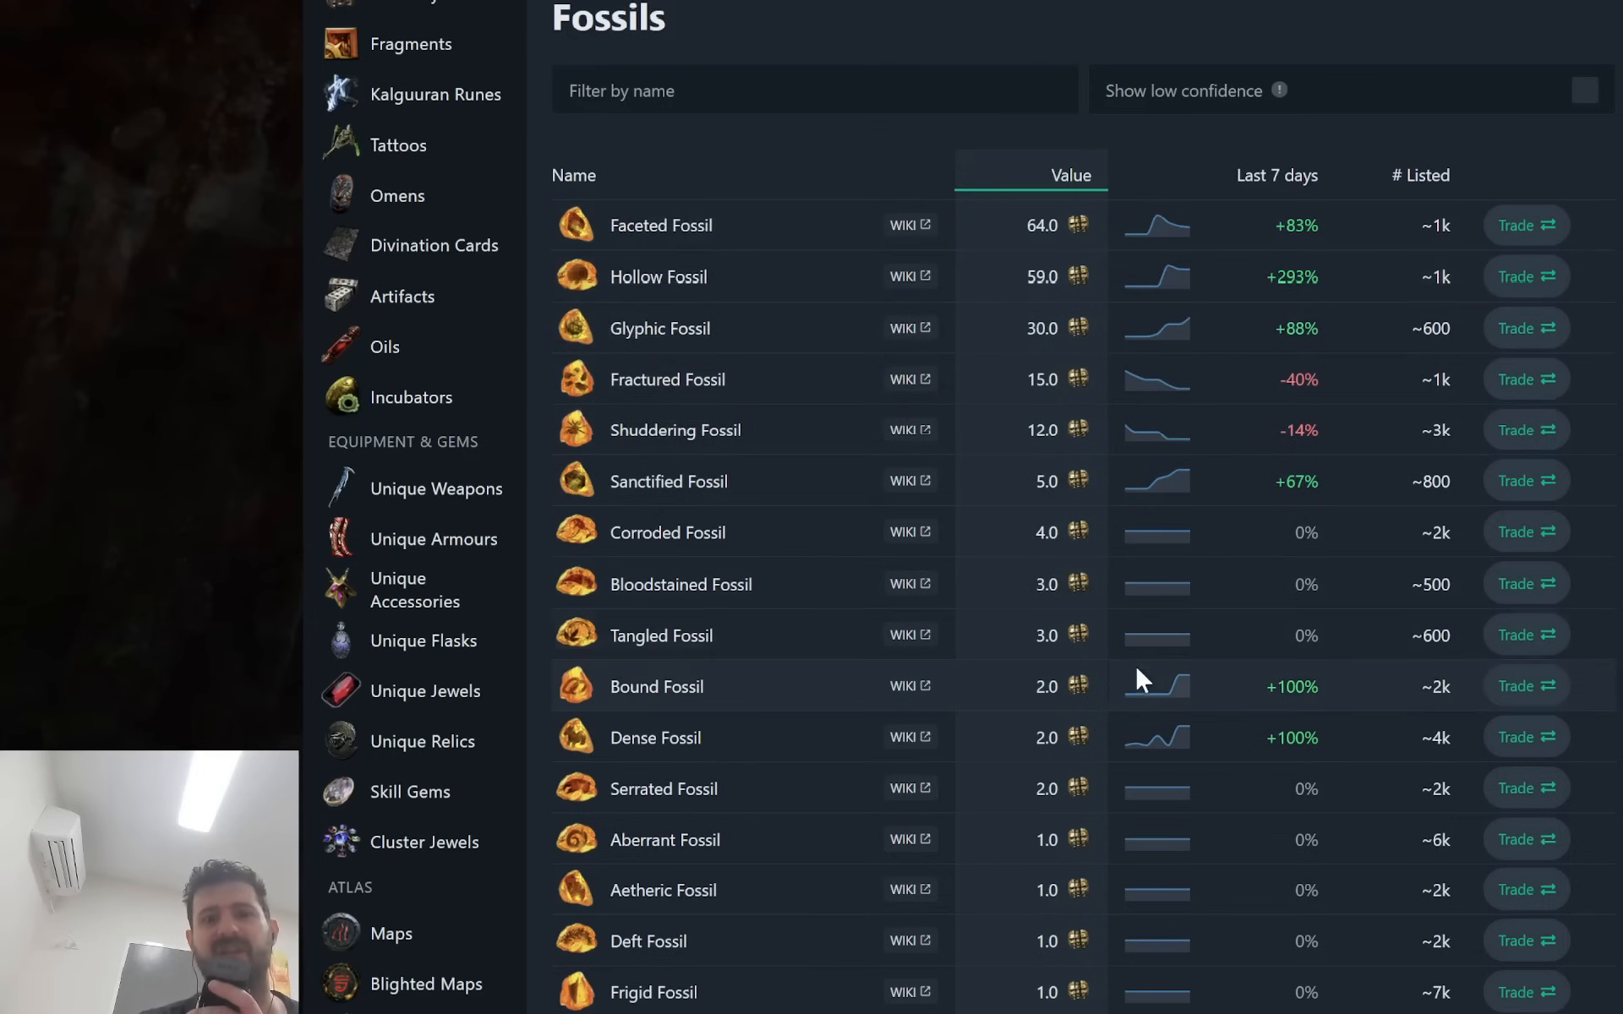
pyautogui.moveTo(1084, 379)
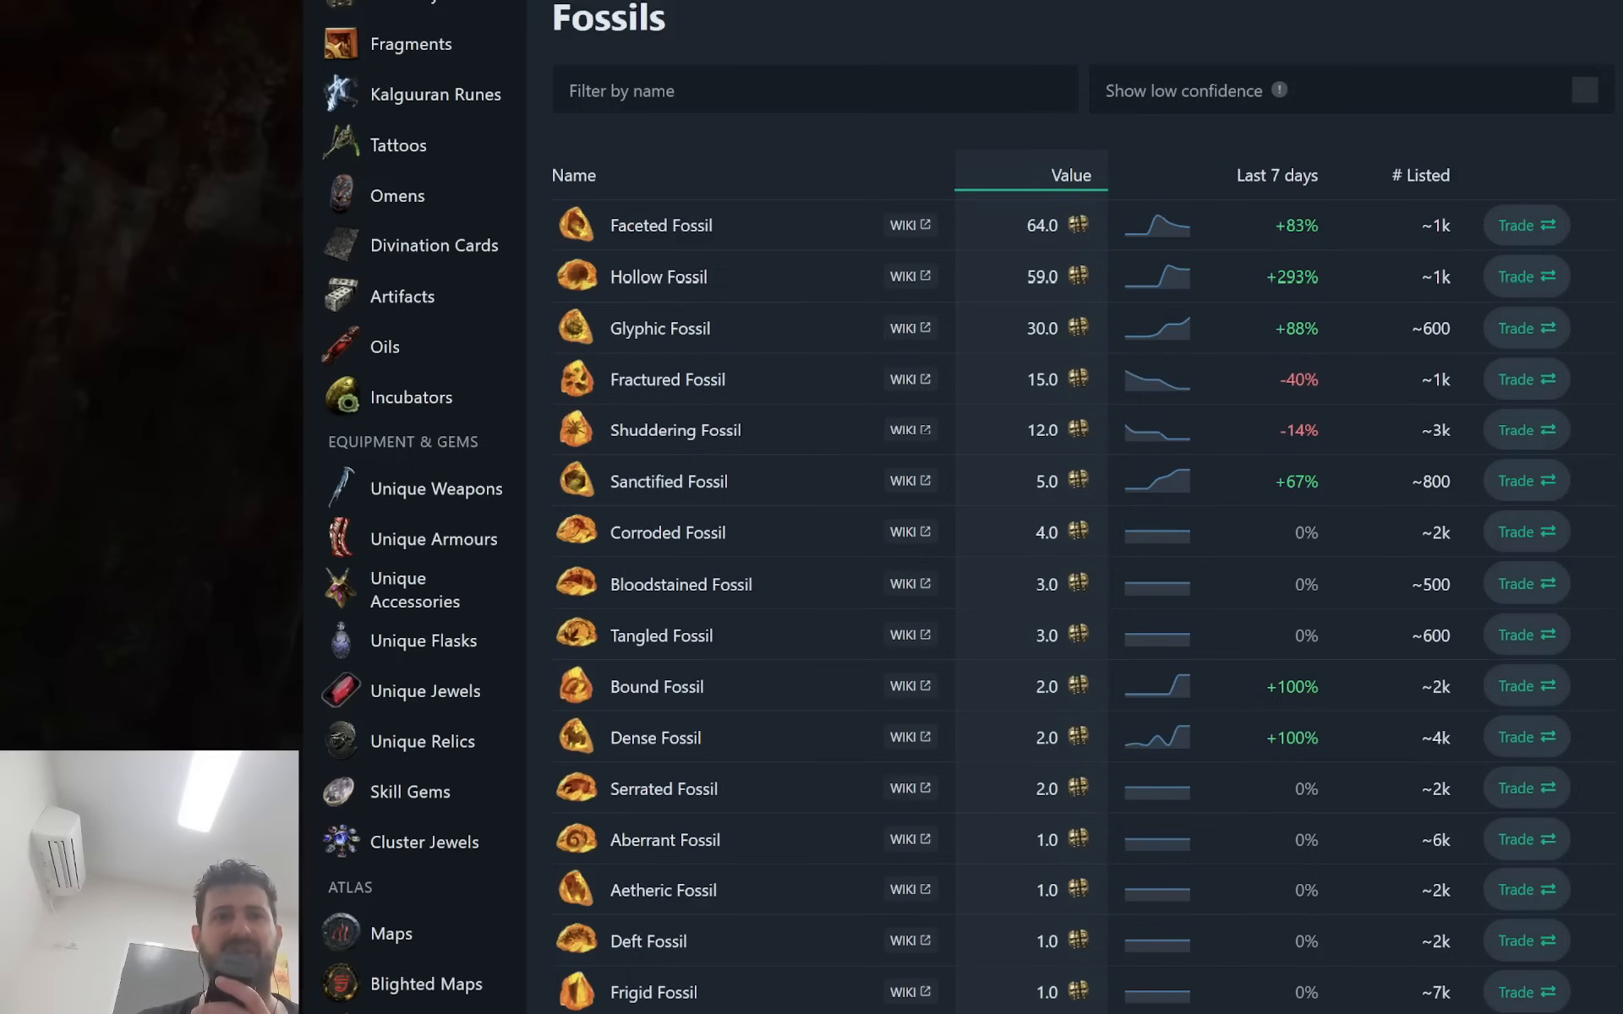
pyautogui.moveTo(1338, 396)
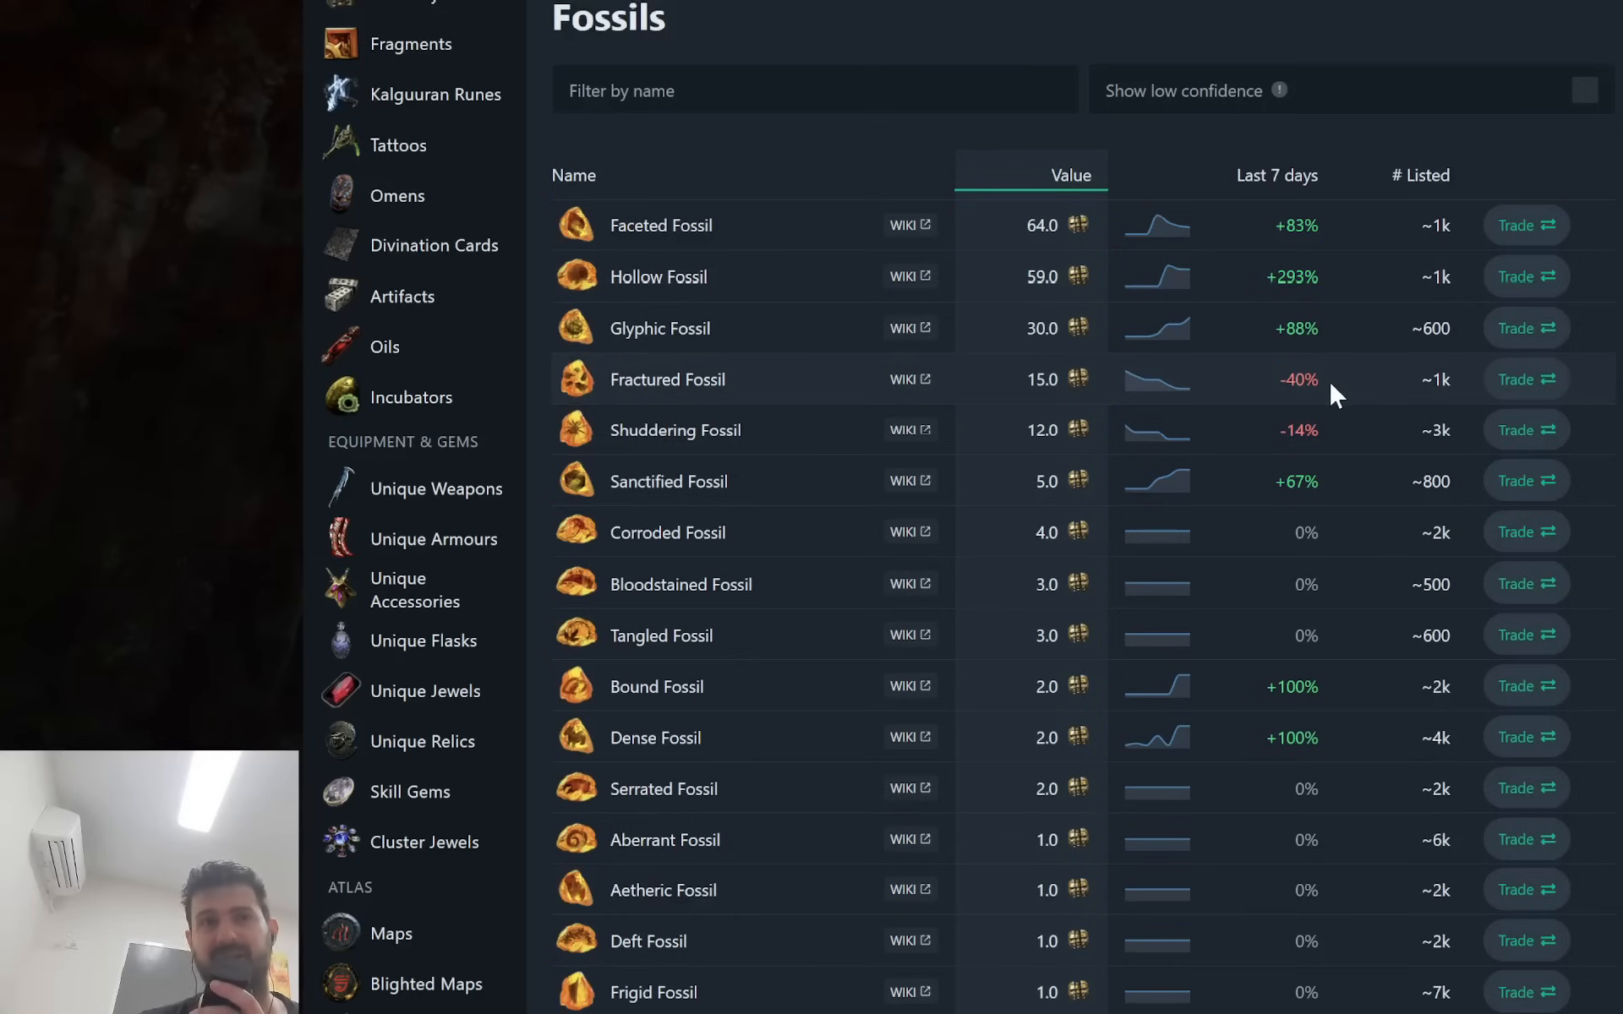
pyautogui.moveTo(1283, 390)
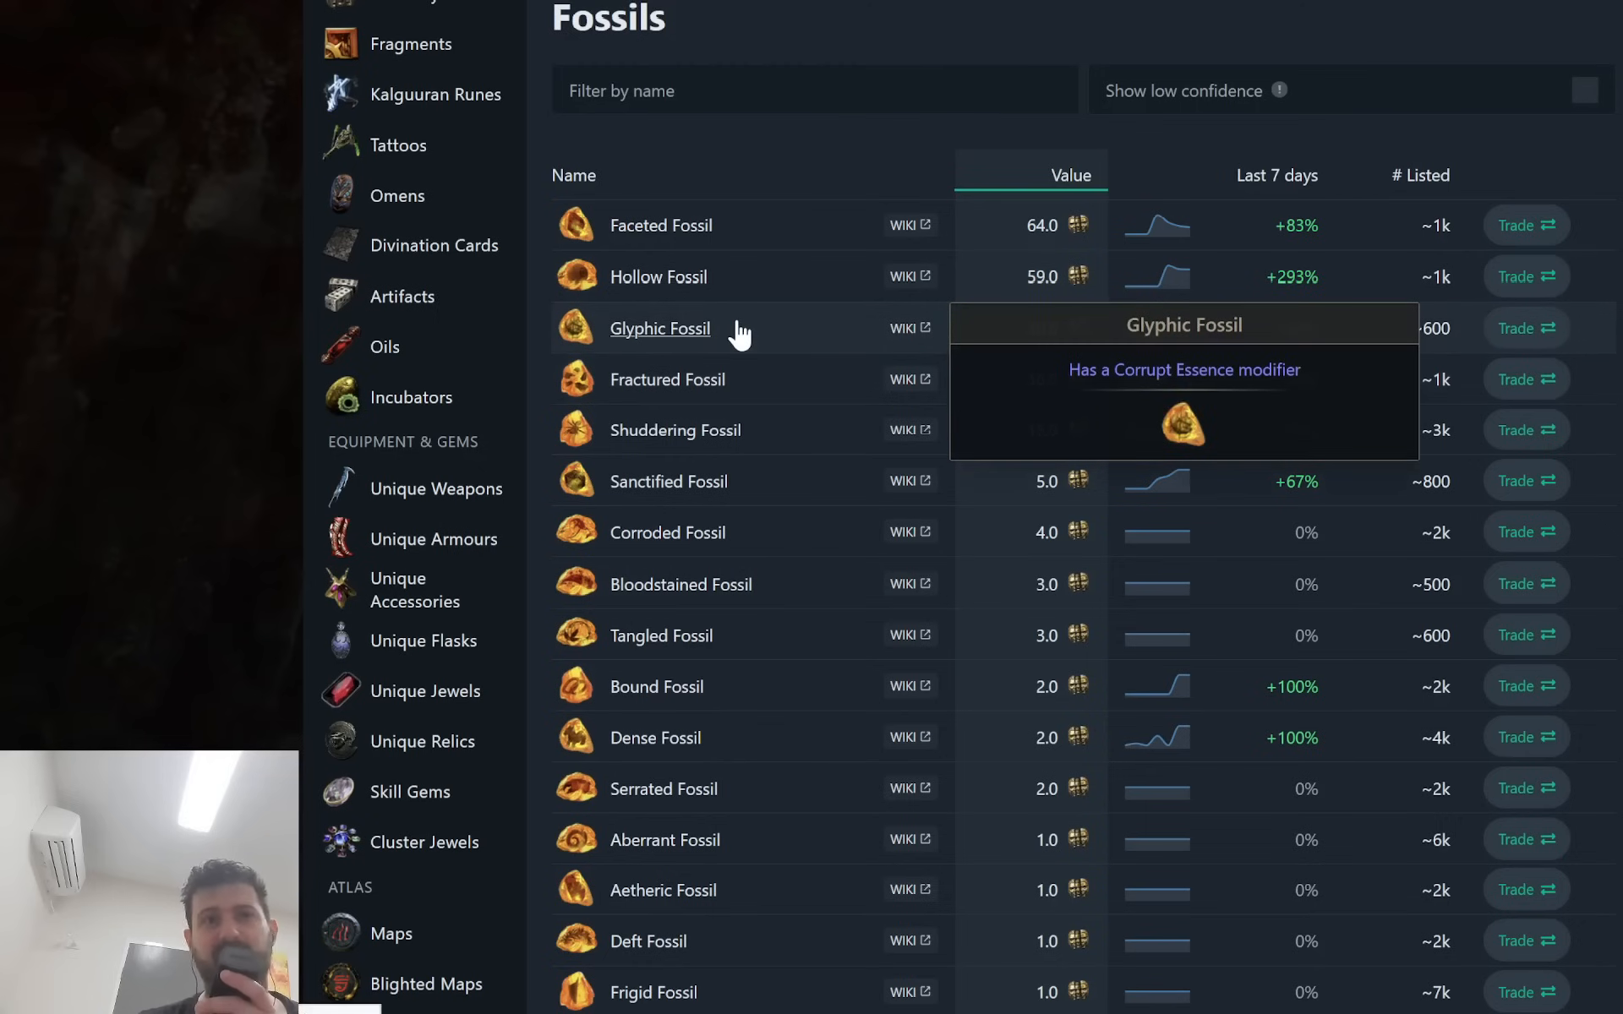
pyautogui.moveTo(760, 329)
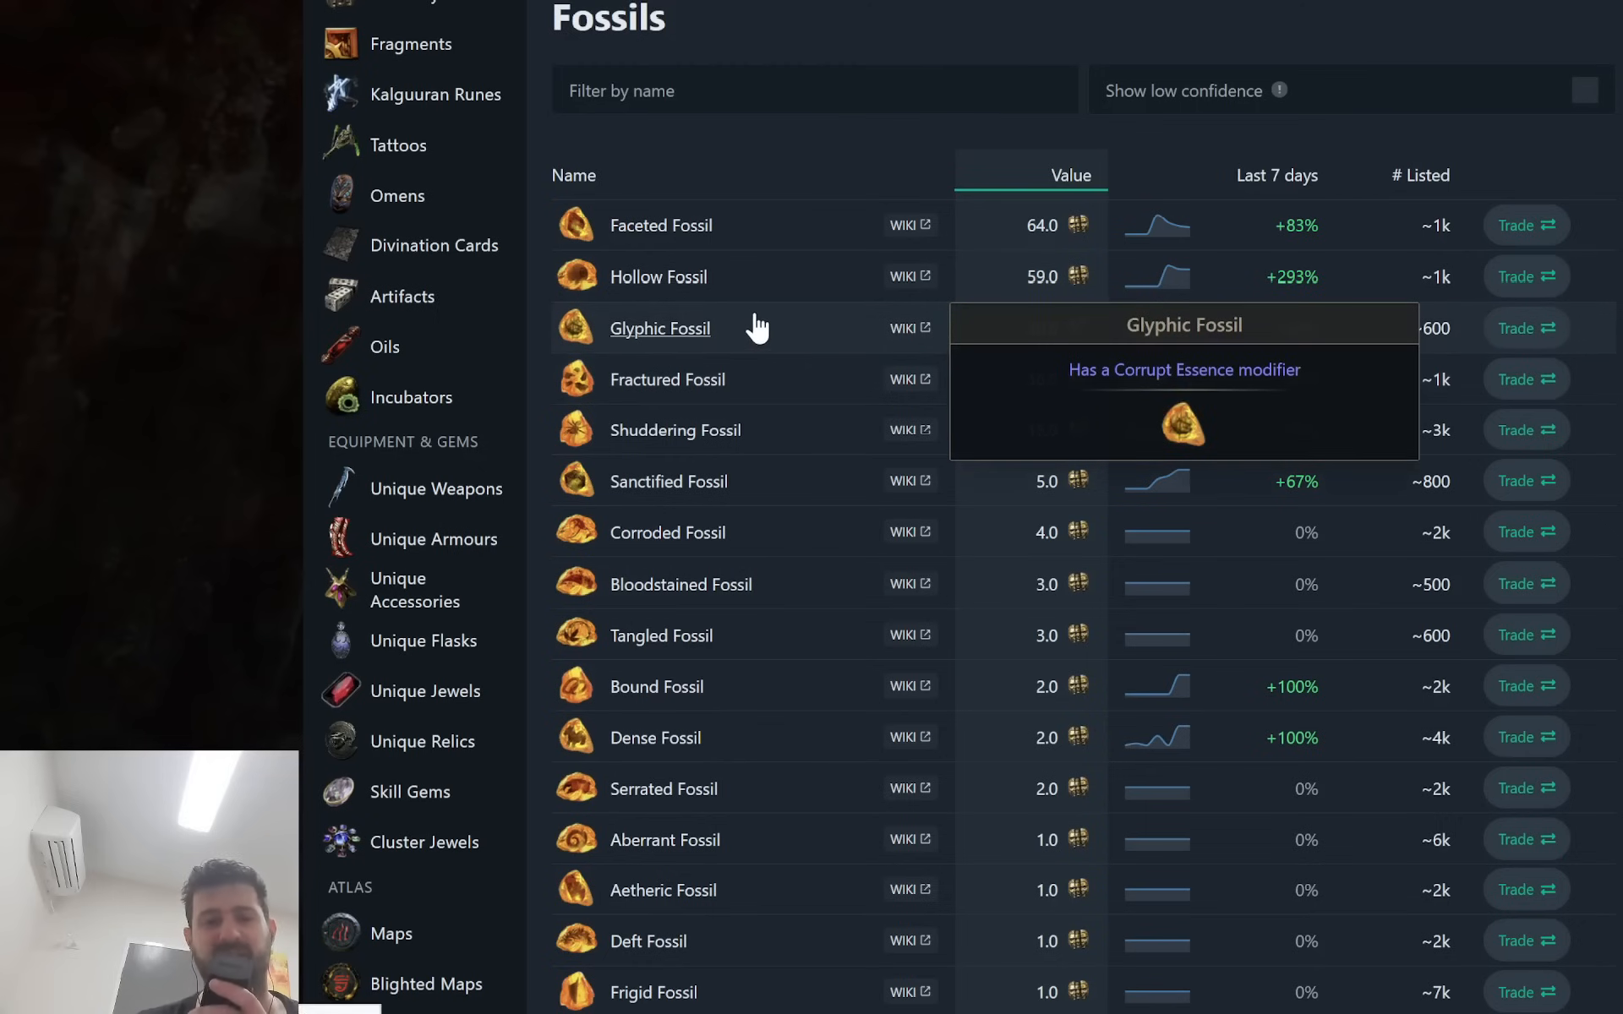
pyautogui.scroll(-3)
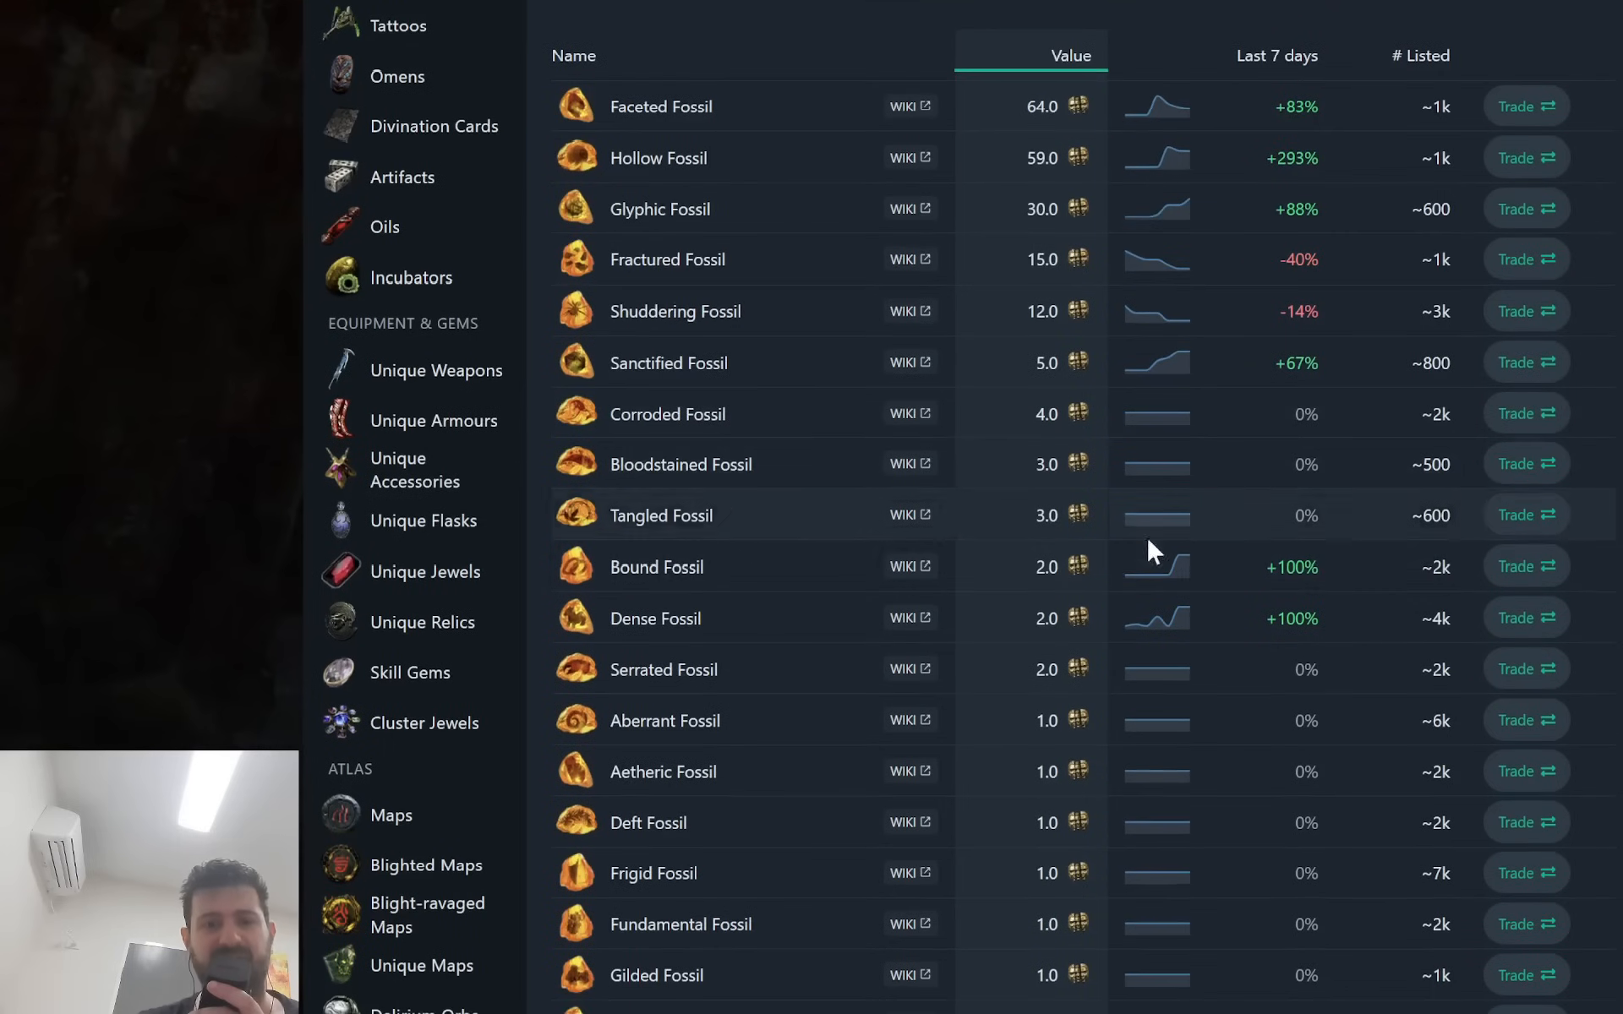
pyautogui.moveTo(1434, 642)
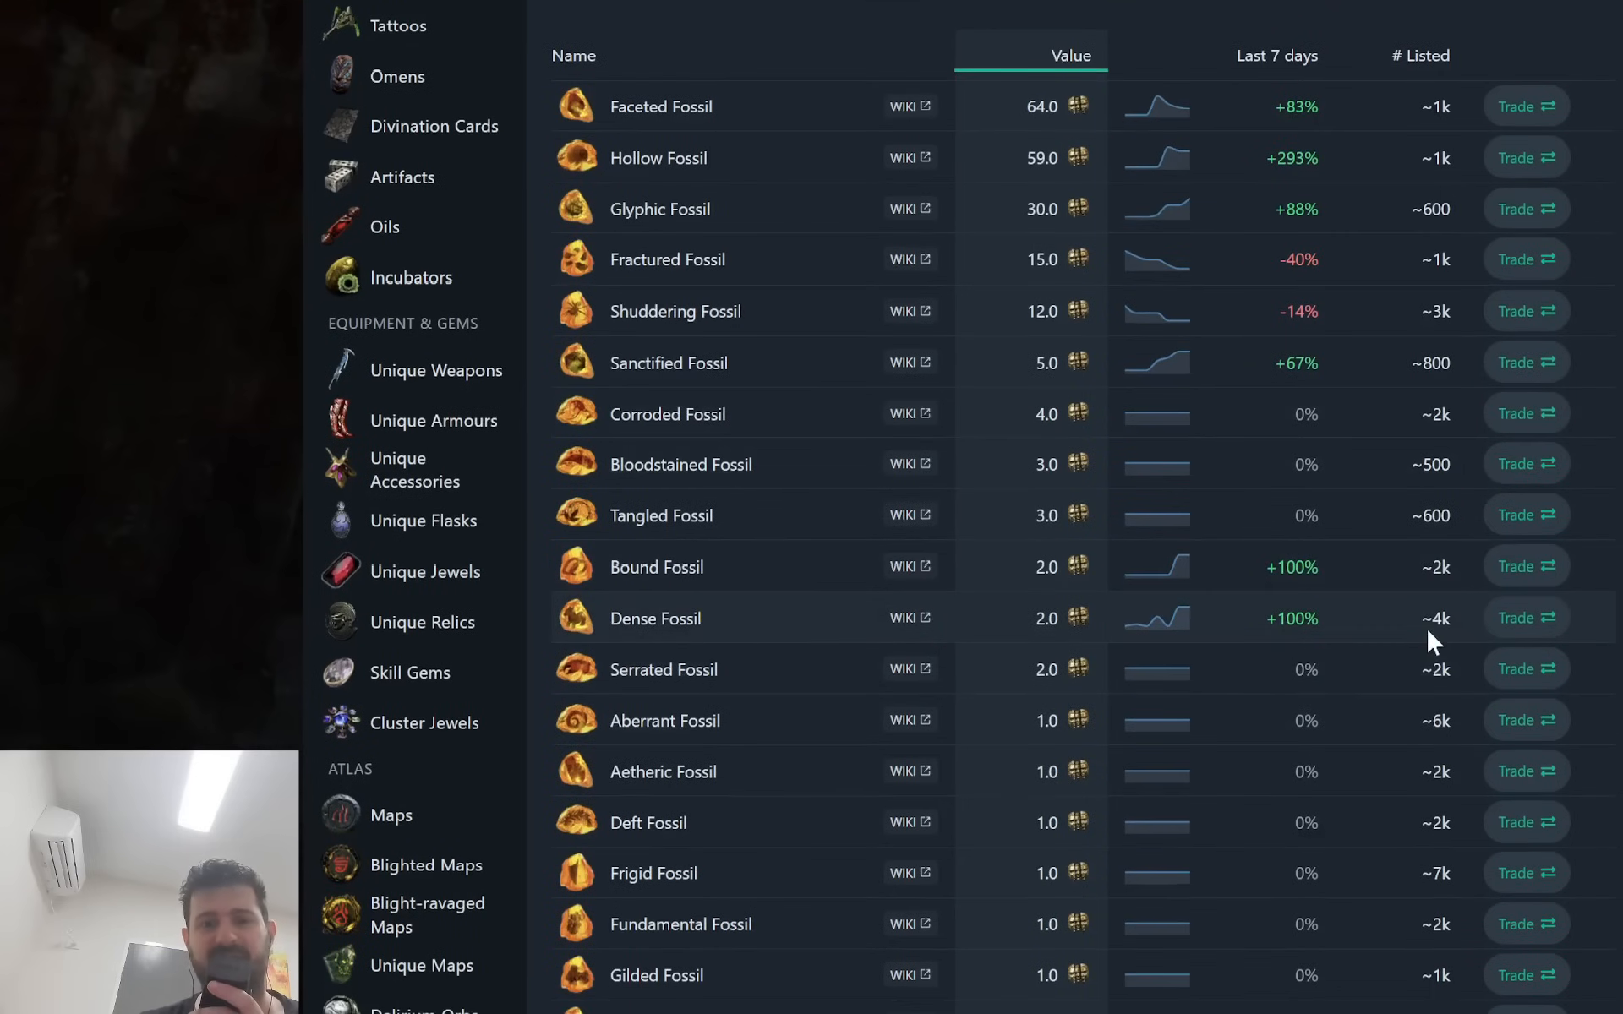
pyautogui.scroll(-3)
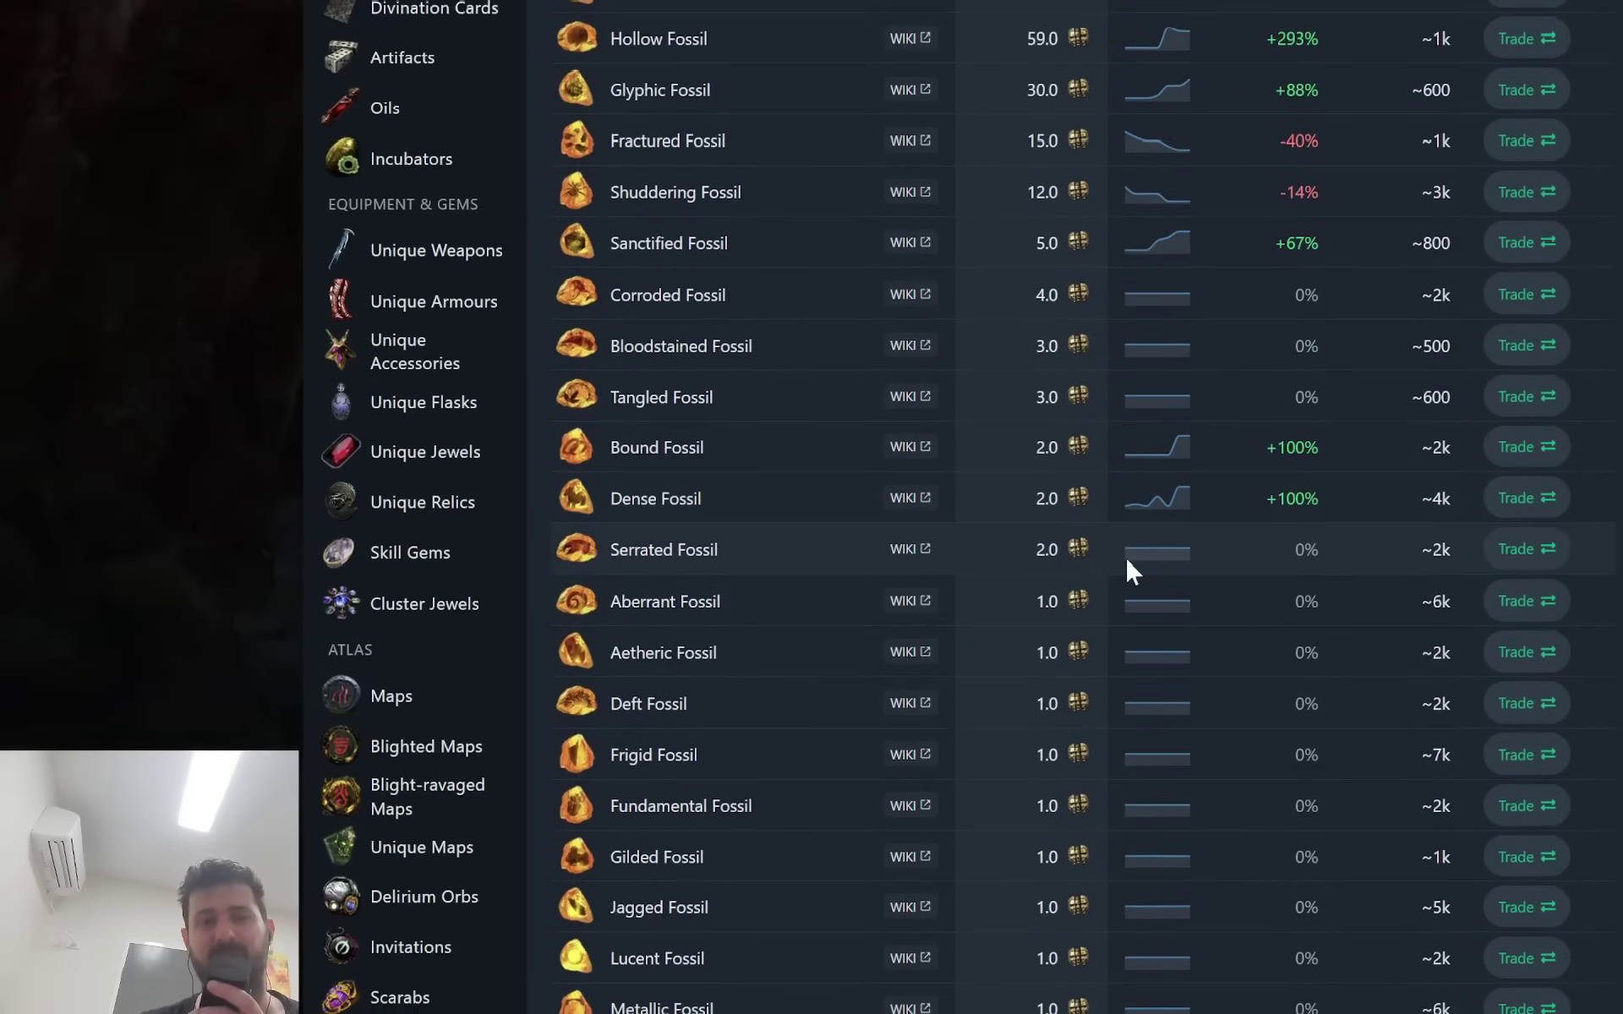
pyautogui.moveTo(1300, 575)
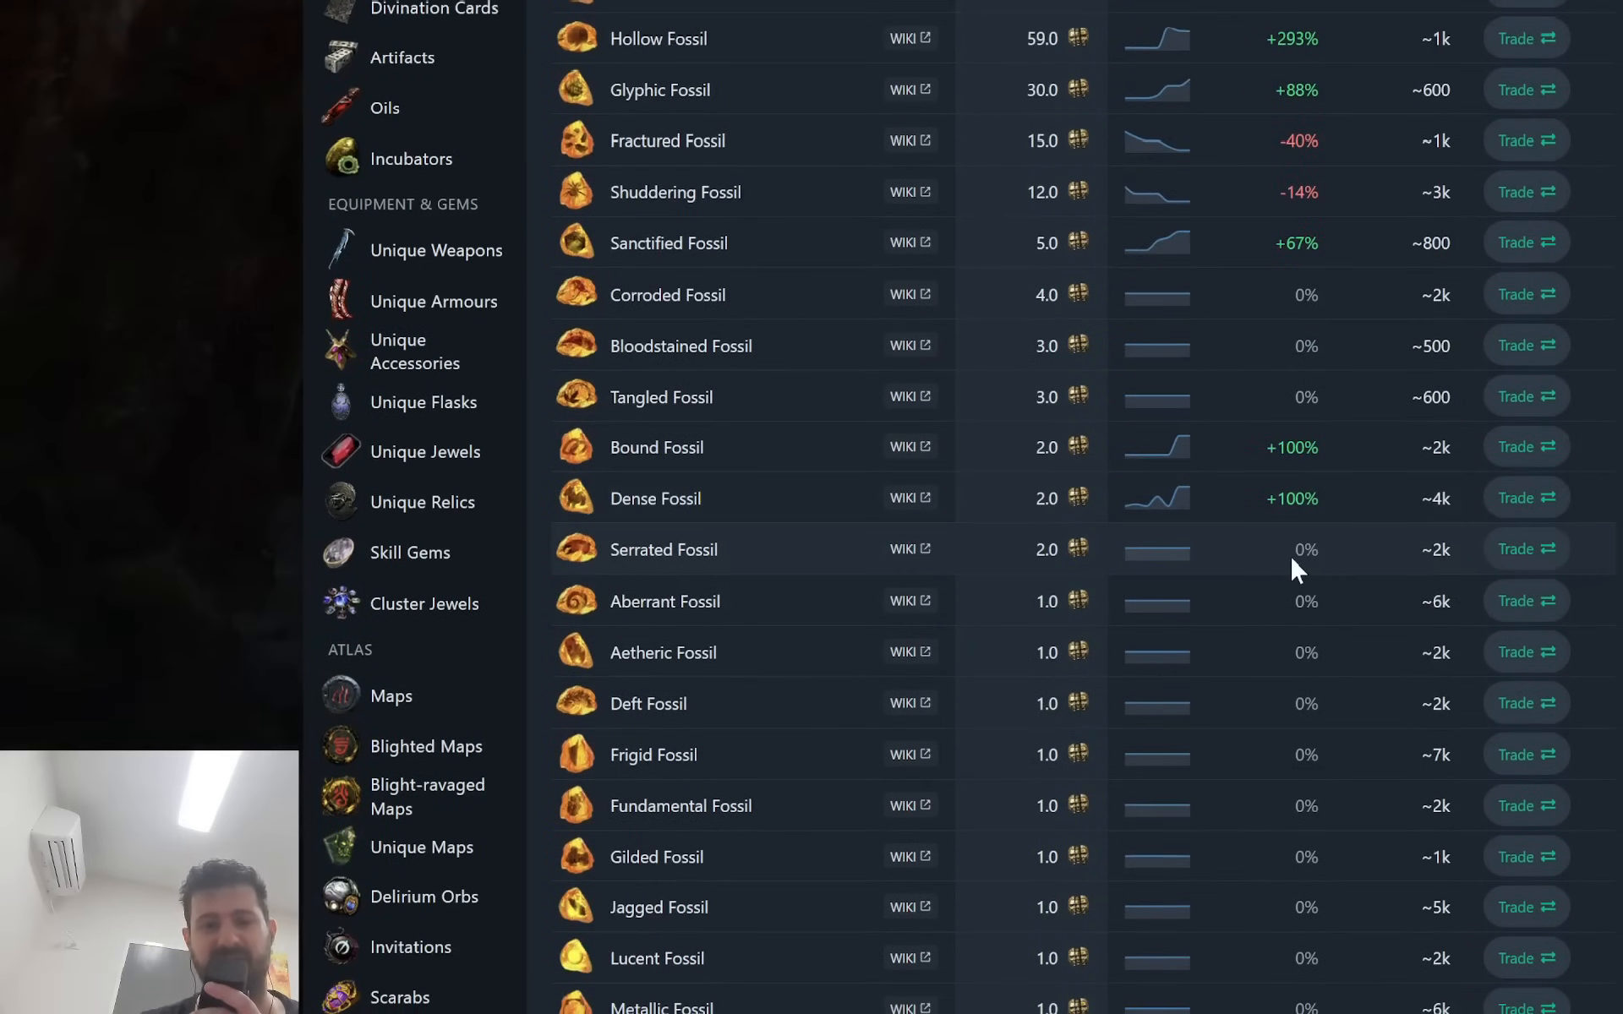
pyautogui.scroll(-3)
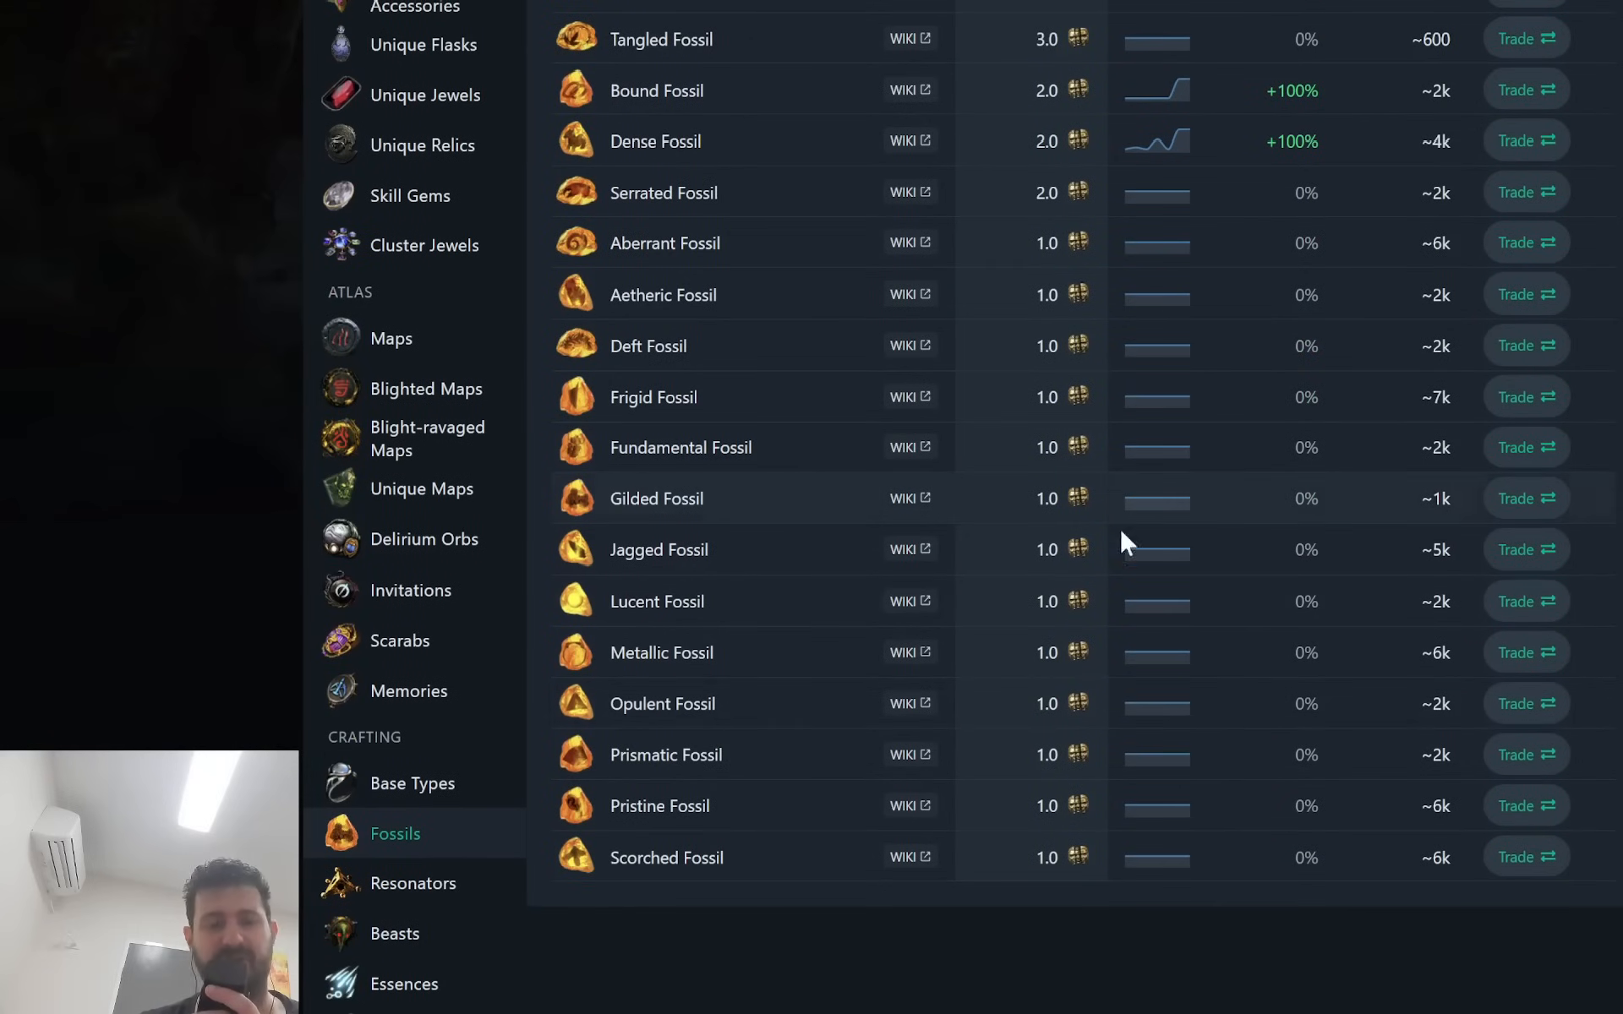
pyautogui.moveTo(1129, 708)
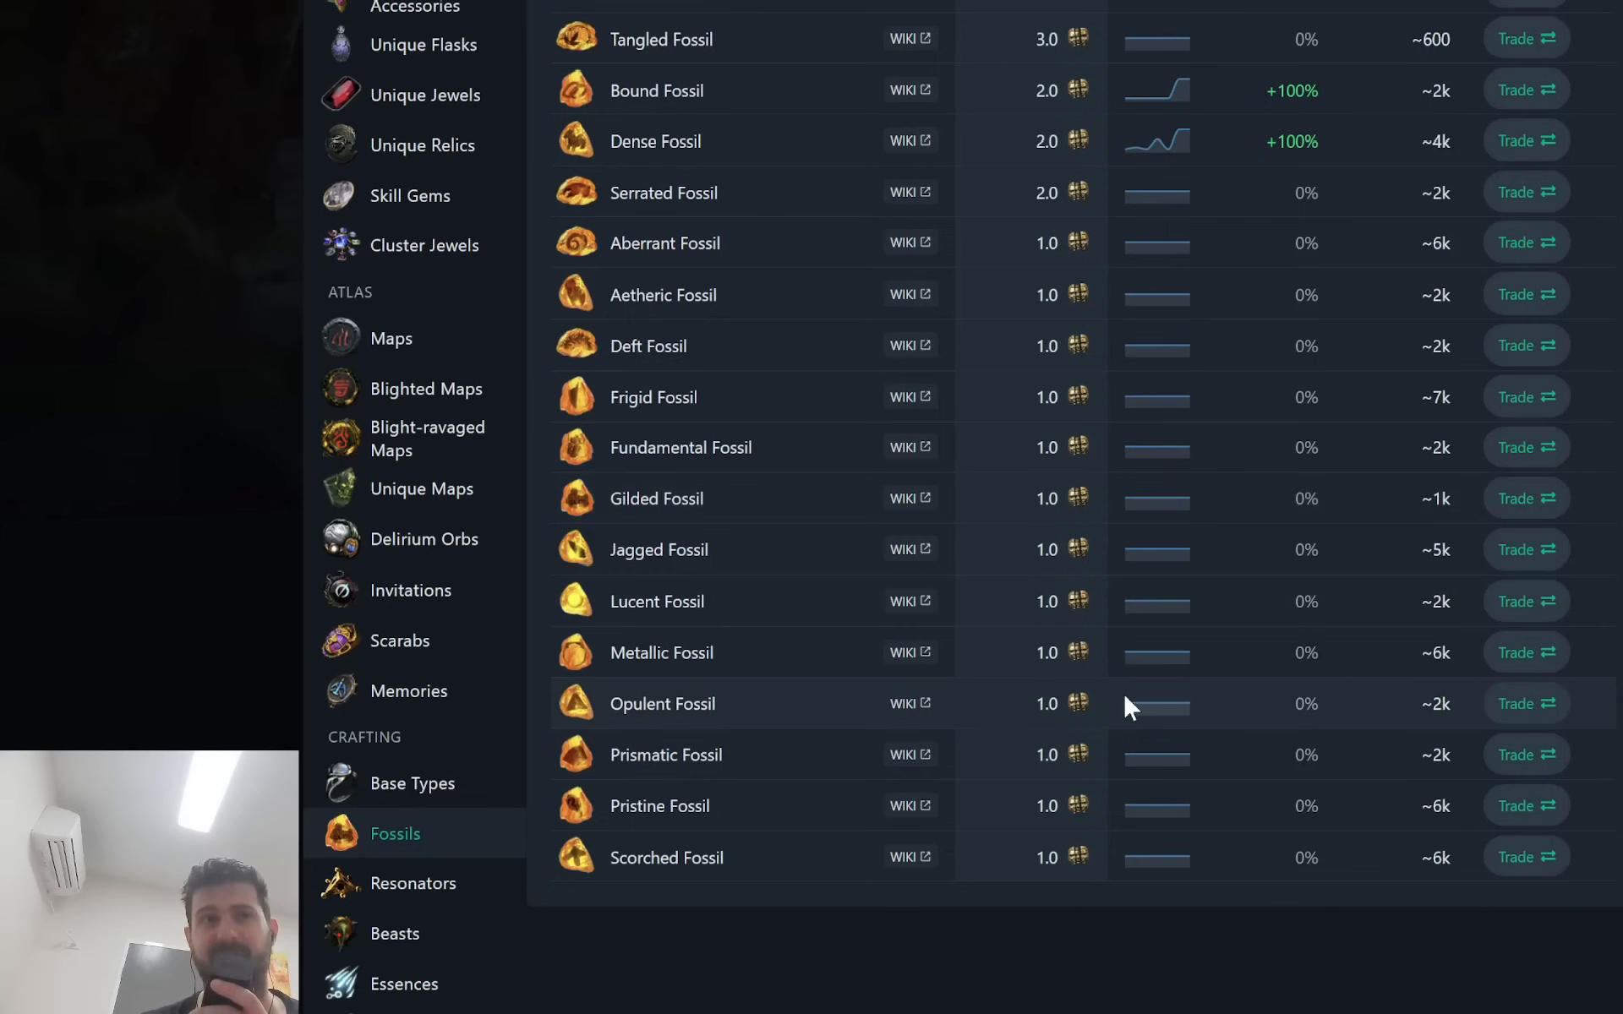
pyautogui.scroll(3)
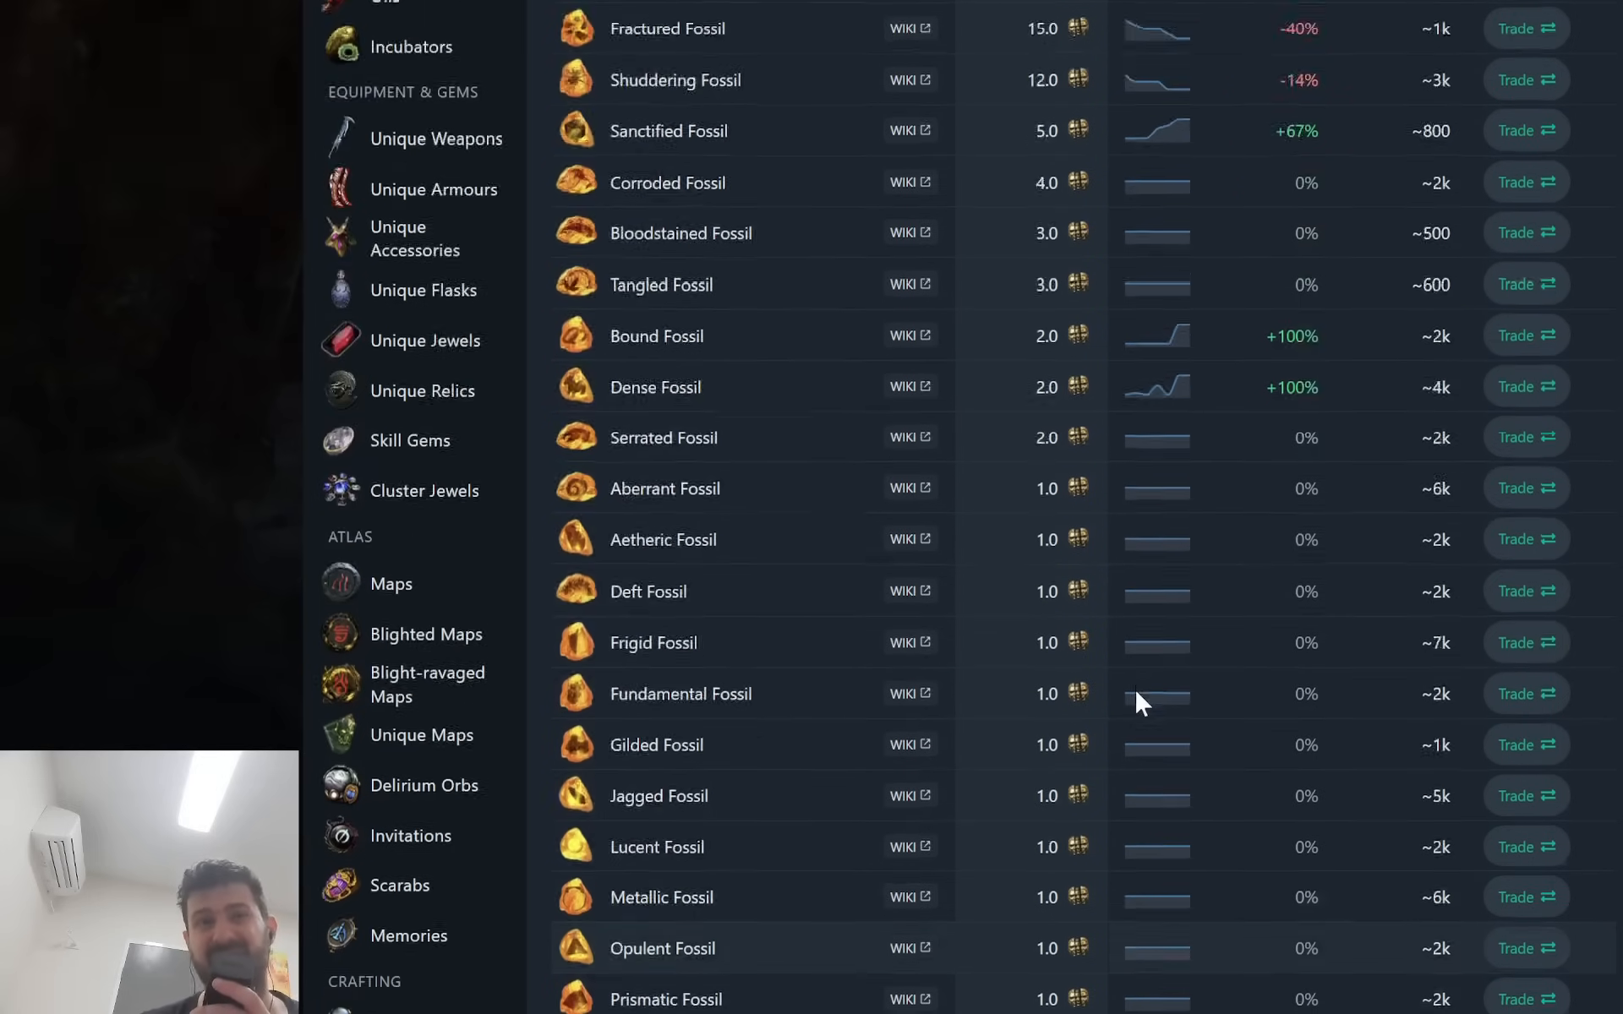
pyautogui.scroll(3)
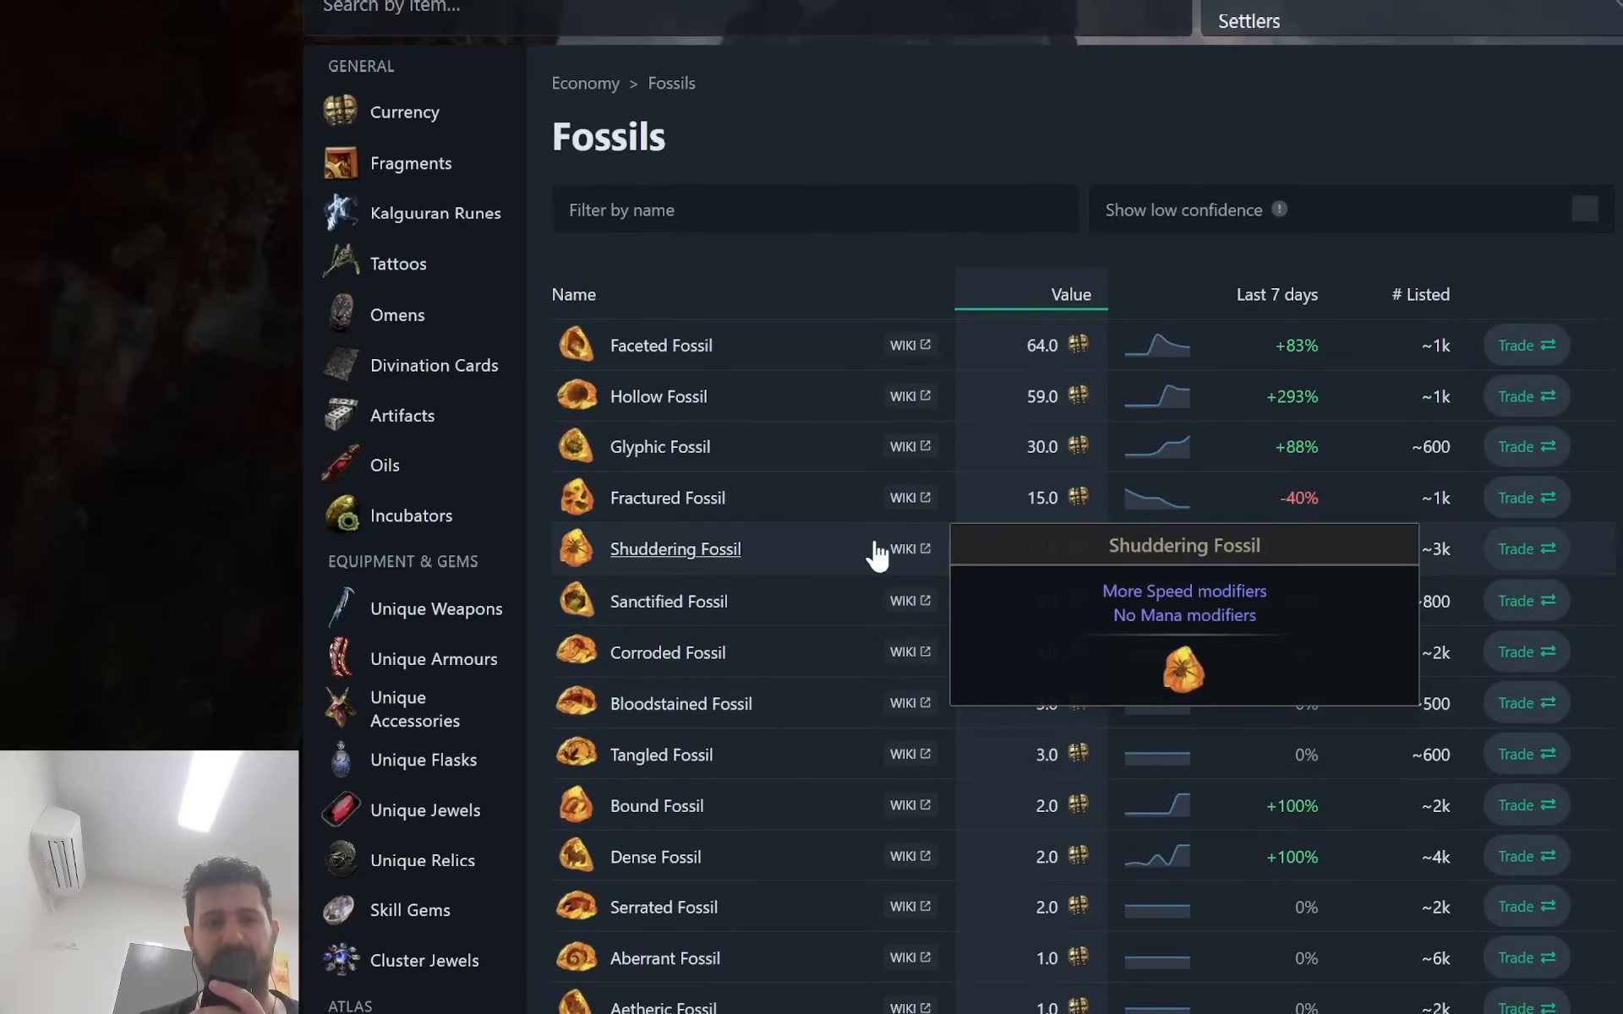
pyautogui.moveTo(1149, 642)
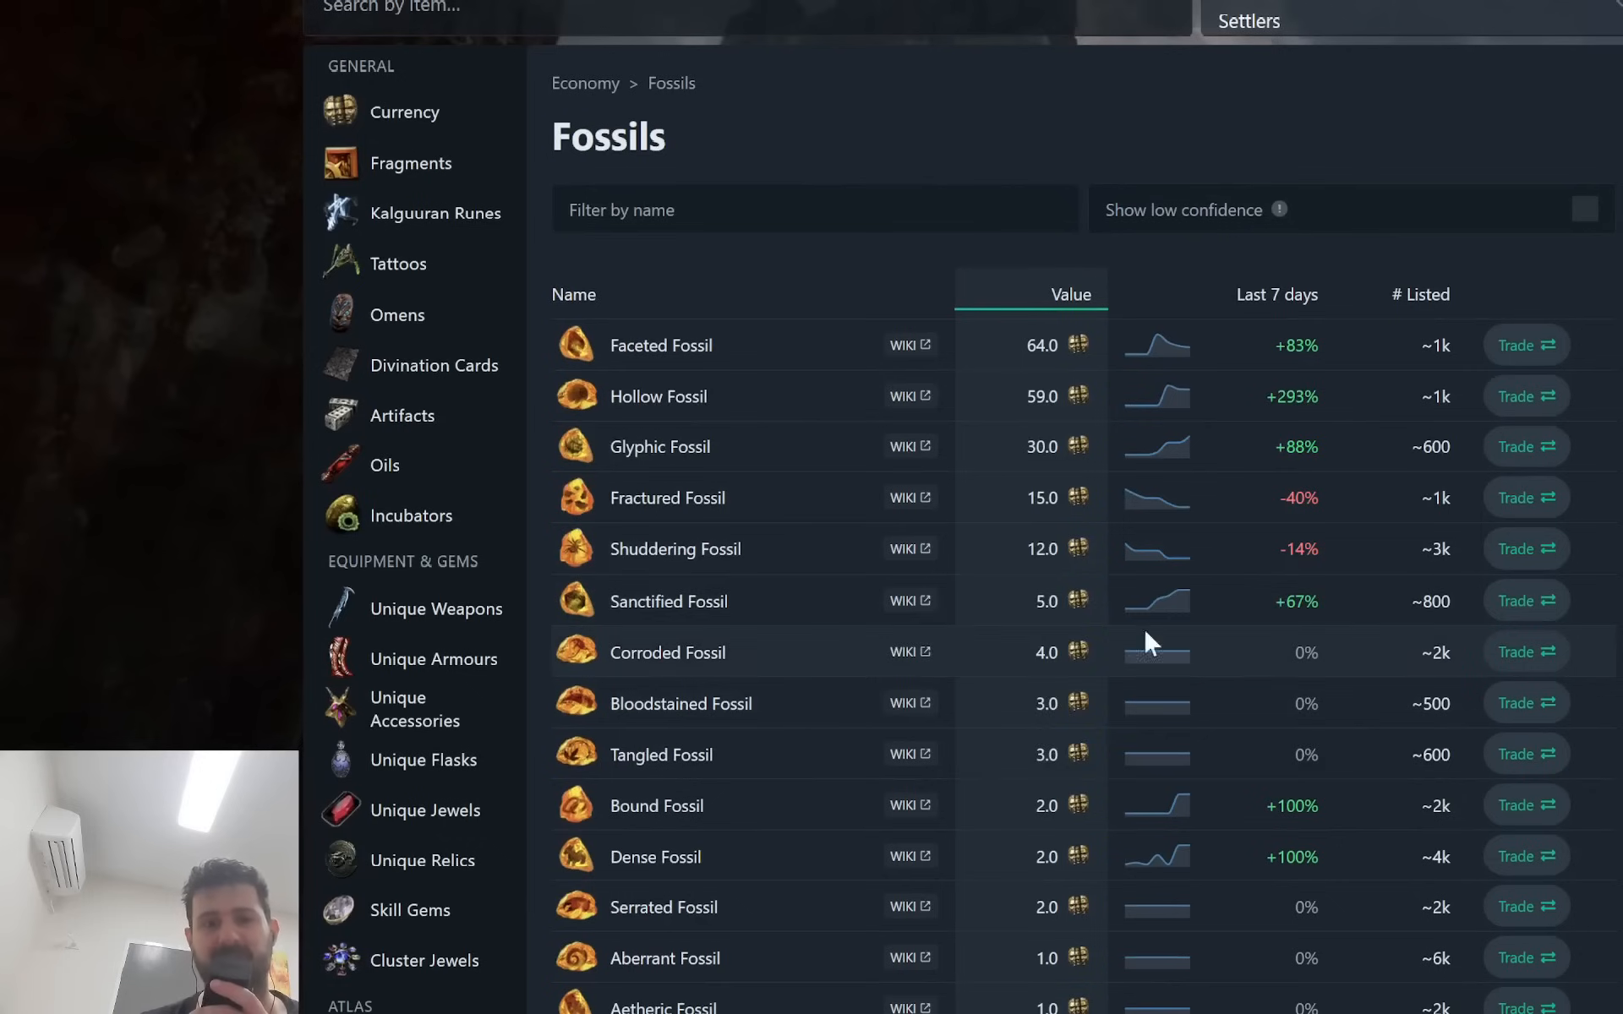
pyautogui.moveTo(1232, 622)
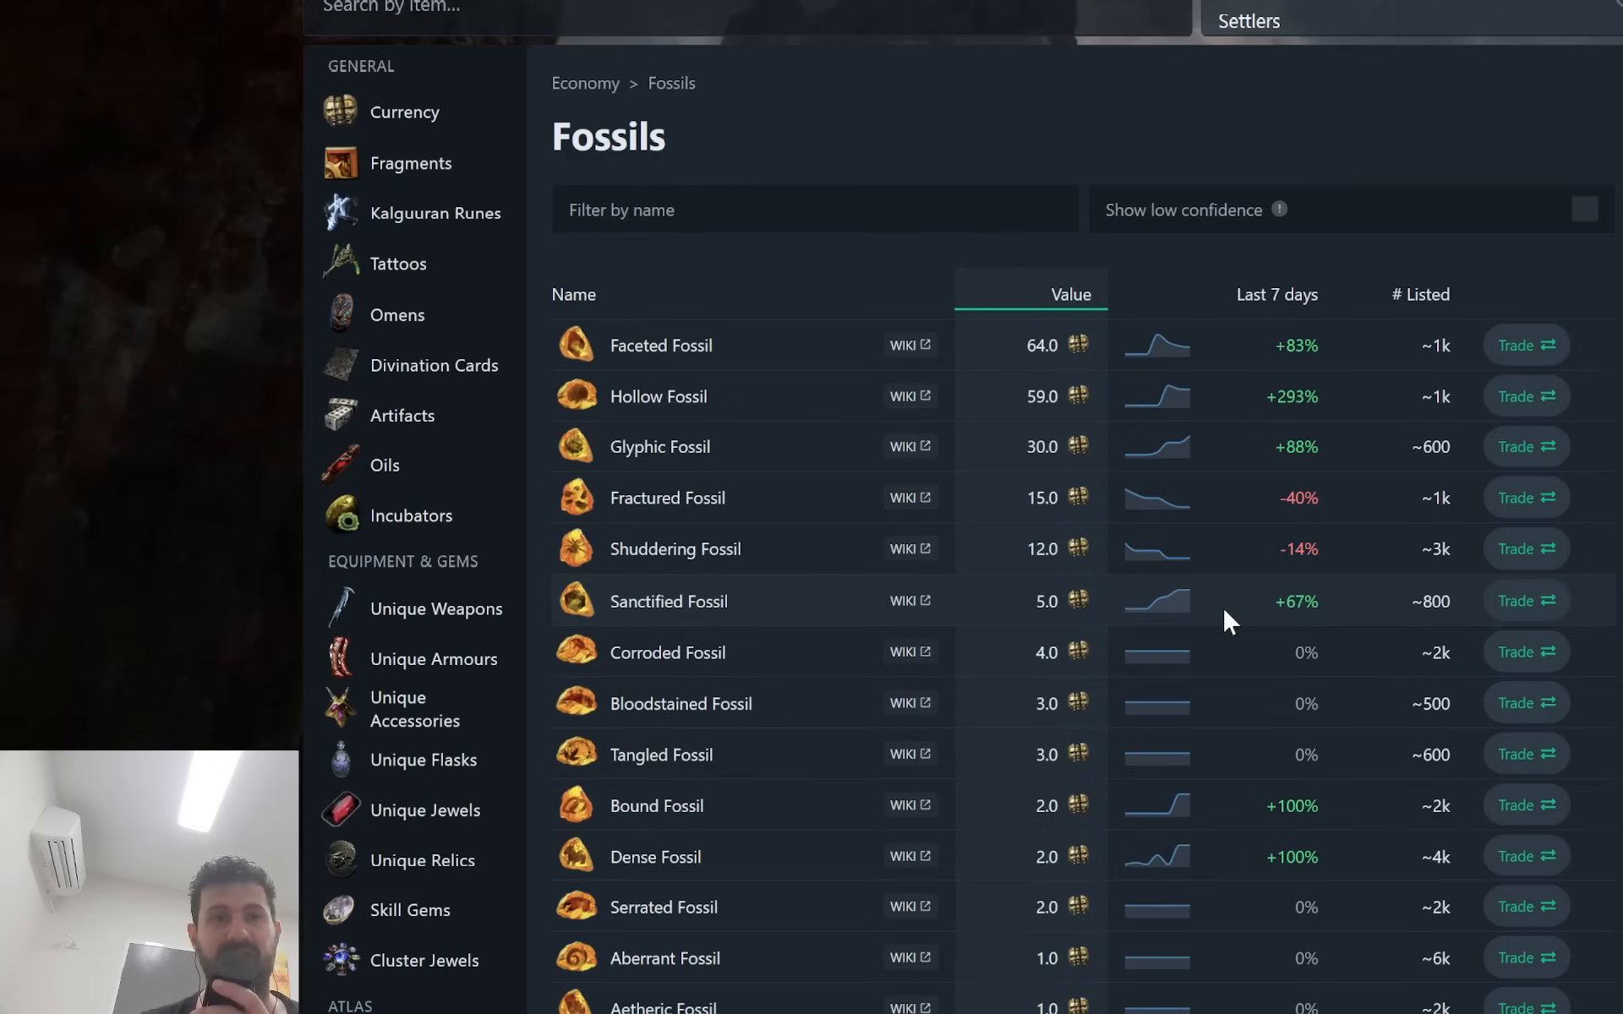
pyautogui.moveTo(275, 73)
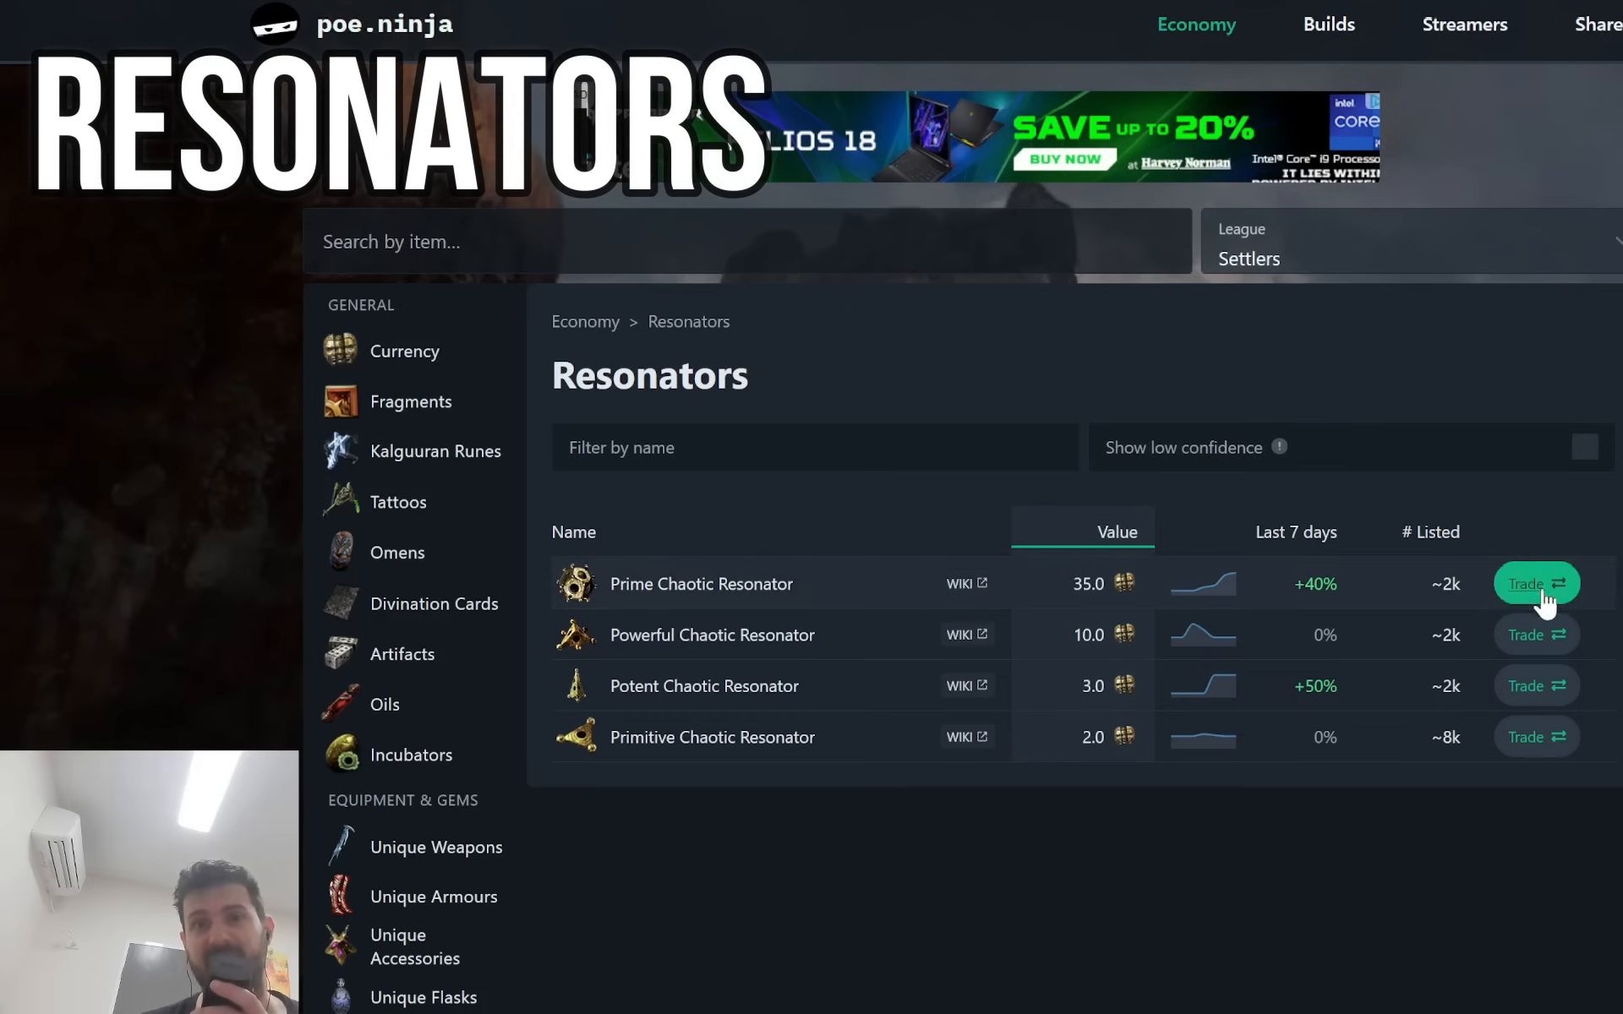
pyautogui.moveTo(1144, 663)
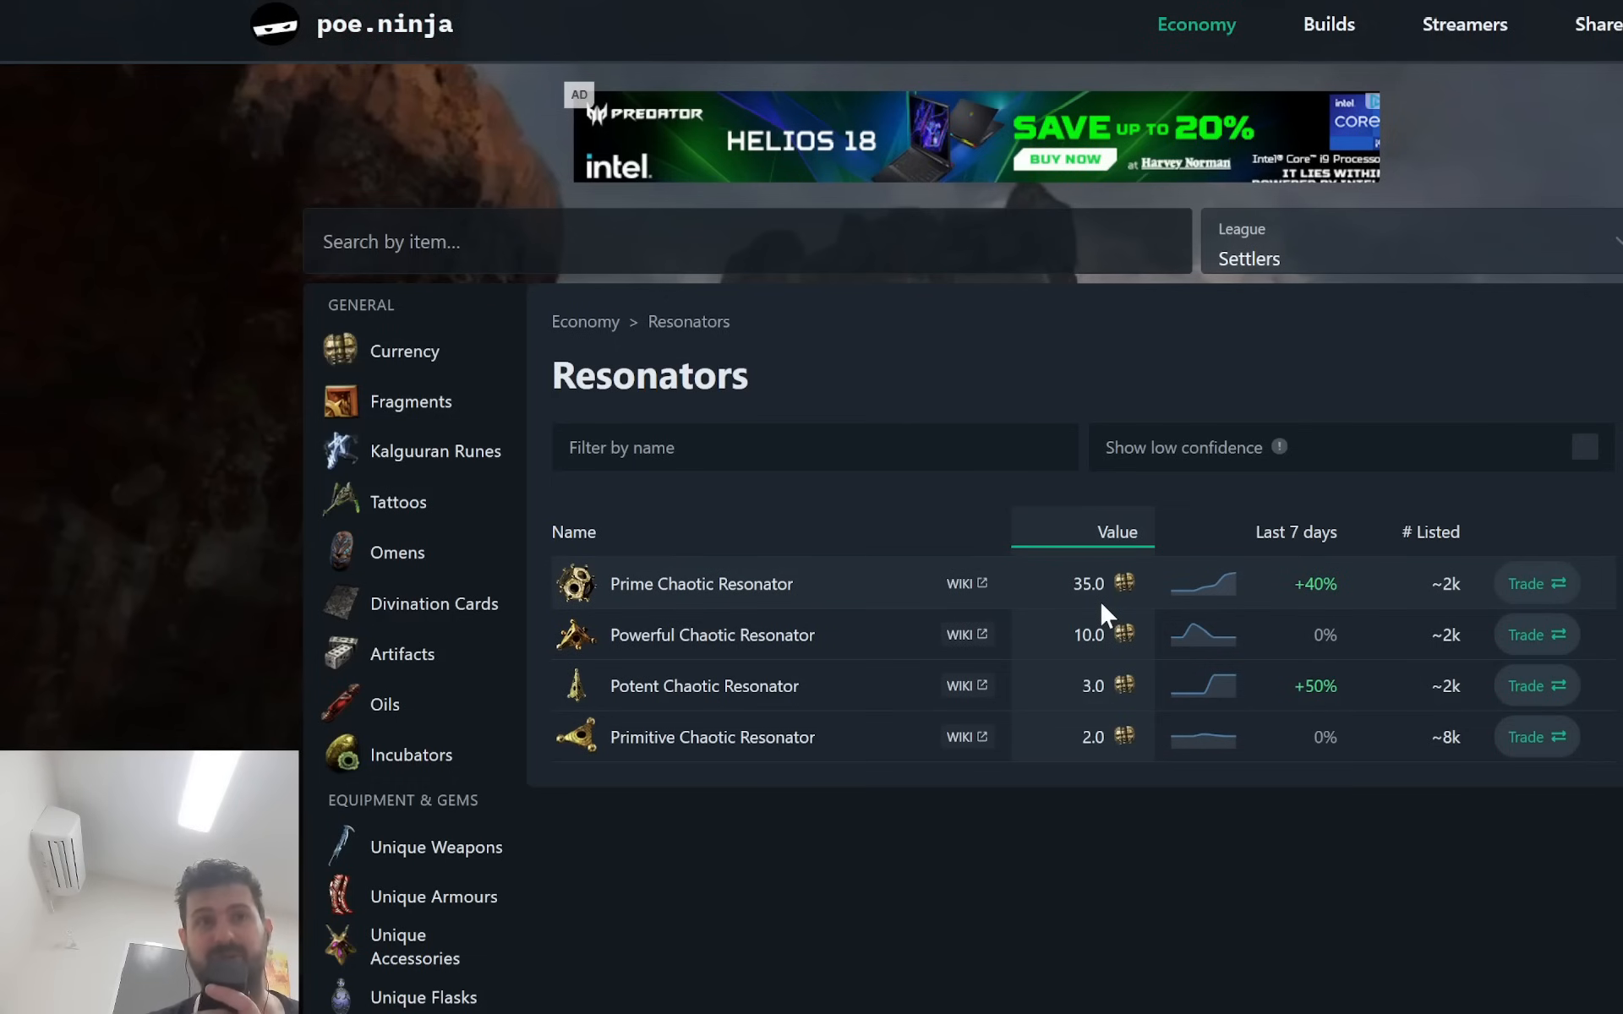
pyautogui.moveTo(1306, 596)
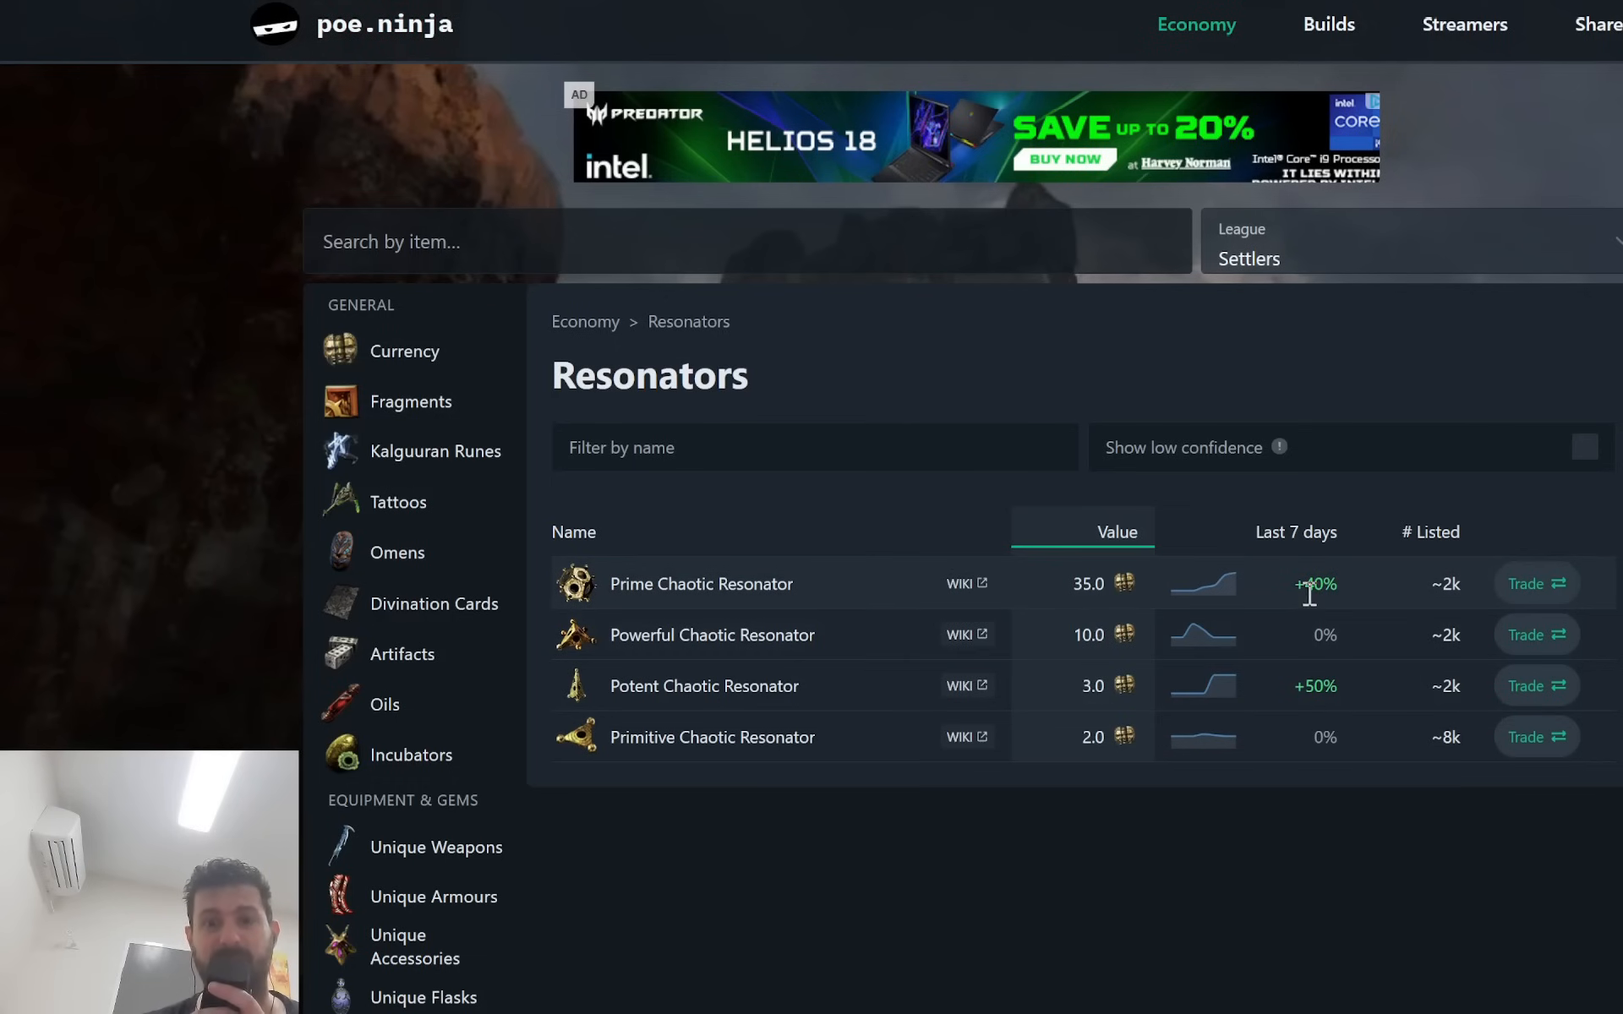
pyautogui.moveTo(1124, 663)
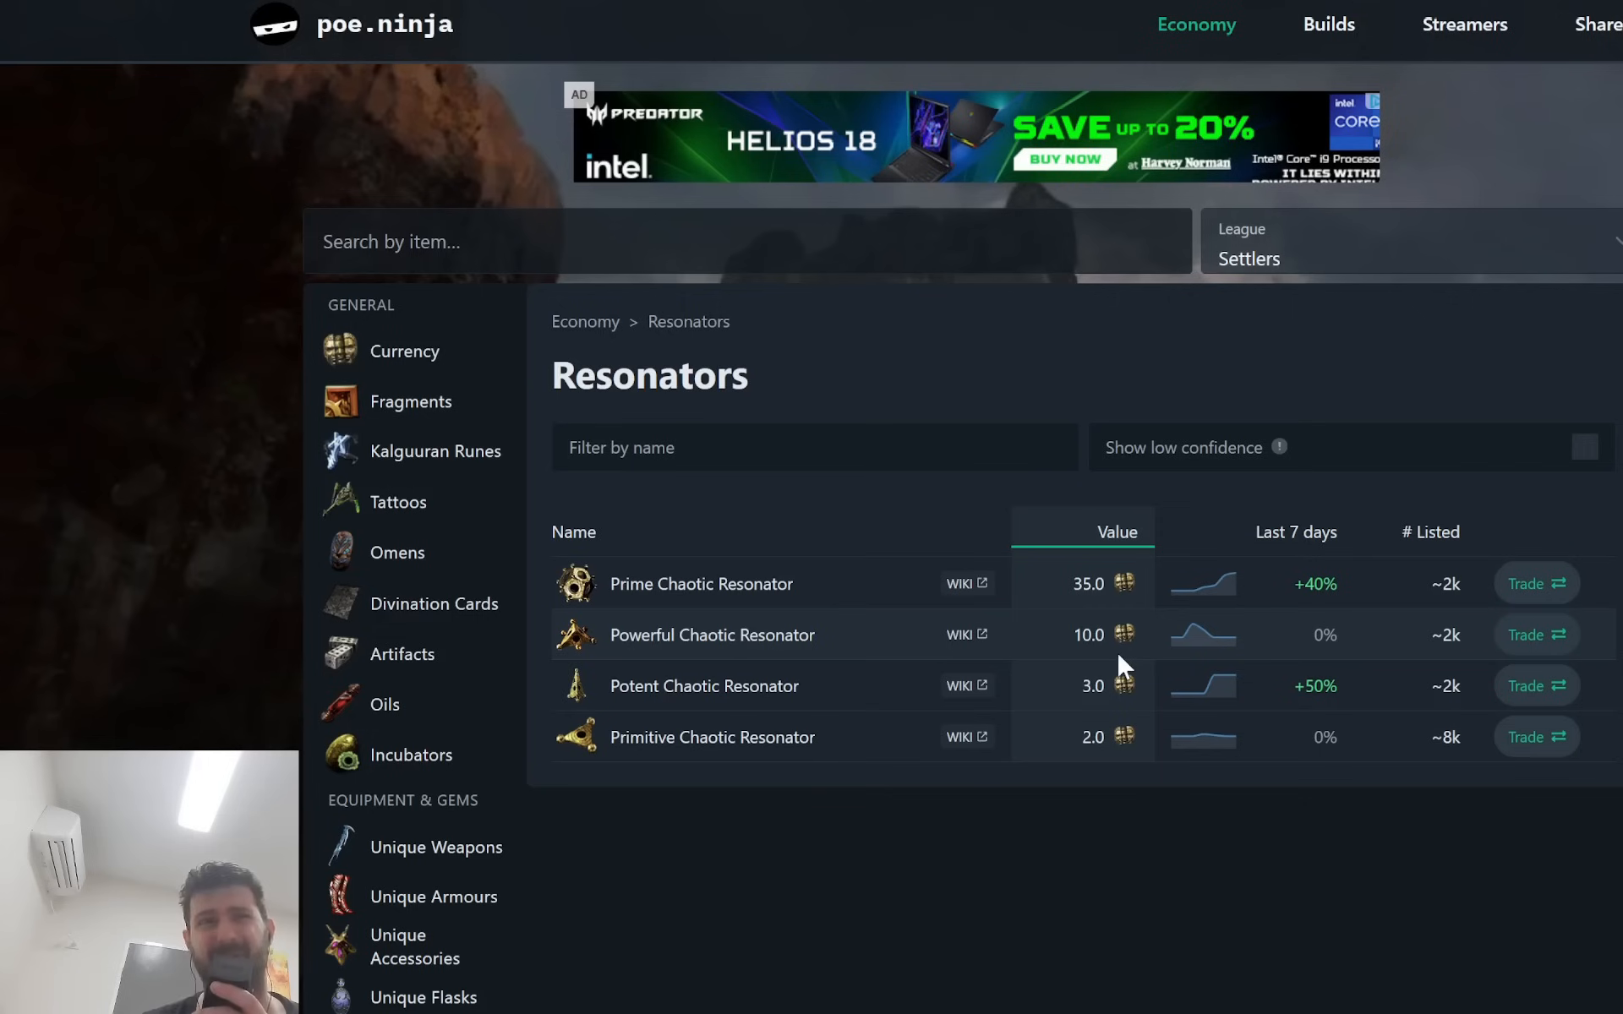
pyautogui.moveTo(1087, 582)
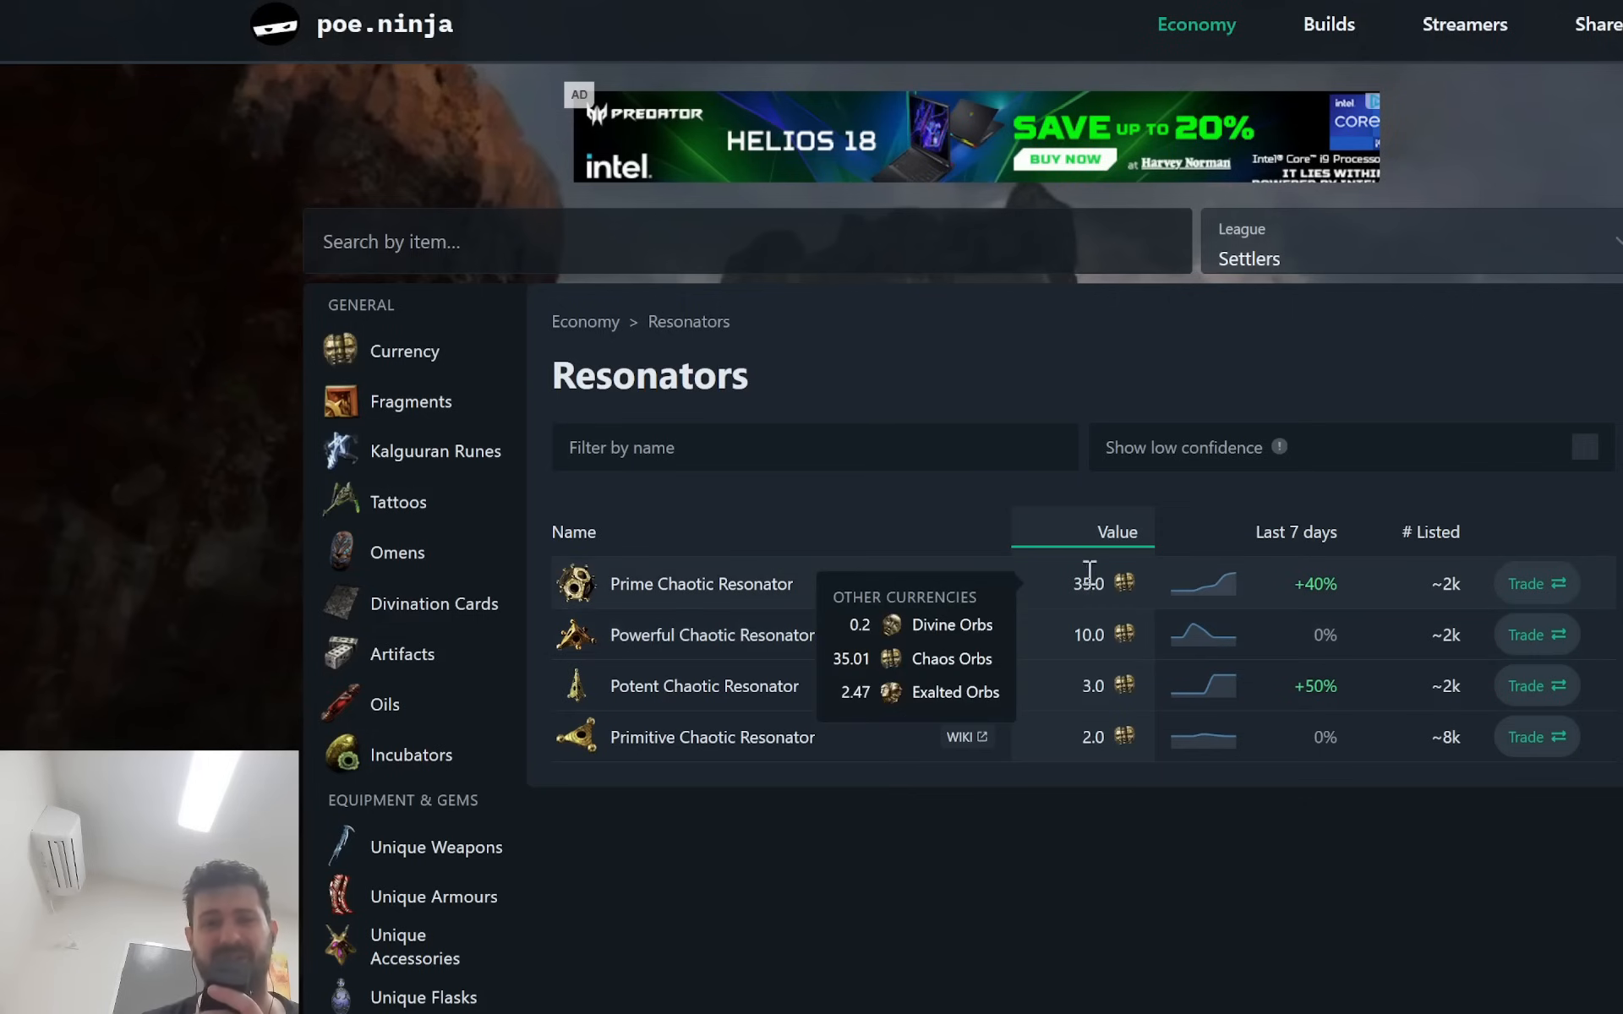
pyautogui.moveTo(1217, 715)
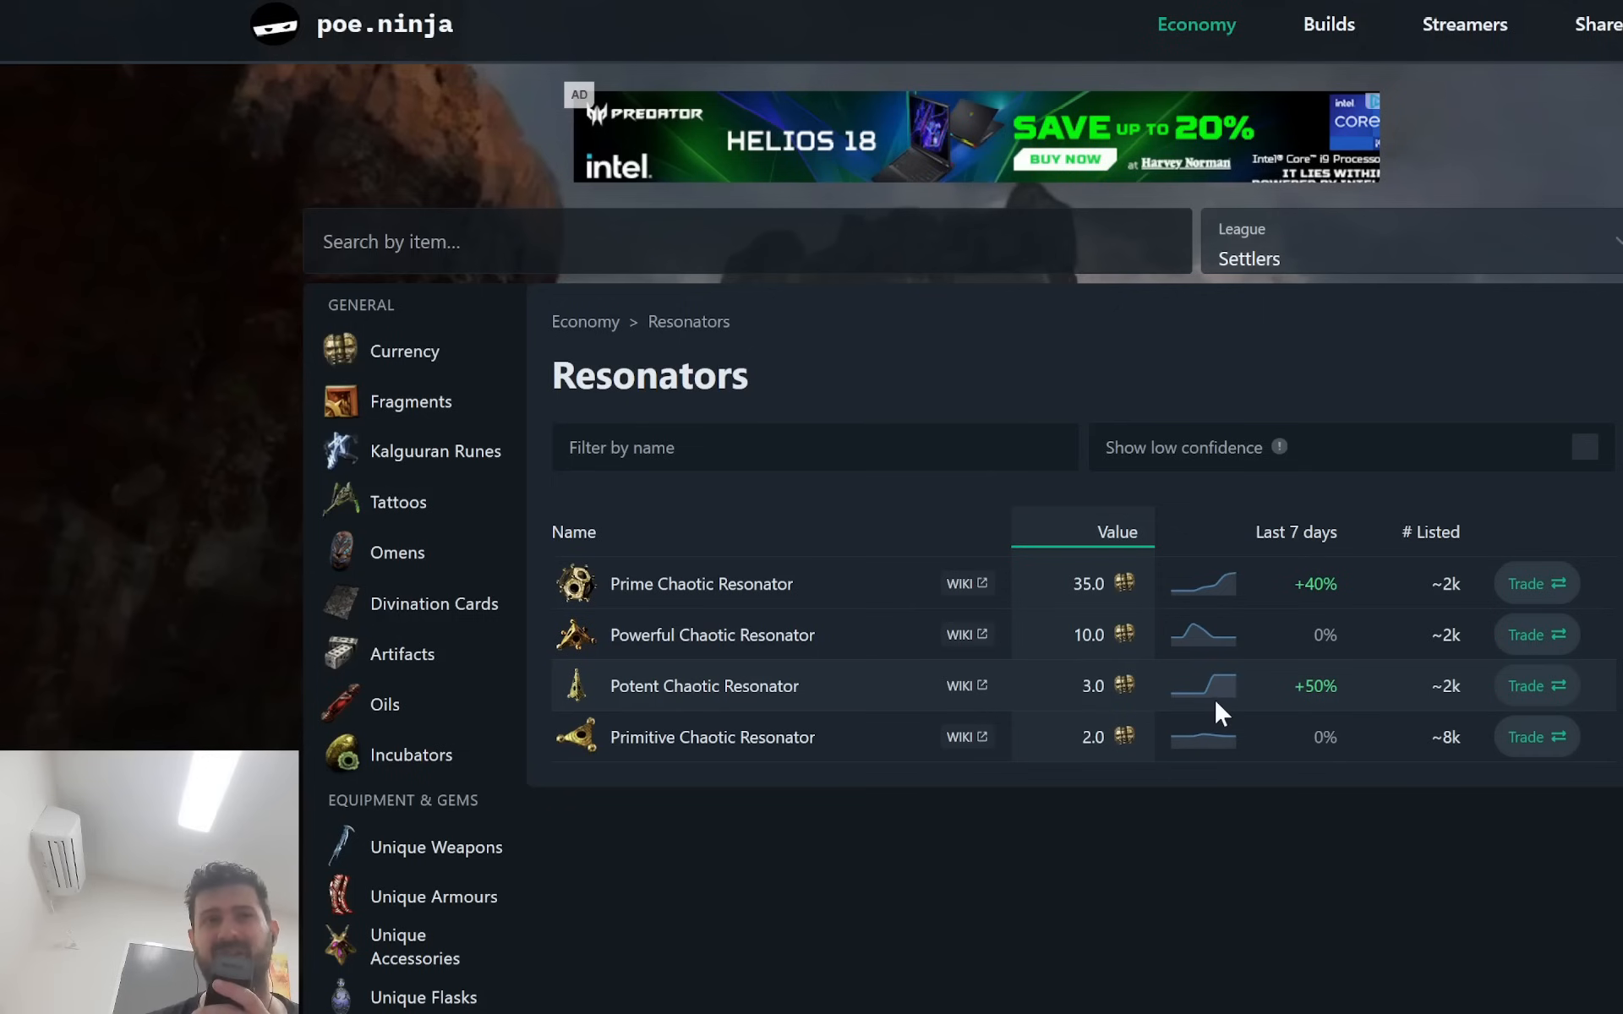
pyautogui.moveTo(1257, 711)
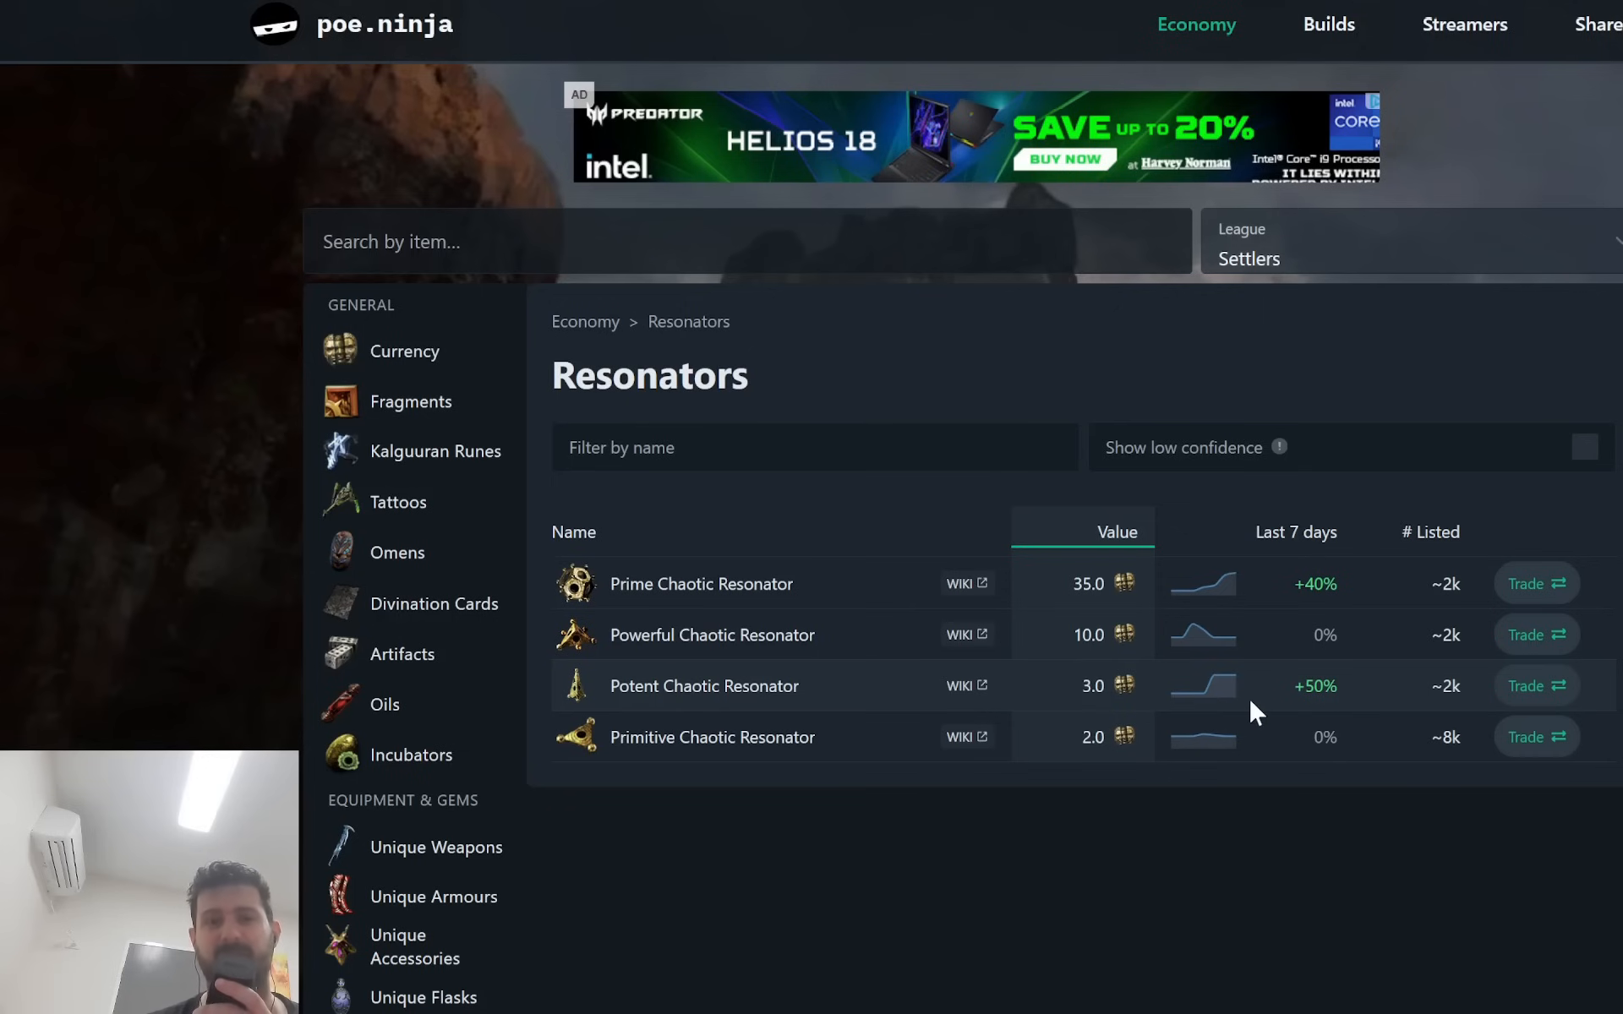
pyautogui.moveTo(1020, 756)
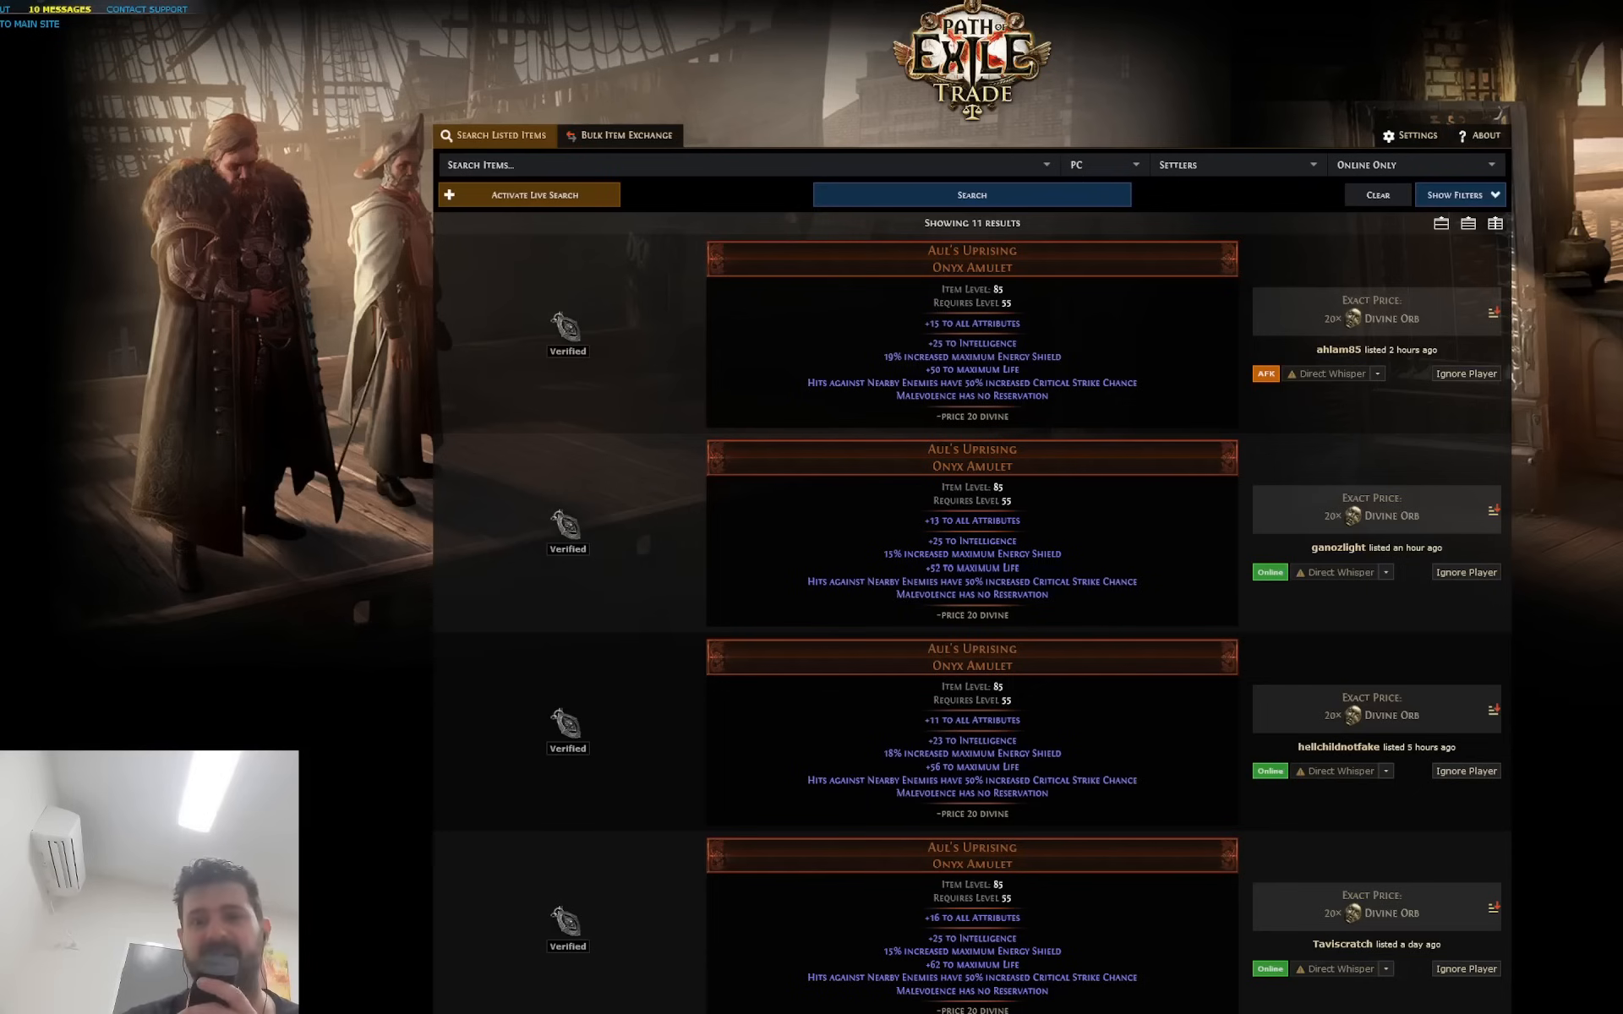
# Scroll down the 11 Malevolence Aul's Uprising listings, priced 20 to 22 divine.
pyautogui.scroll(-3)
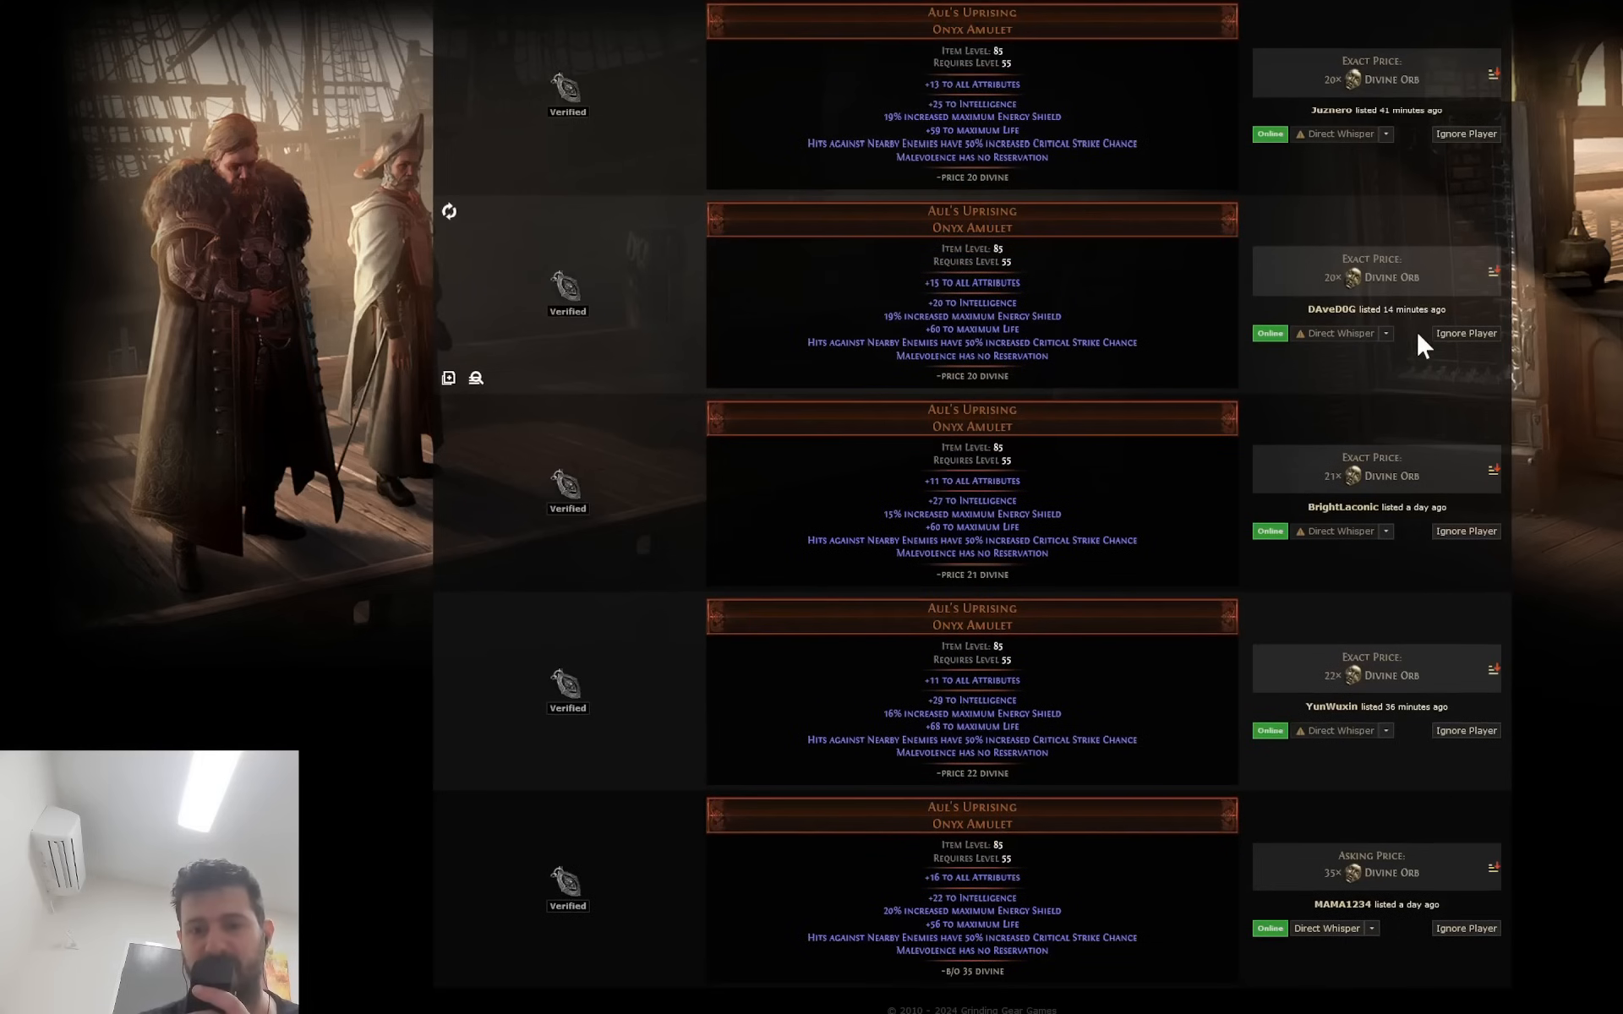
pyautogui.moveTo(1415, 349)
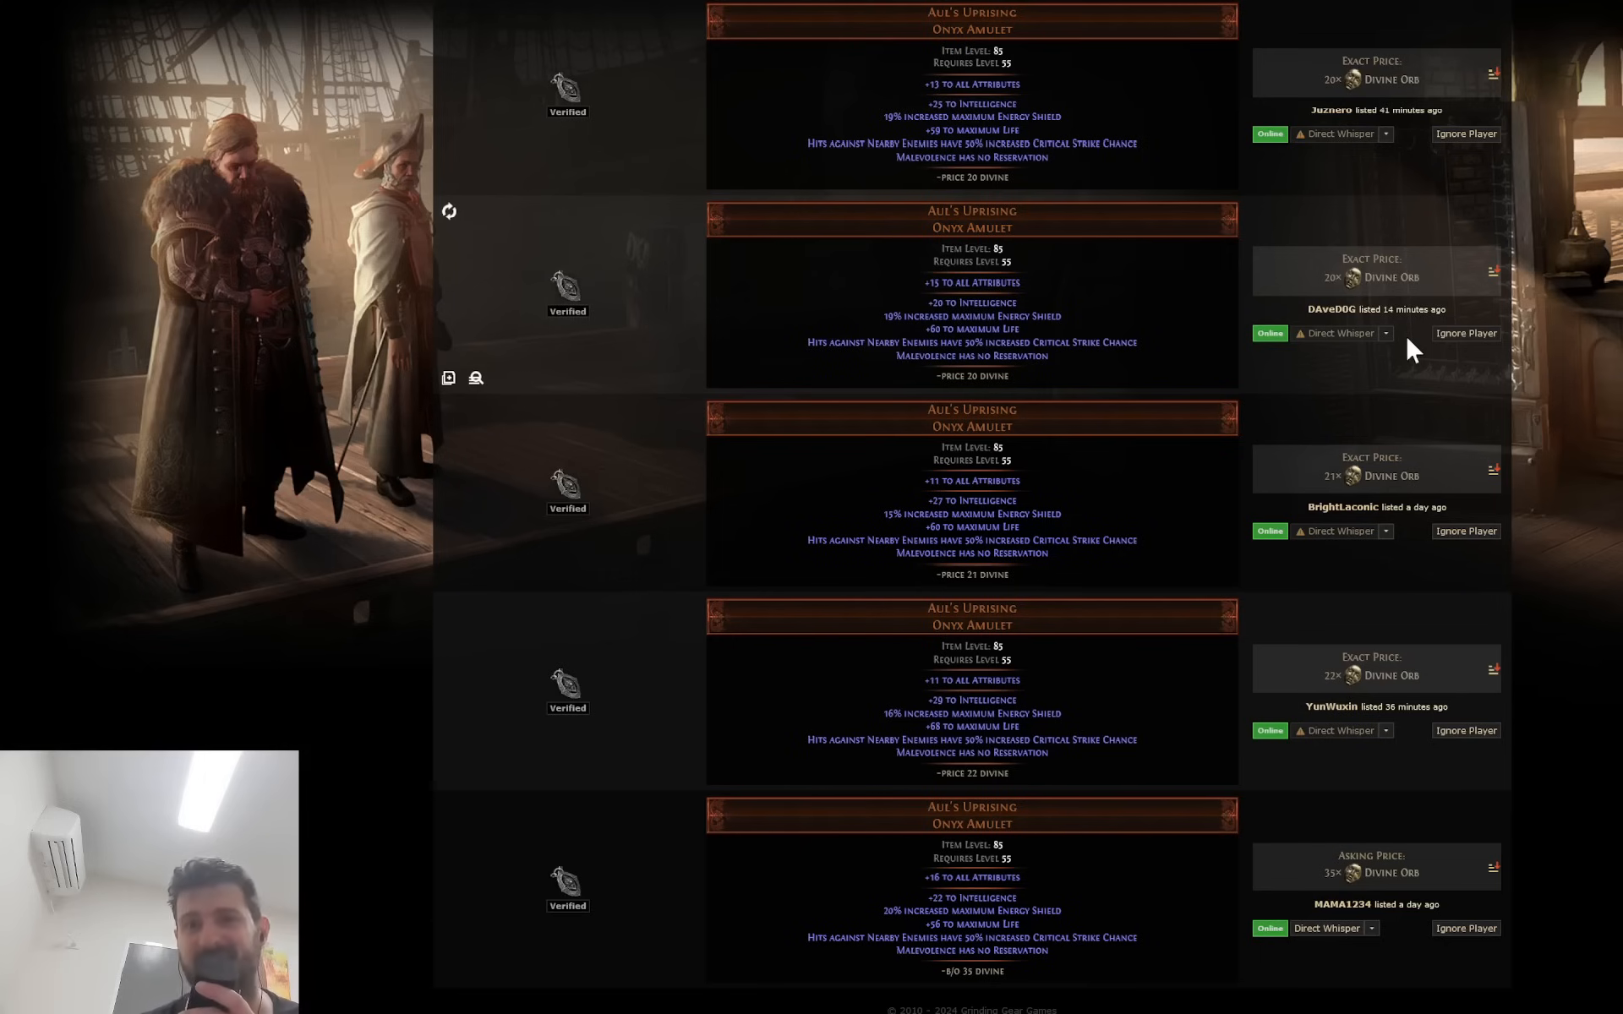
pyautogui.moveTo(1328, 895)
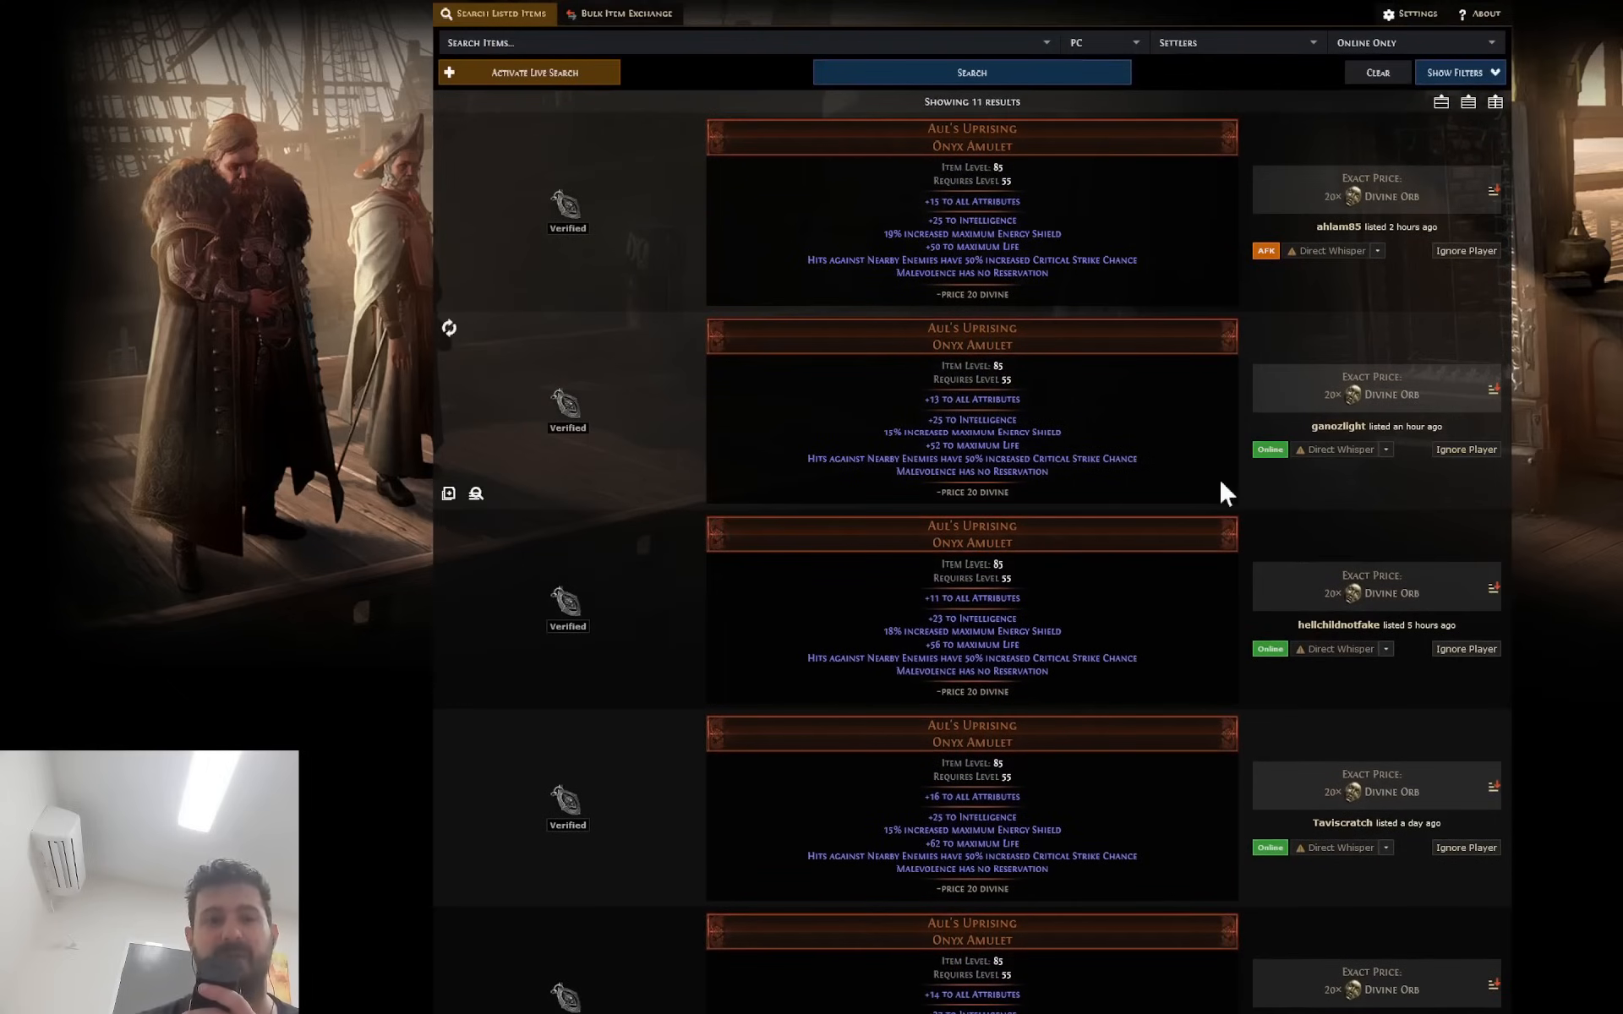
pyautogui.moveTo(929, 301)
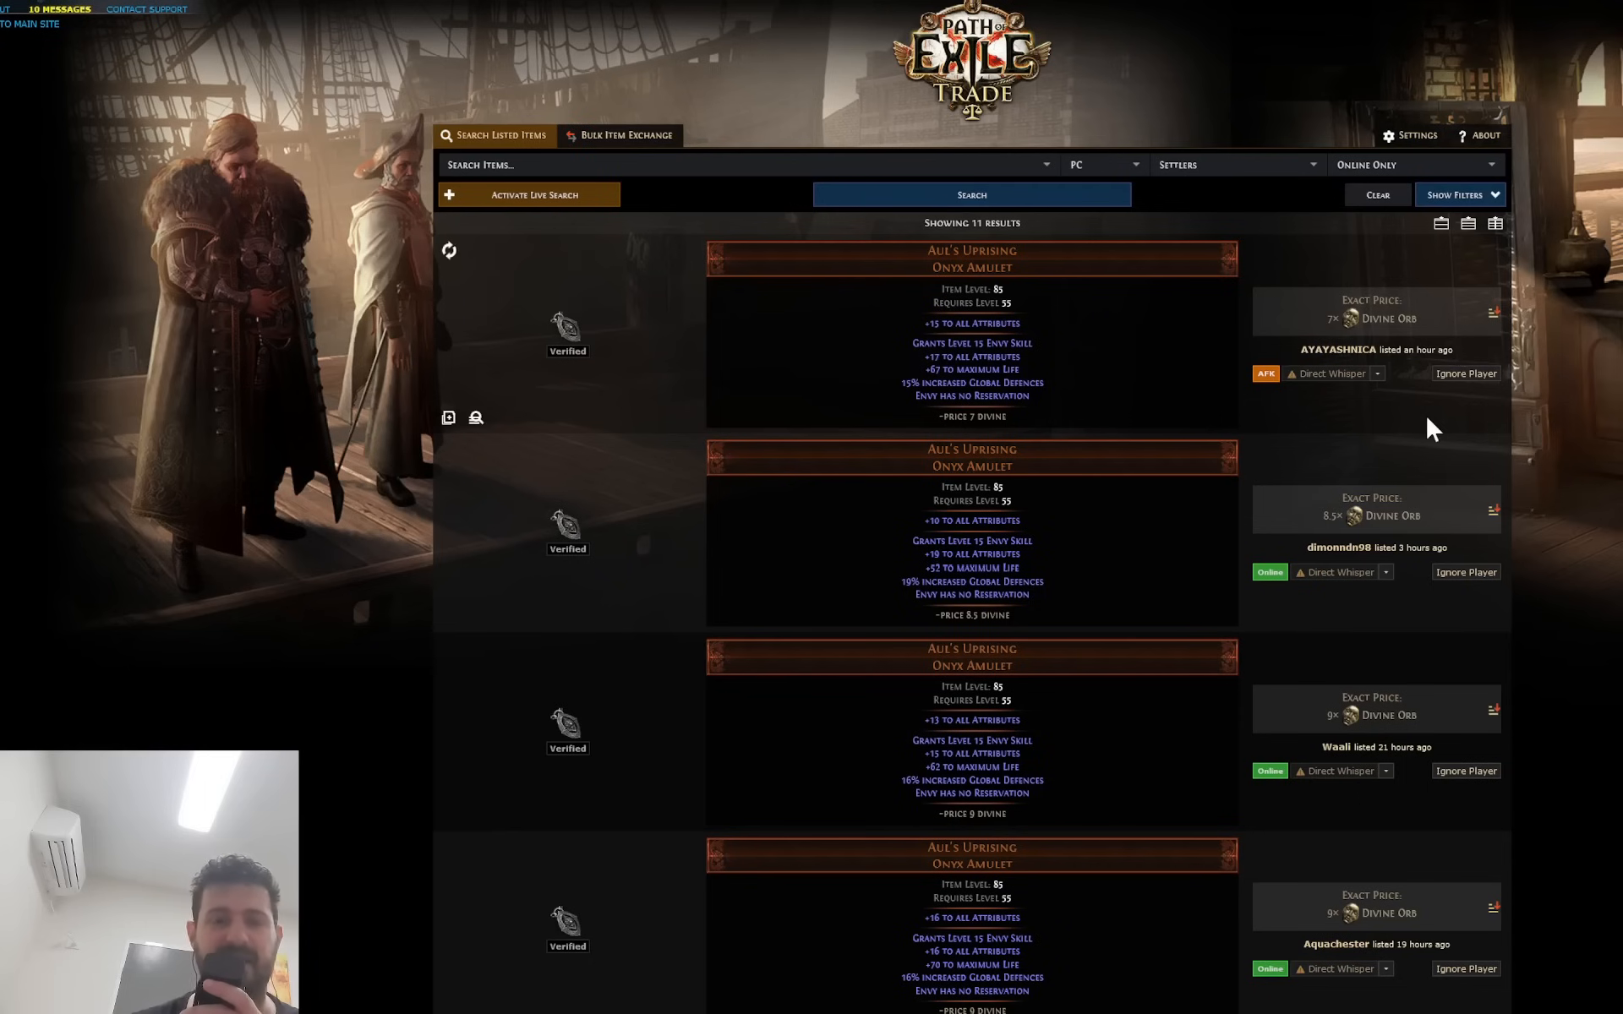
# Scroll through the 11 Envy no-reservation Aul's Uprising listings at 7–10 divine.
pyautogui.scroll(-3)
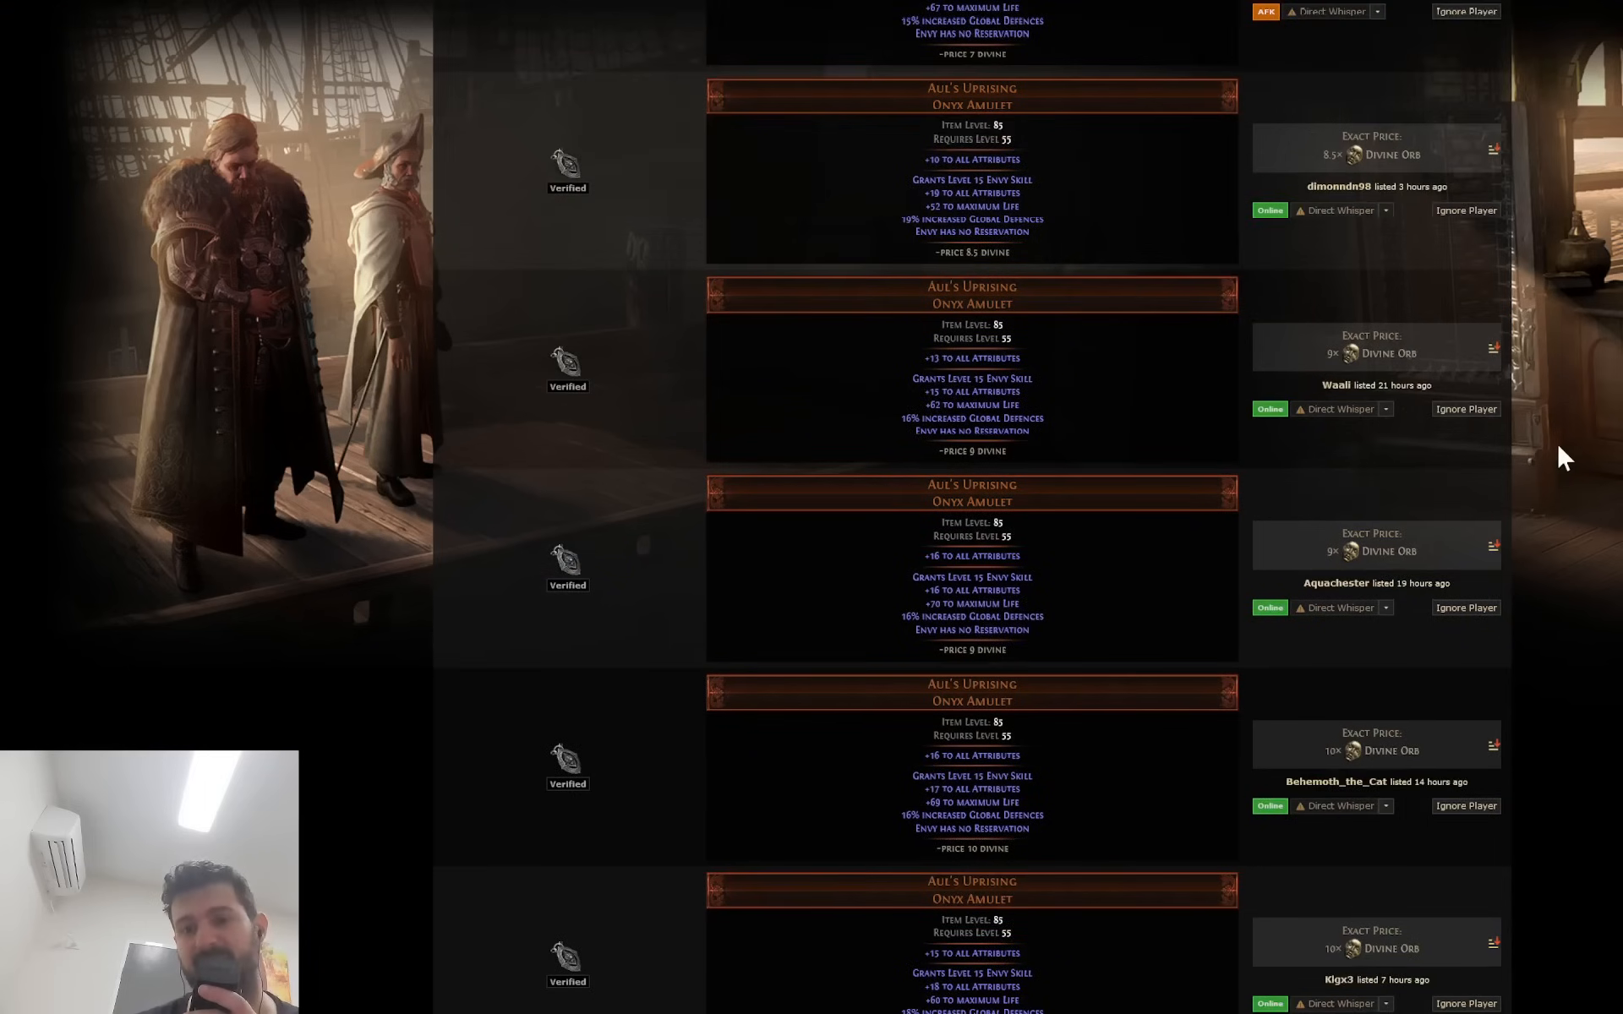
pyautogui.scroll(3)
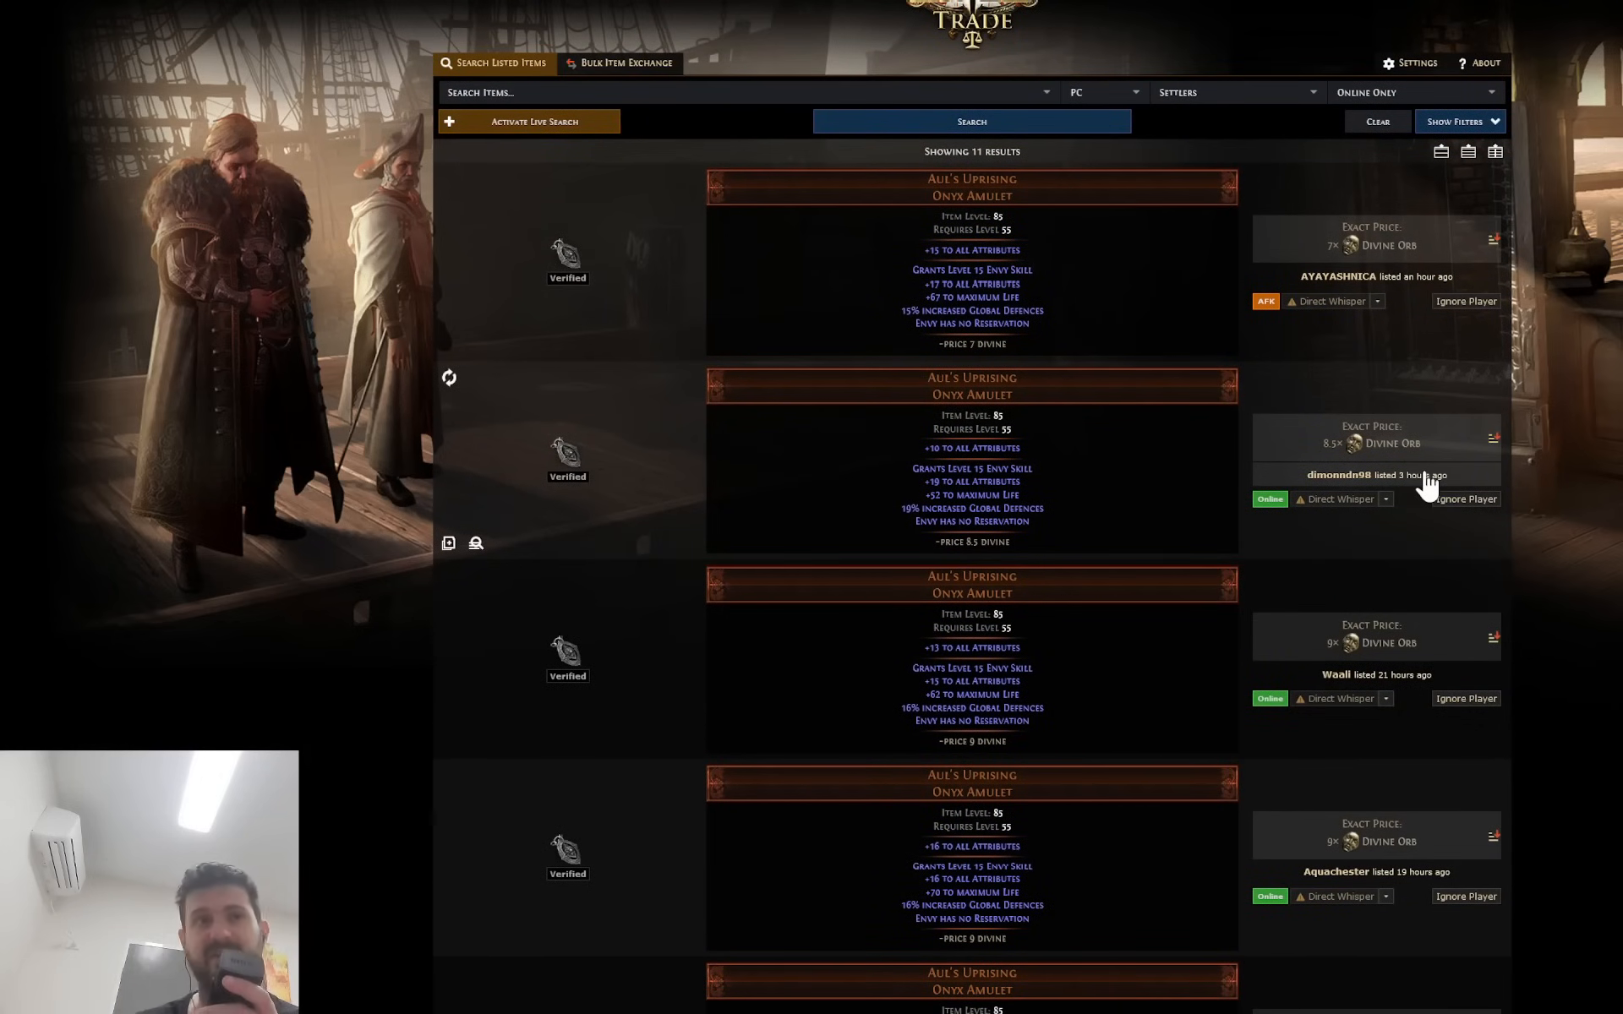
pyautogui.moveTo(1362, 440)
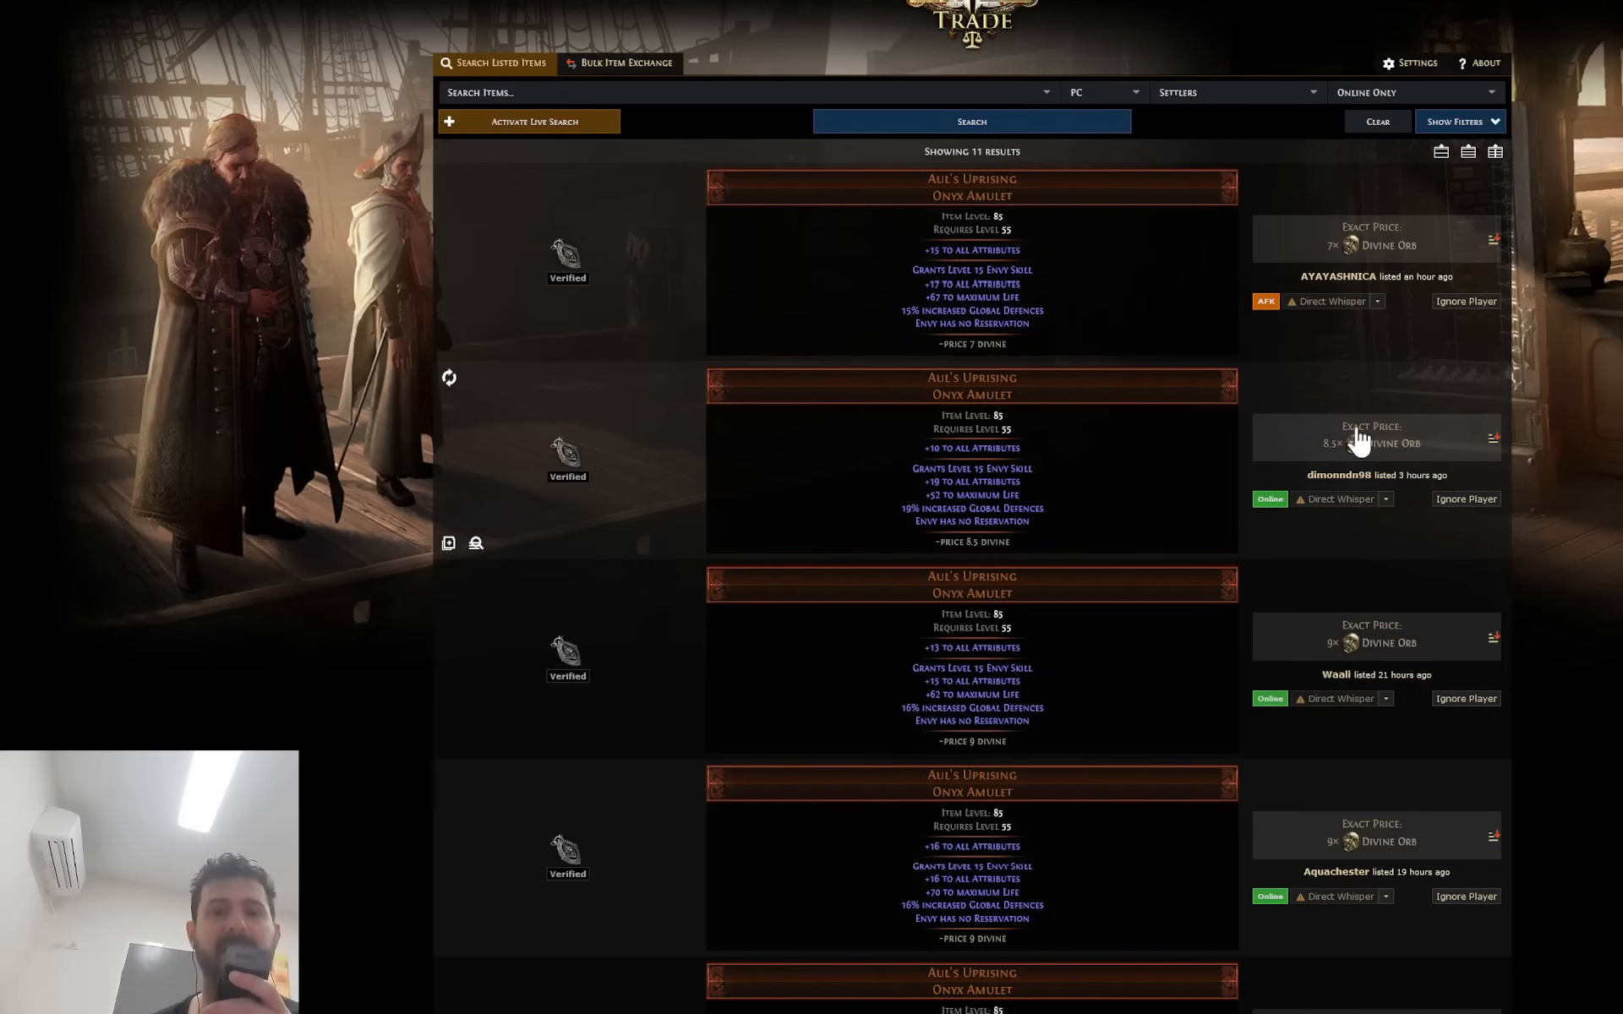
pyautogui.scroll(-3)
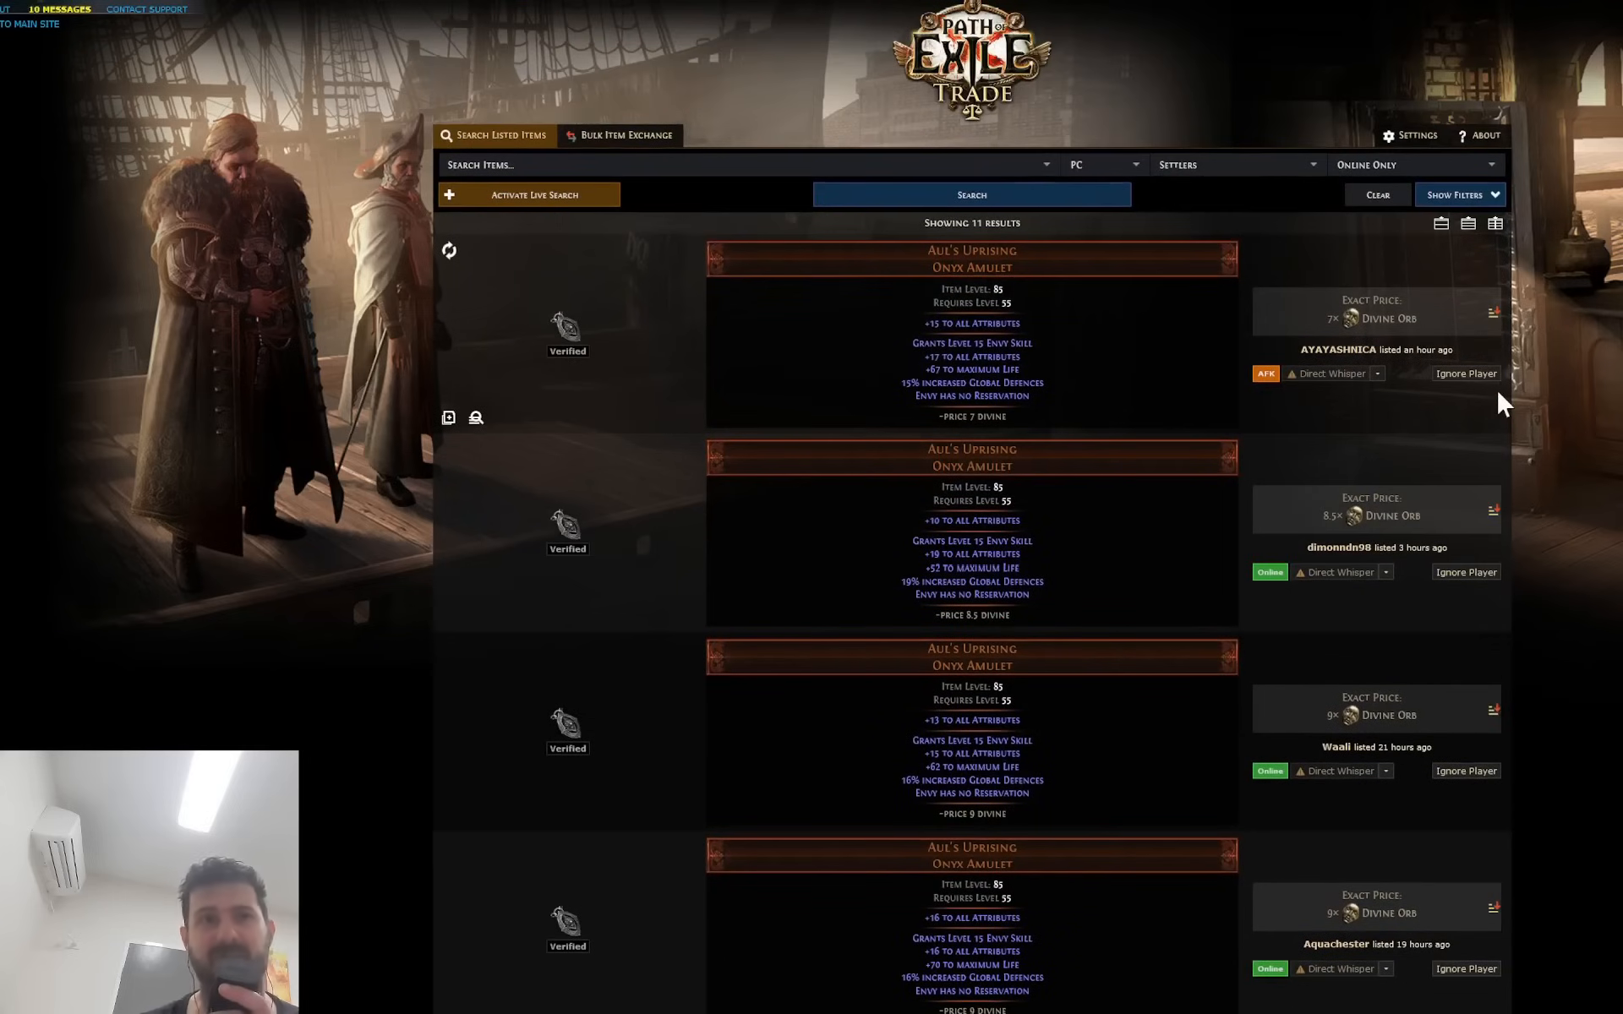
pyautogui.moveTo(1329, 326)
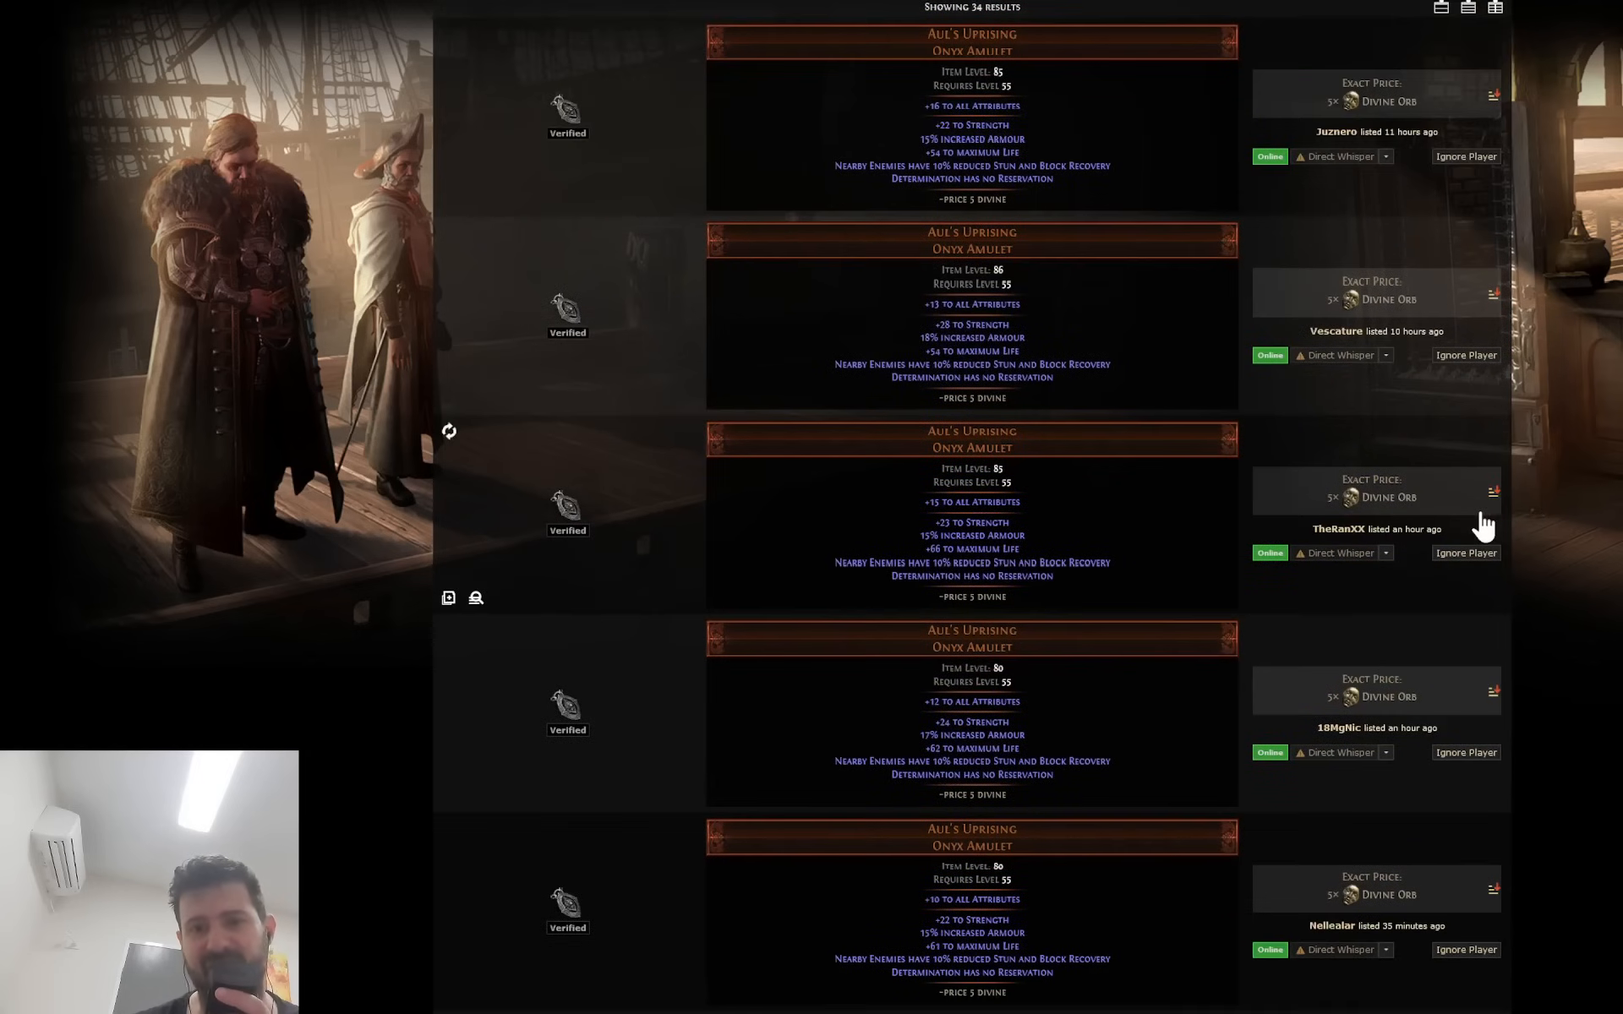
# Scroll through the 34 Determination Aul's Uprising results, mostly 5–6 divine.
pyautogui.scroll(-3)
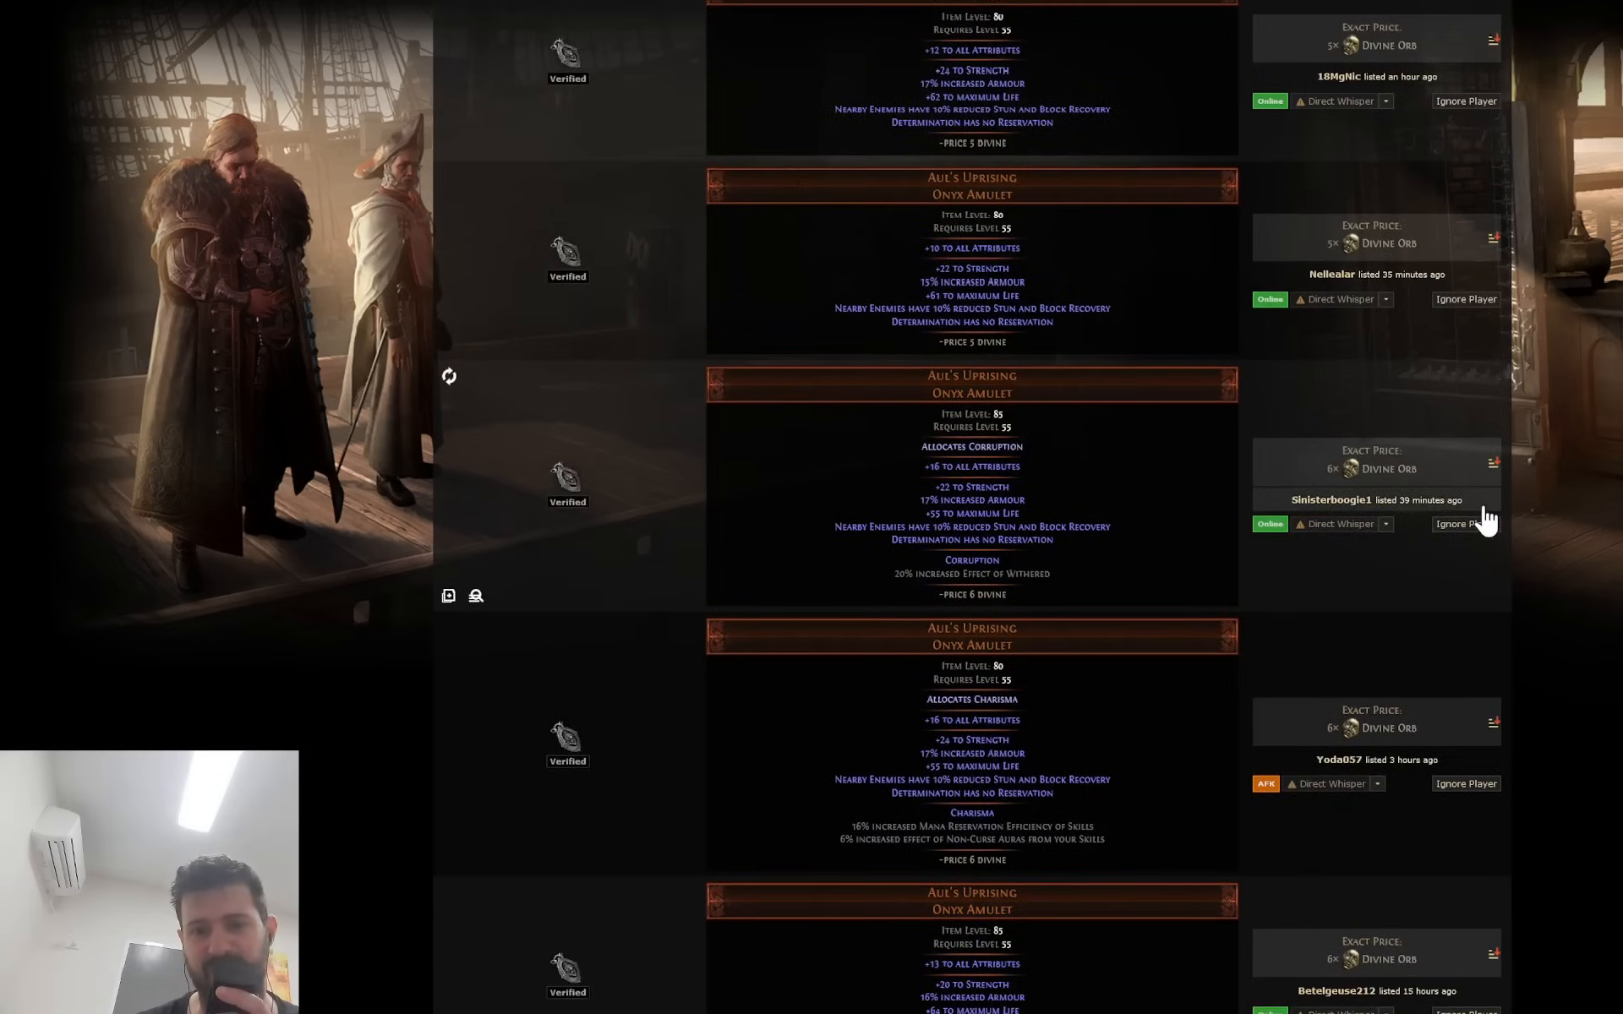
pyautogui.scroll(-3)
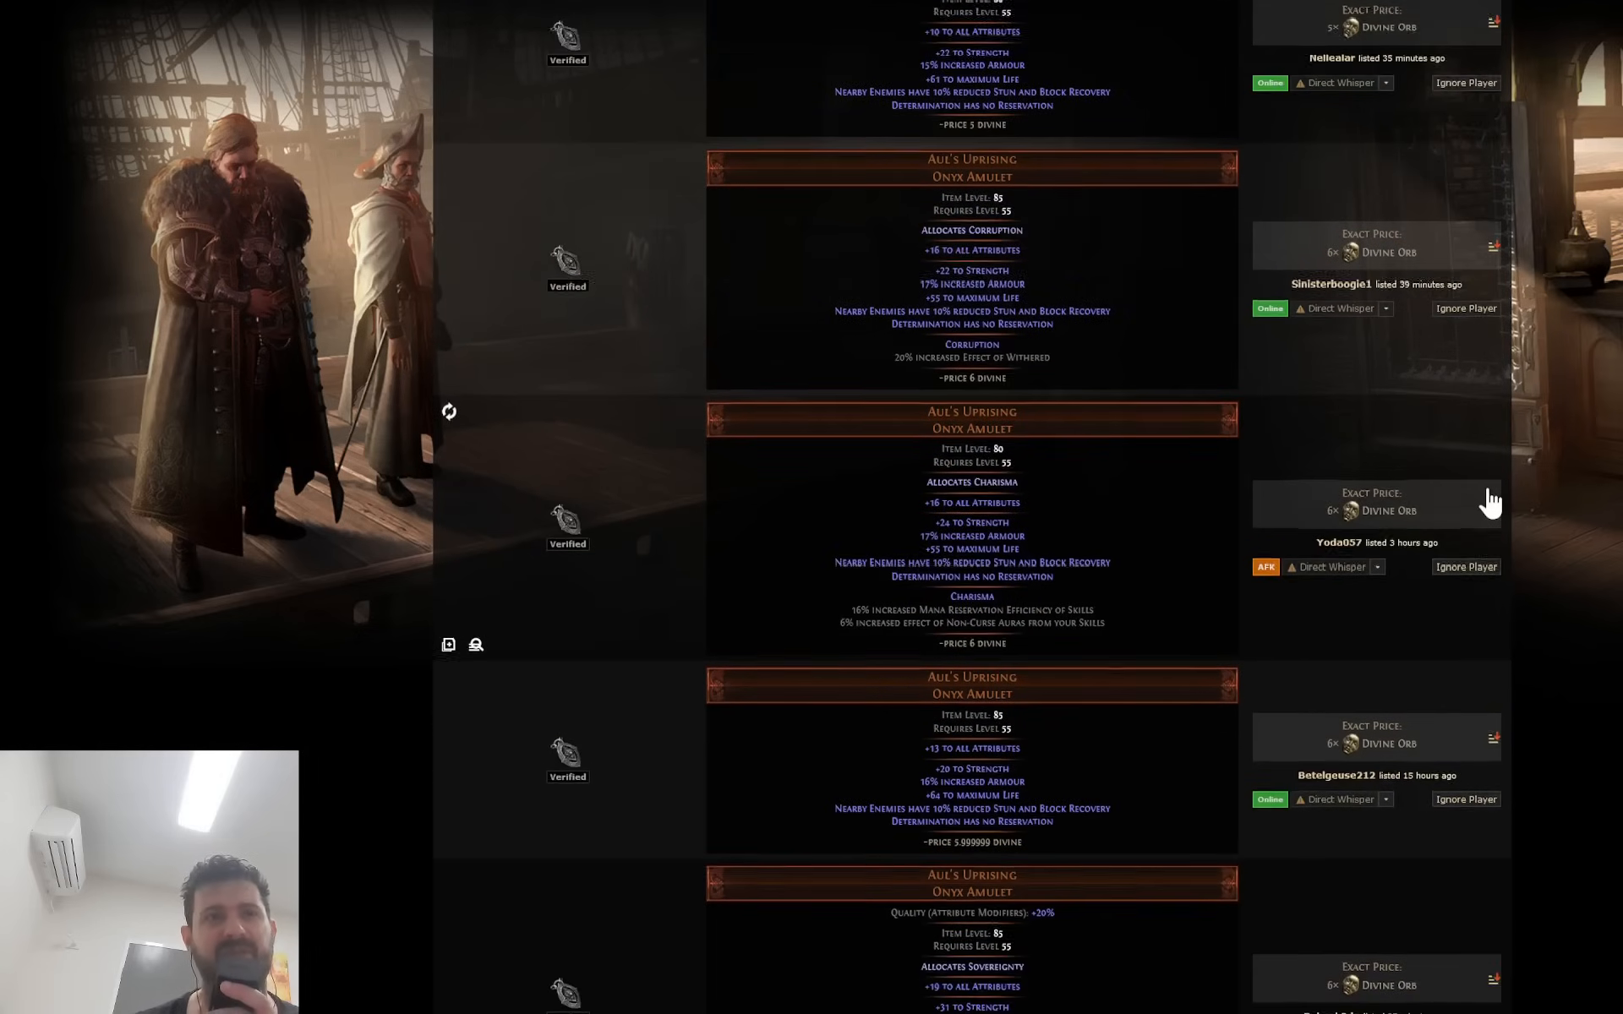
pyautogui.scroll(-3)
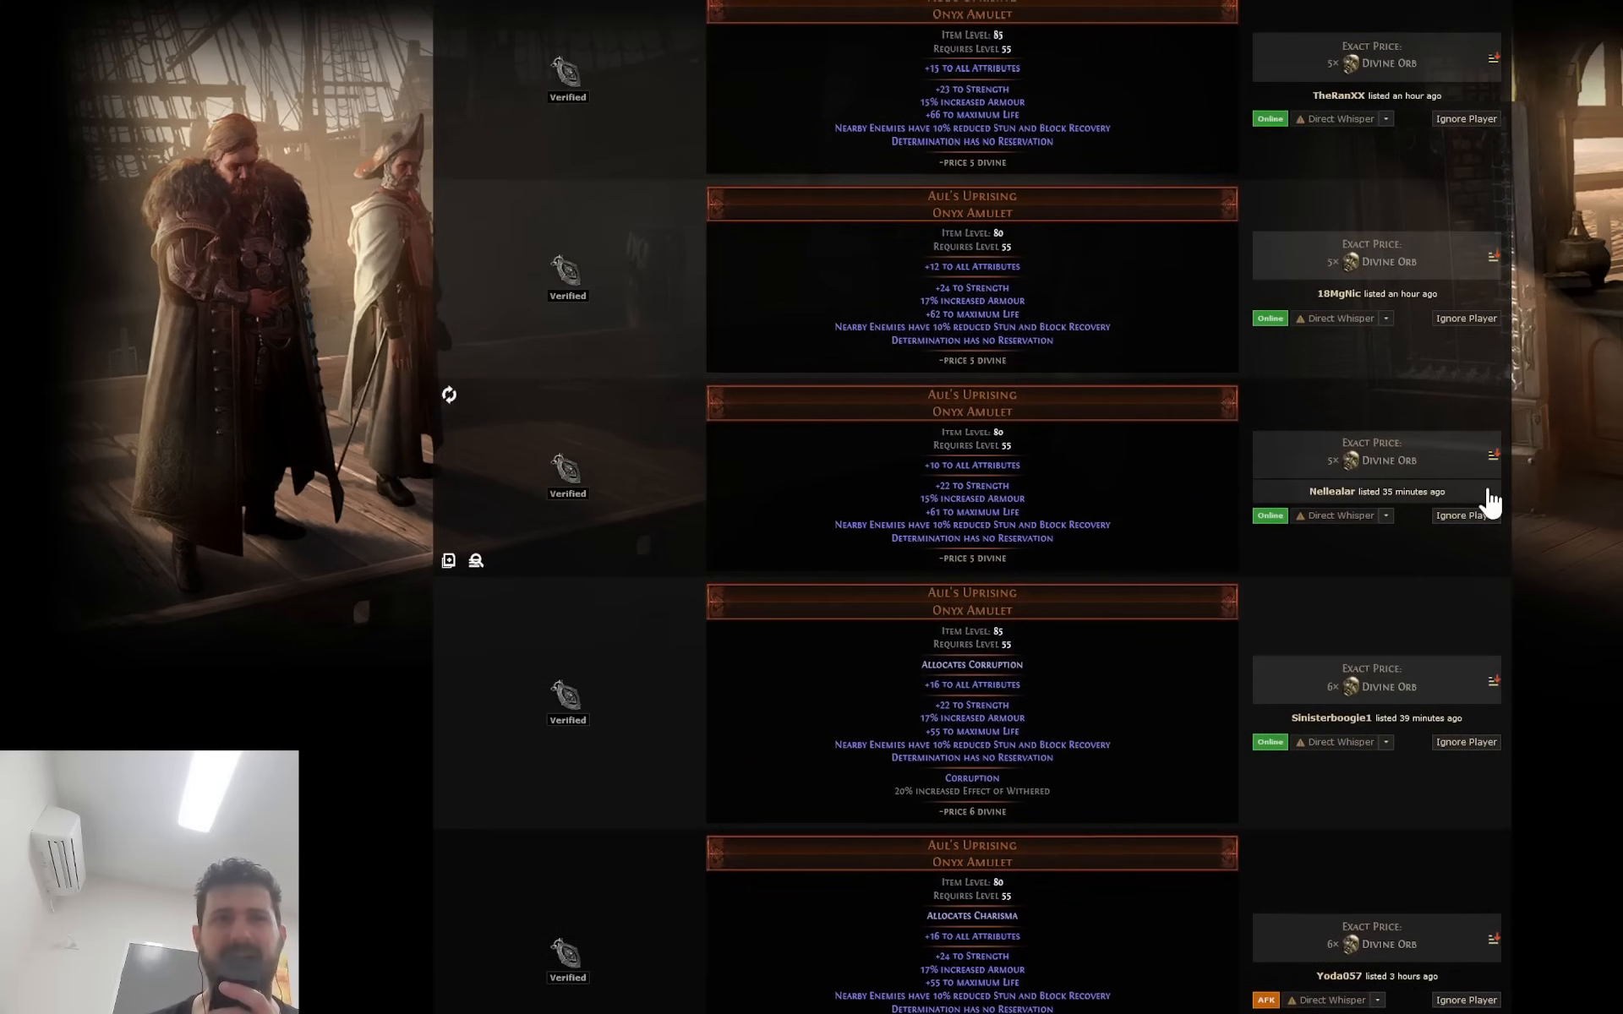
pyautogui.moveTo(852, 53)
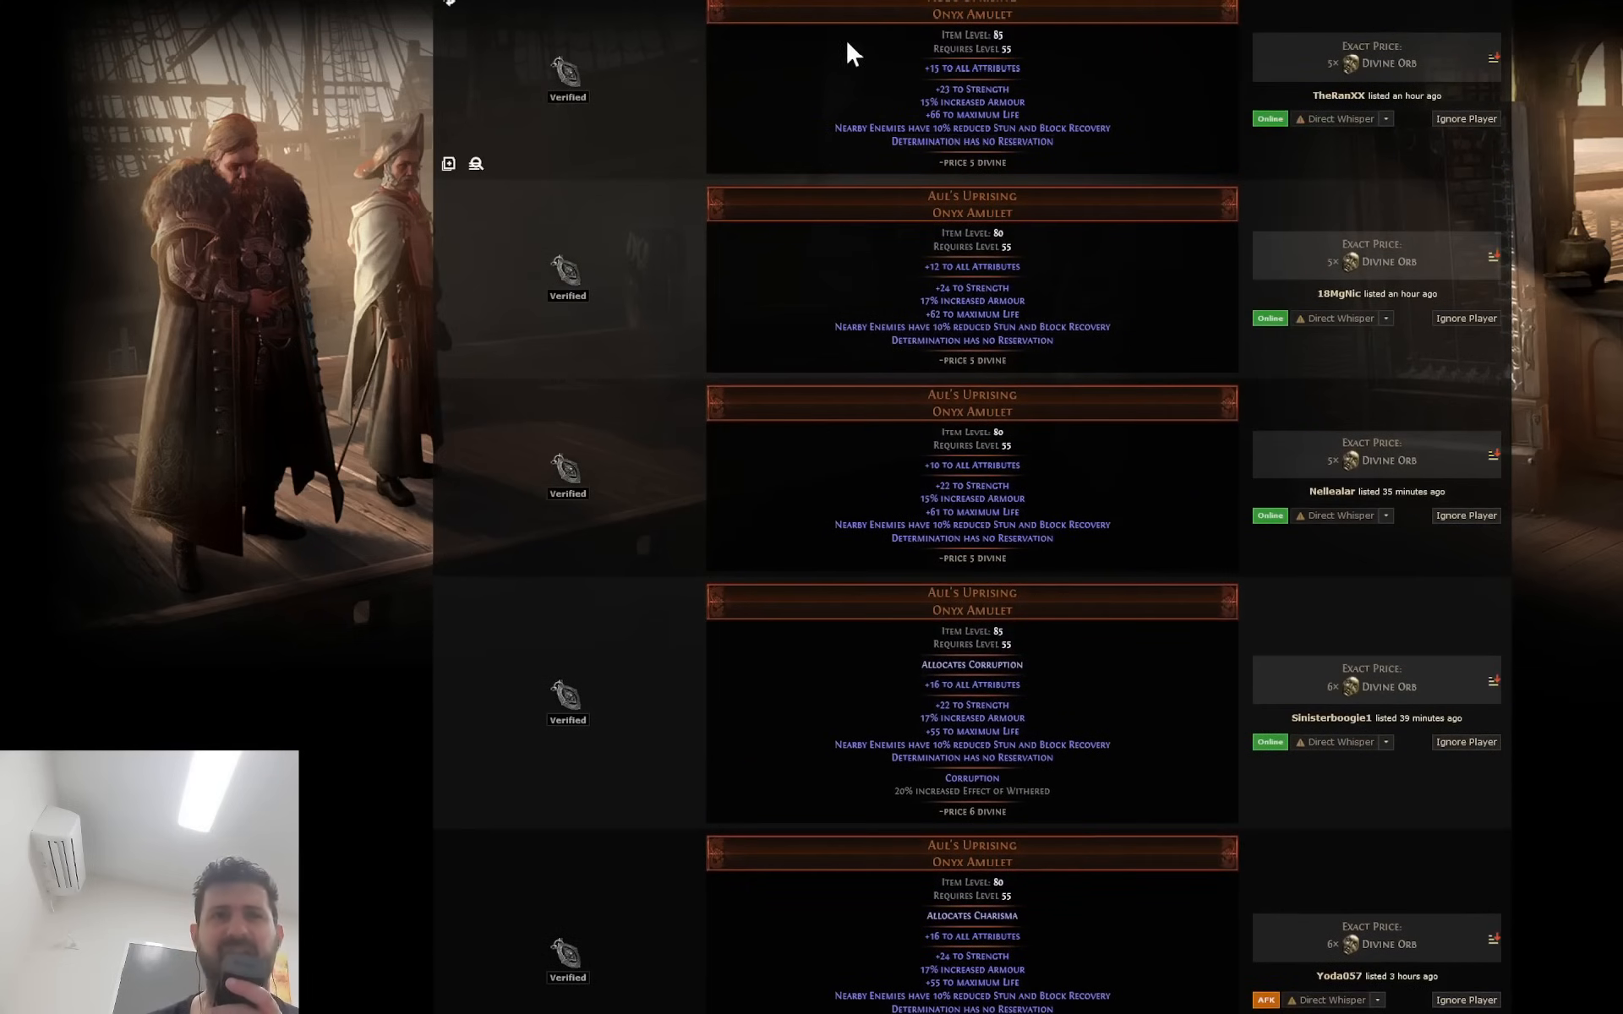
pyautogui.moveTo(876, 49)
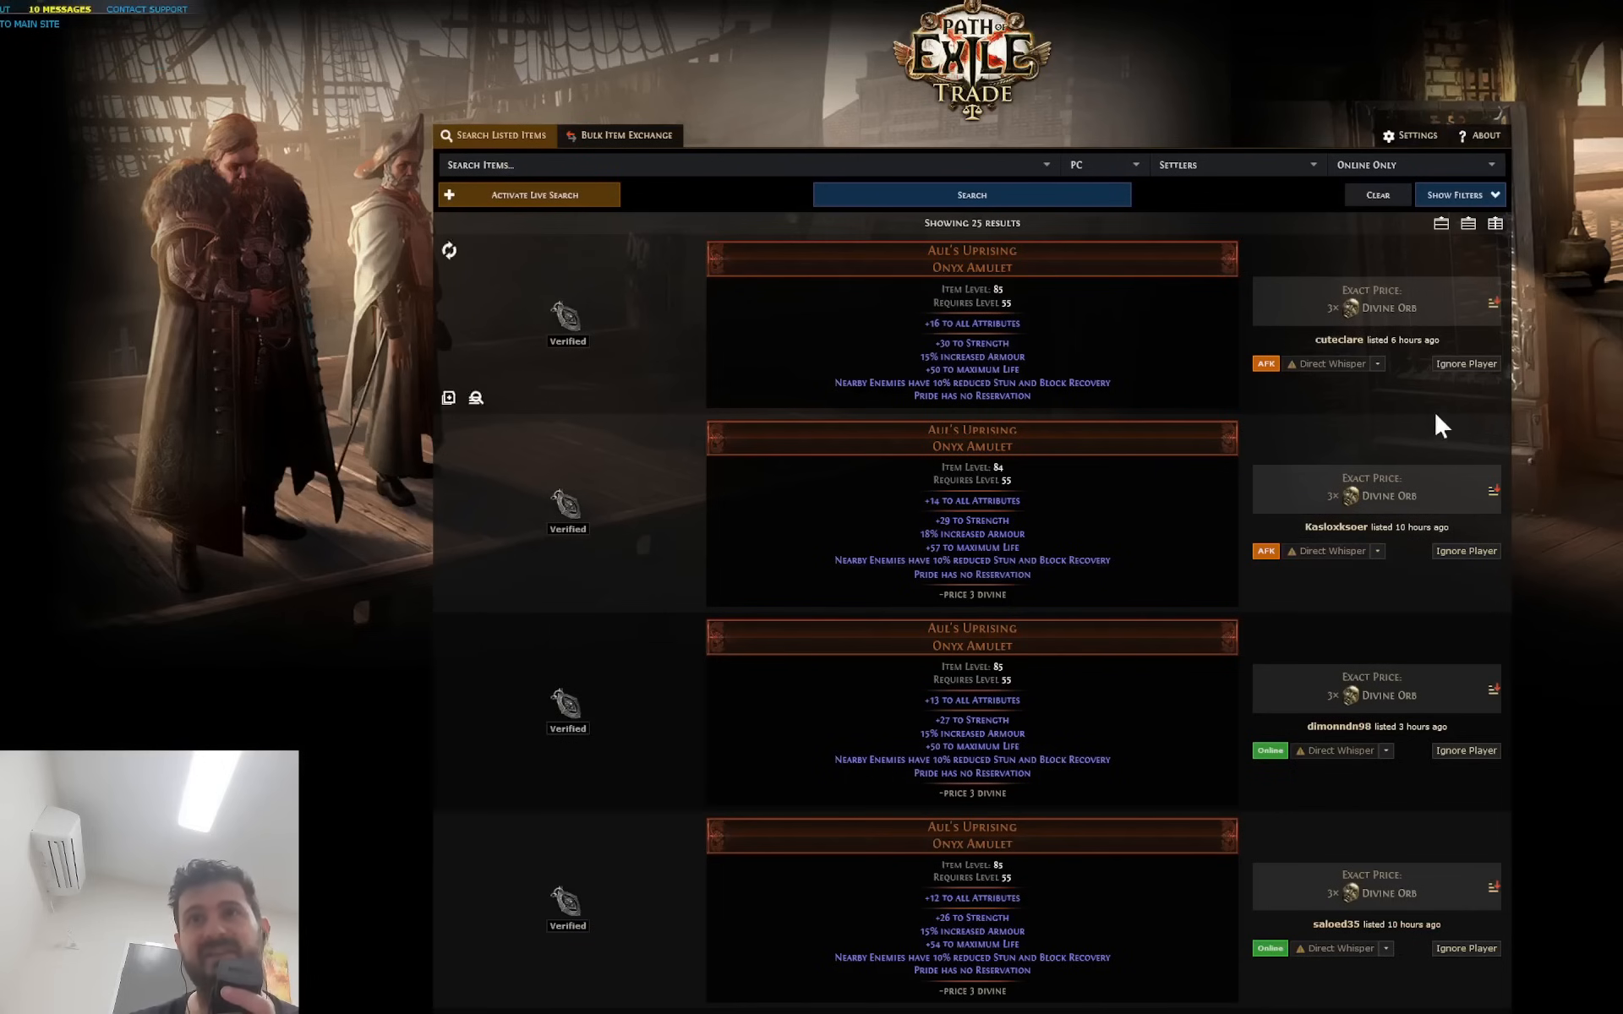
# Scroll through the 25 Pride Aul's Uprising results priced 3–4 divine.
pyautogui.scroll(-3)
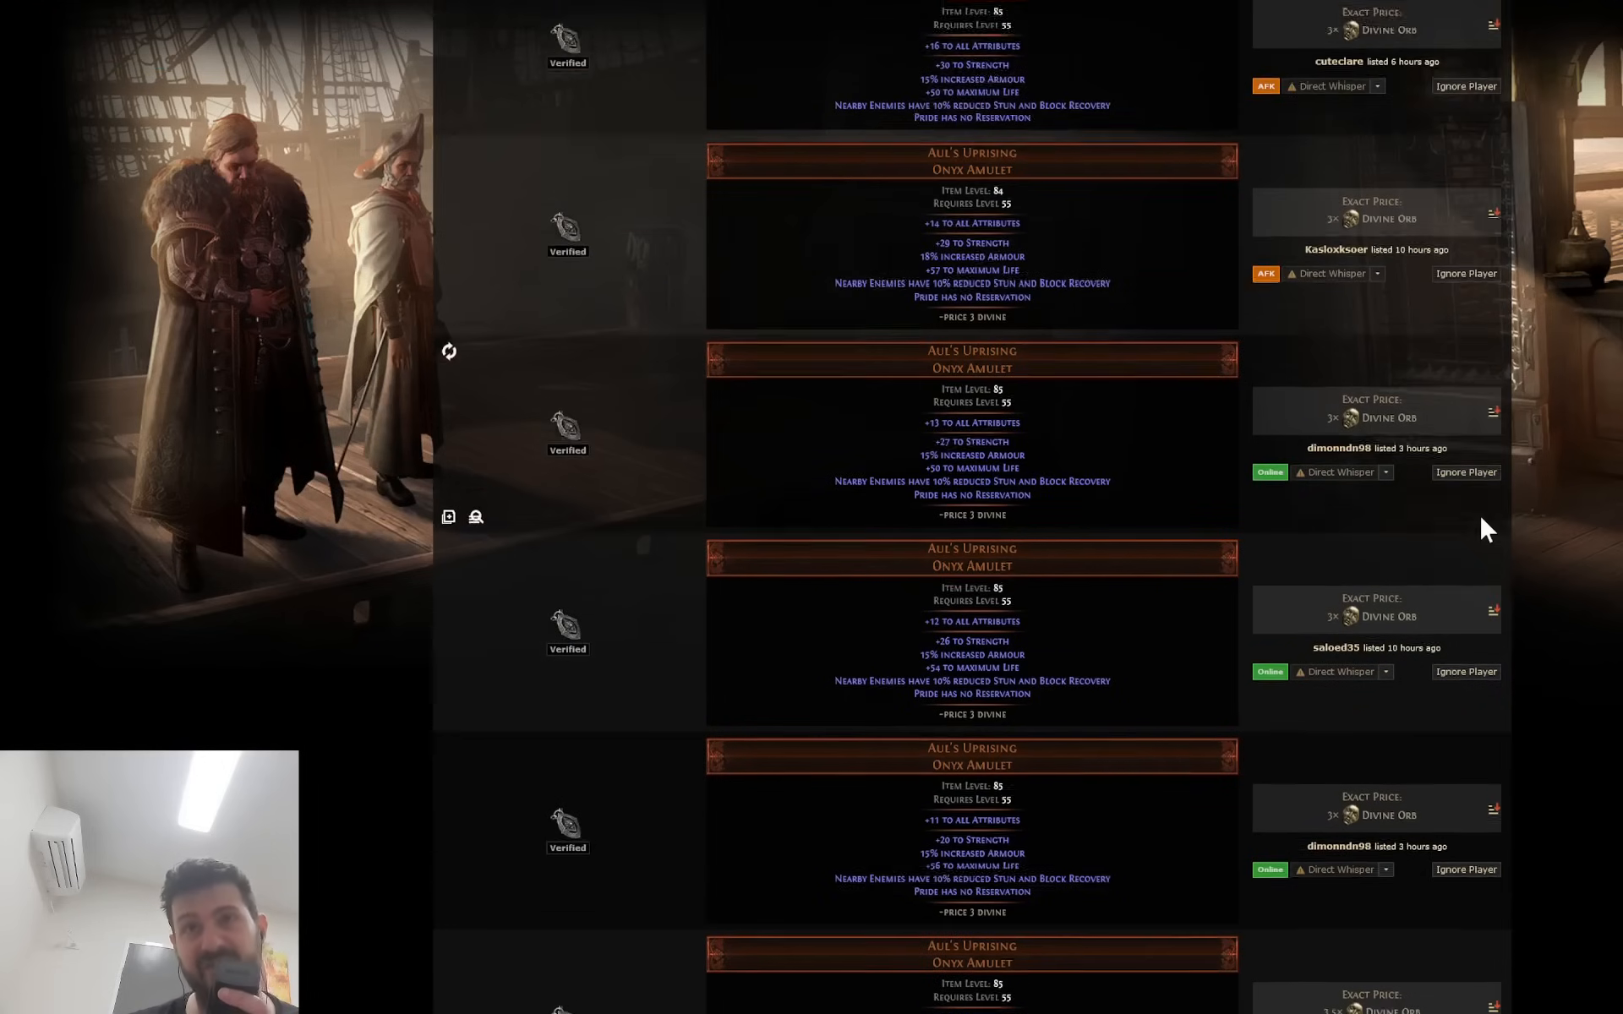
pyautogui.scroll(-3)
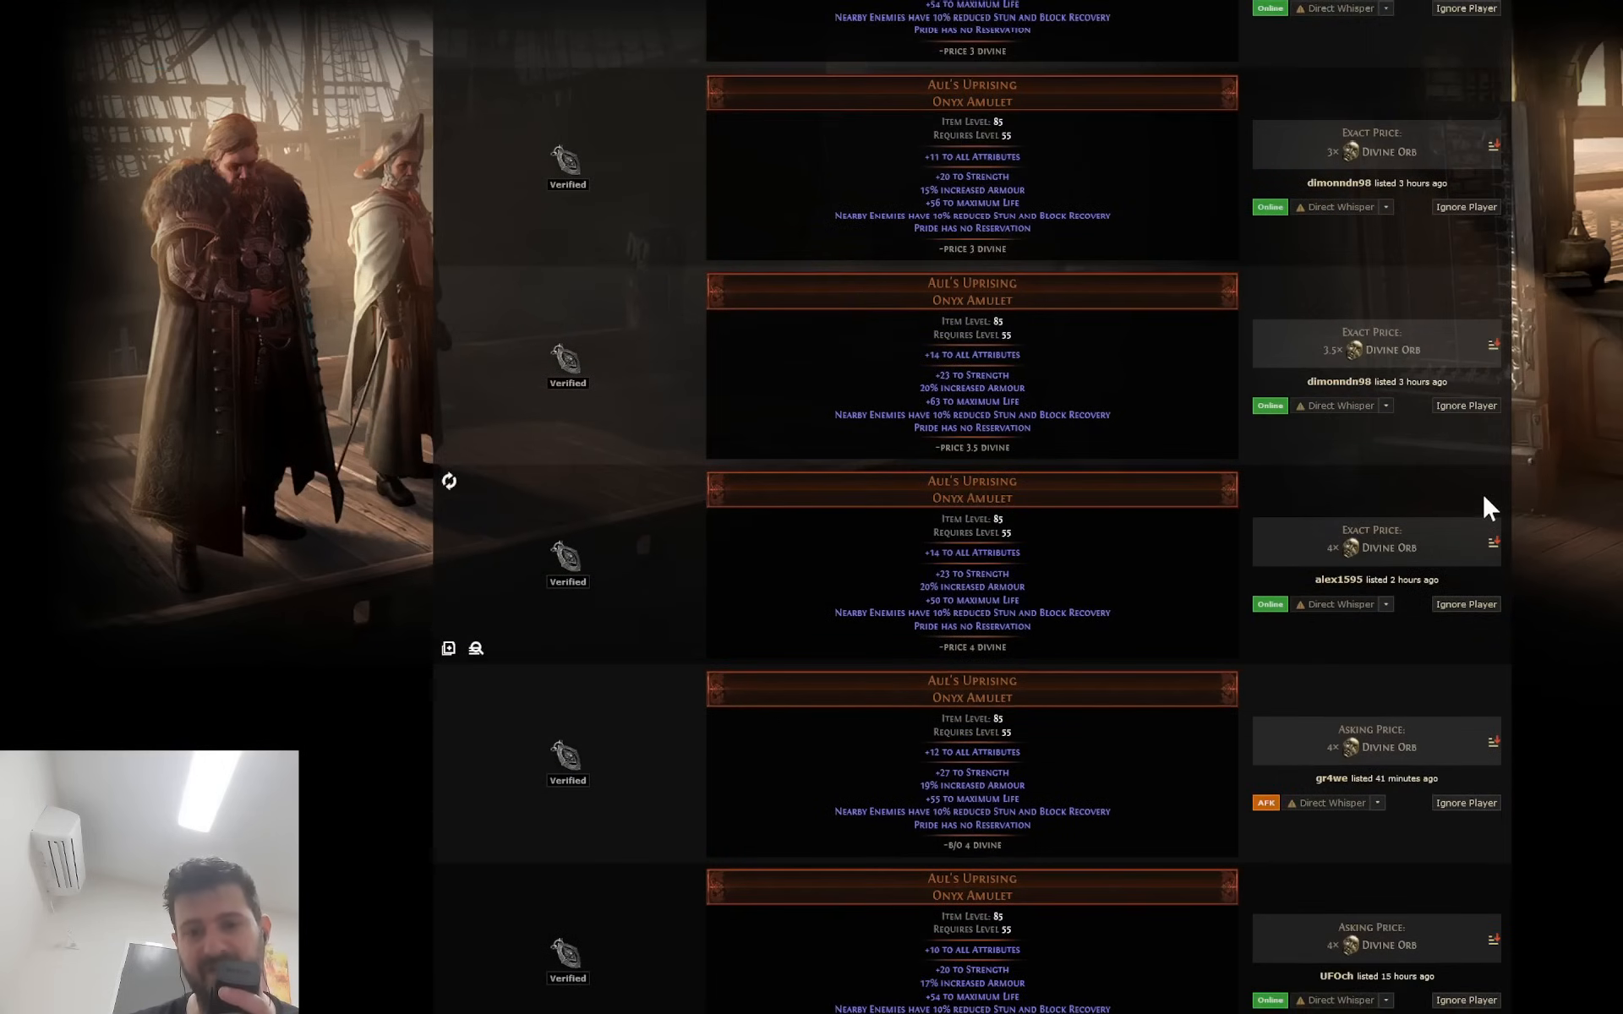
pyautogui.scroll(-3)
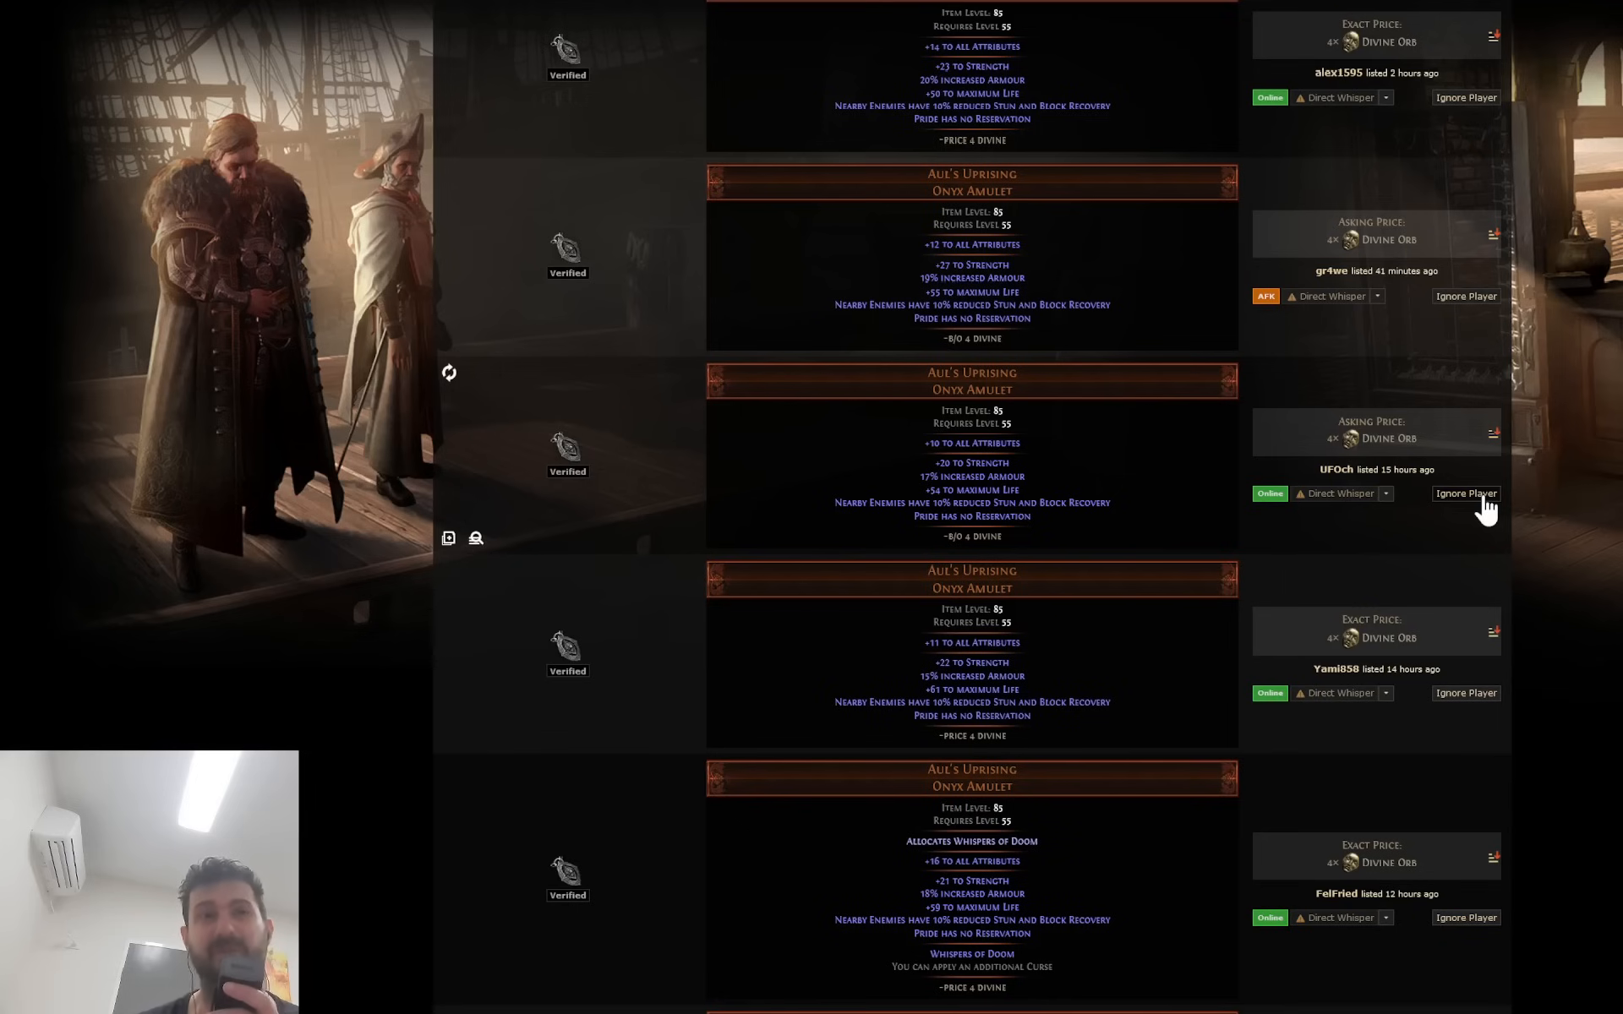
pyautogui.moveTo(1076, 174)
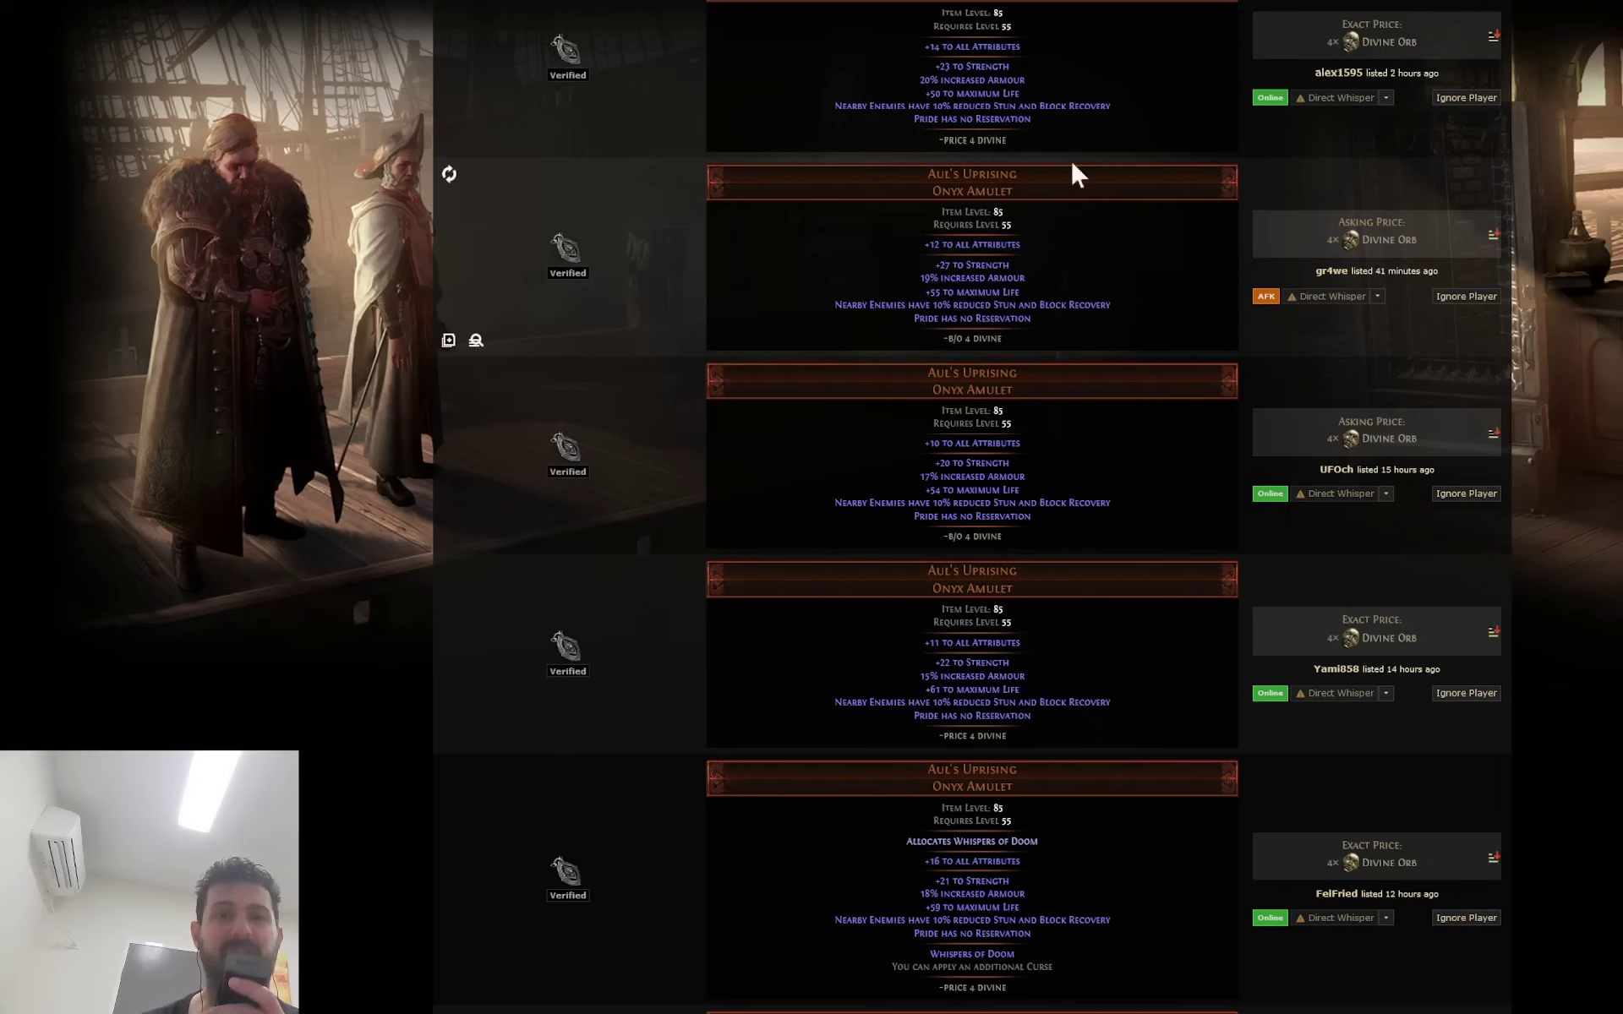
pyautogui.moveTo(971, 118)
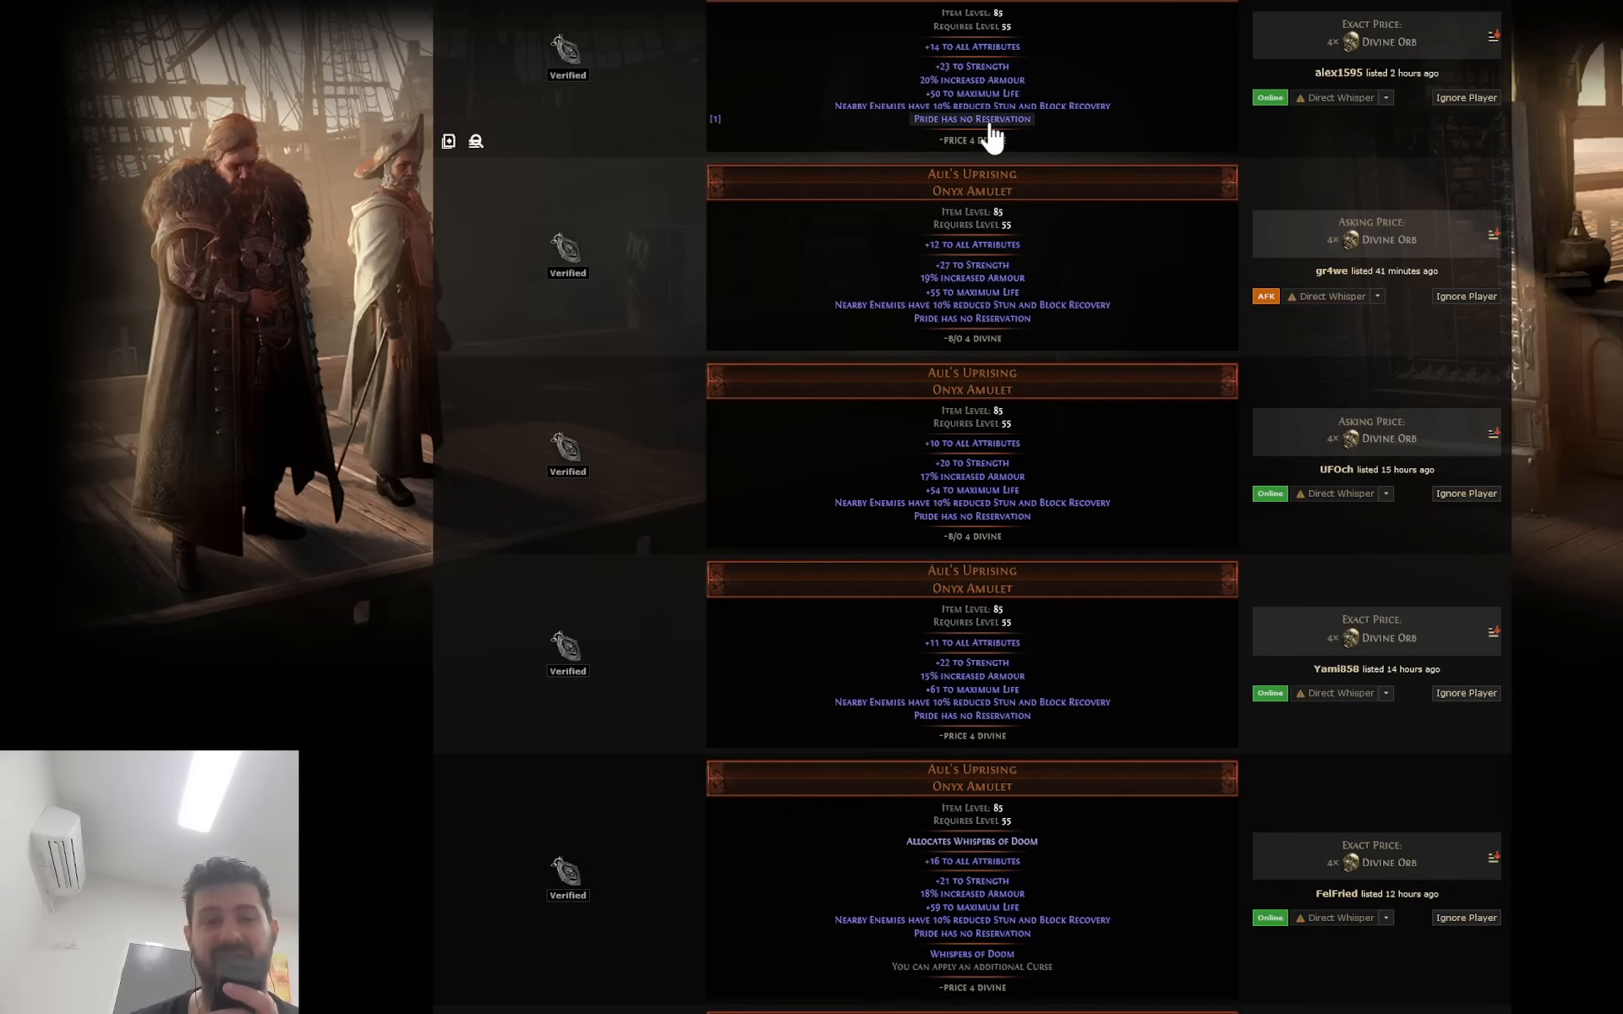
pyautogui.scroll(3)
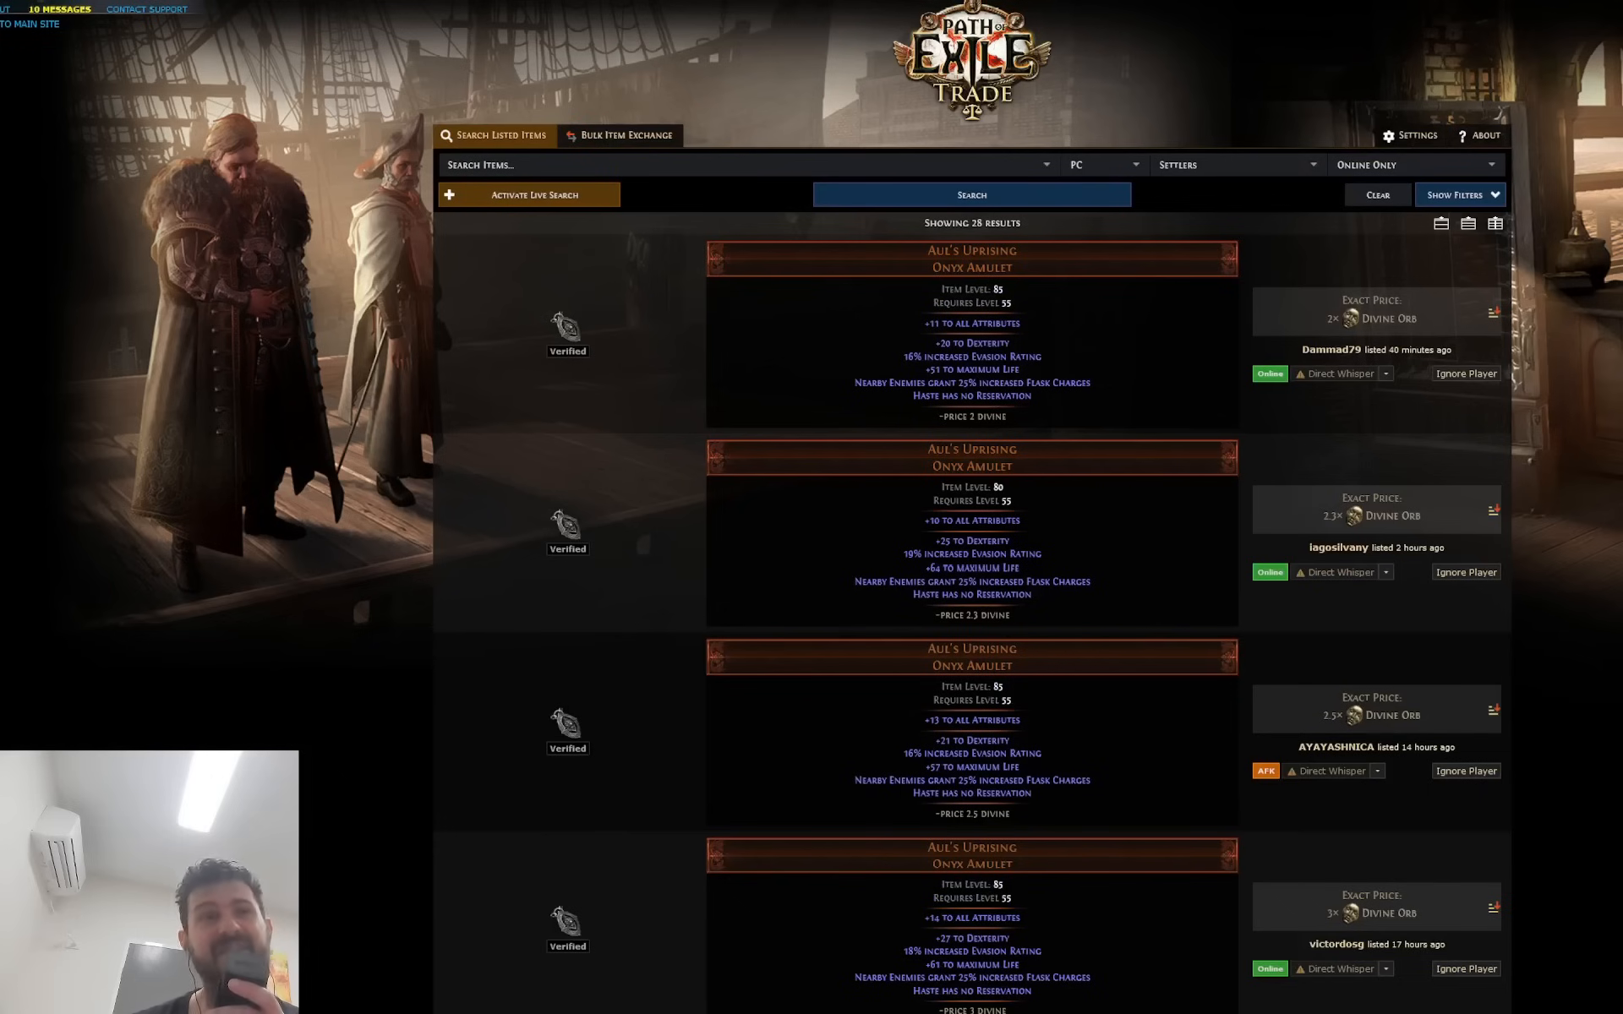
# Scroll down the 28 Haste Aul's Uprising listings priced 2–3 divine.
pyautogui.scroll(-3)
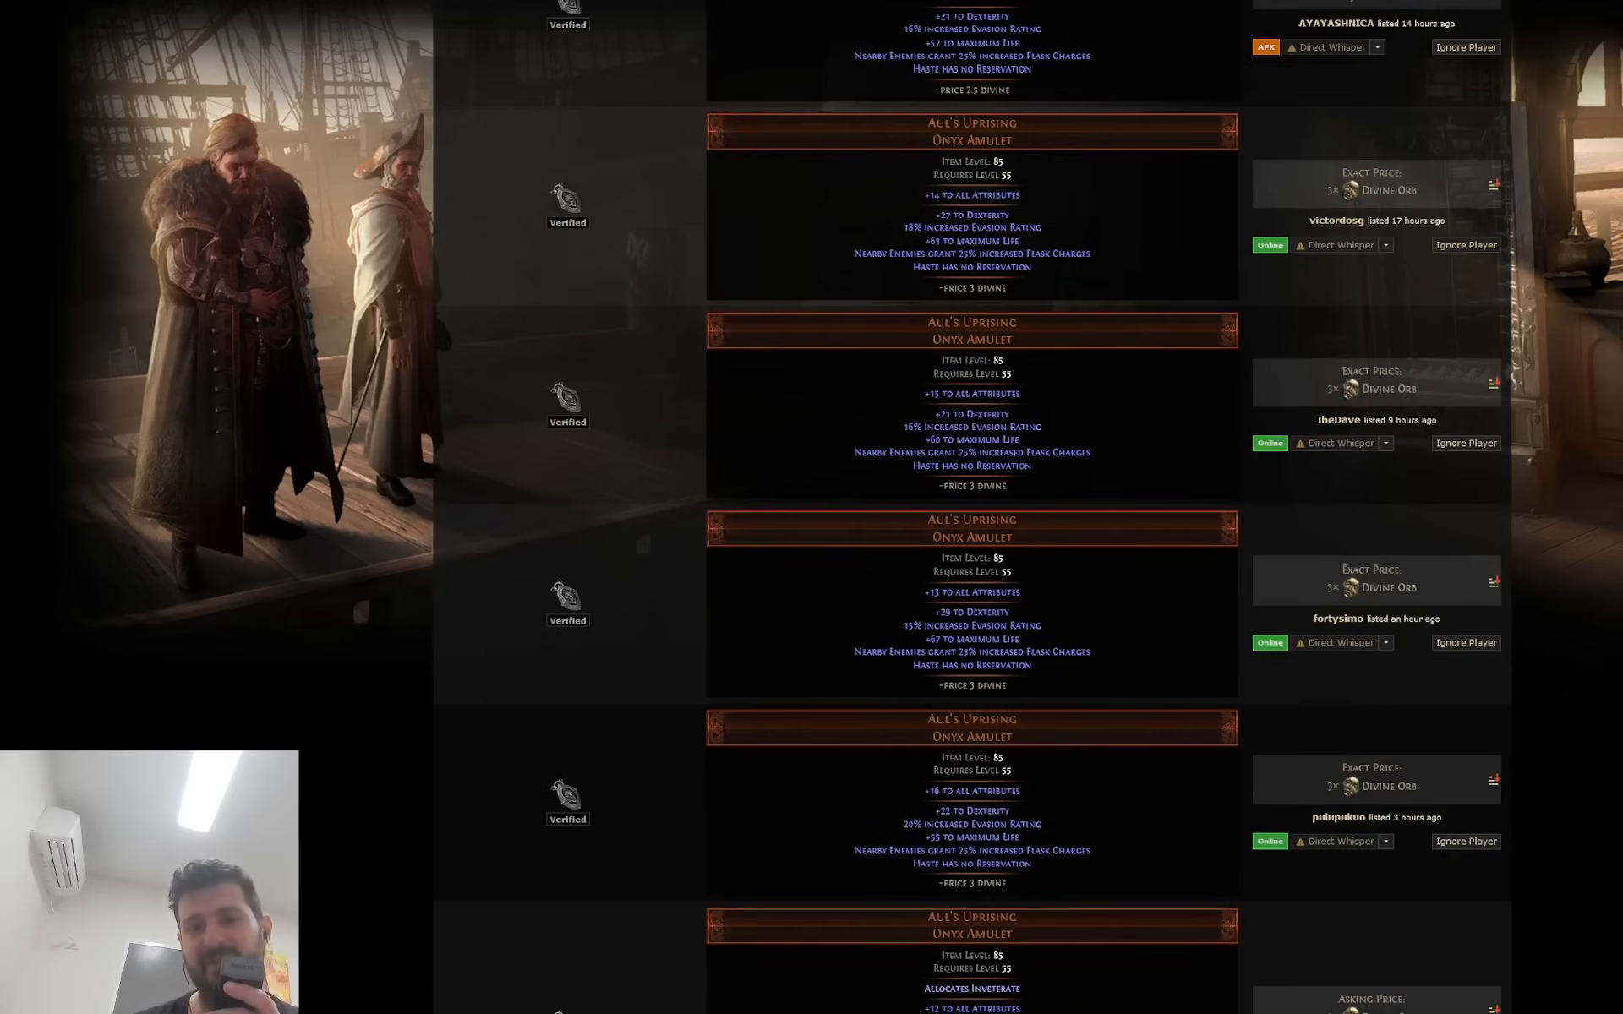
pyautogui.scroll(-3)
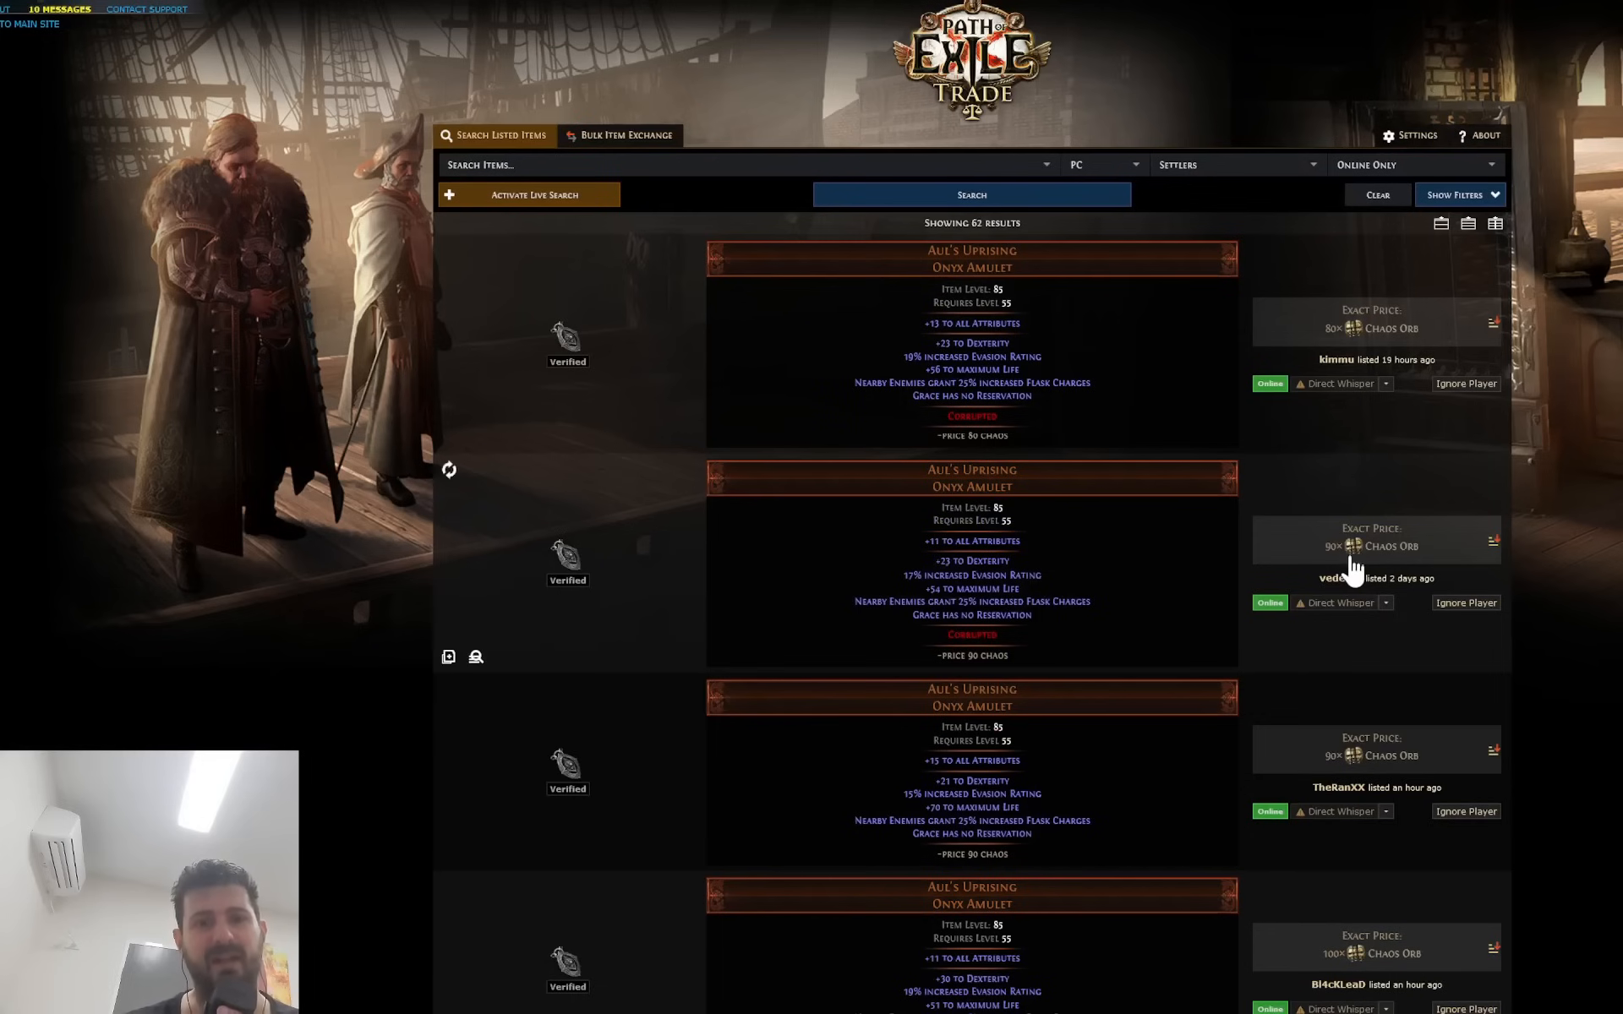
pyautogui.moveTo(1370, 580)
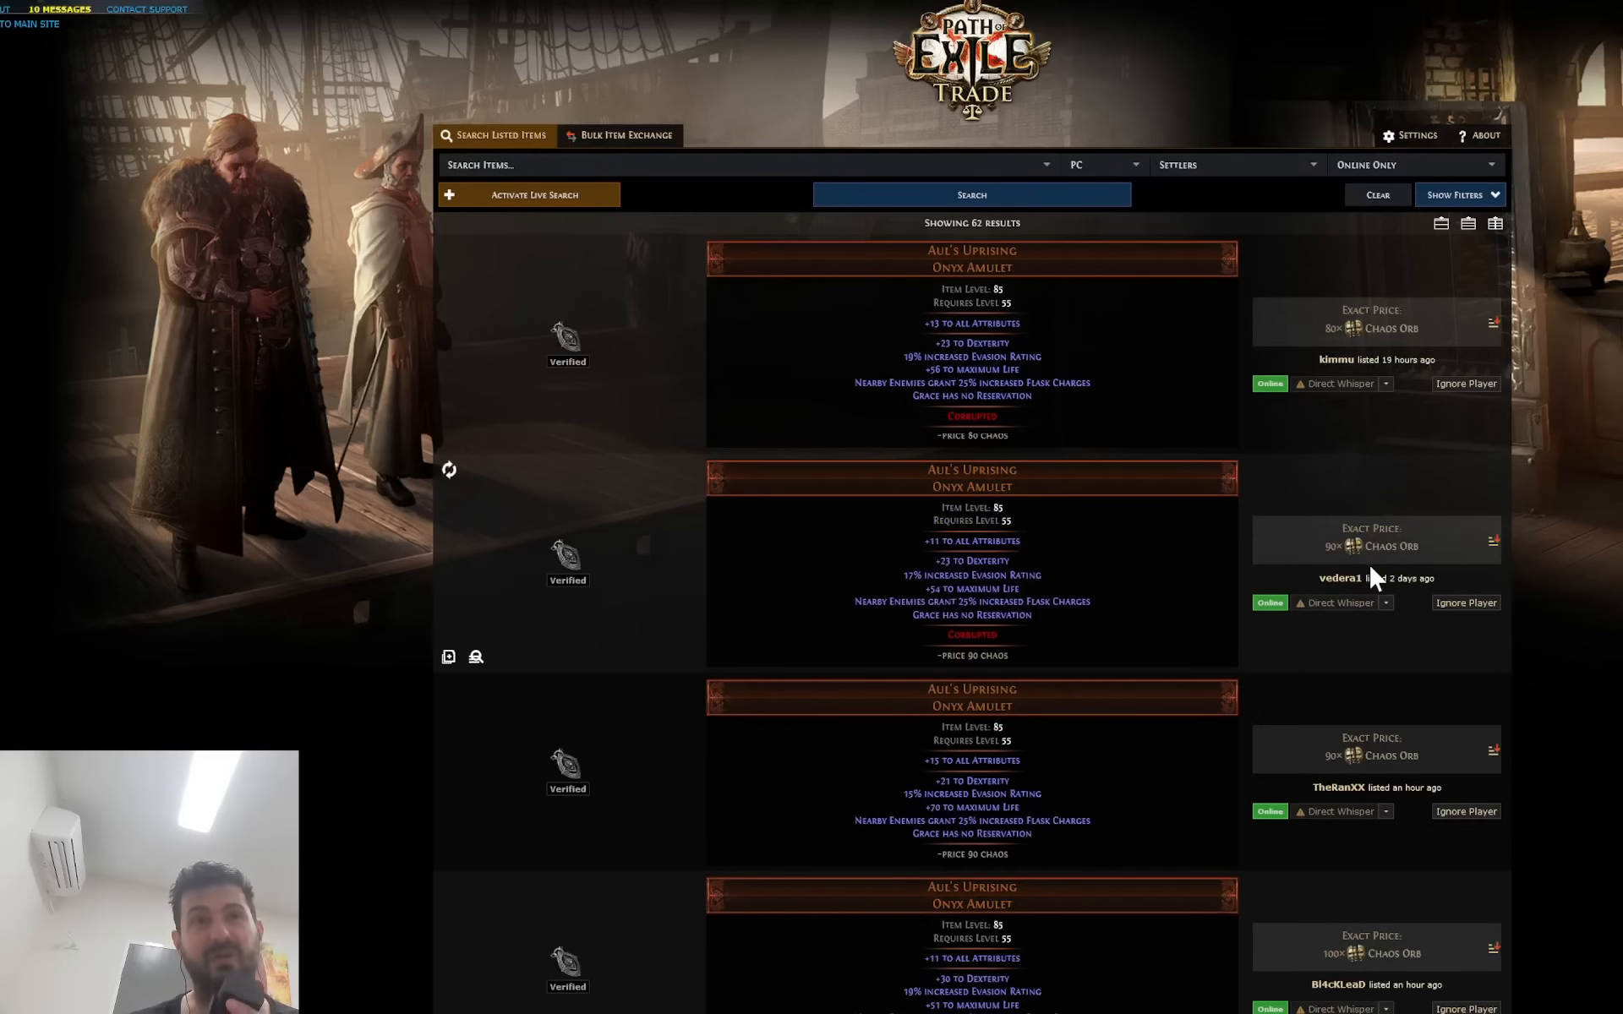
pyautogui.moveTo(1371, 594)
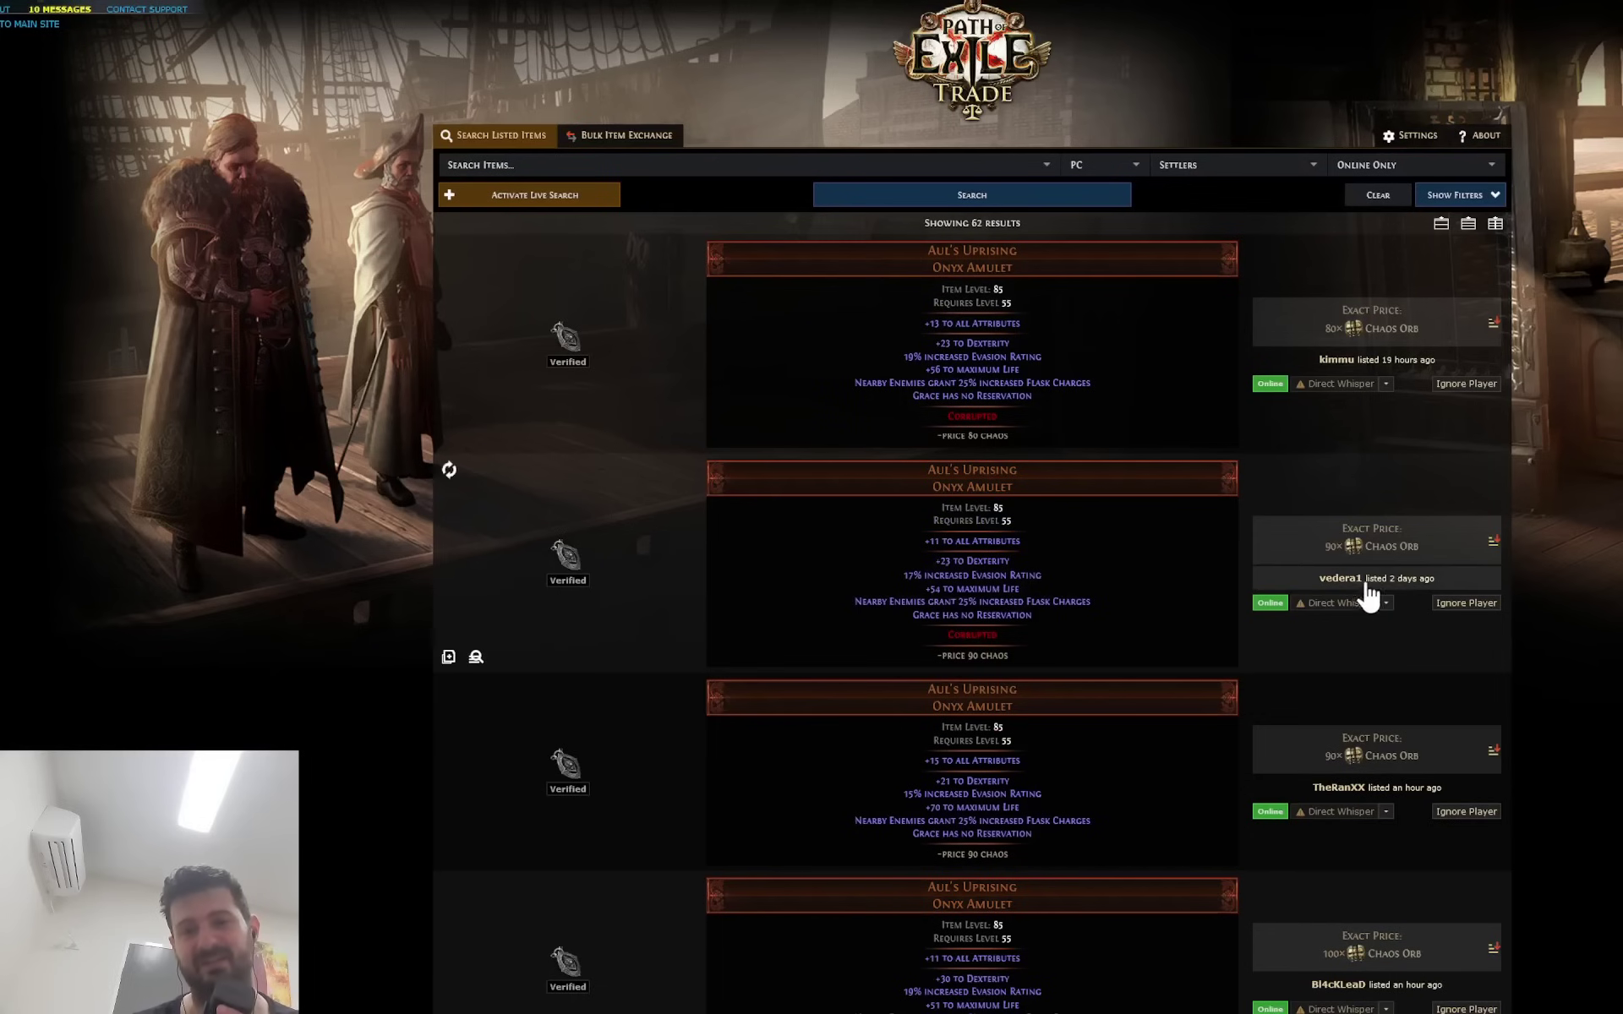
pyautogui.moveTo(1341, 632)
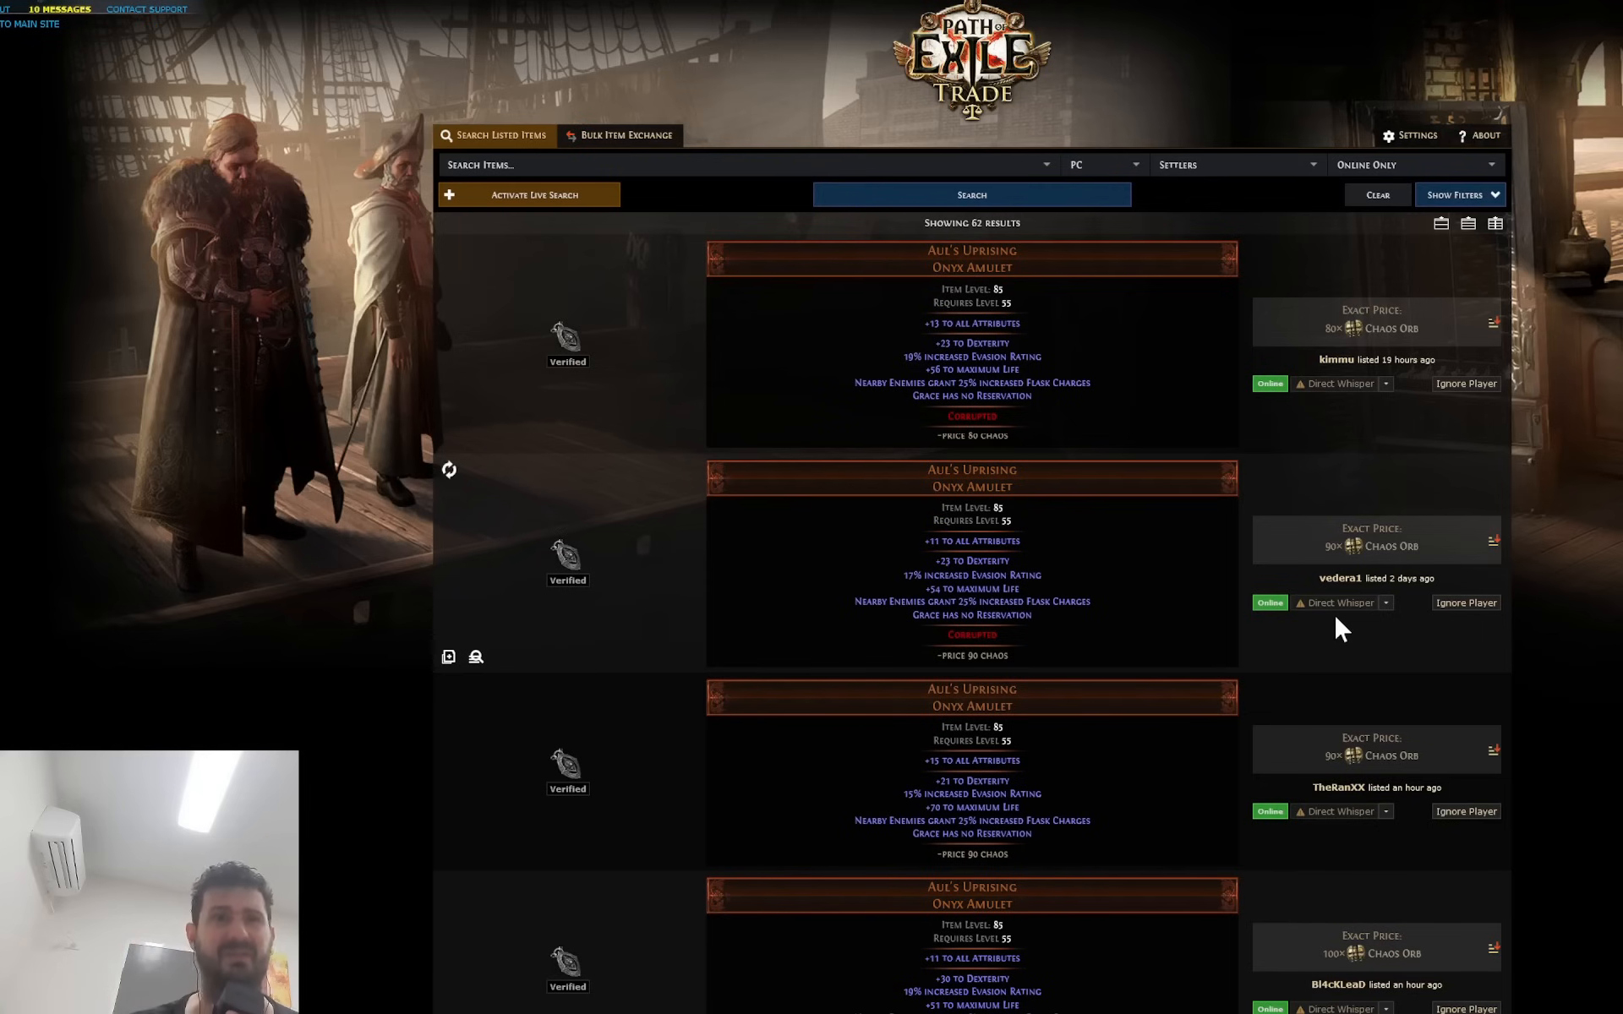
# Scroll through the 82 Grace Aul's Uprising listings, mostly 80–120 chaos.
pyautogui.scroll(-3)
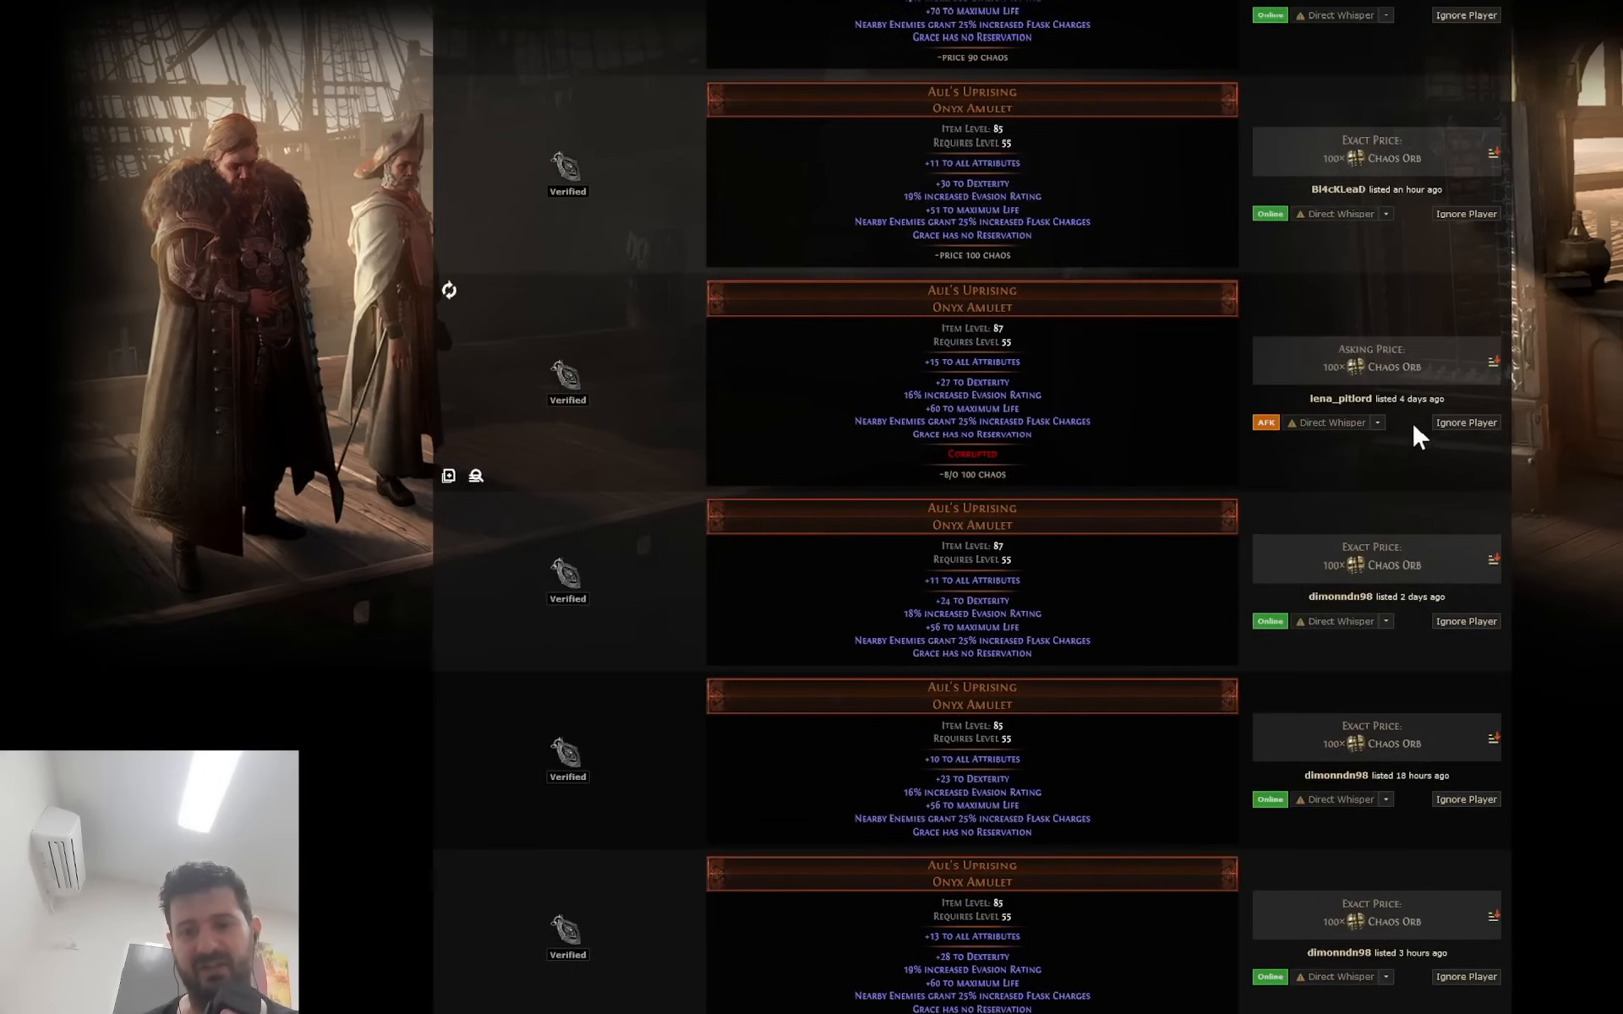
pyautogui.scroll(-3)
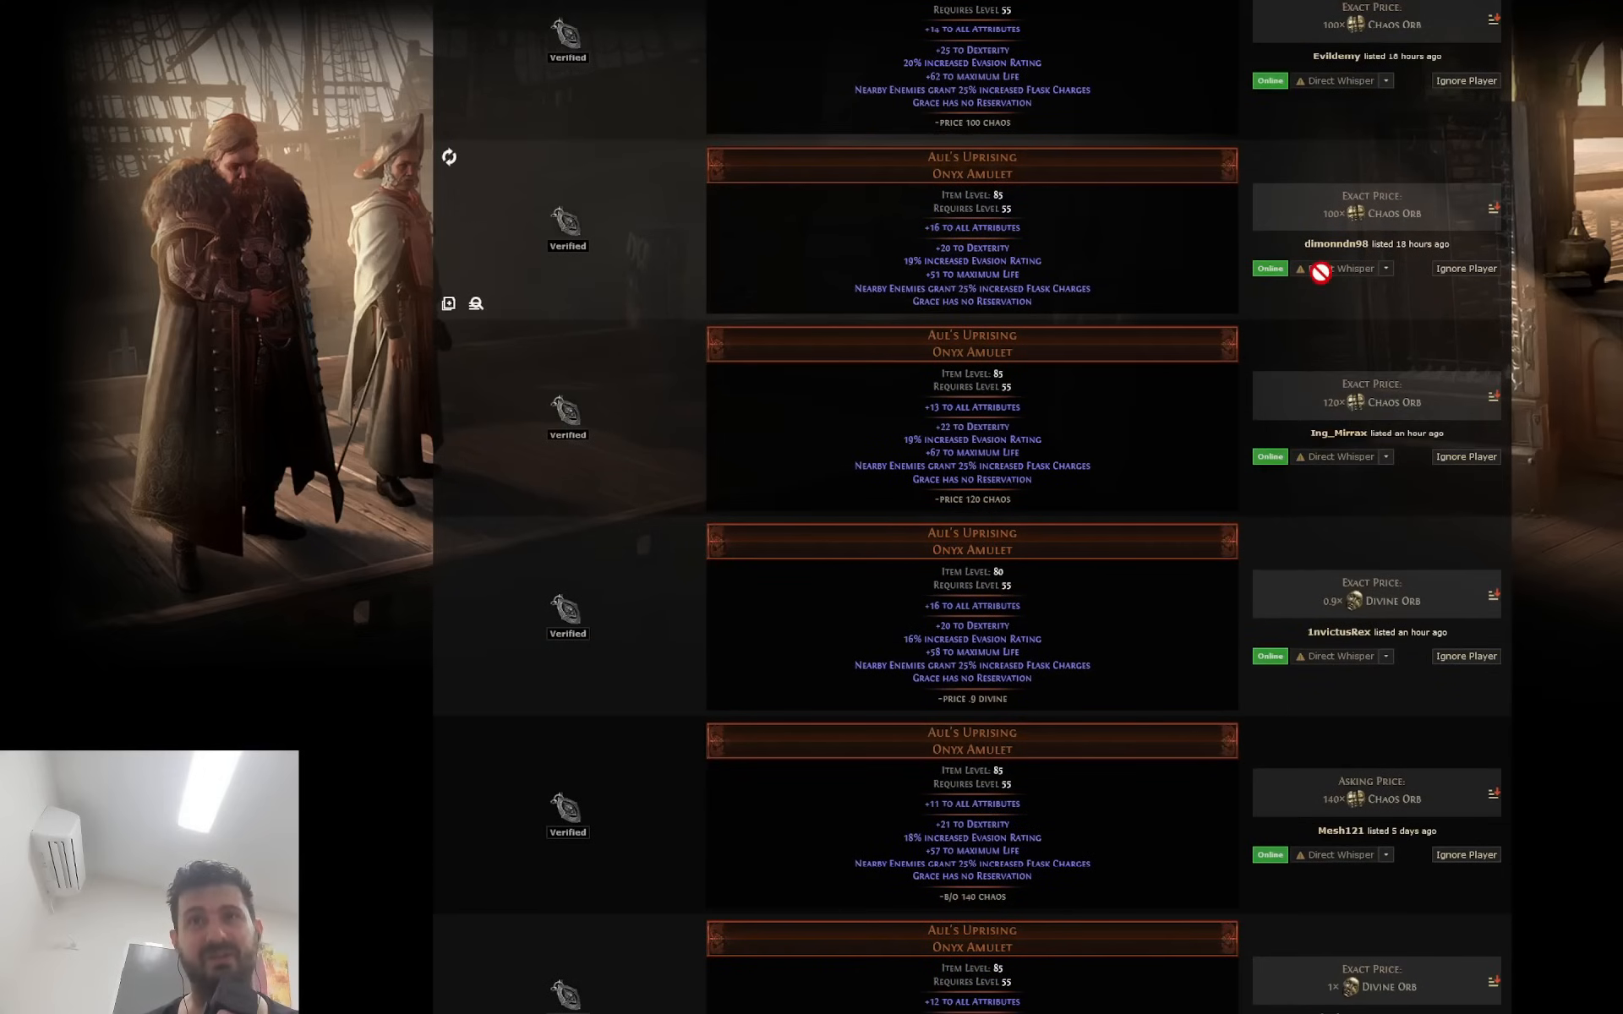
pyautogui.scroll(3)
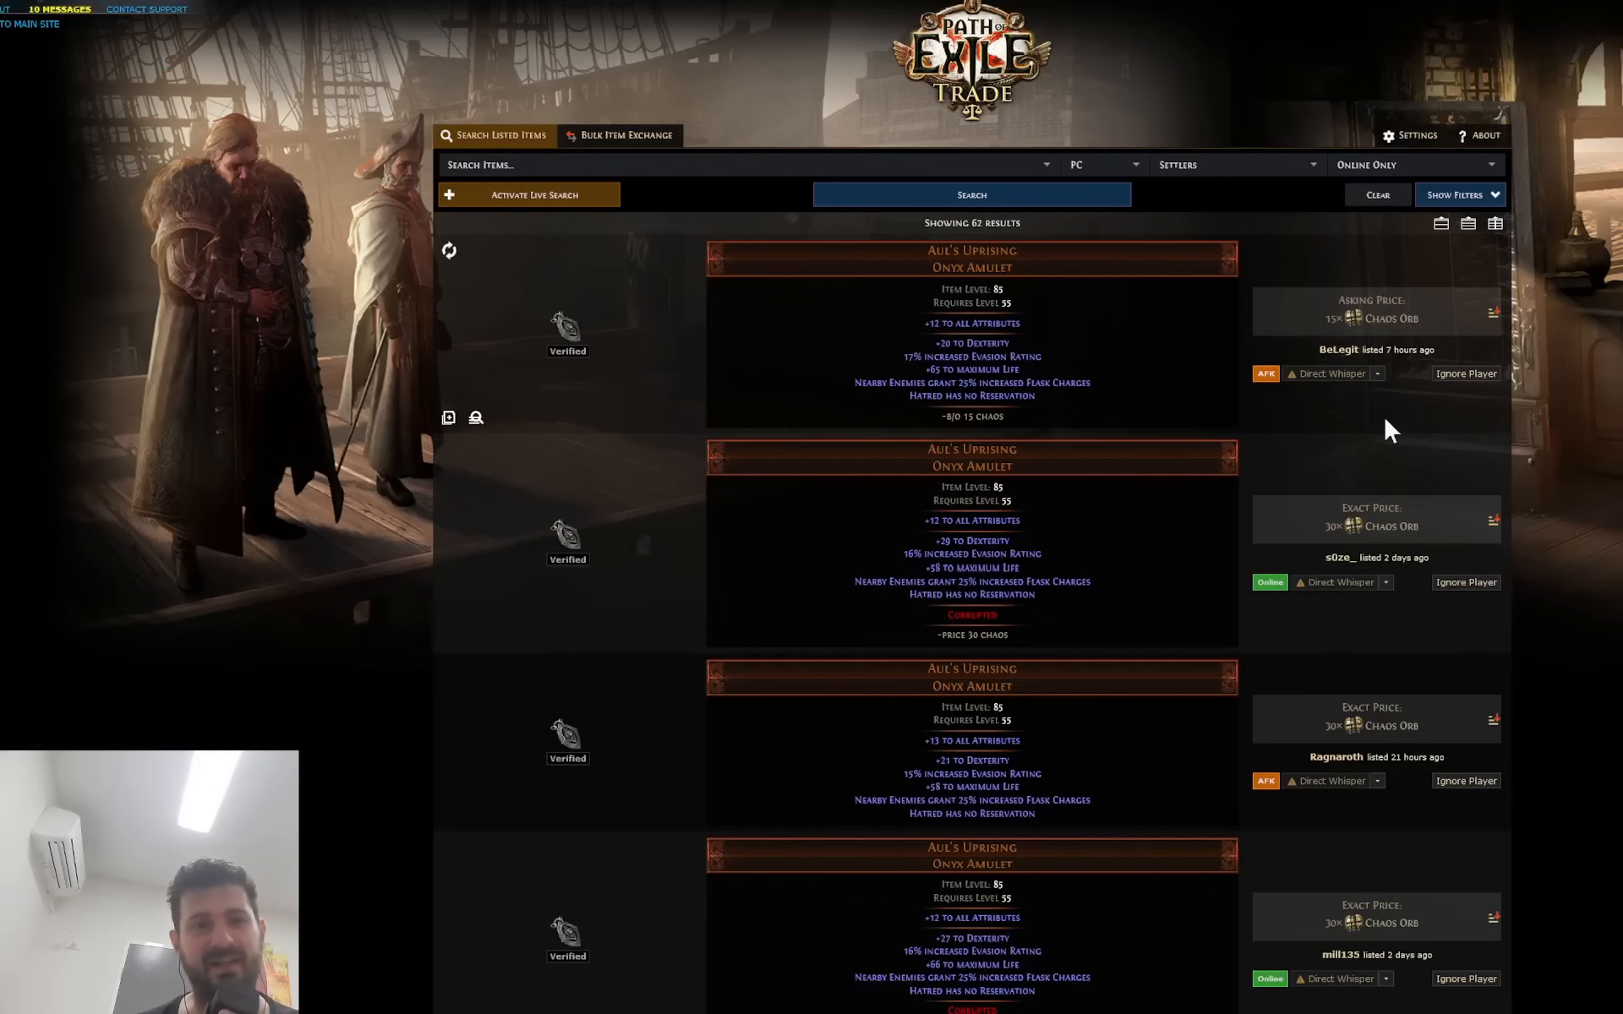
pyautogui.moveTo(1466, 582)
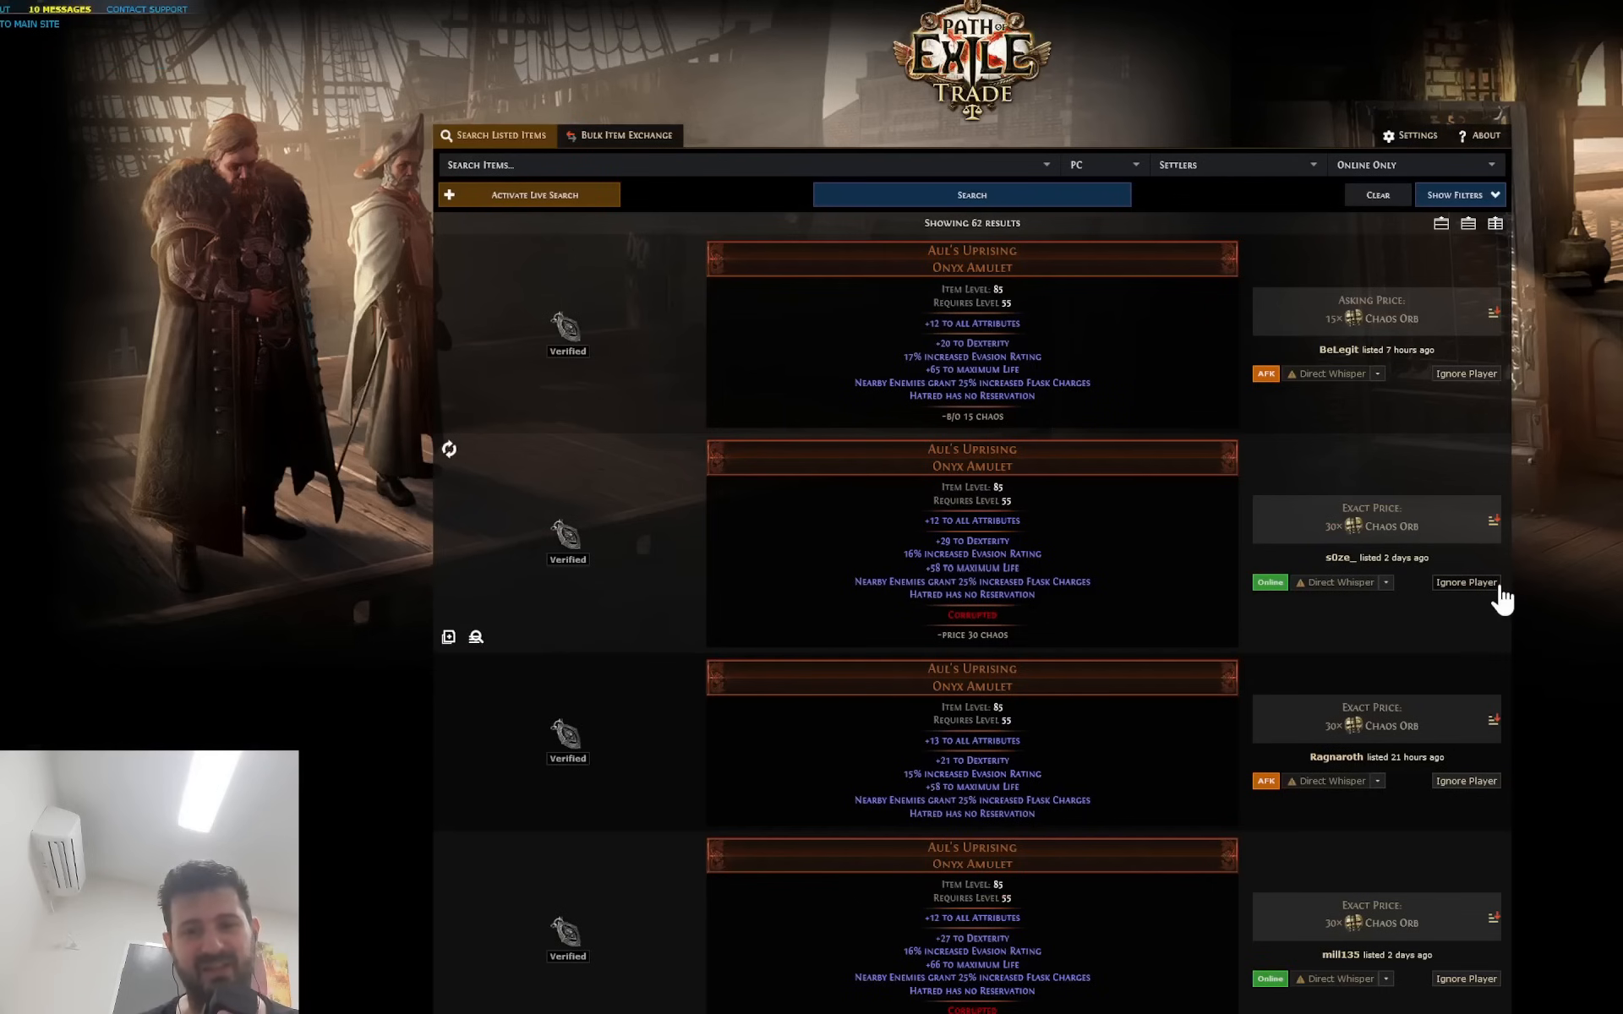
# Scroll further down the Hatred Aul's Uprising results, prices rising to 33–40 chaos.
pyautogui.scroll(-3)
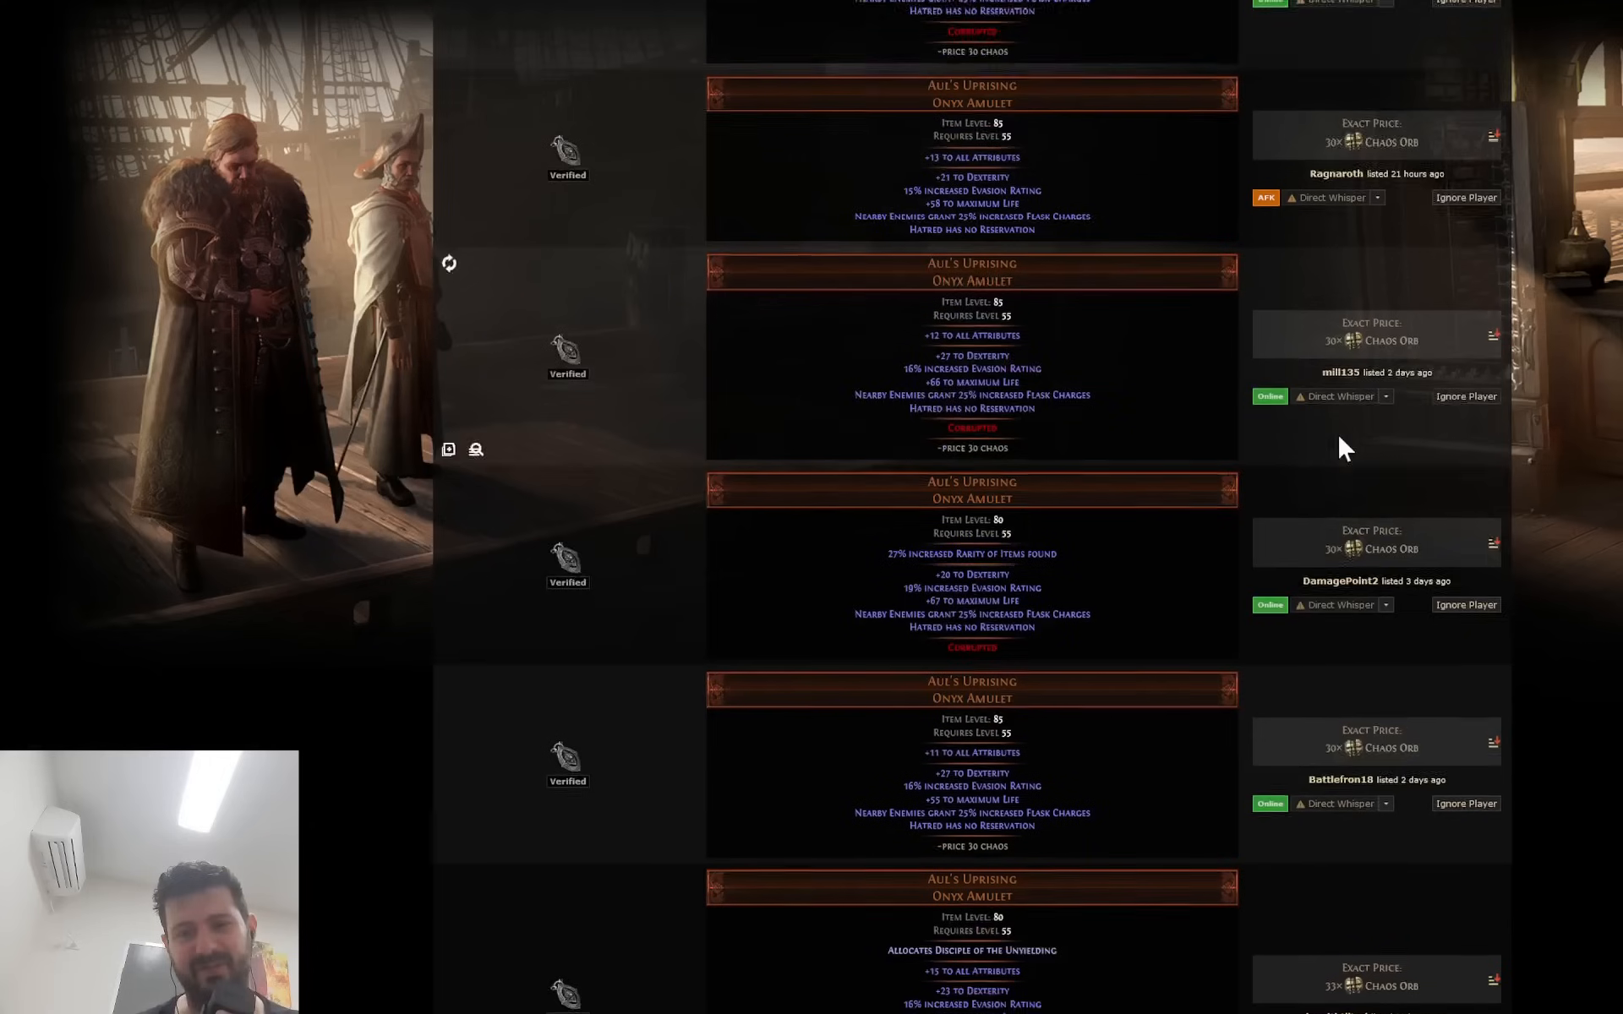
pyautogui.scroll(-3)
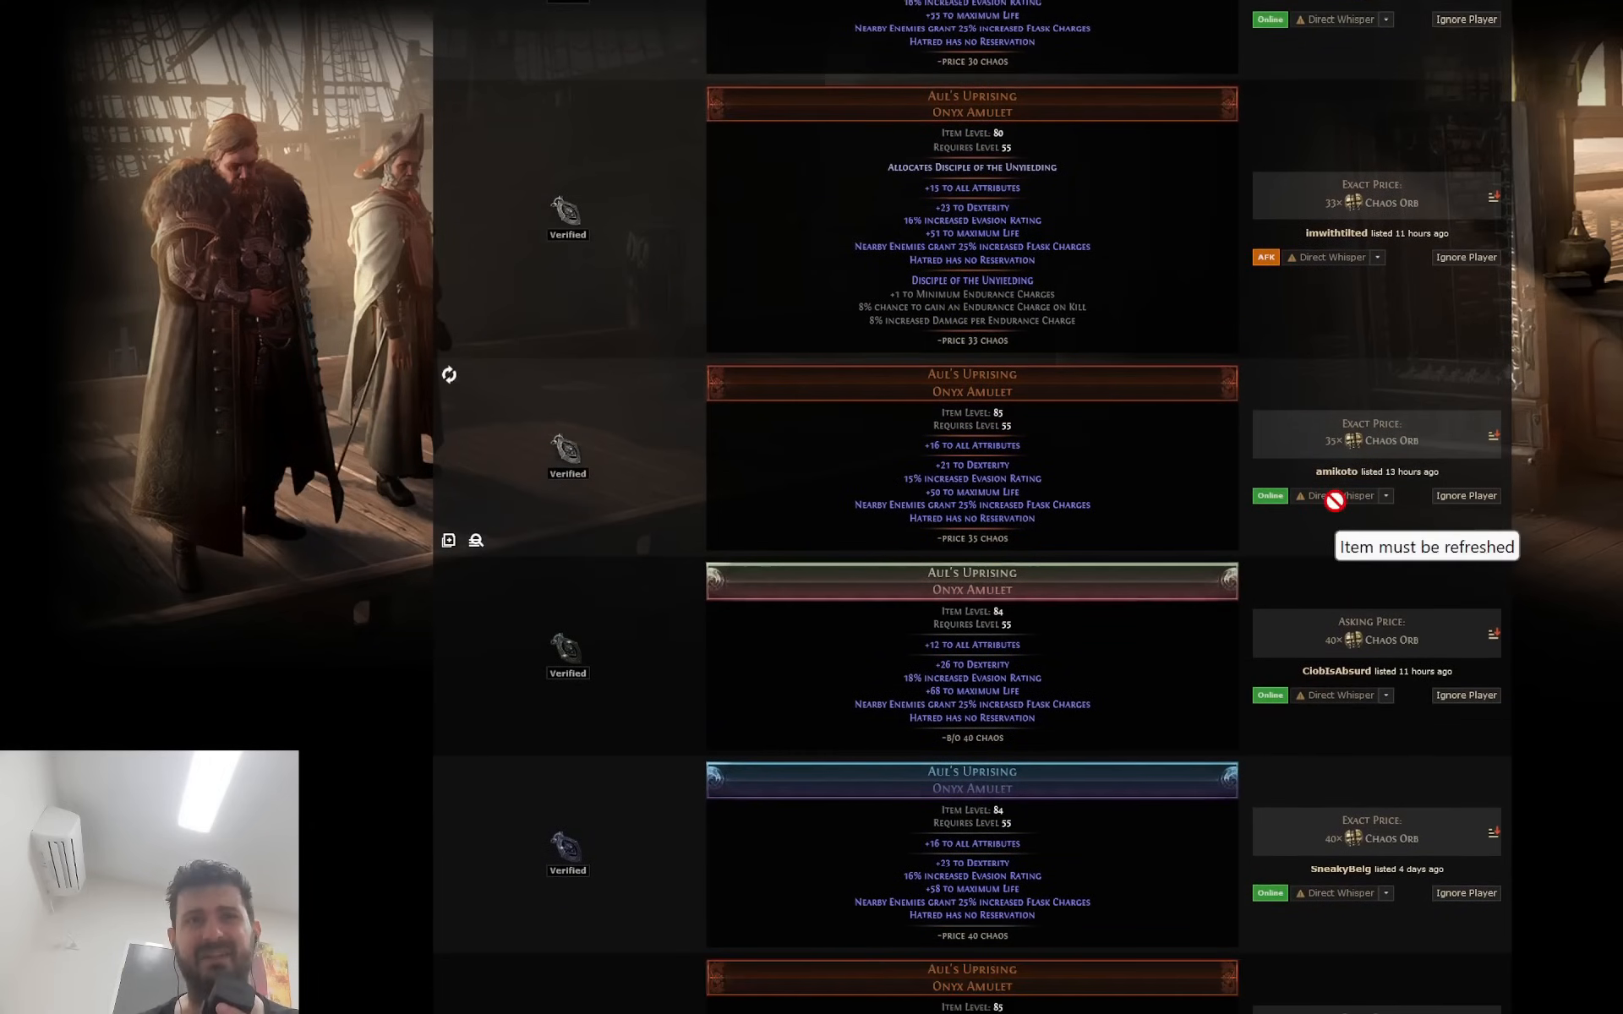
pyautogui.moveTo(1292, 495)
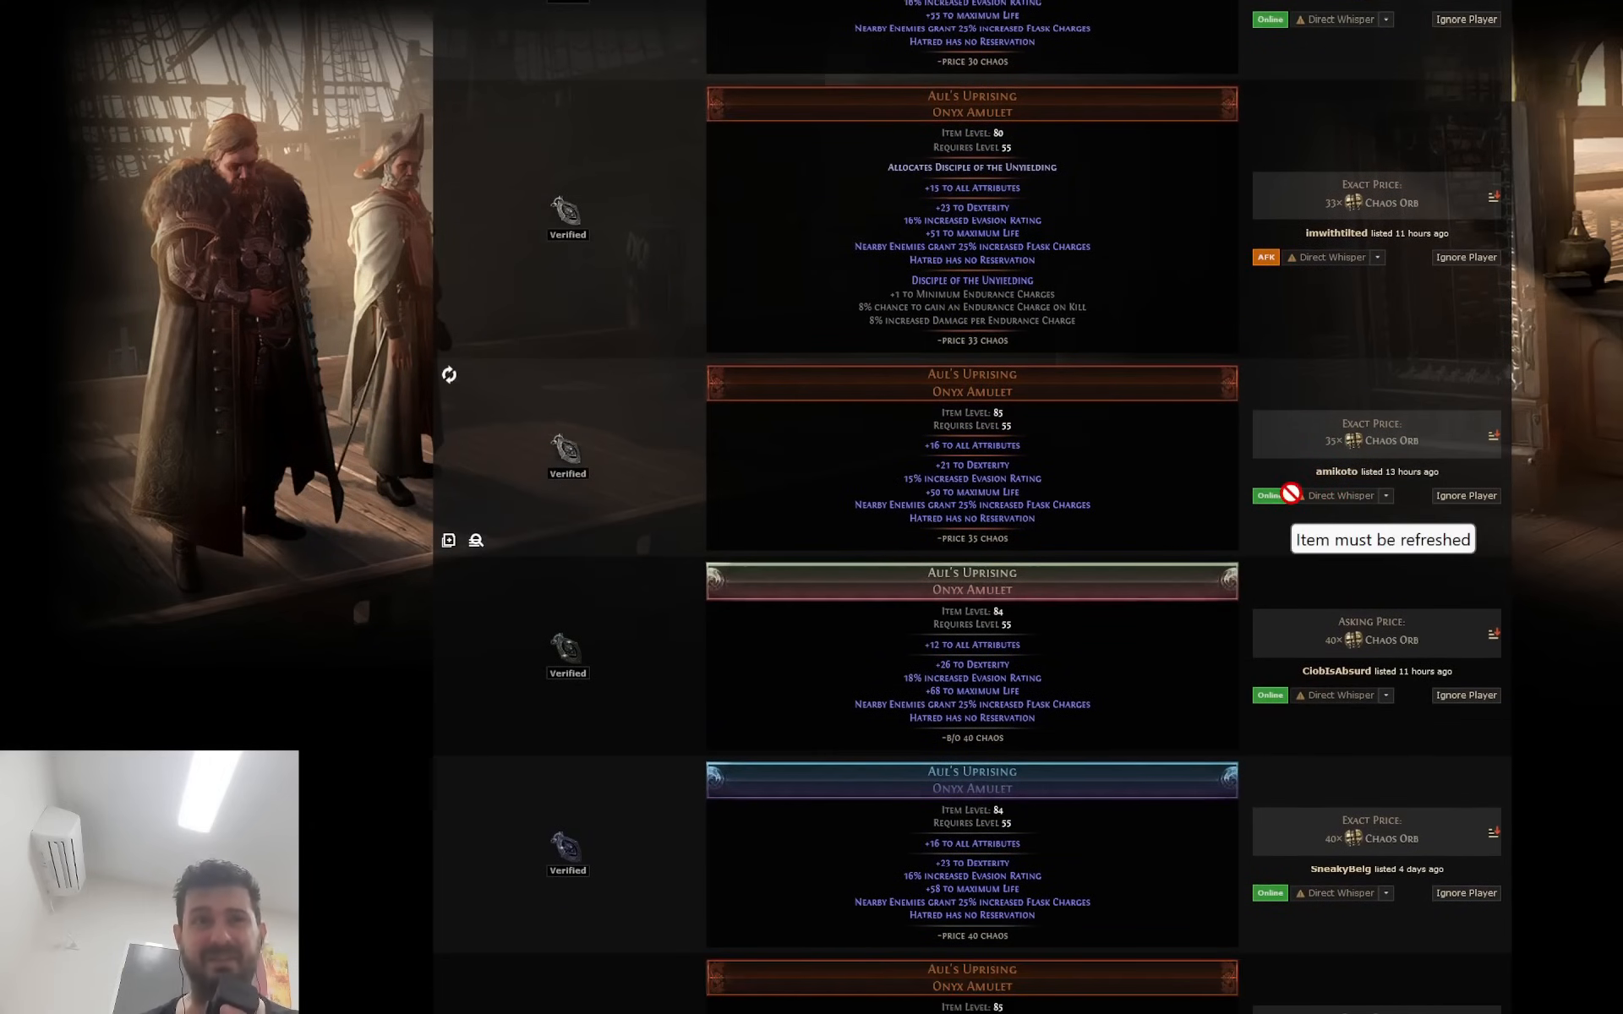
pyautogui.moveTo(1332, 472)
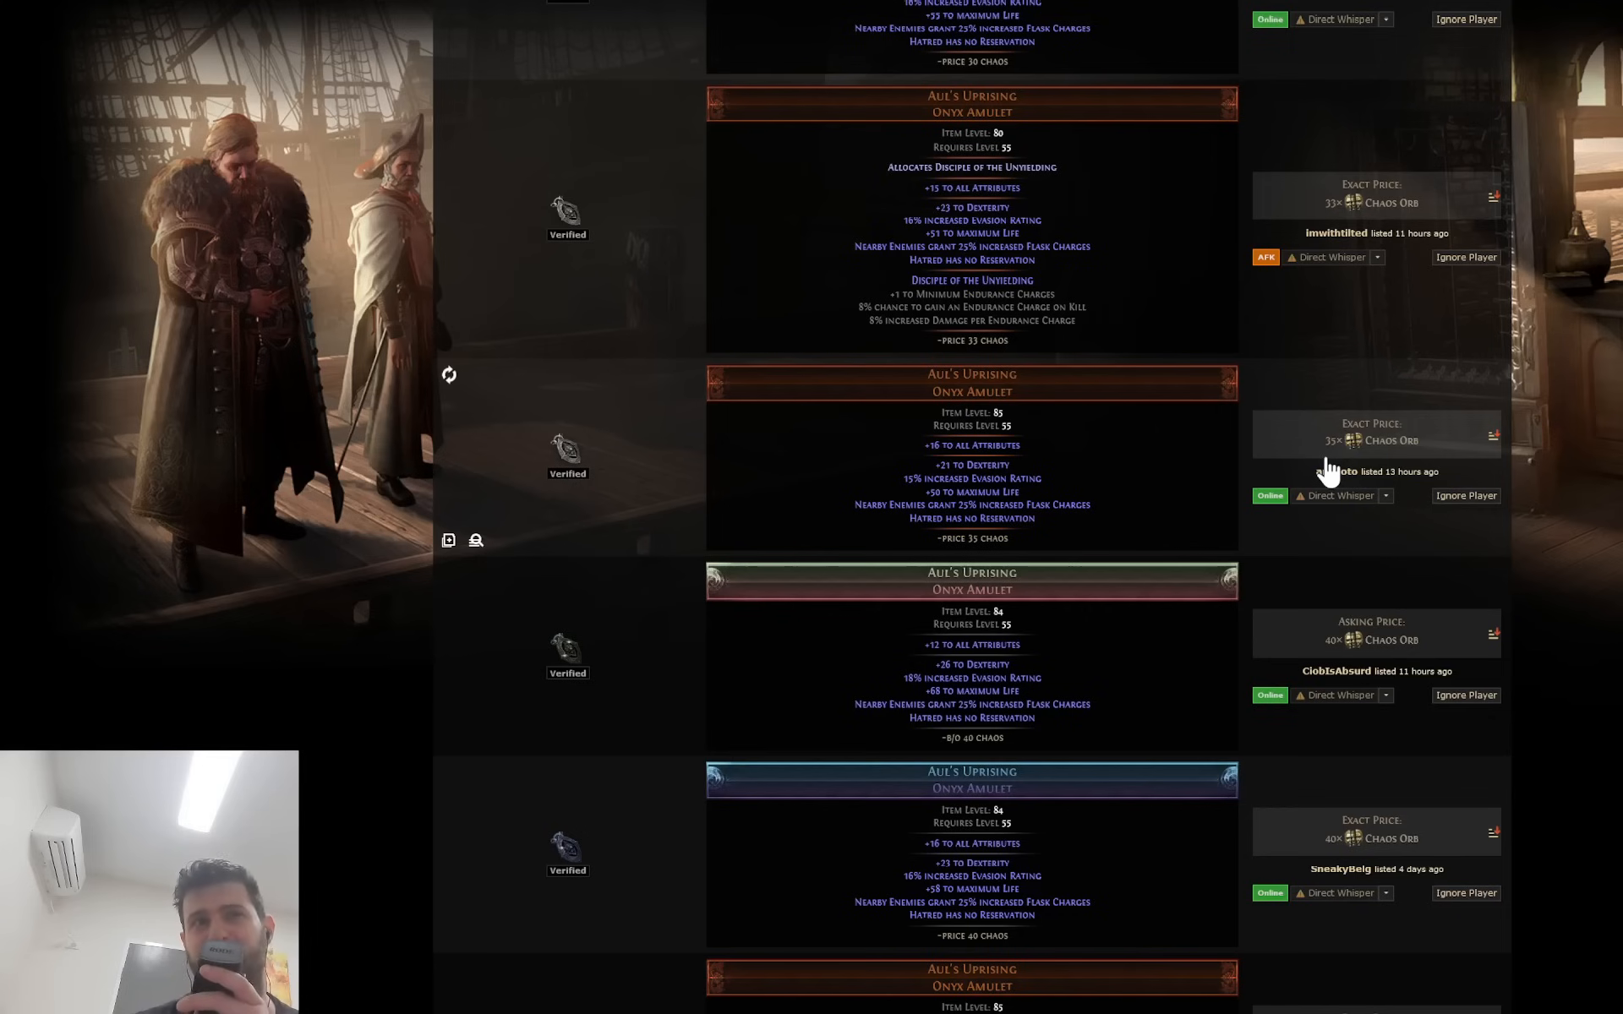
pyautogui.moveTo(1423, 397)
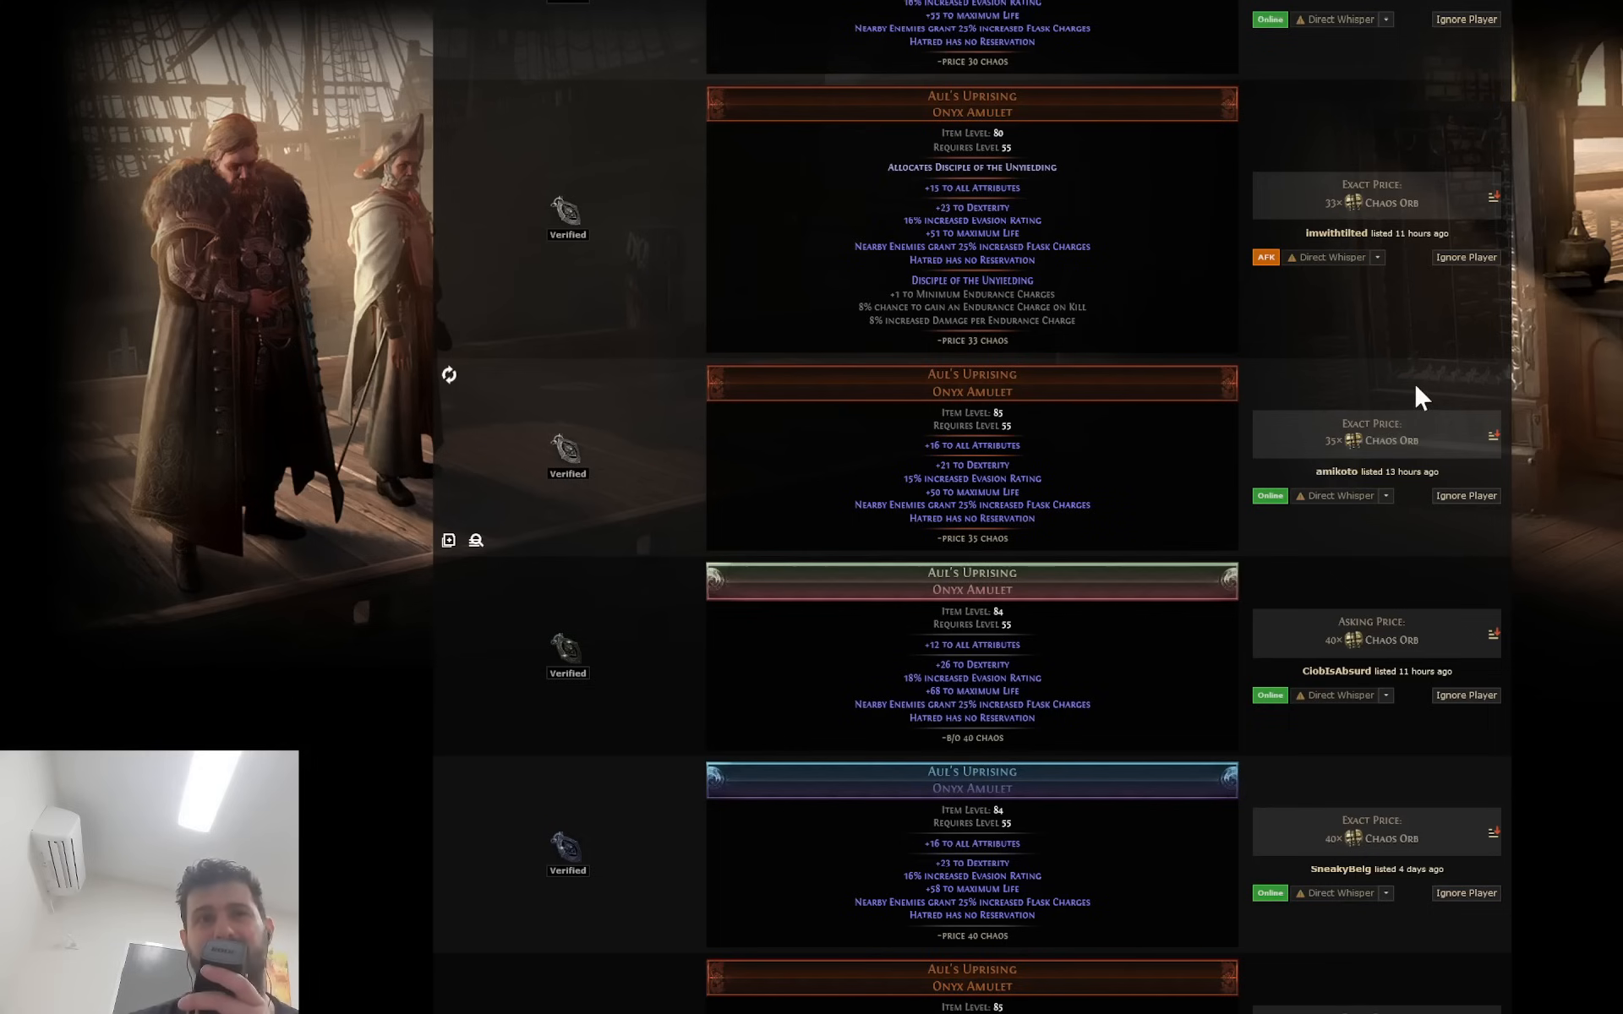
pyautogui.moveTo(1522, 364)
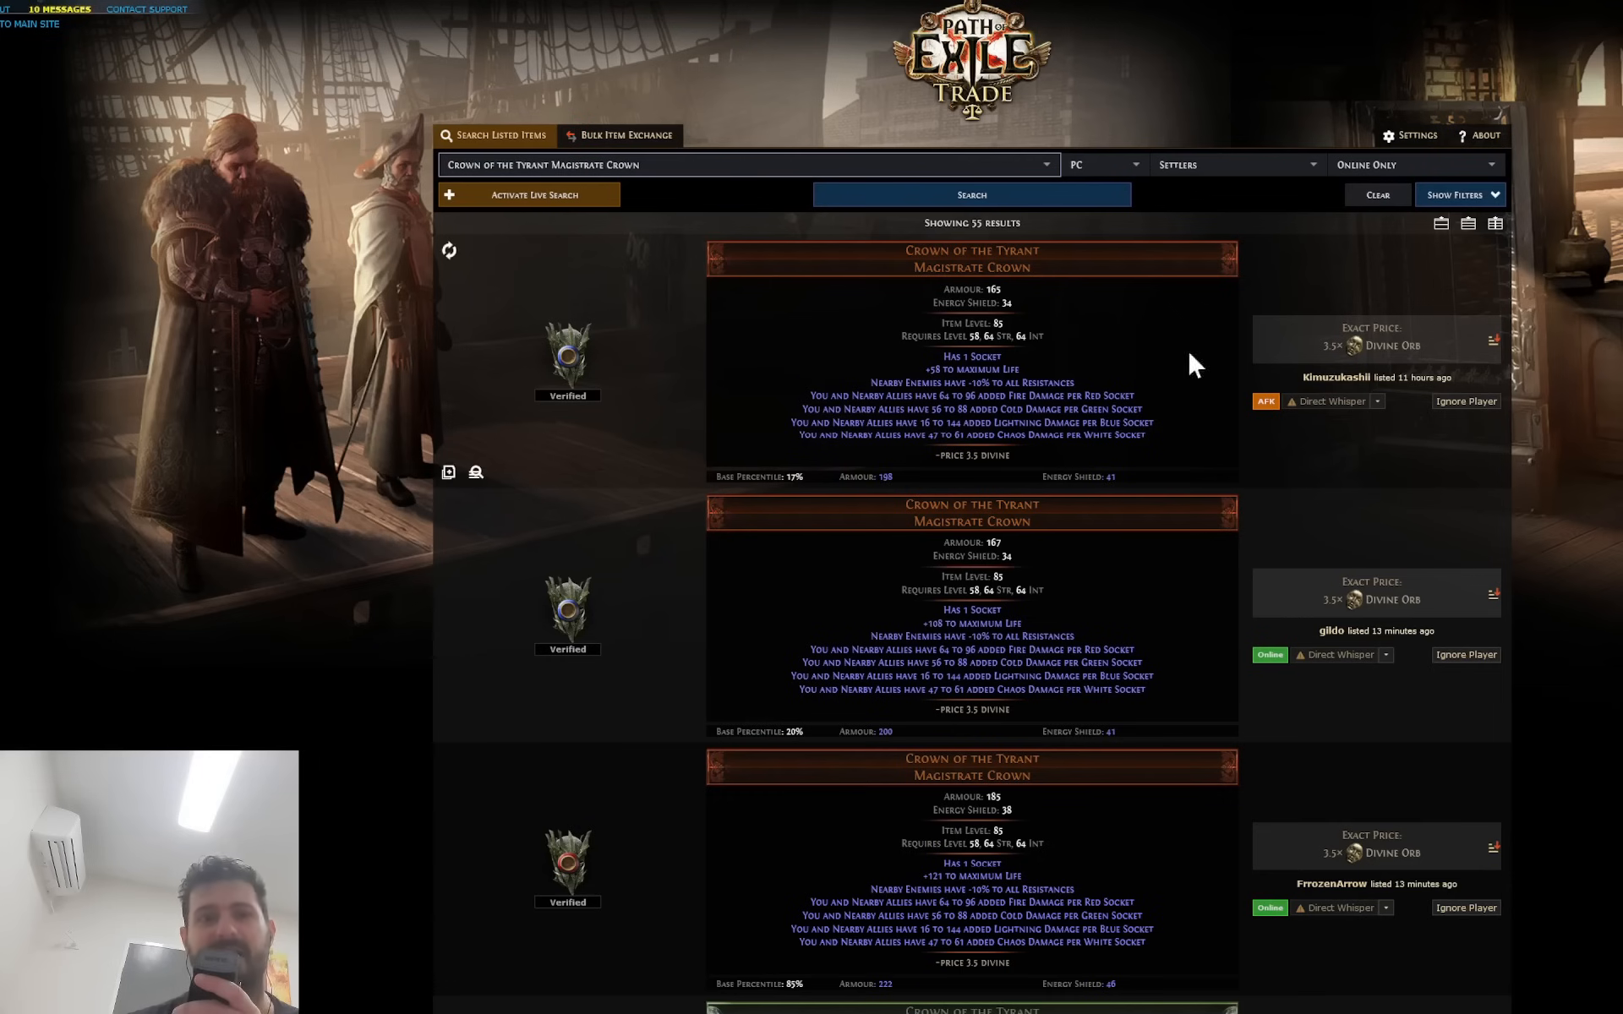
pyautogui.scroll(-3)
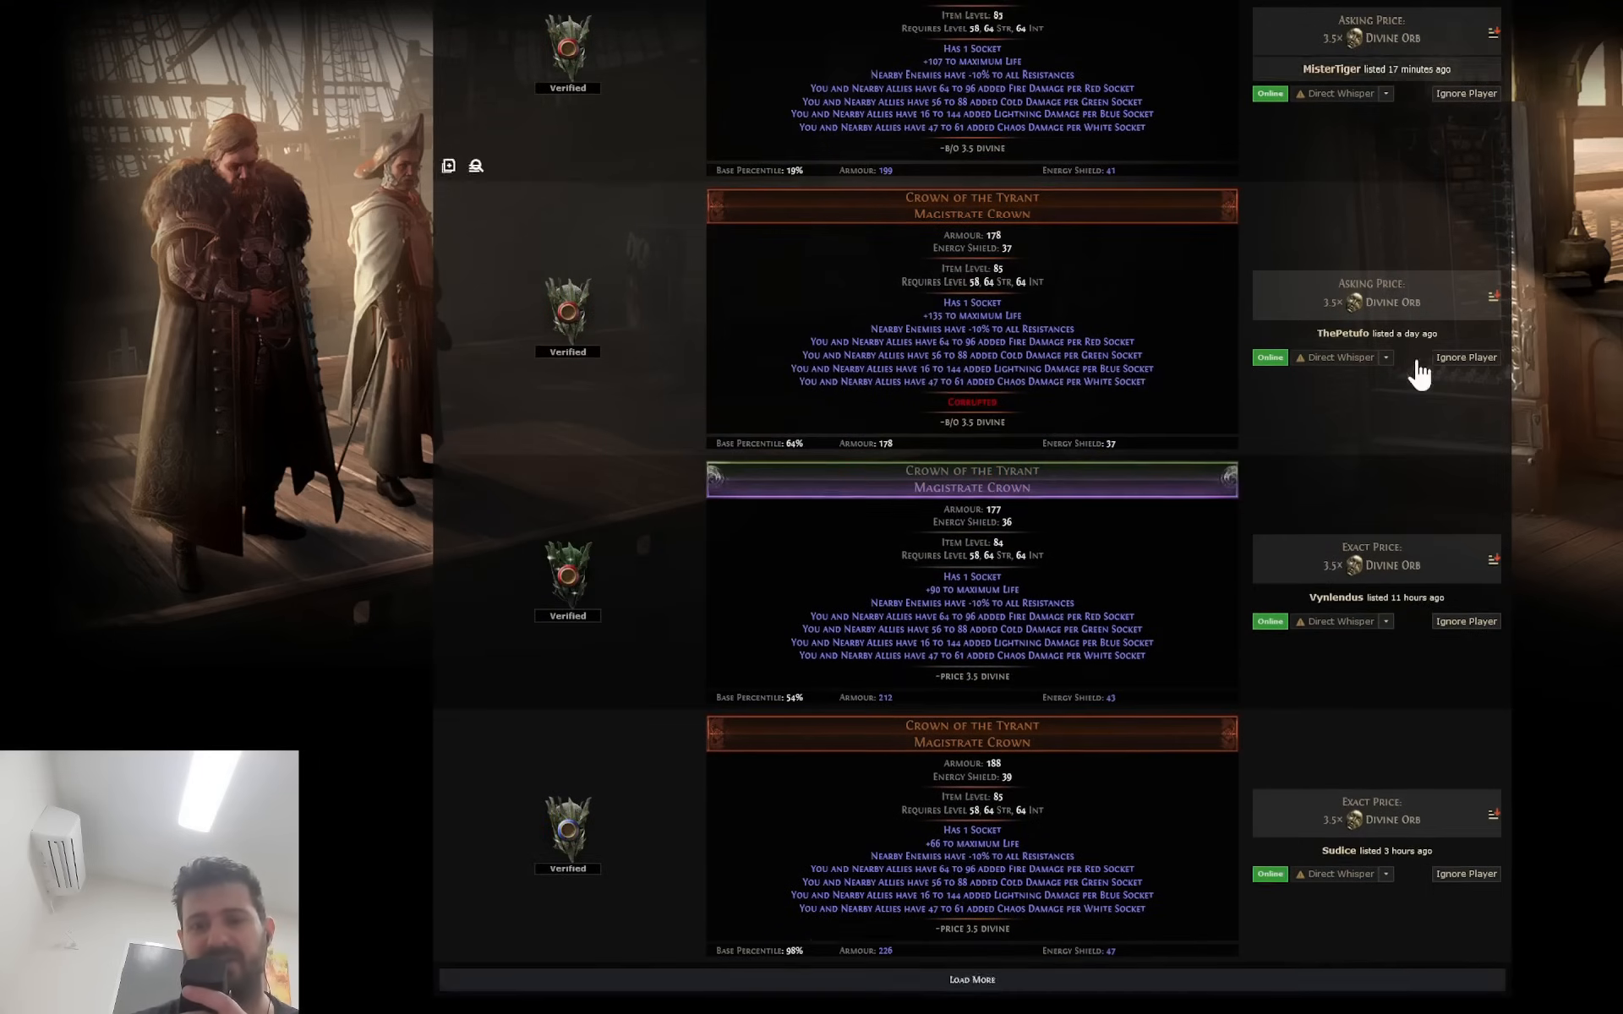
pyautogui.scroll(-3)
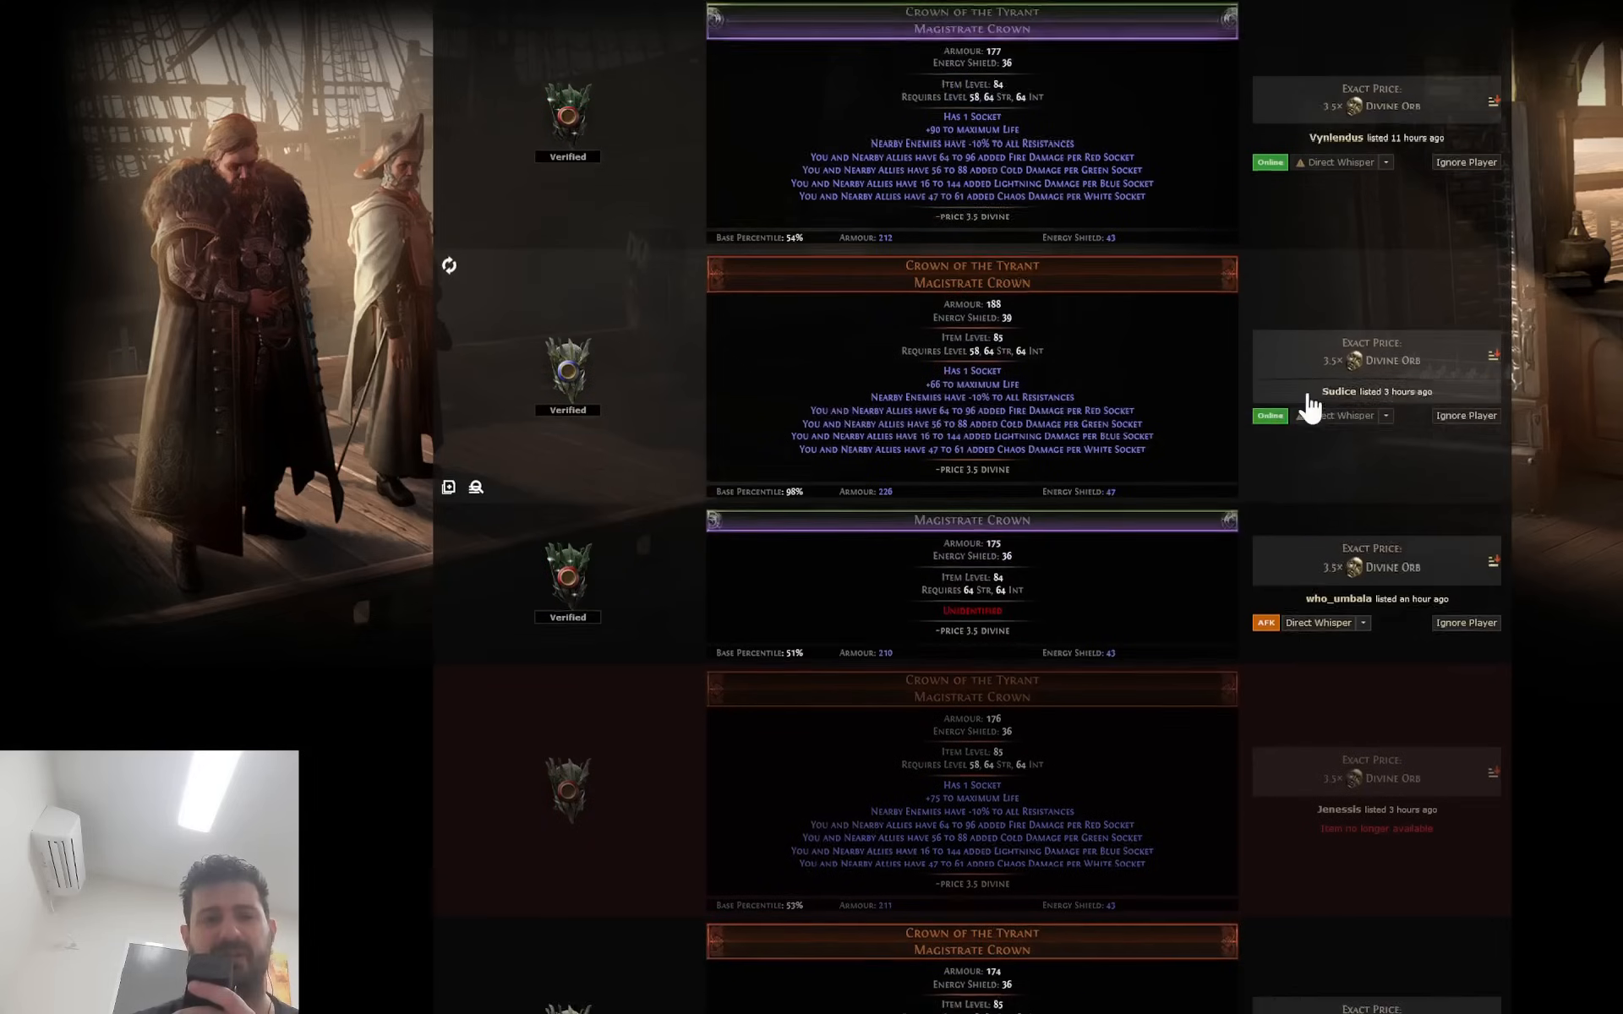
pyautogui.scroll(-3)
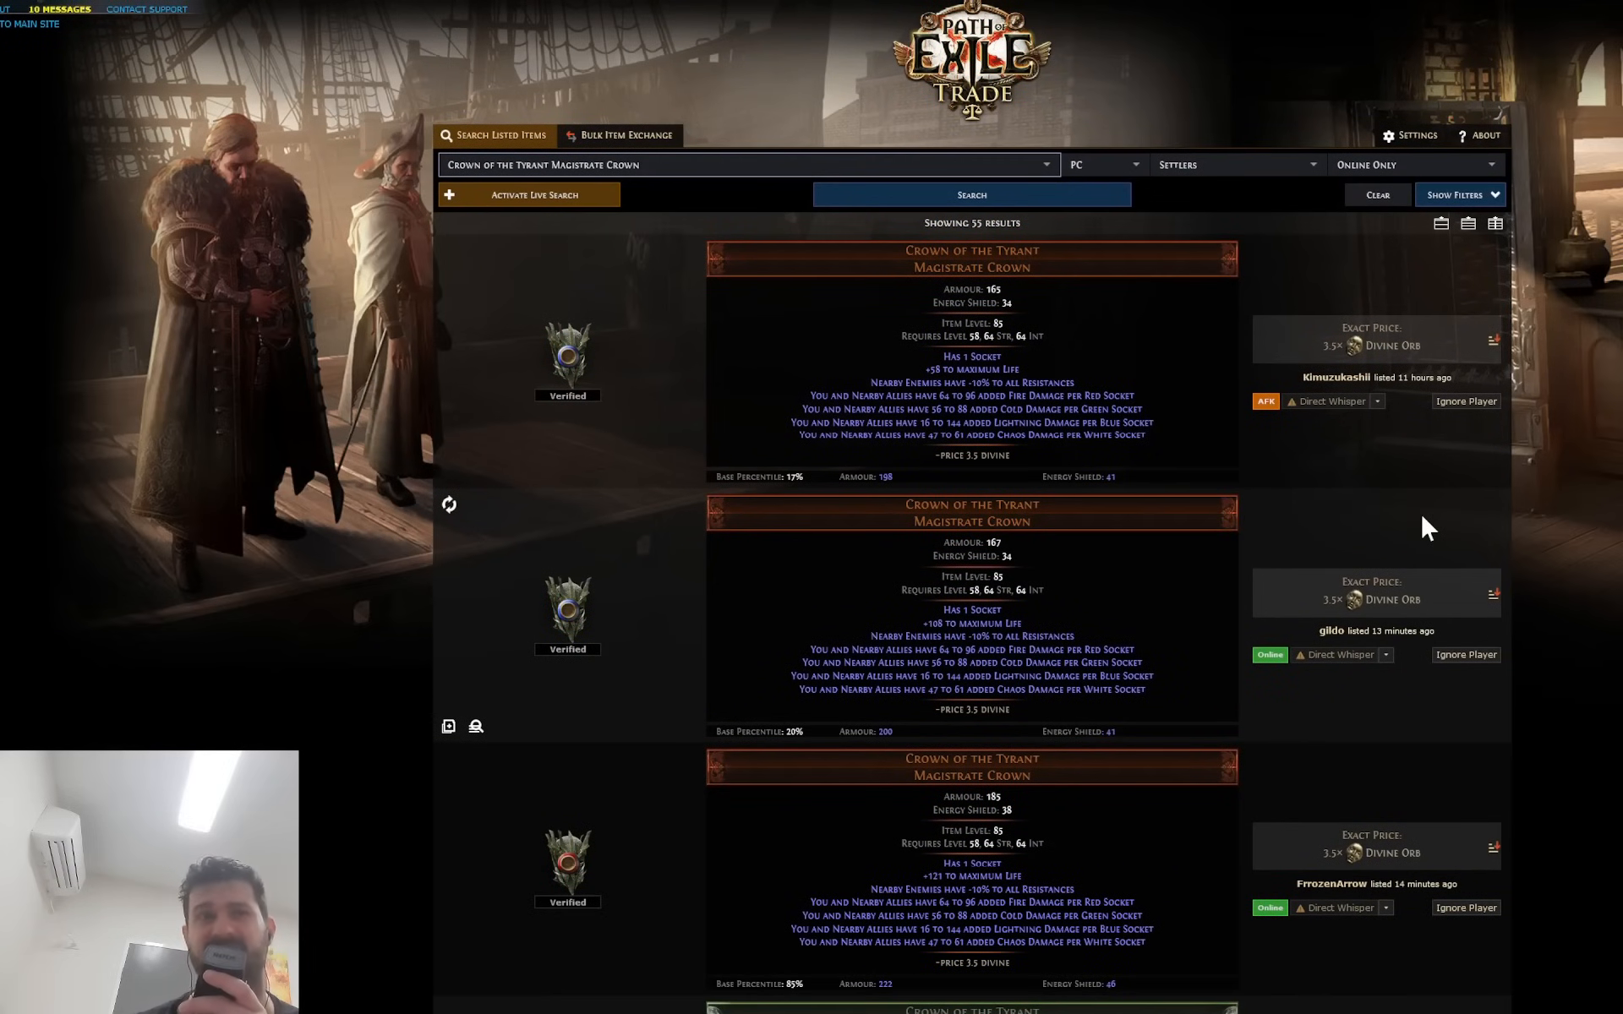
pyautogui.moveTo(1371, 426)
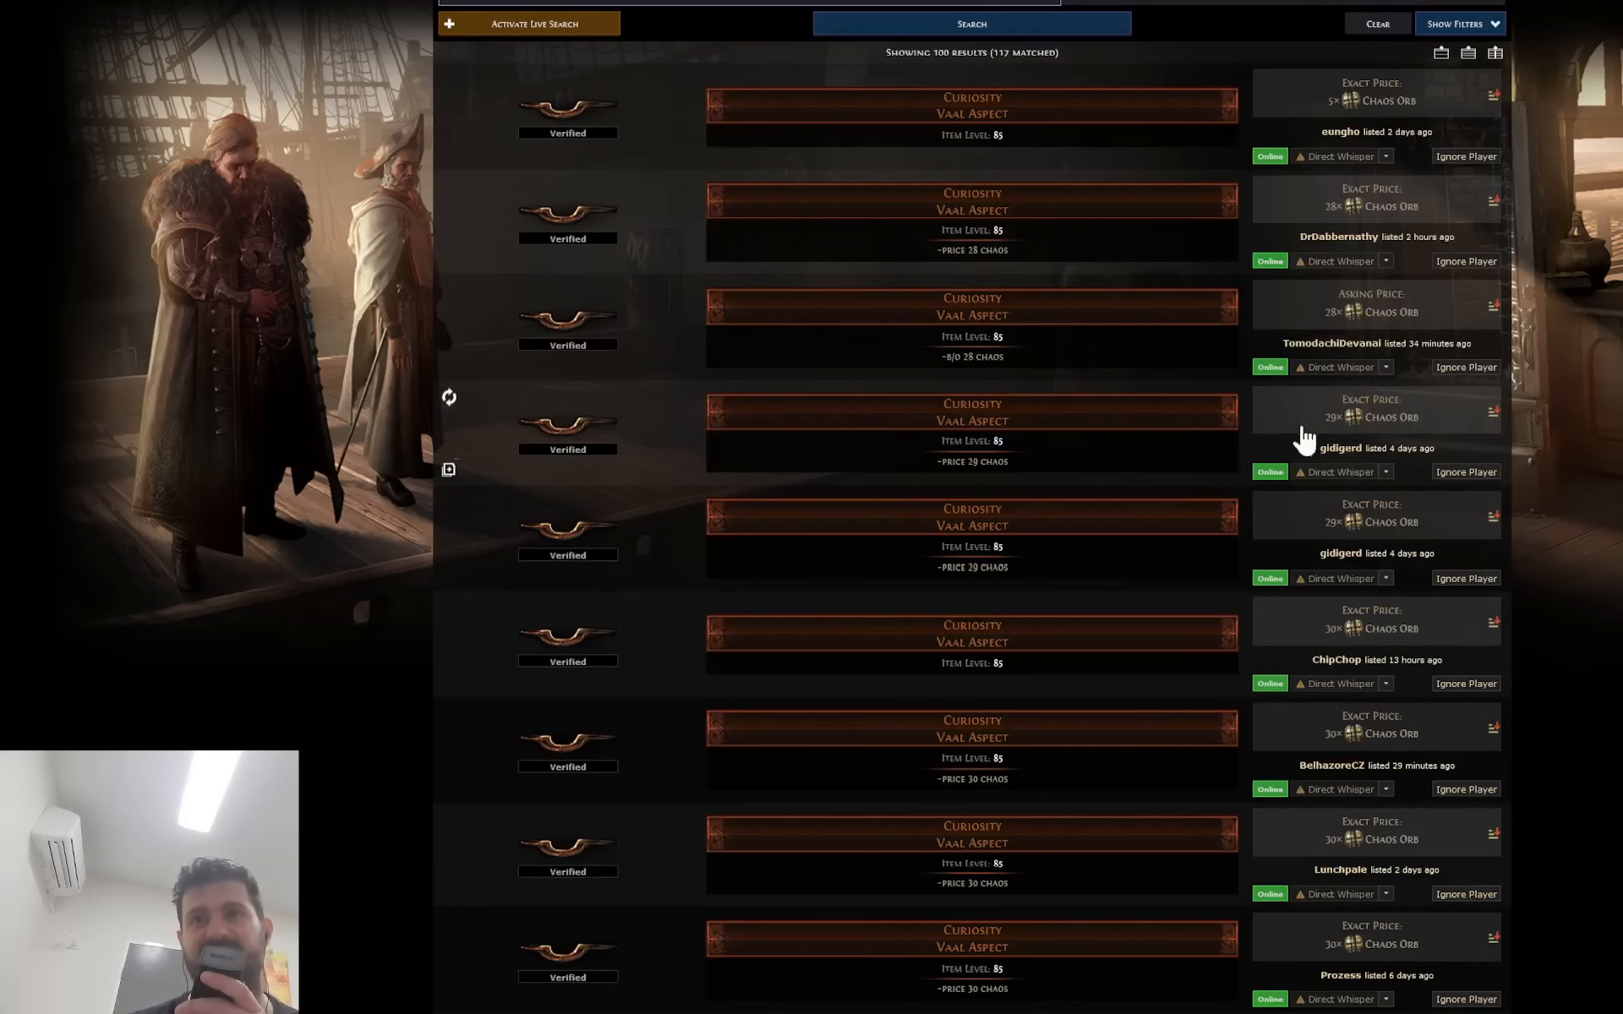
# Scroll through the 117 Curiosity Vaal Aspect listings (28–40 chaos), then back up.
pyautogui.scroll(-3)
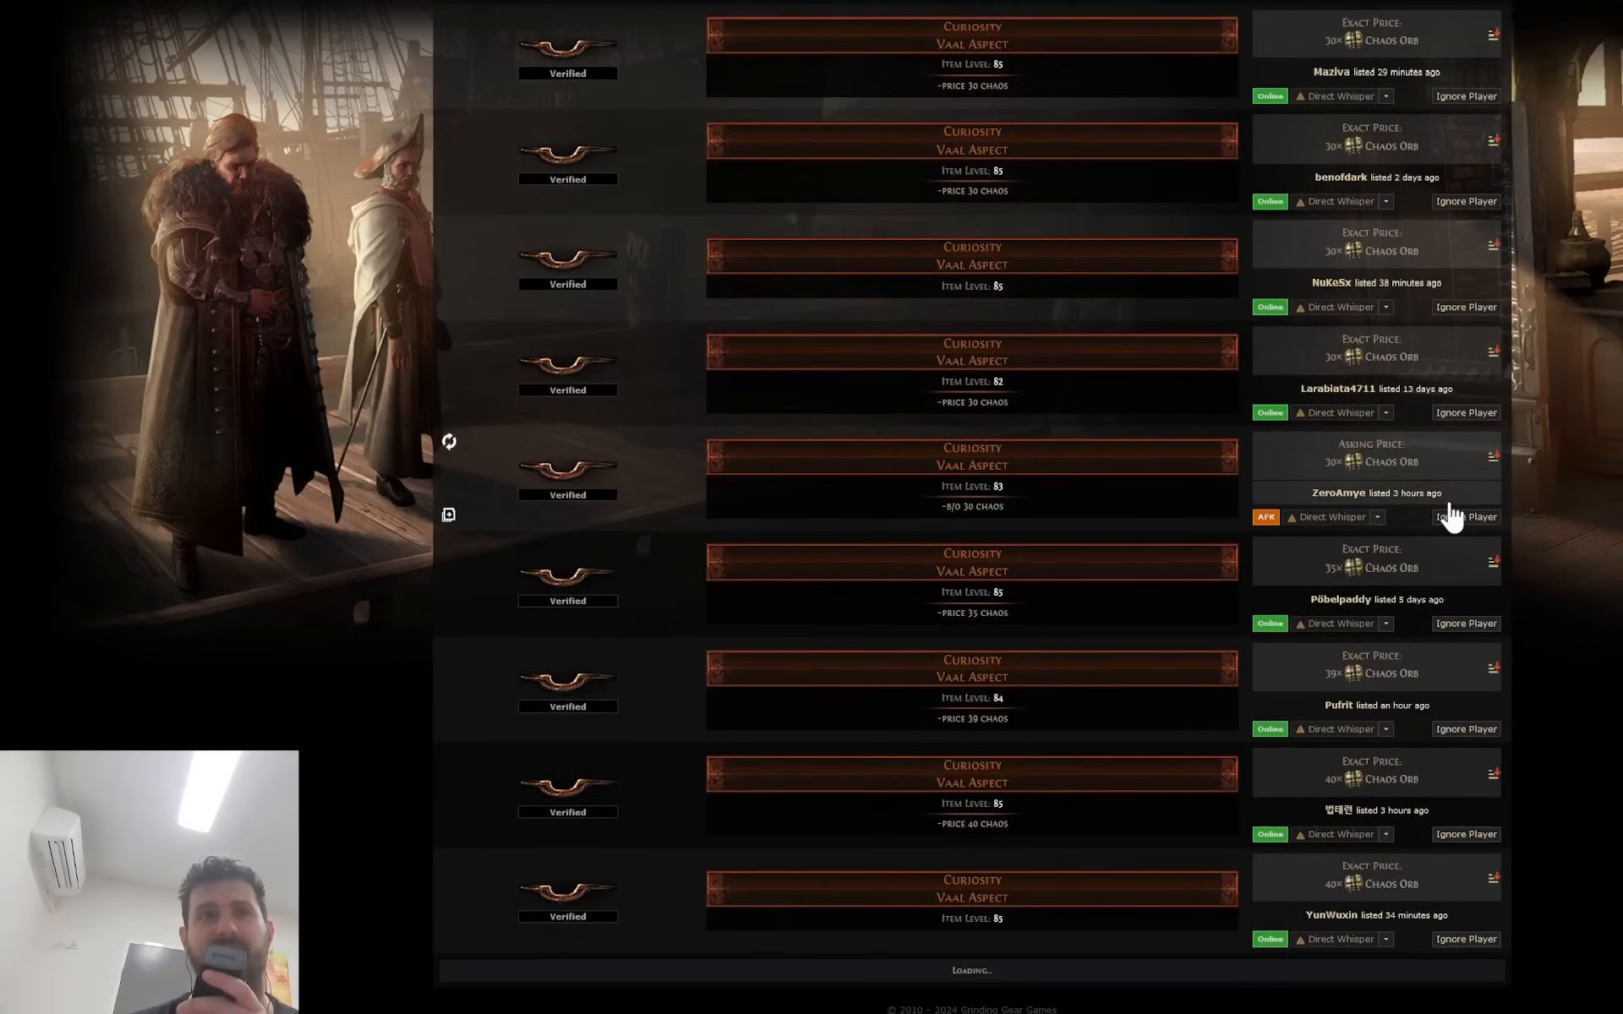
pyautogui.scroll(-3)
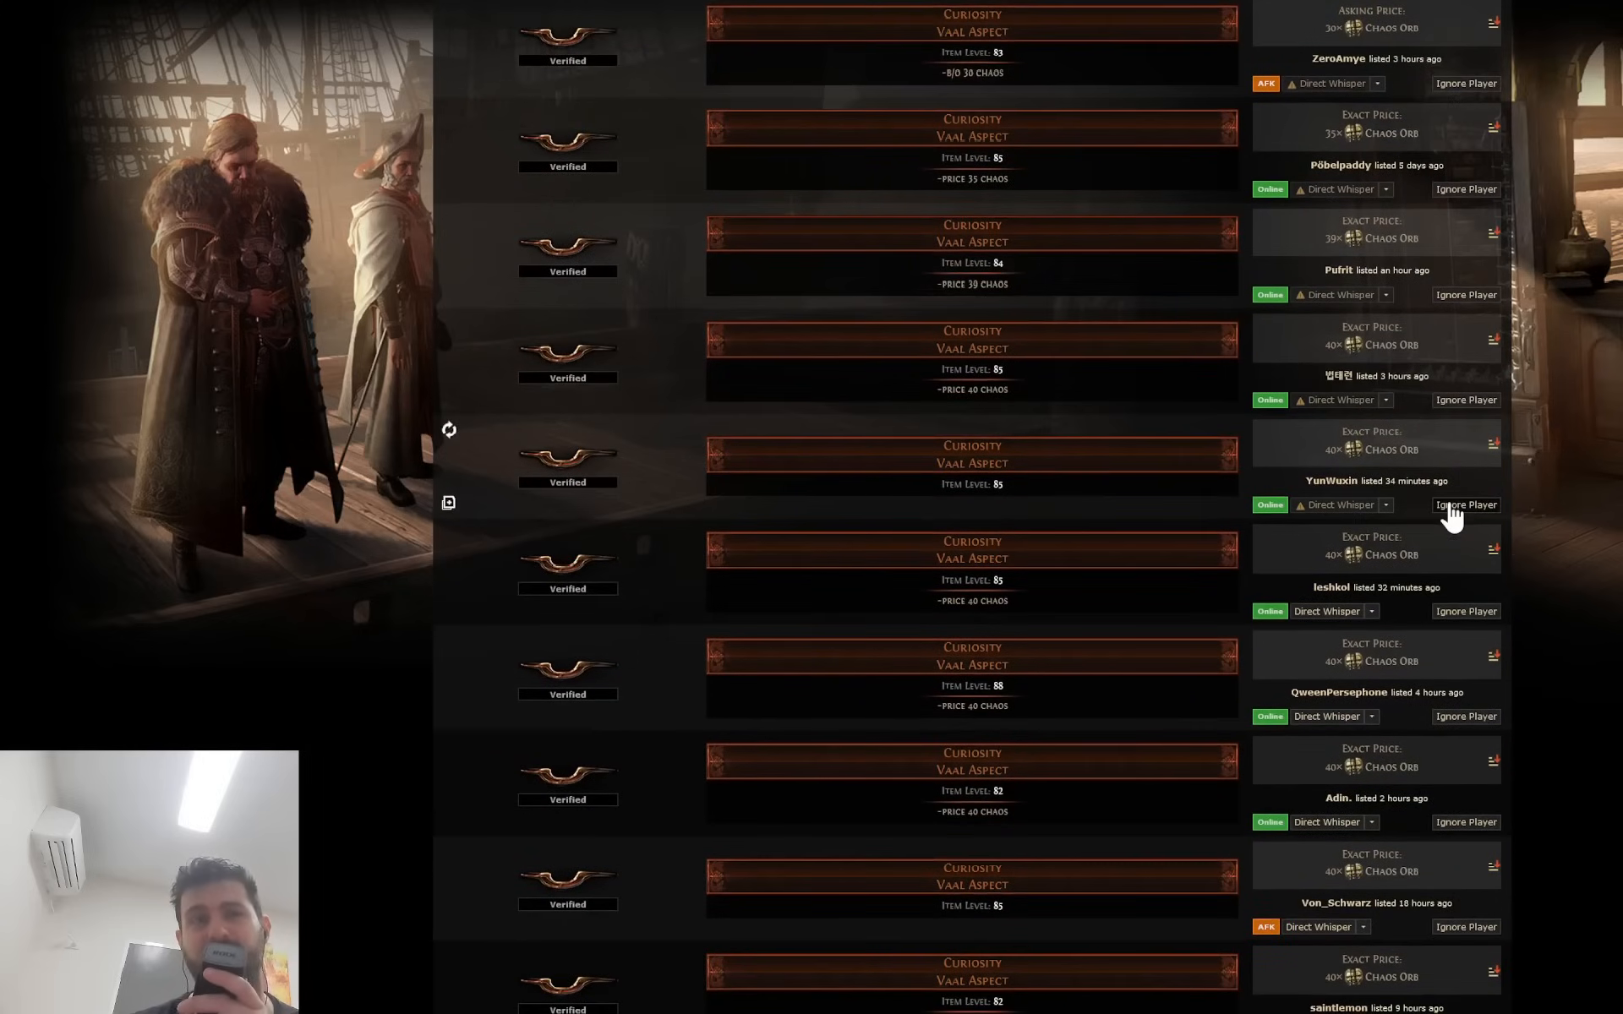
pyautogui.scroll(-3)
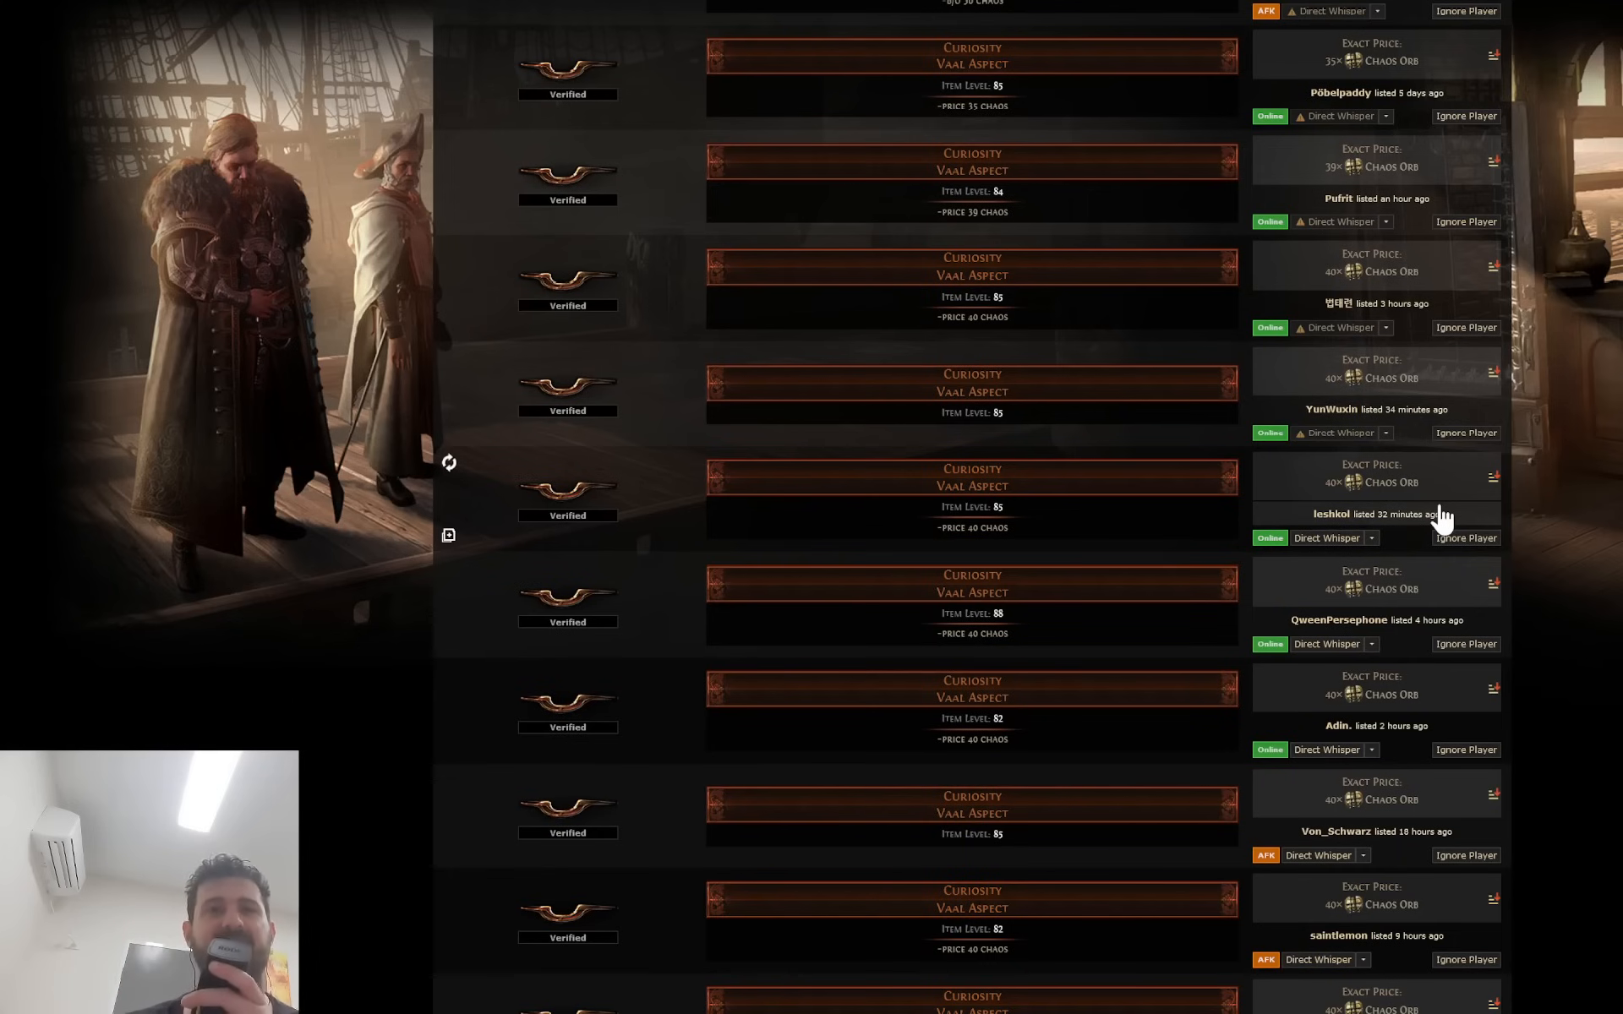
pyautogui.scroll(-3)
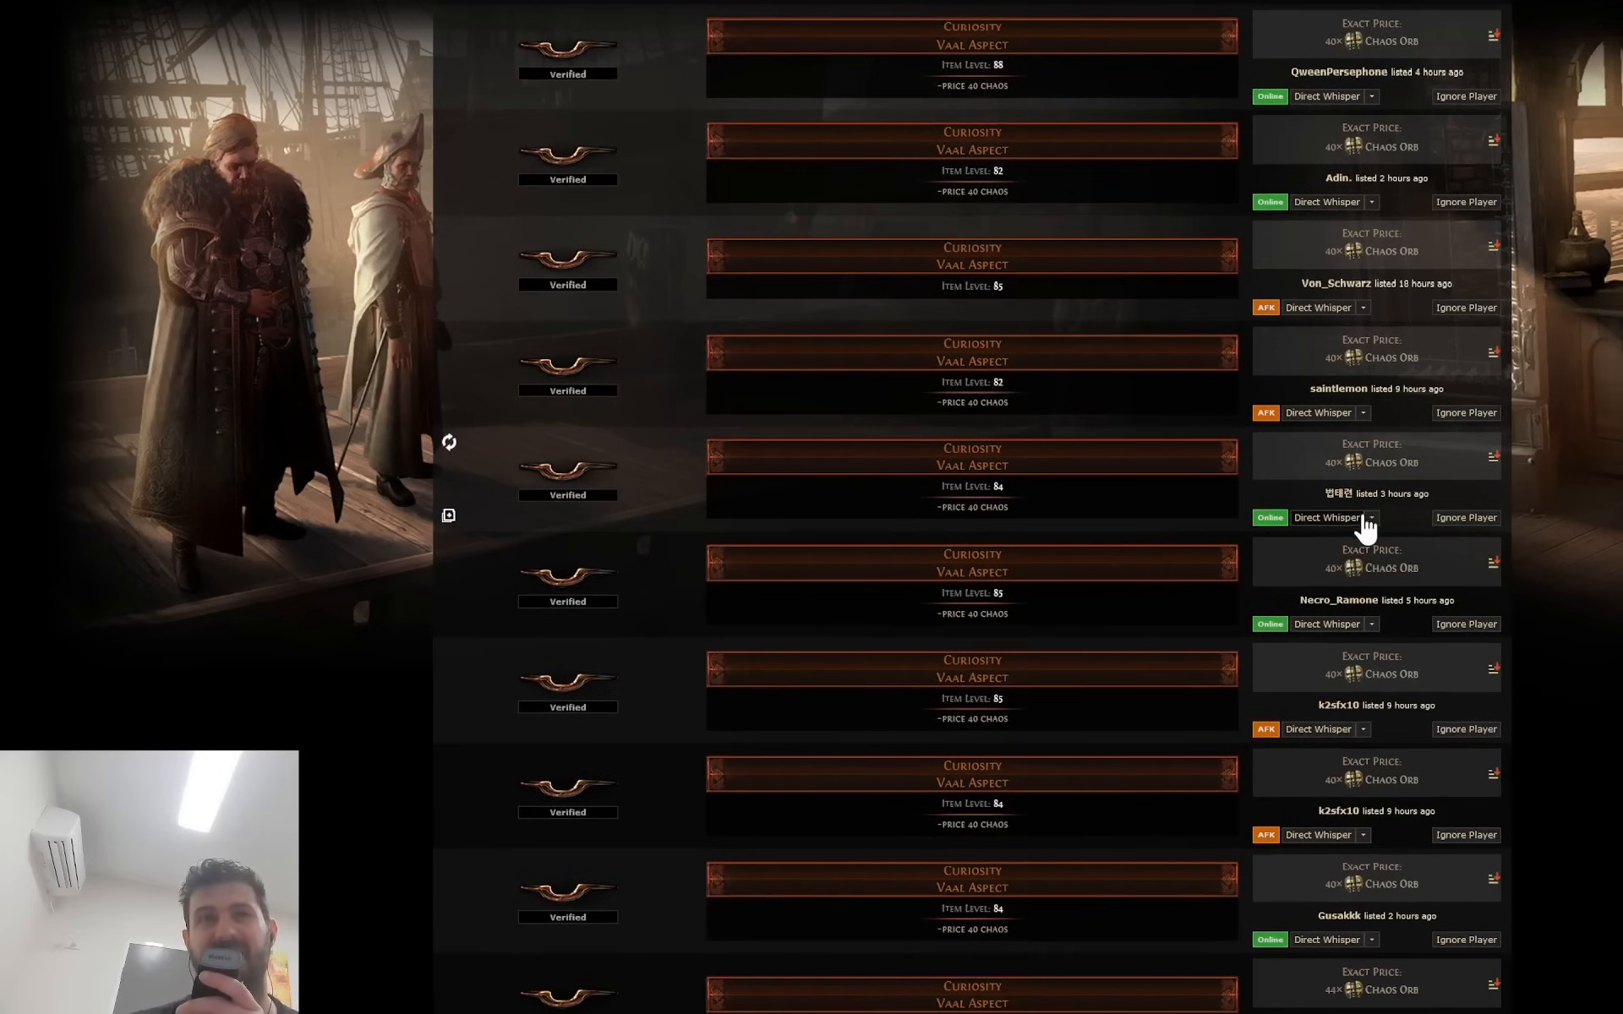
pyautogui.scroll(3)
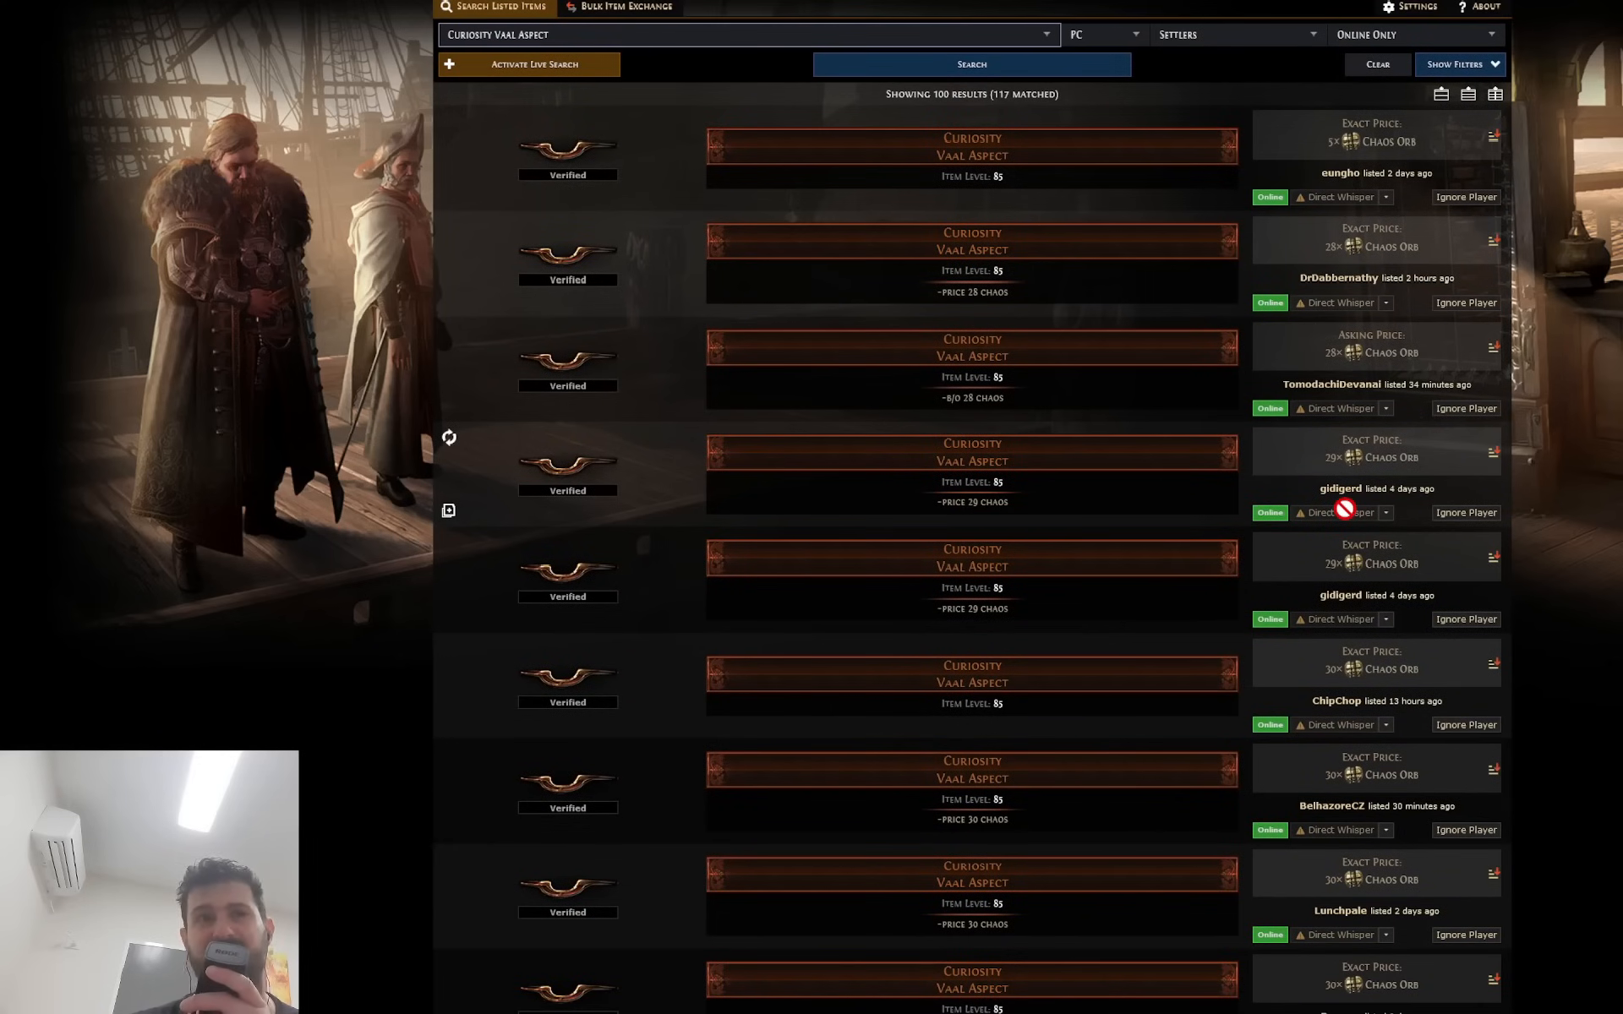
pyautogui.scroll(3)
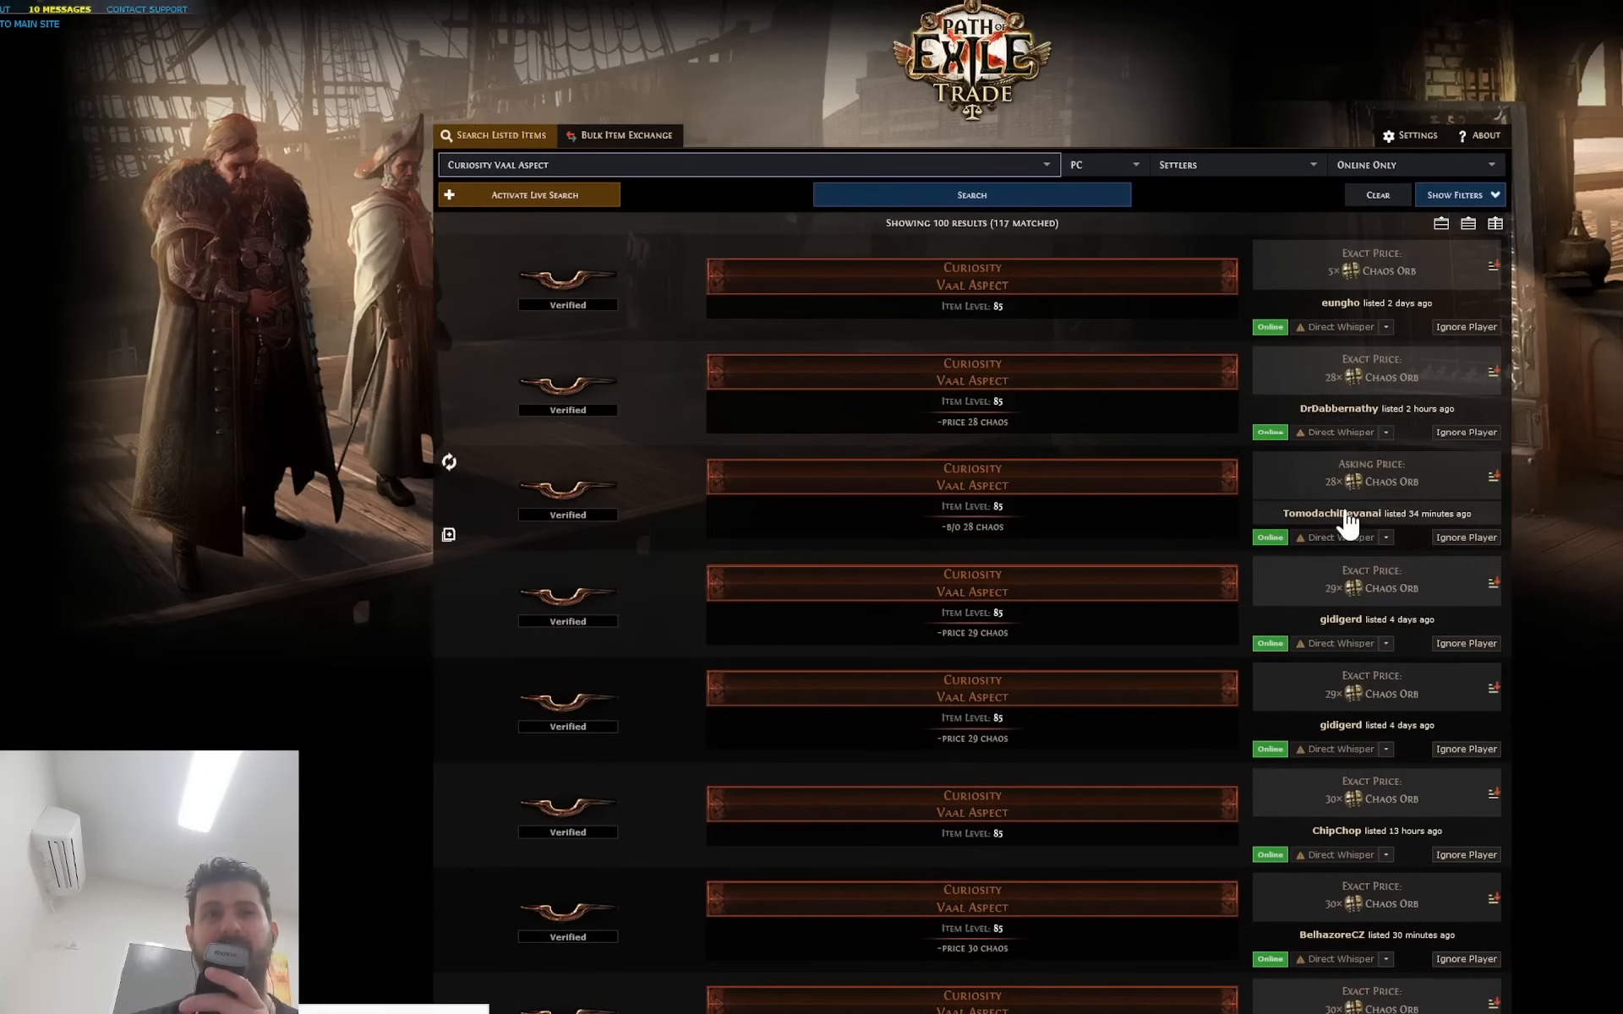
pyautogui.moveTo(818, 335)
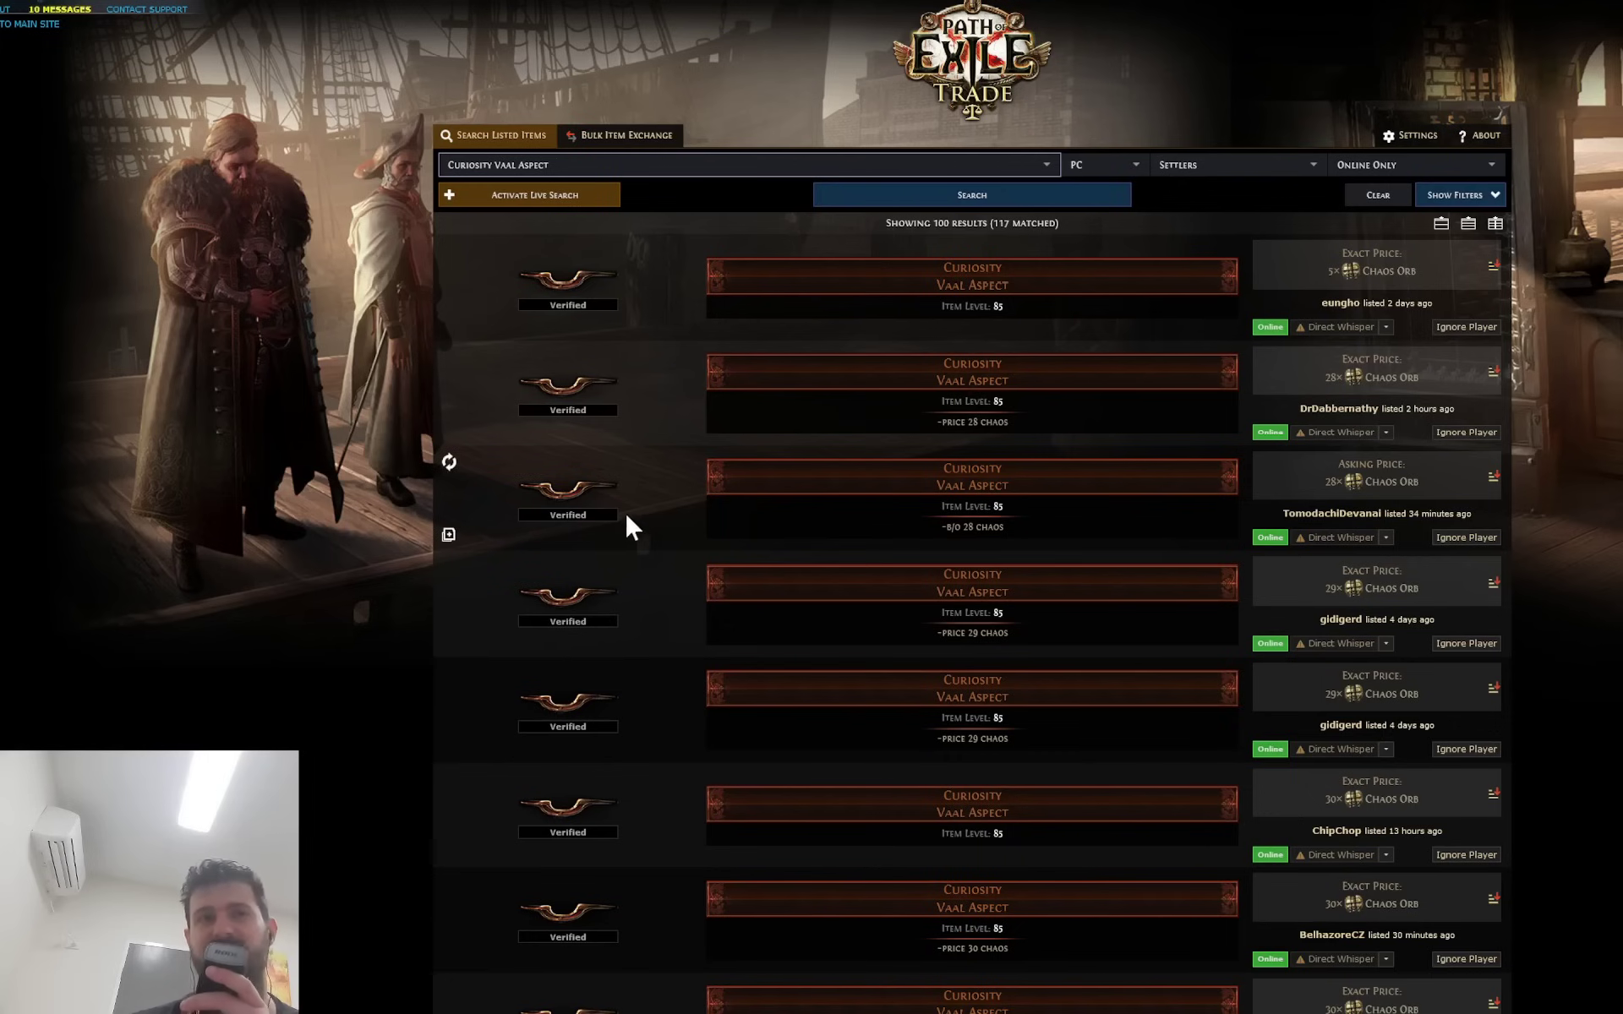
pyautogui.moveTo(432, 590)
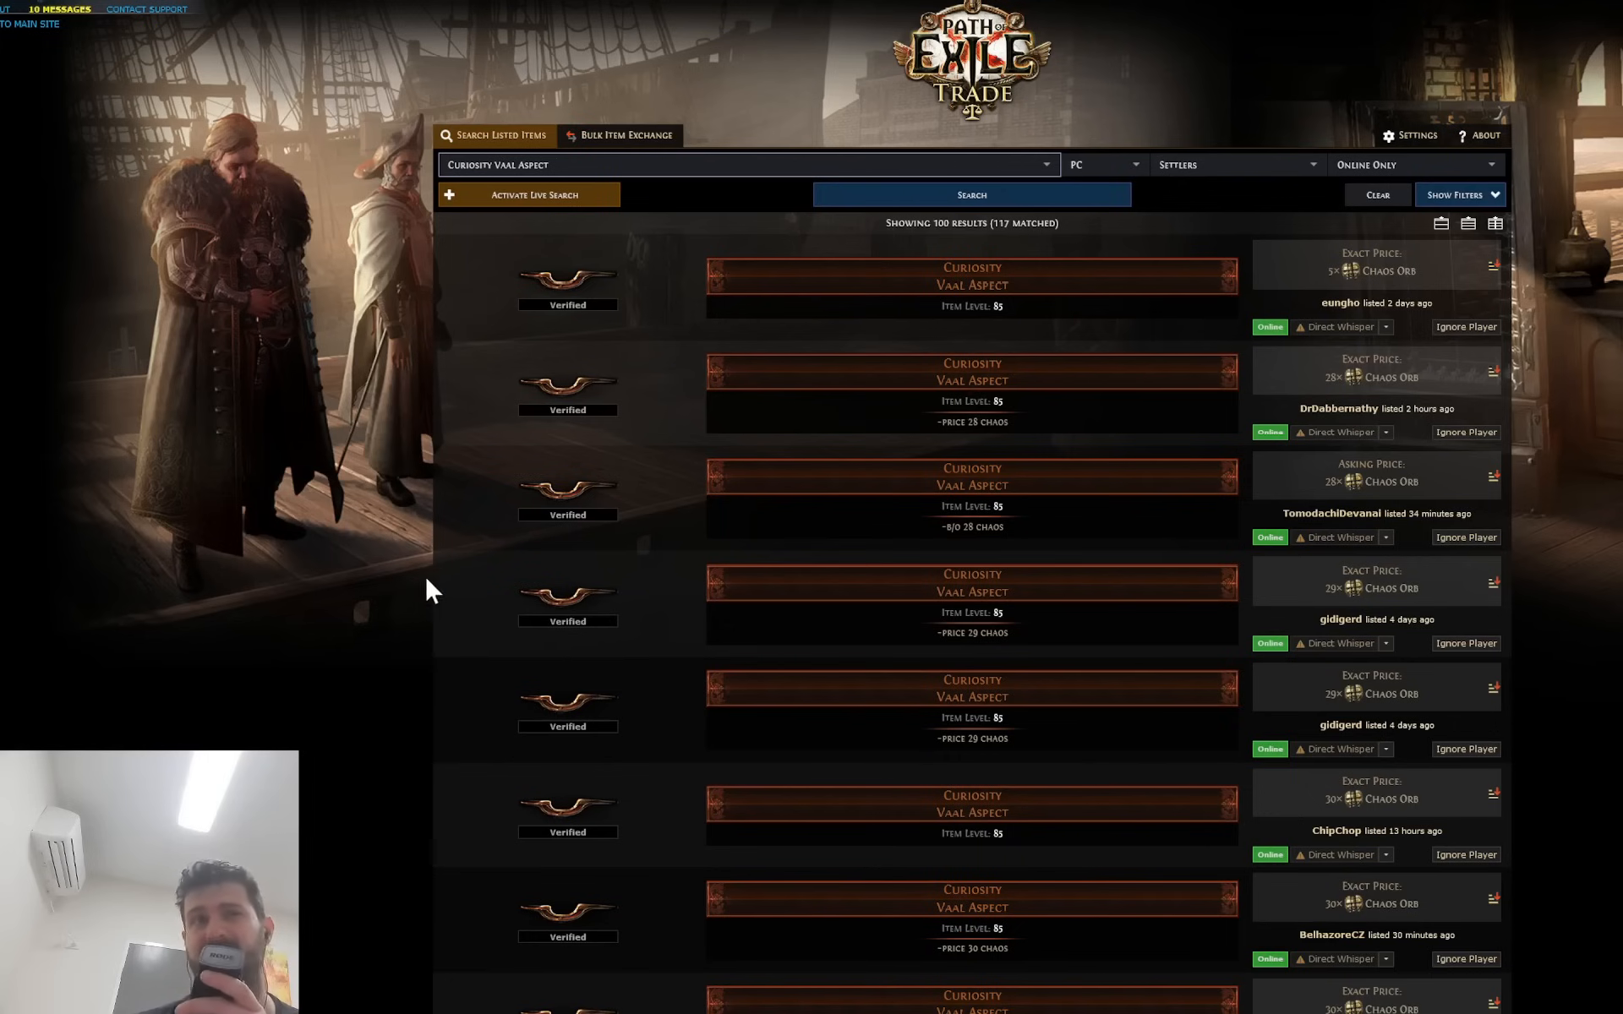
# Browse the 65 Doryani's Machinarium Maze Map listings, mostly 5.8–6 divine.
pyautogui.click(969, 195)
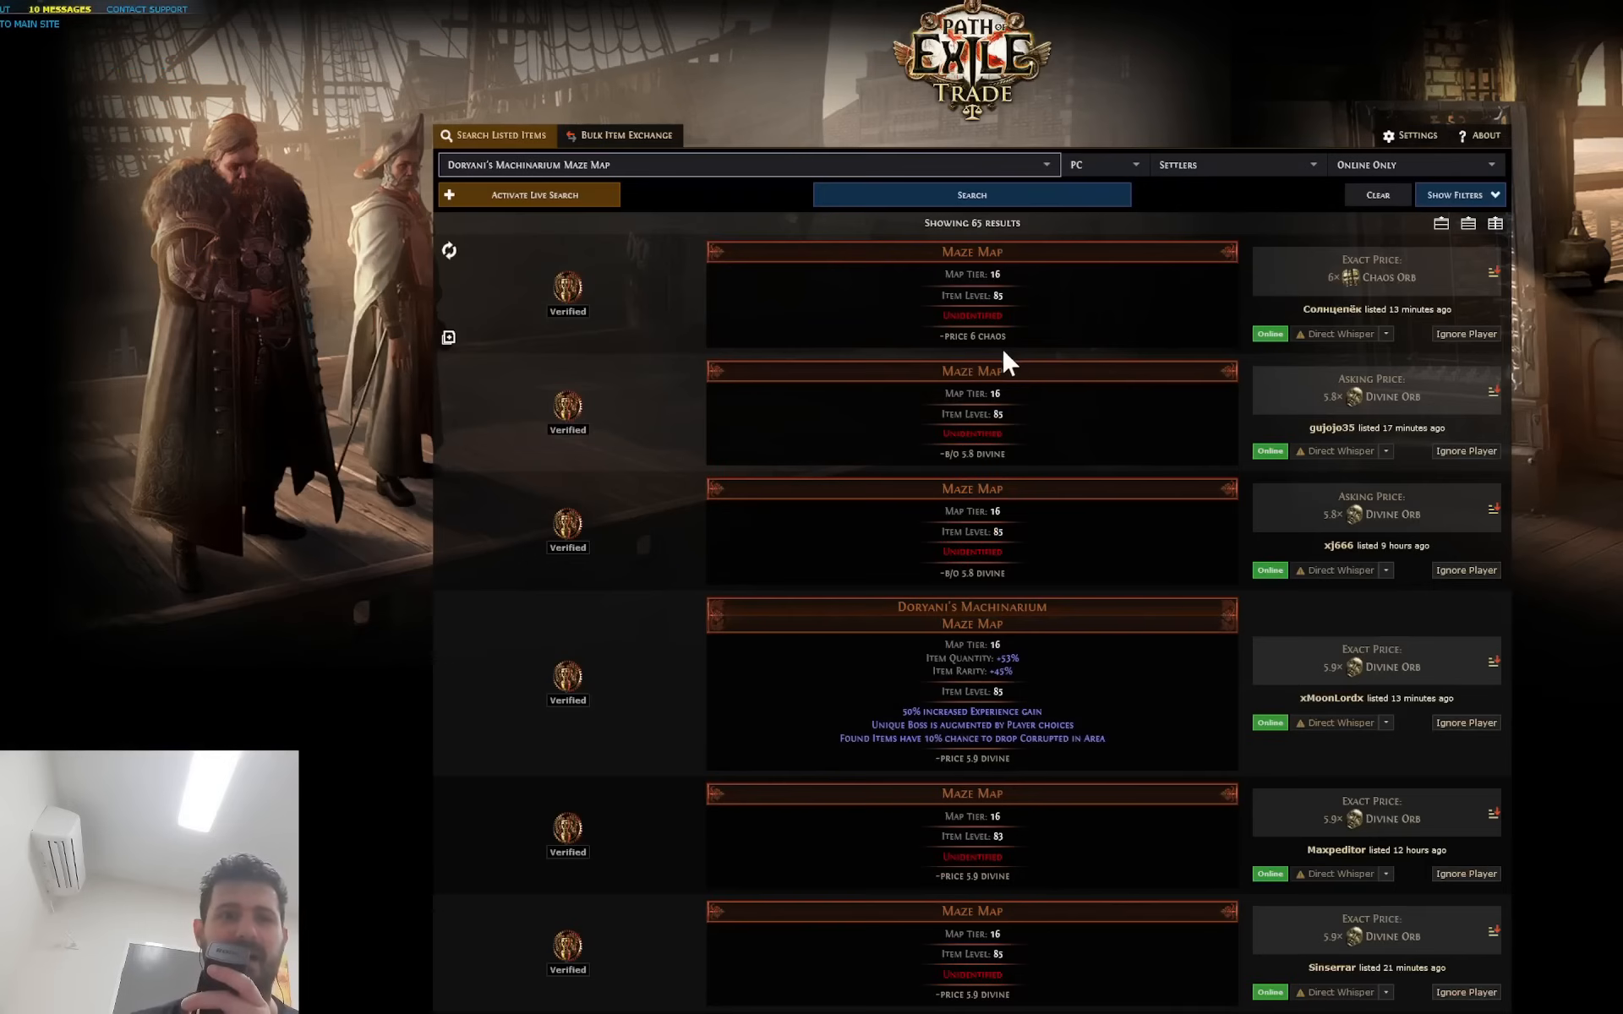
pyautogui.scroll(-3)
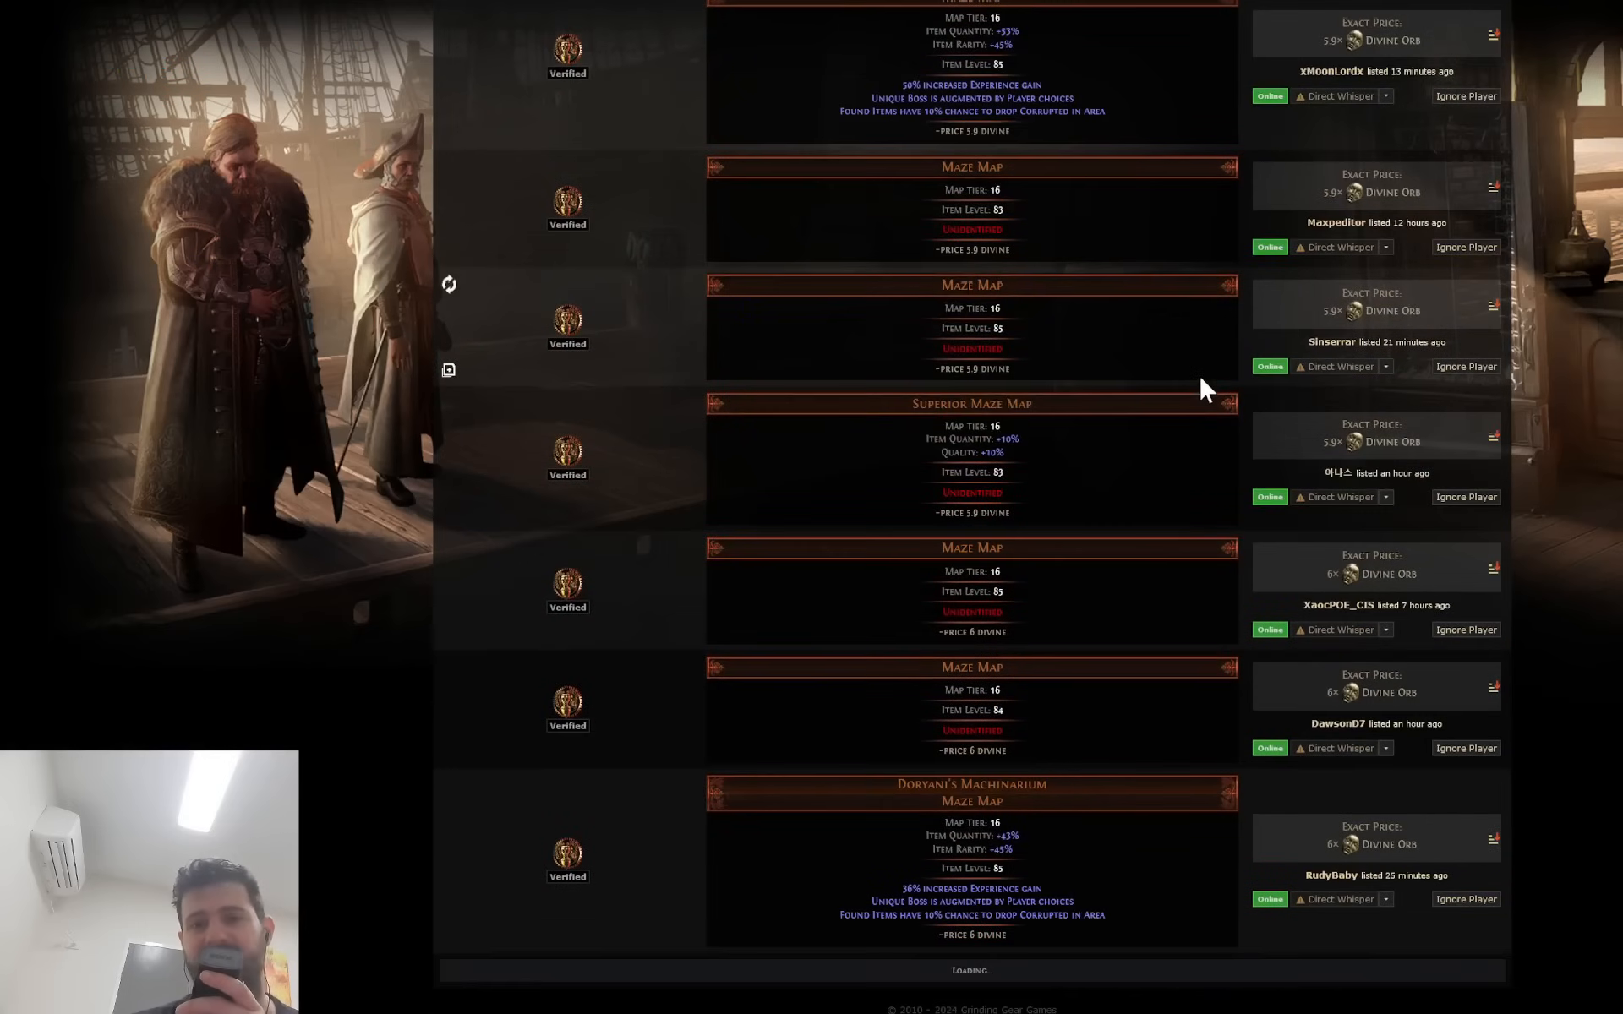
pyautogui.scroll(-3)
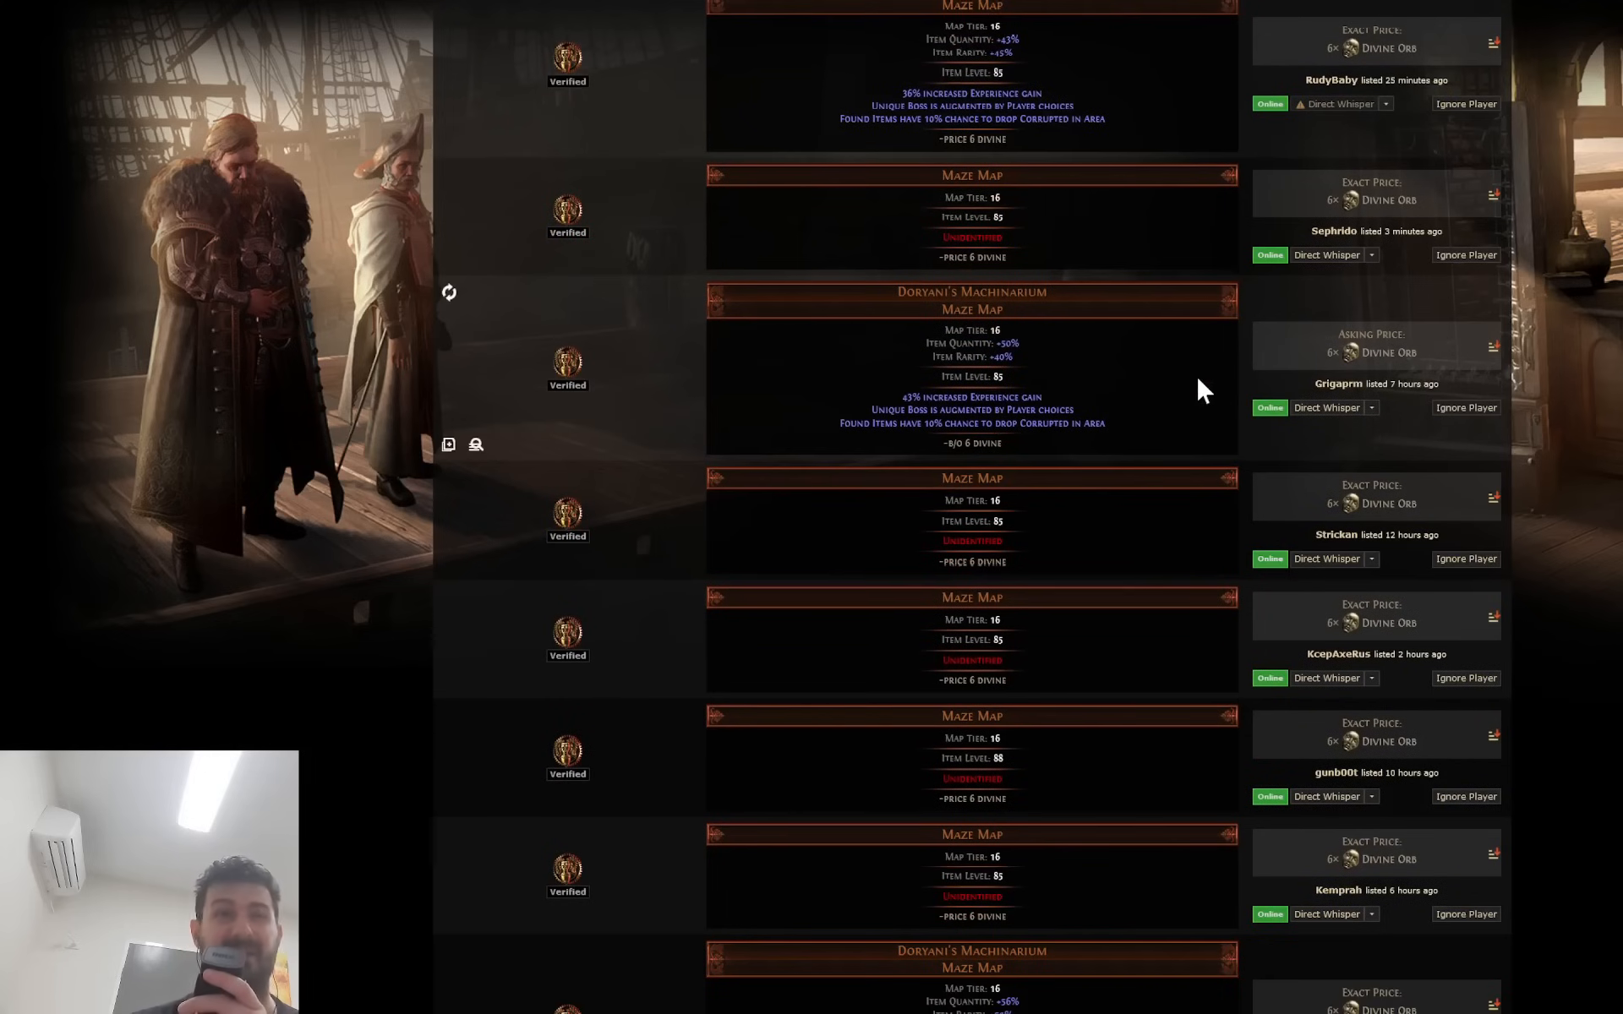
pyautogui.moveTo(1216, 549)
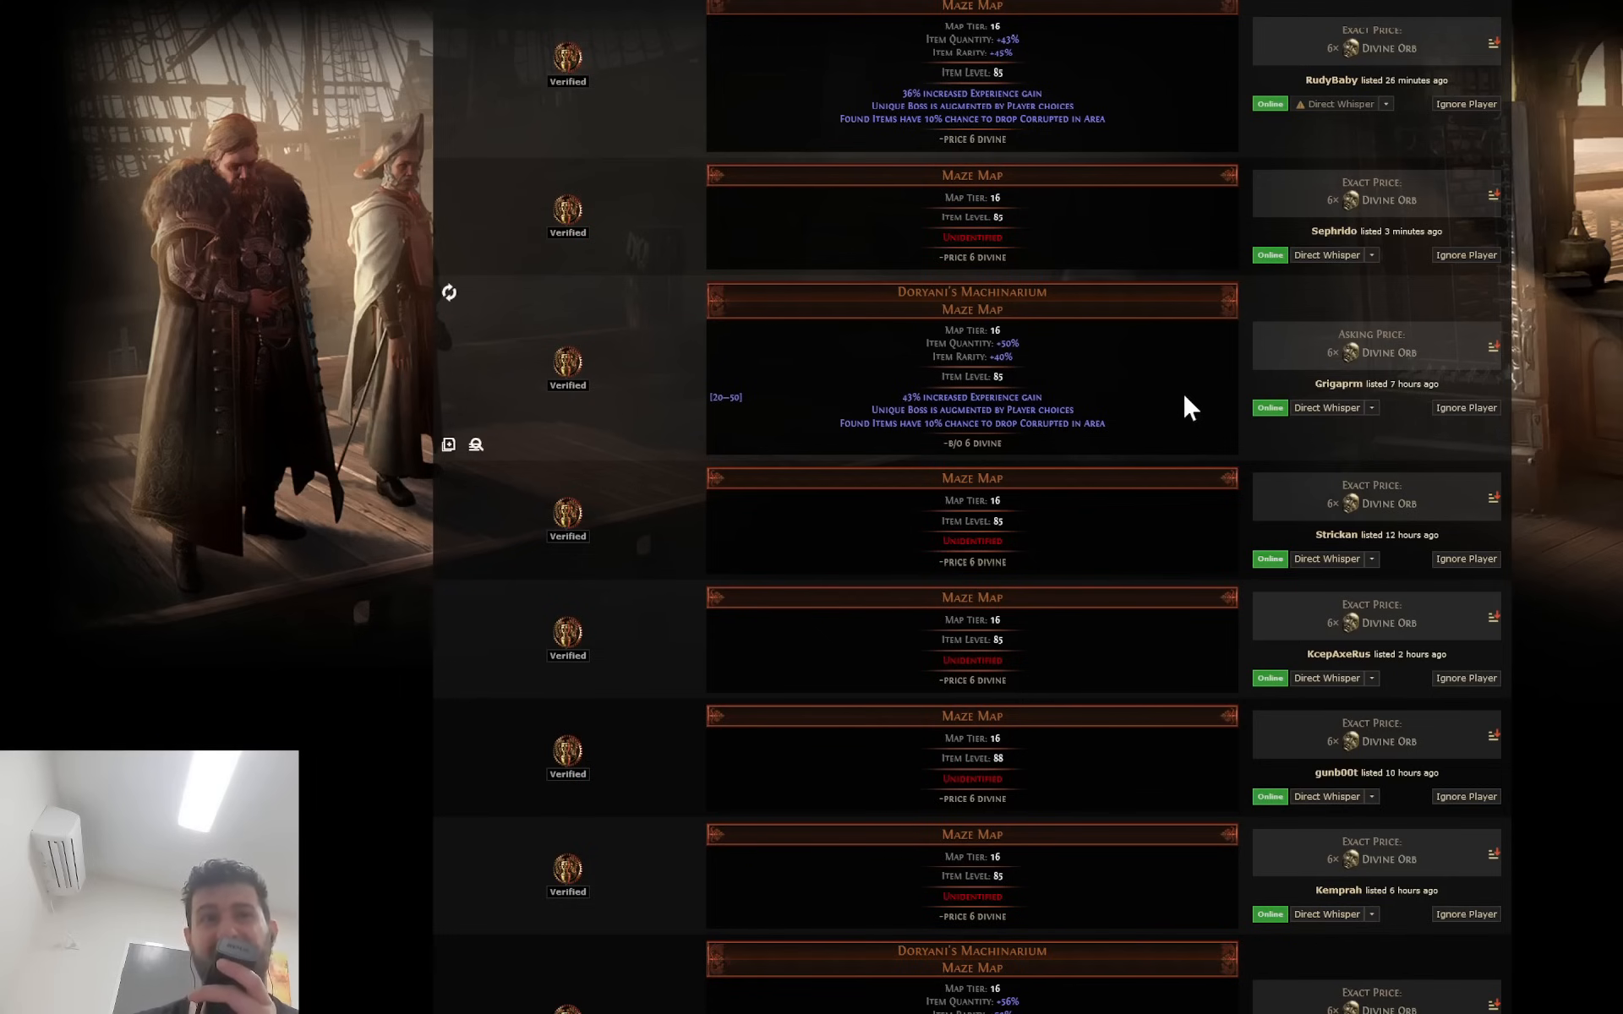
pyautogui.moveTo(1178, 424)
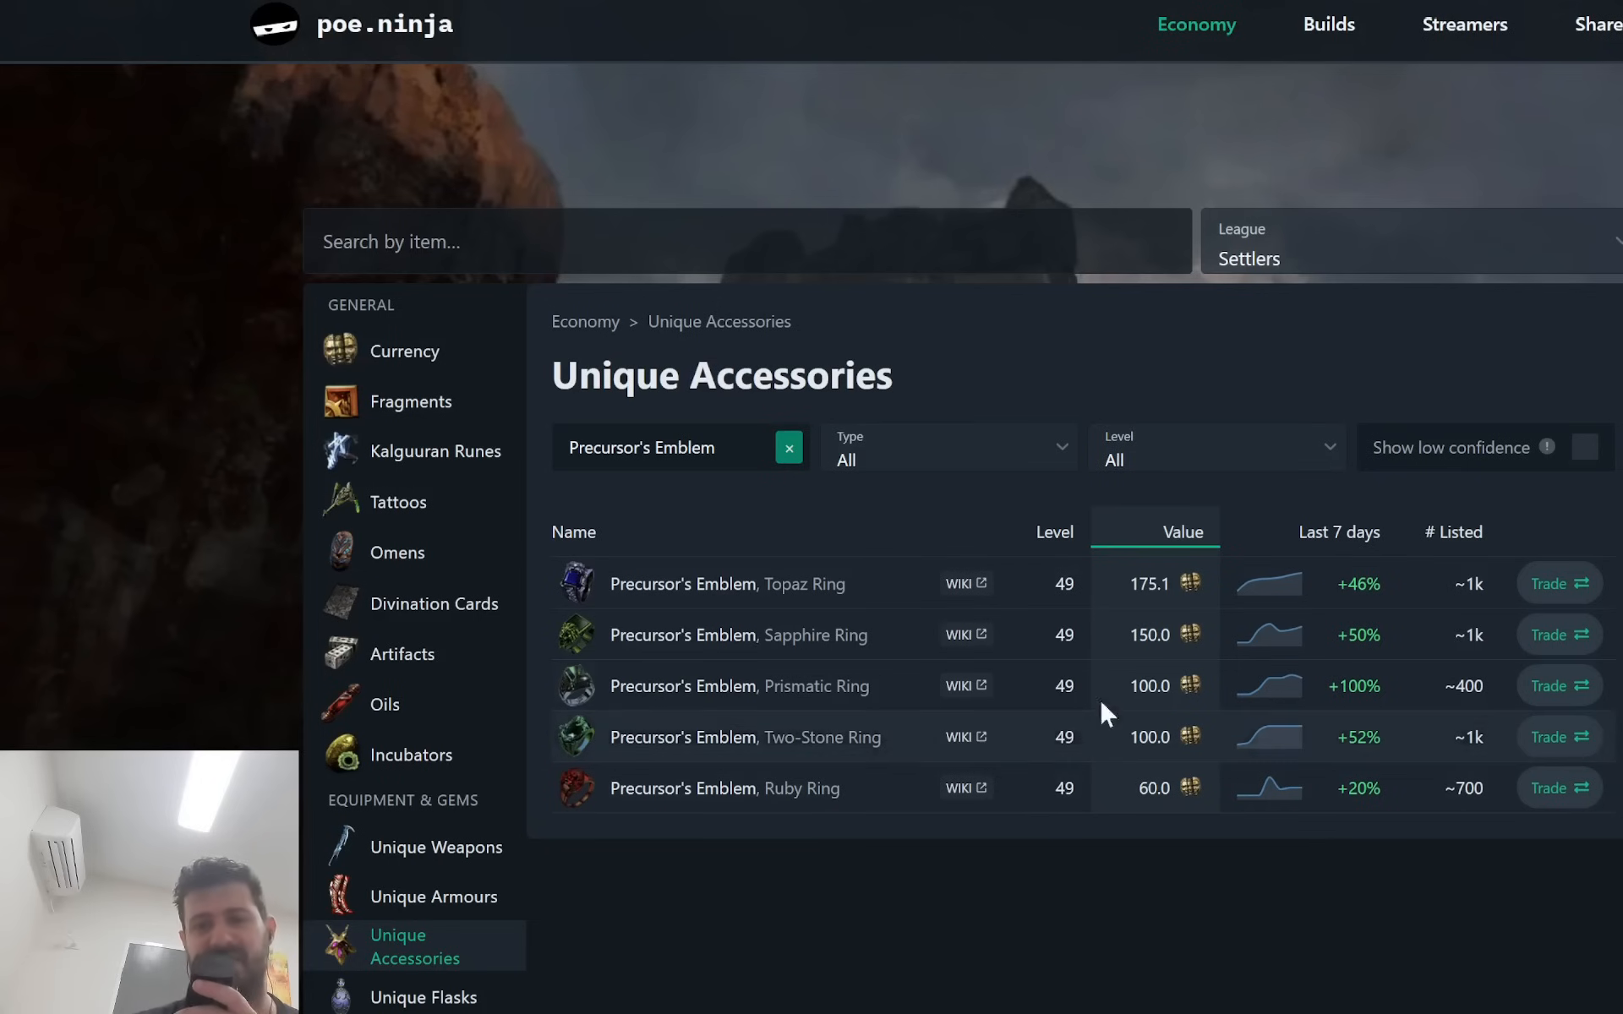
pyautogui.moveTo(1232, 688)
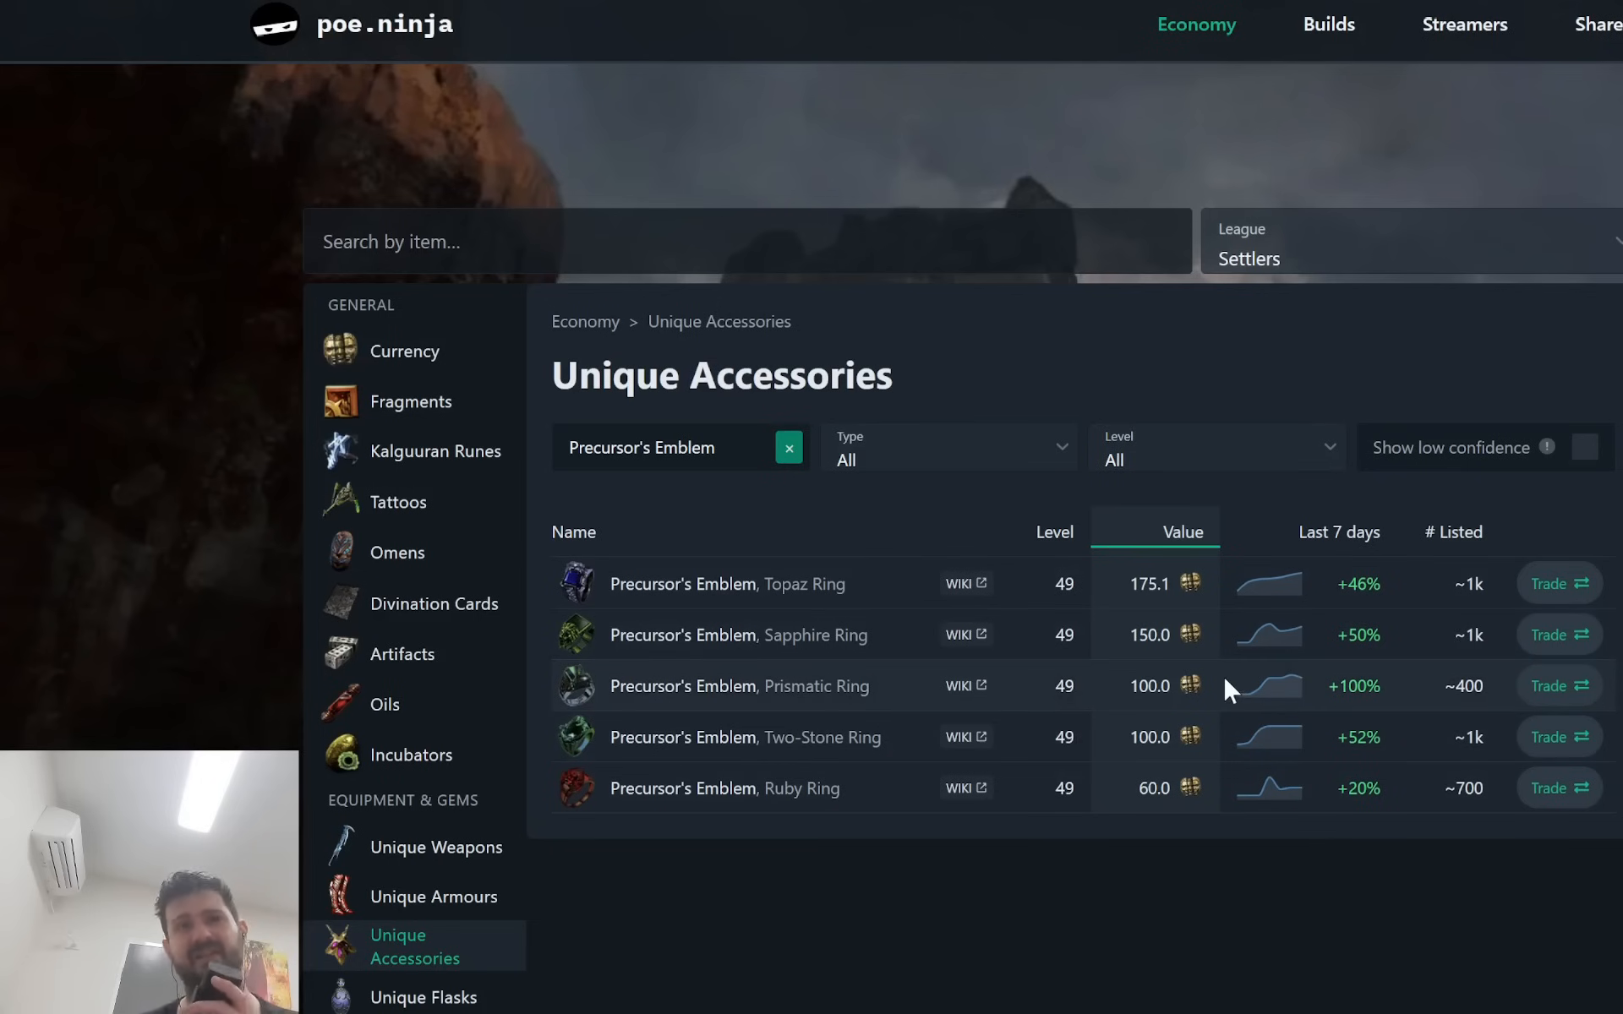
pyautogui.moveTo(1076, 647)
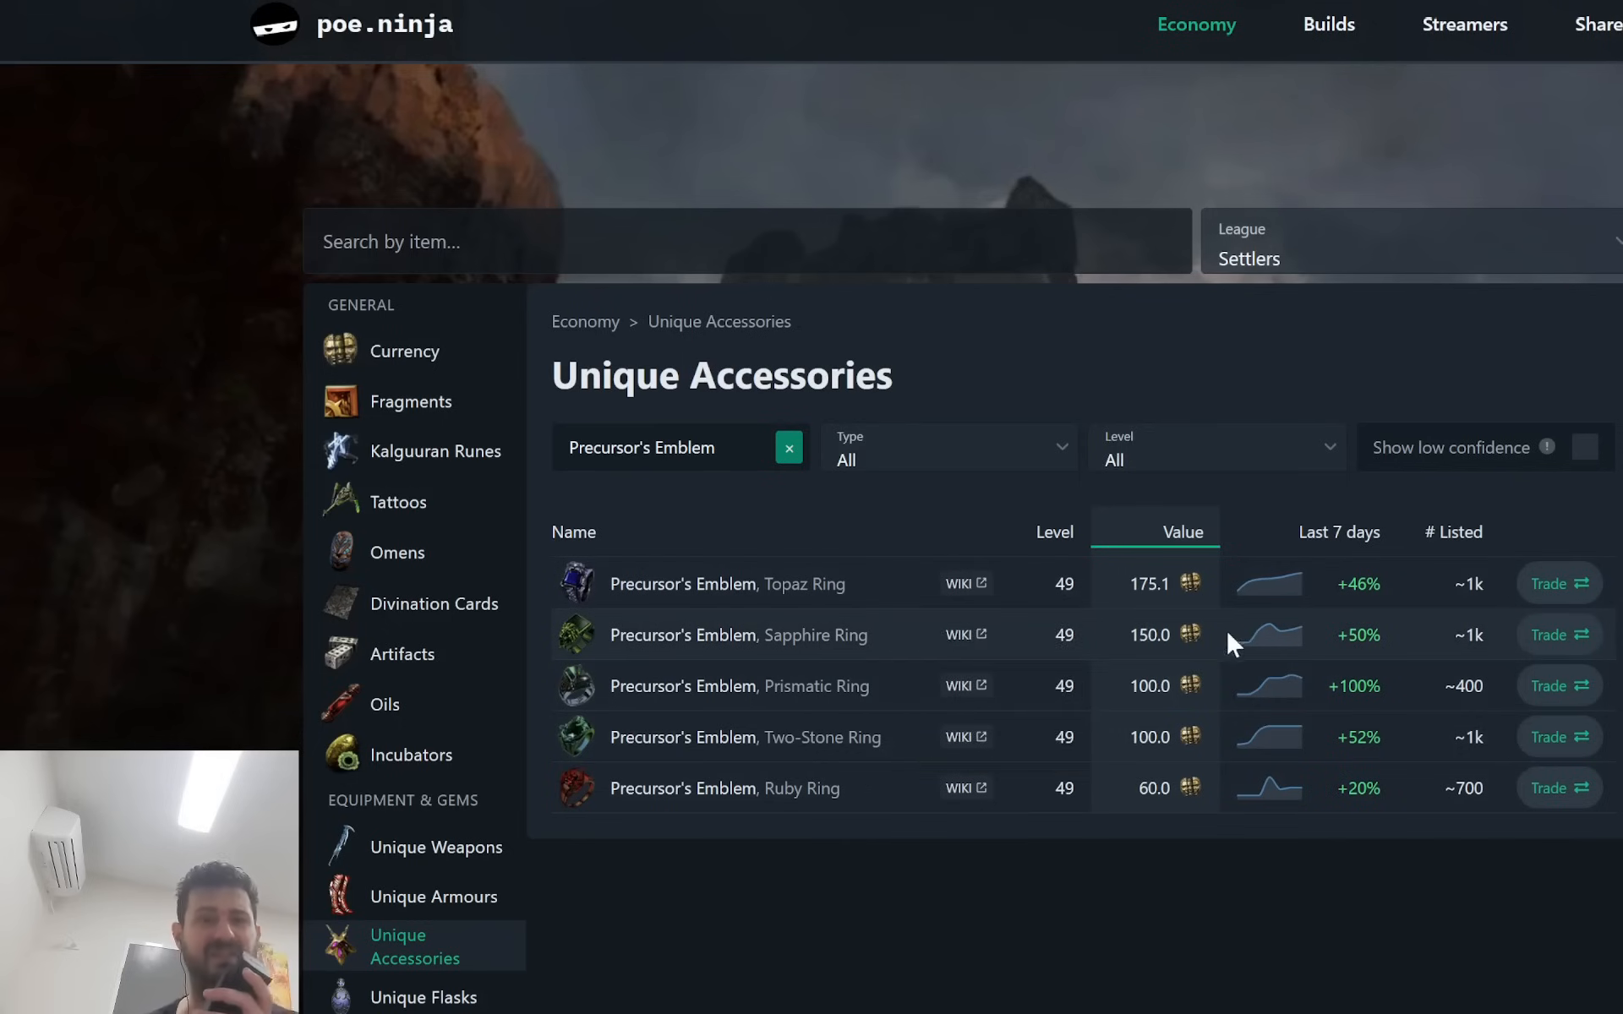
pyautogui.moveTo(1065, 559)
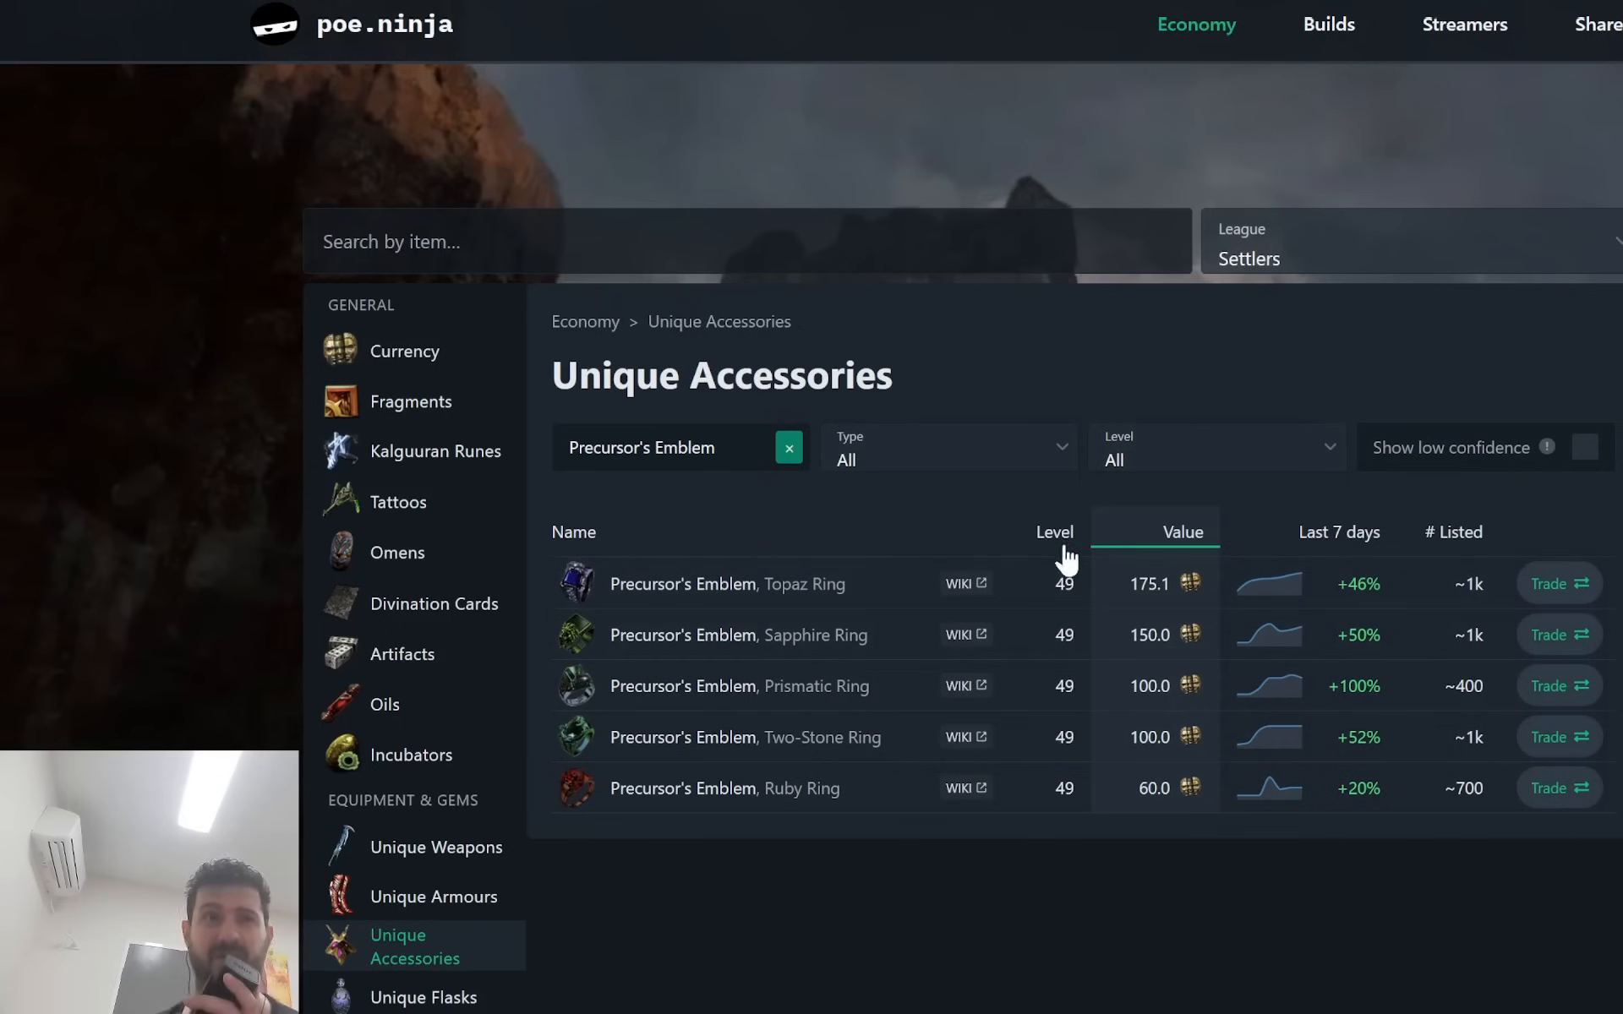
pyautogui.moveTo(1070, 590)
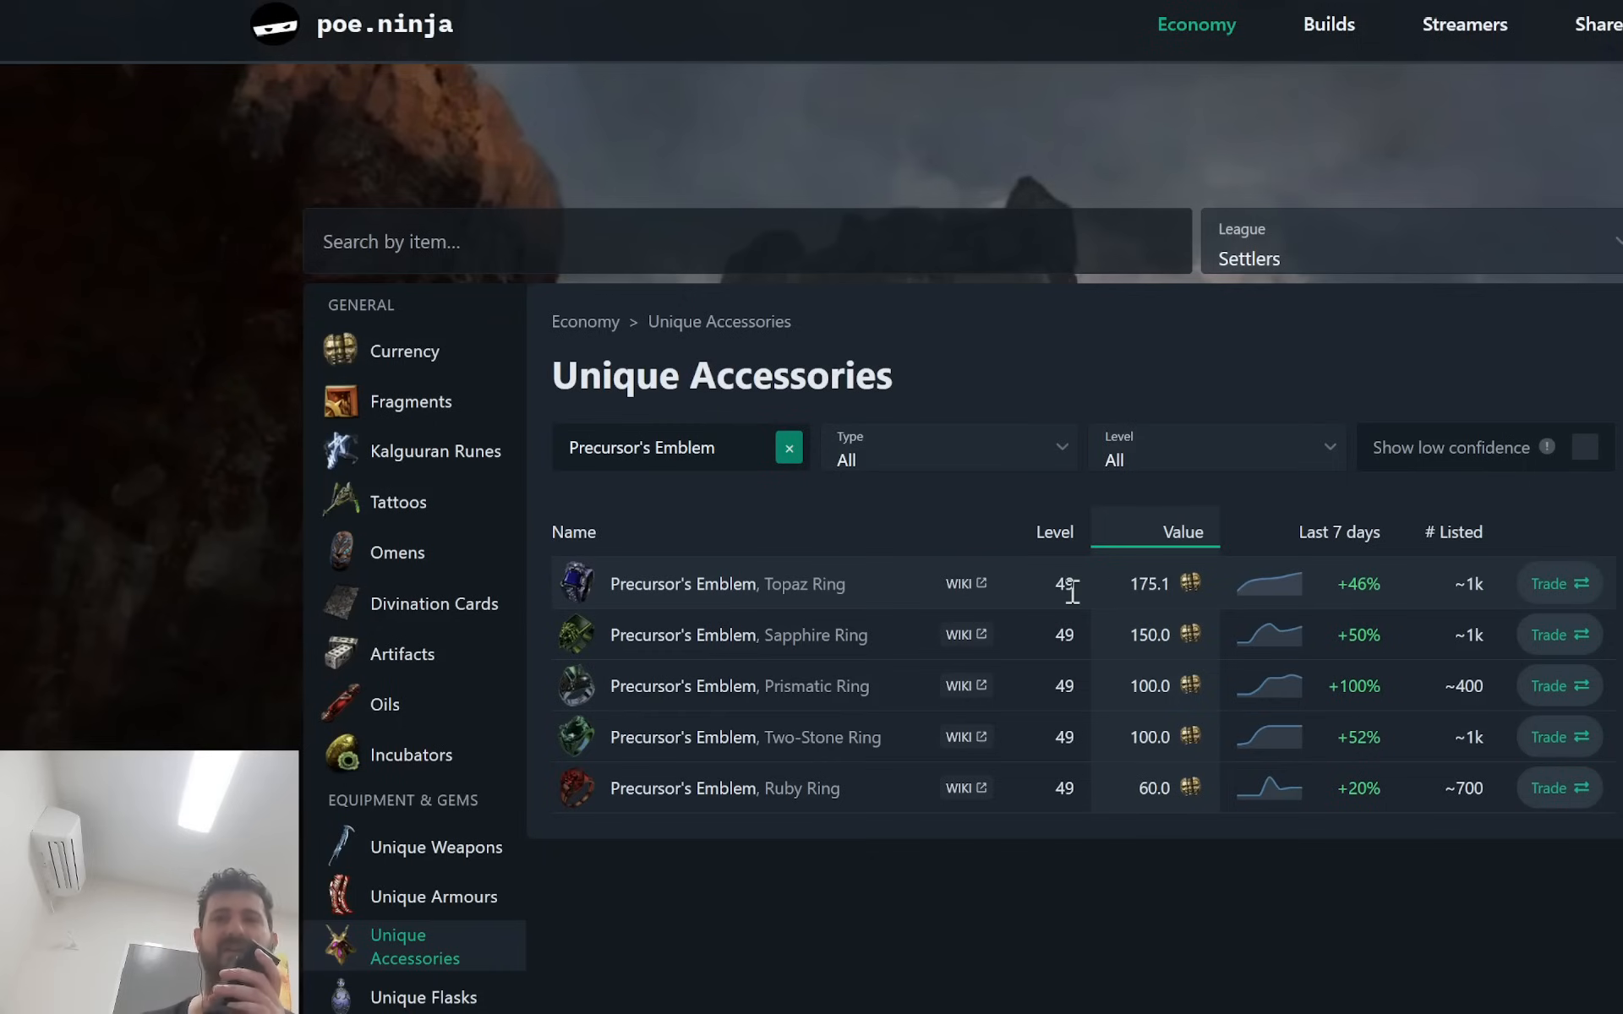
pyautogui.moveTo(903, 565)
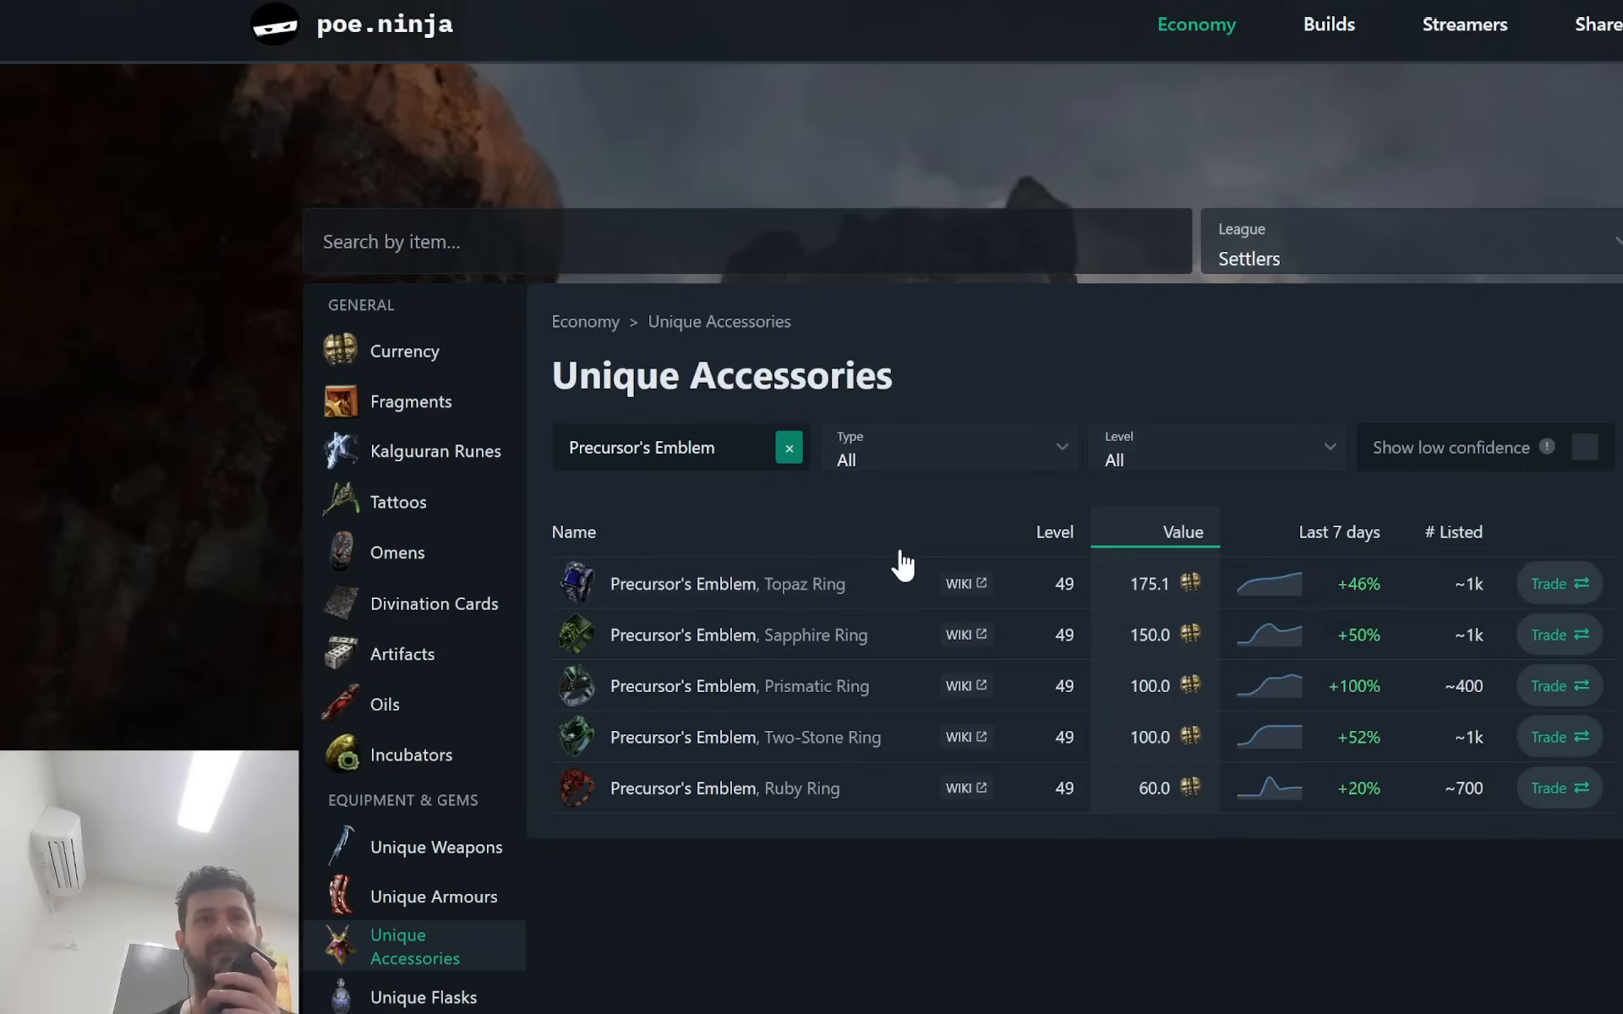